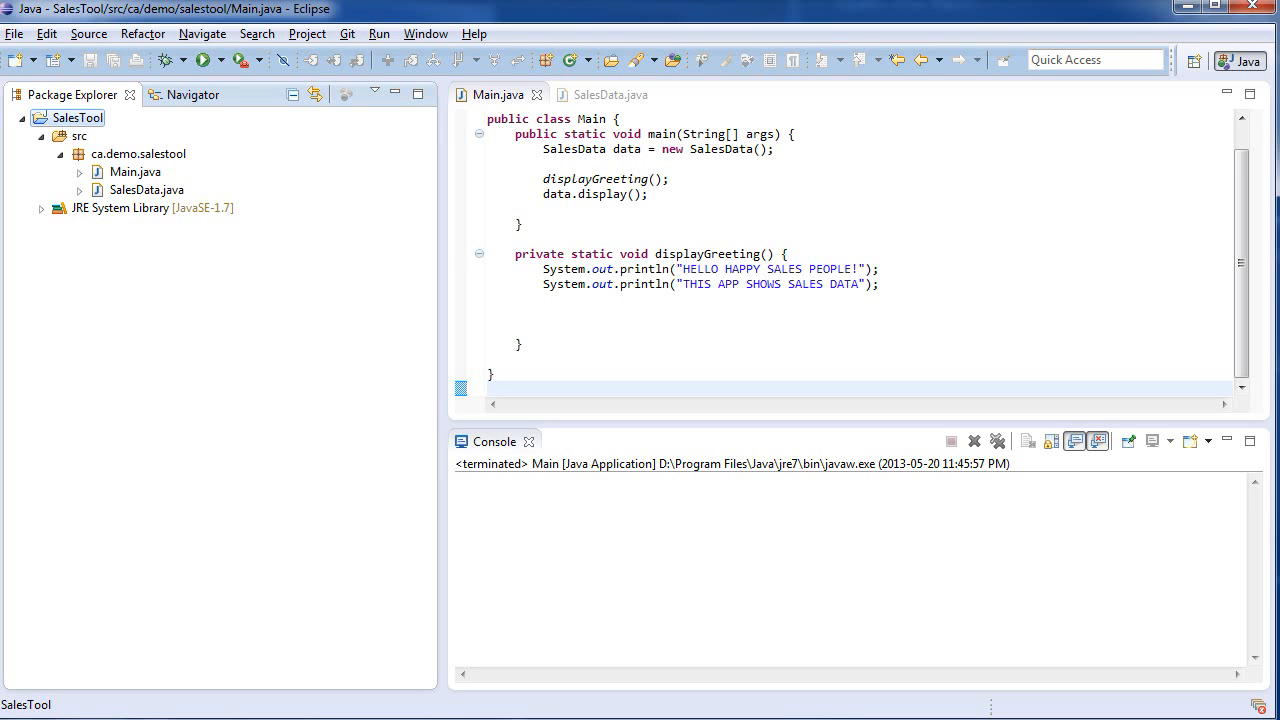
mouse_move(572, 328)
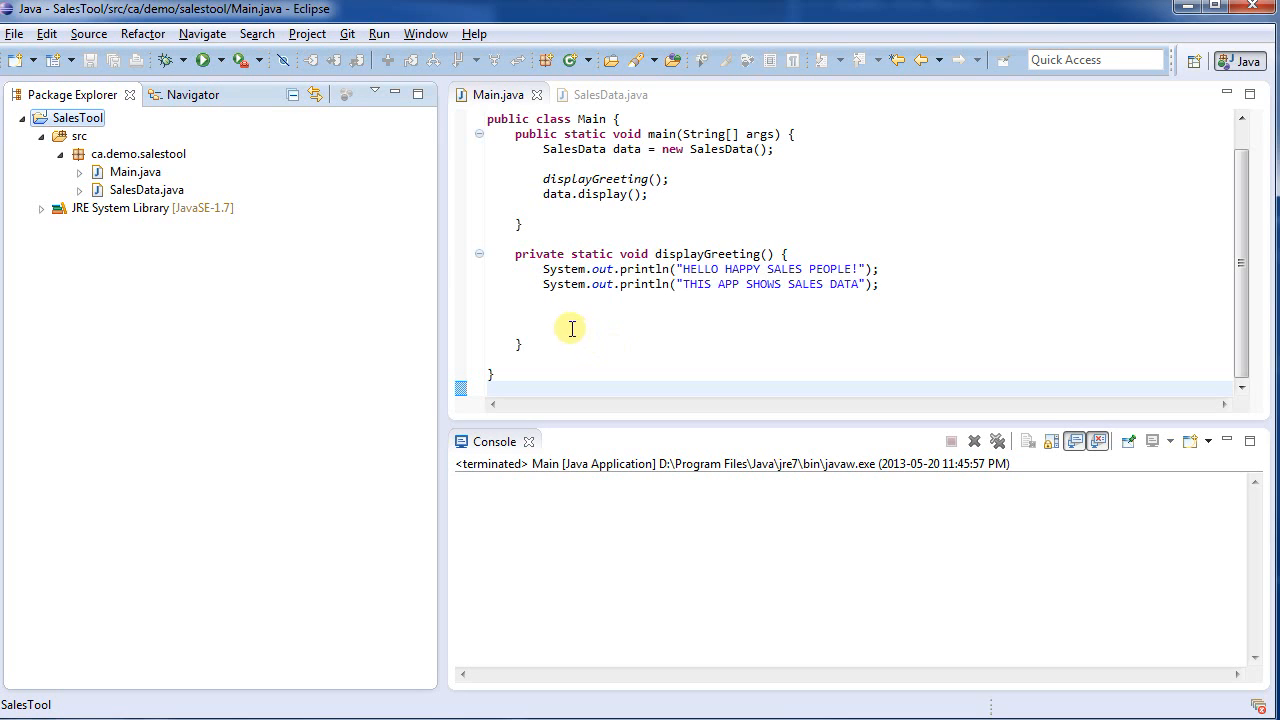
mouse_move(506, 306)
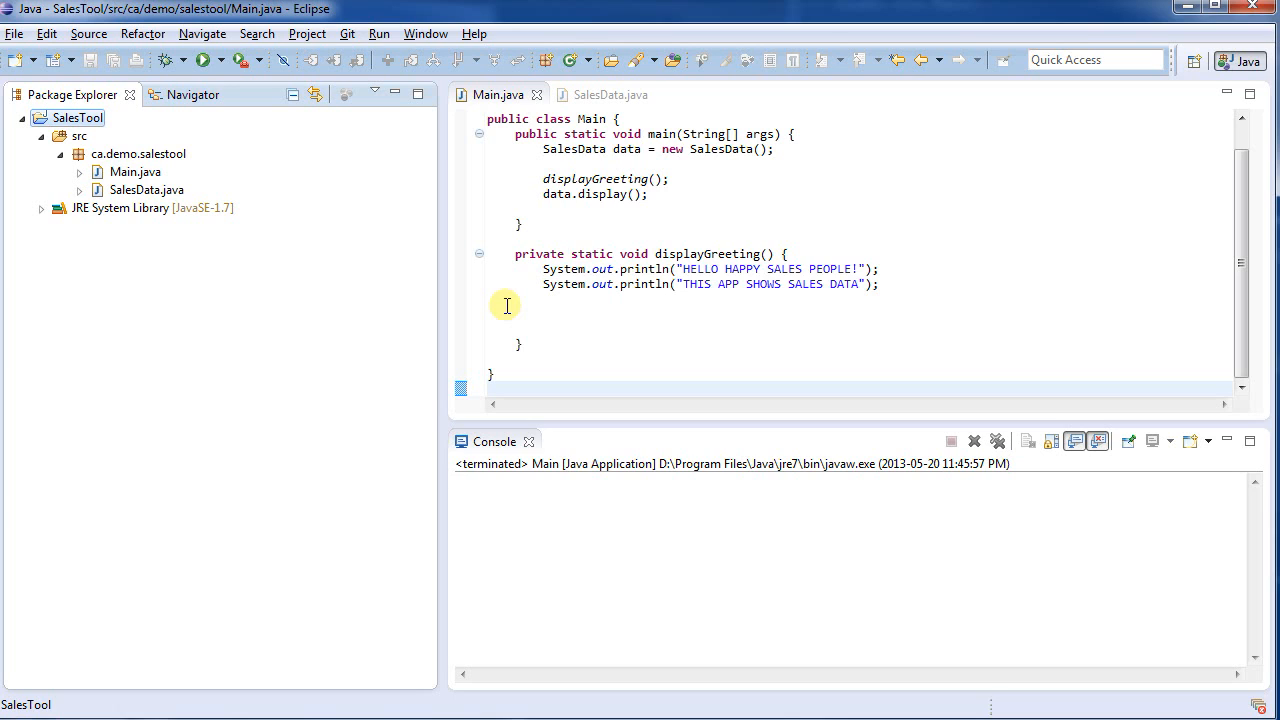
Review Main.java and its displayGreeting method from the Package Explorer
left_click(124, 172)
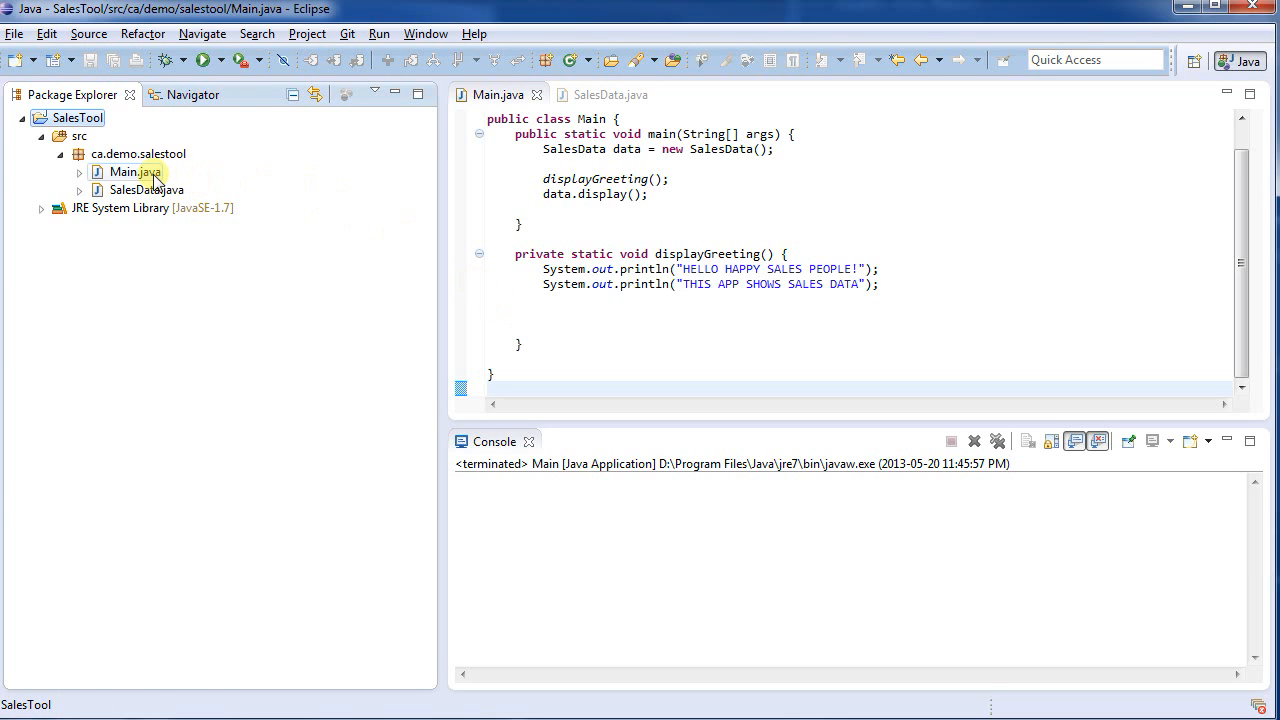
left_click(124, 172)
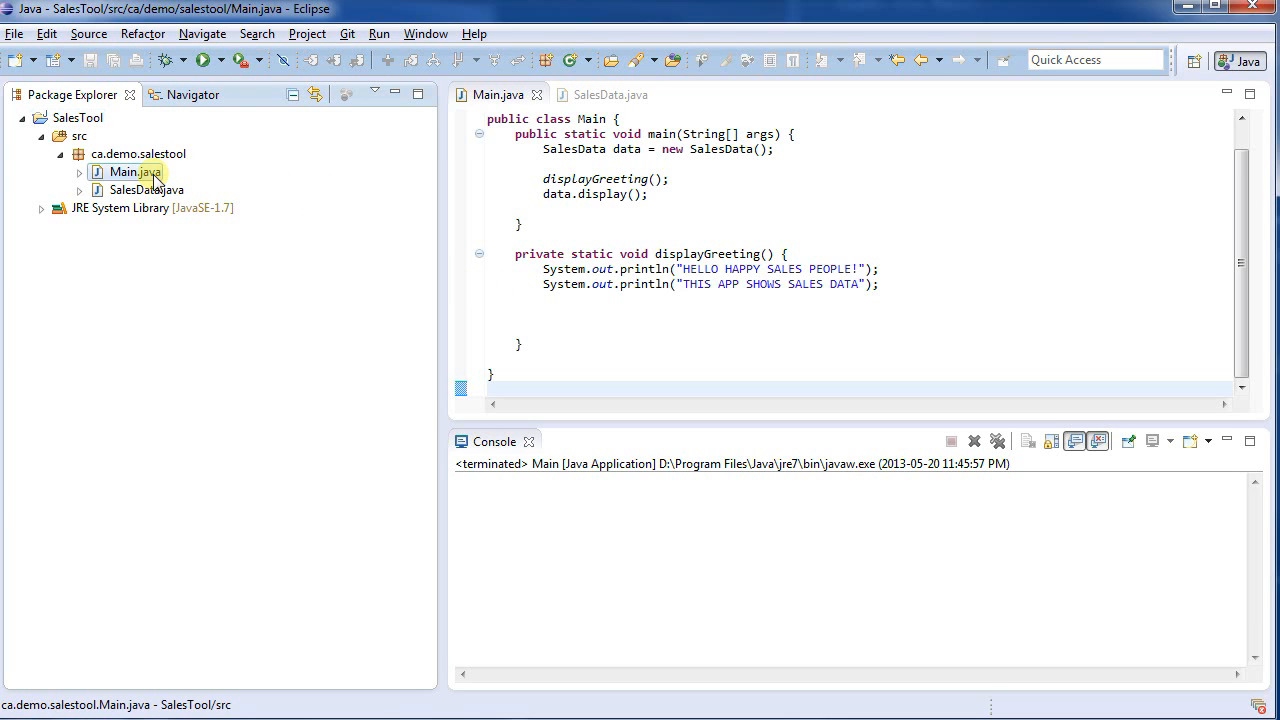
left_click(148, 190)
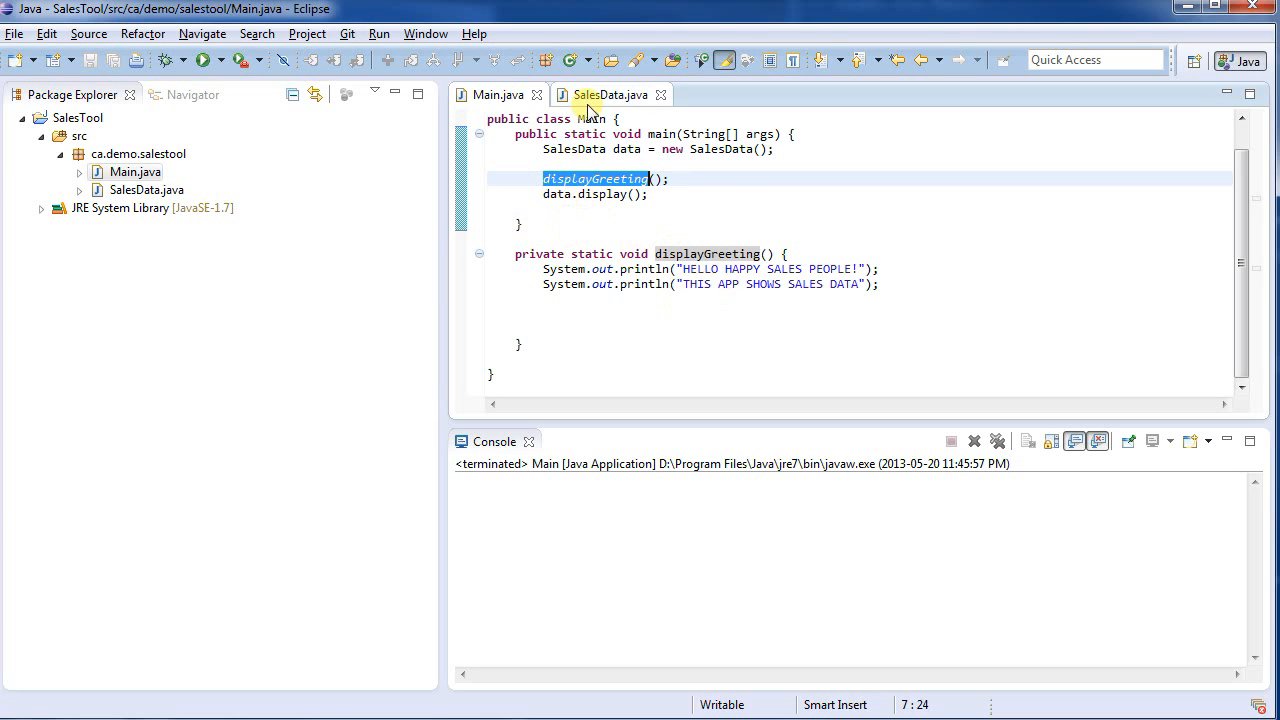
Inspect the display method in SalesData.java, dismissing the println popup, then return to Main
left_click(610, 94)
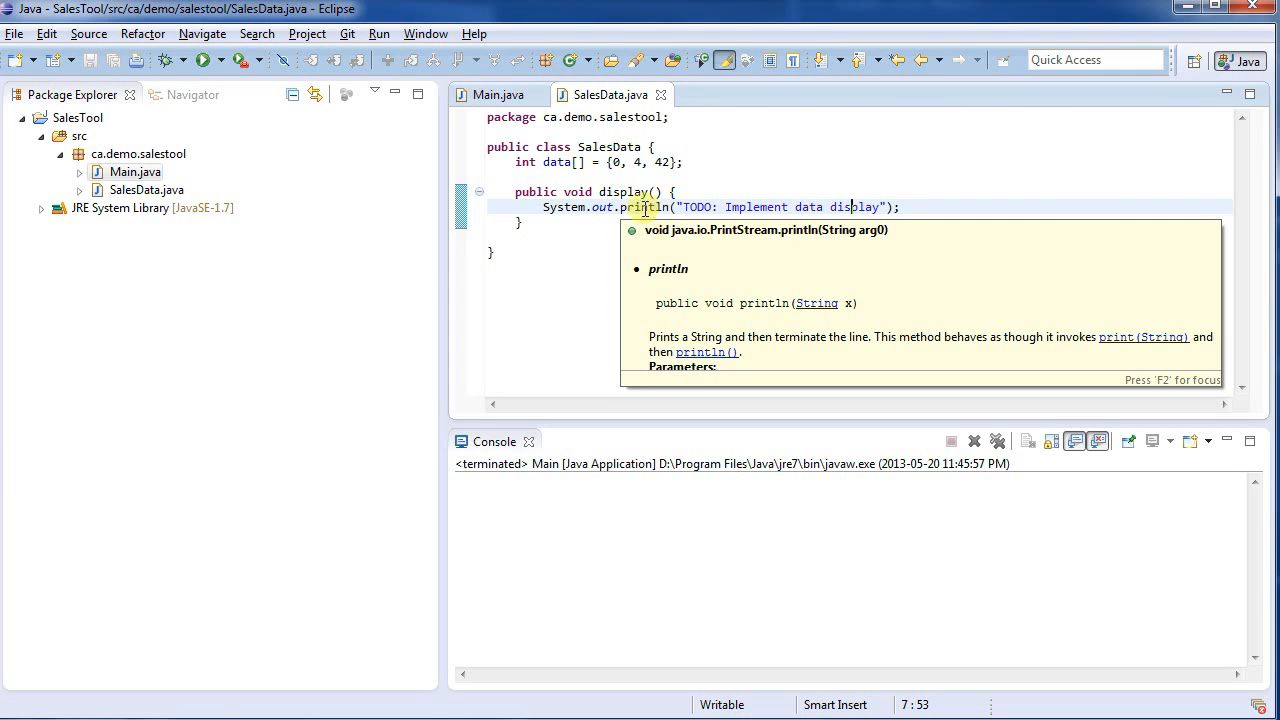
left_click(516, 192)
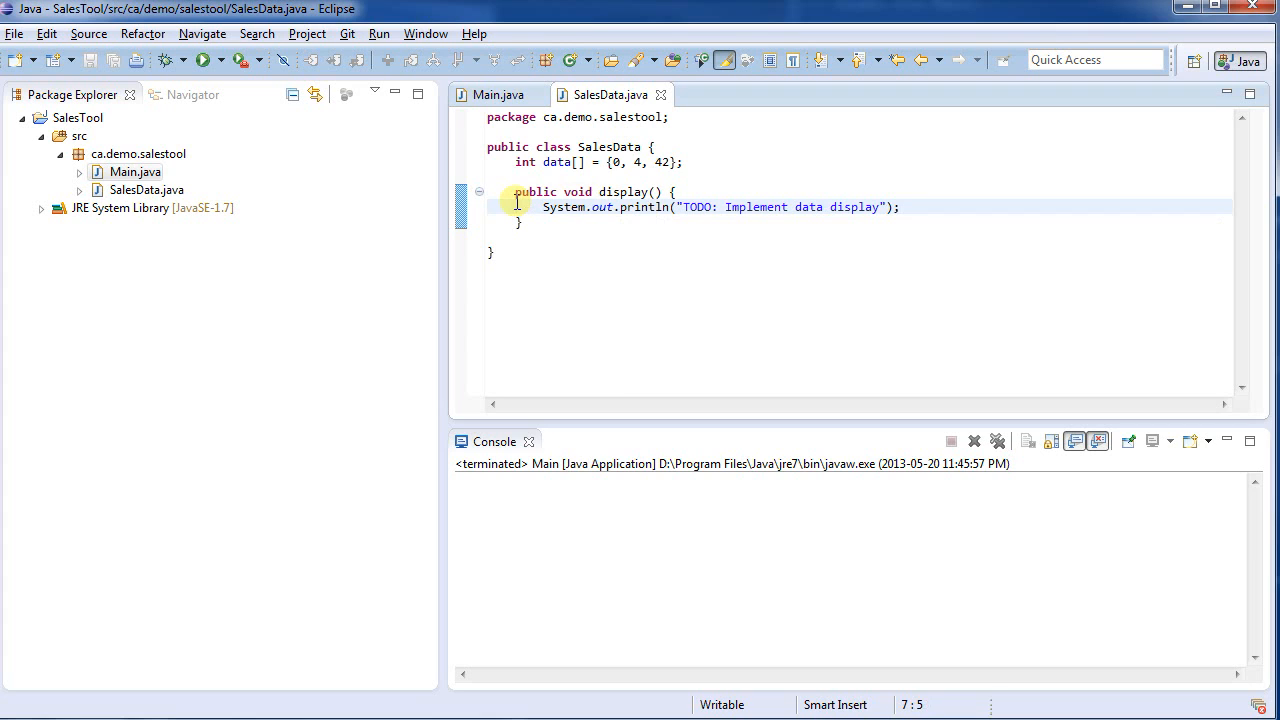
left_click(496, 94)
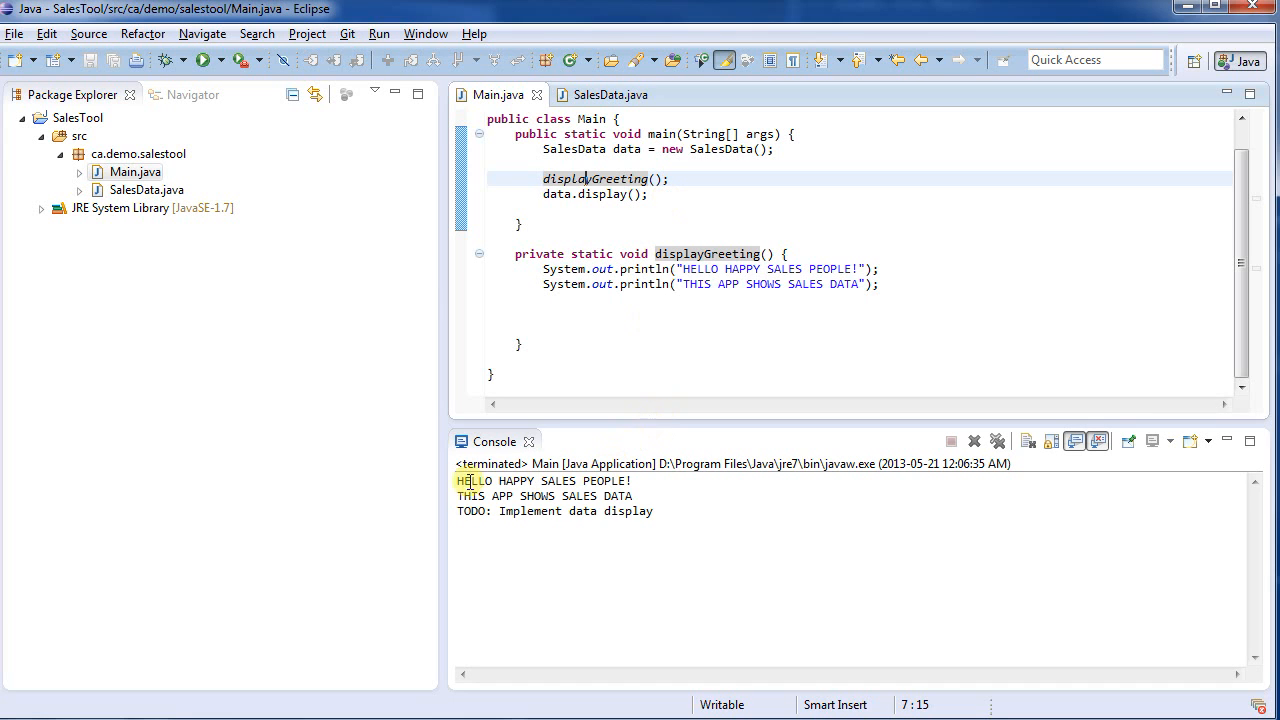
Trace the console greeting lines to their print statements in Main and SalesData
left_click_drag(456, 480, 632, 496)
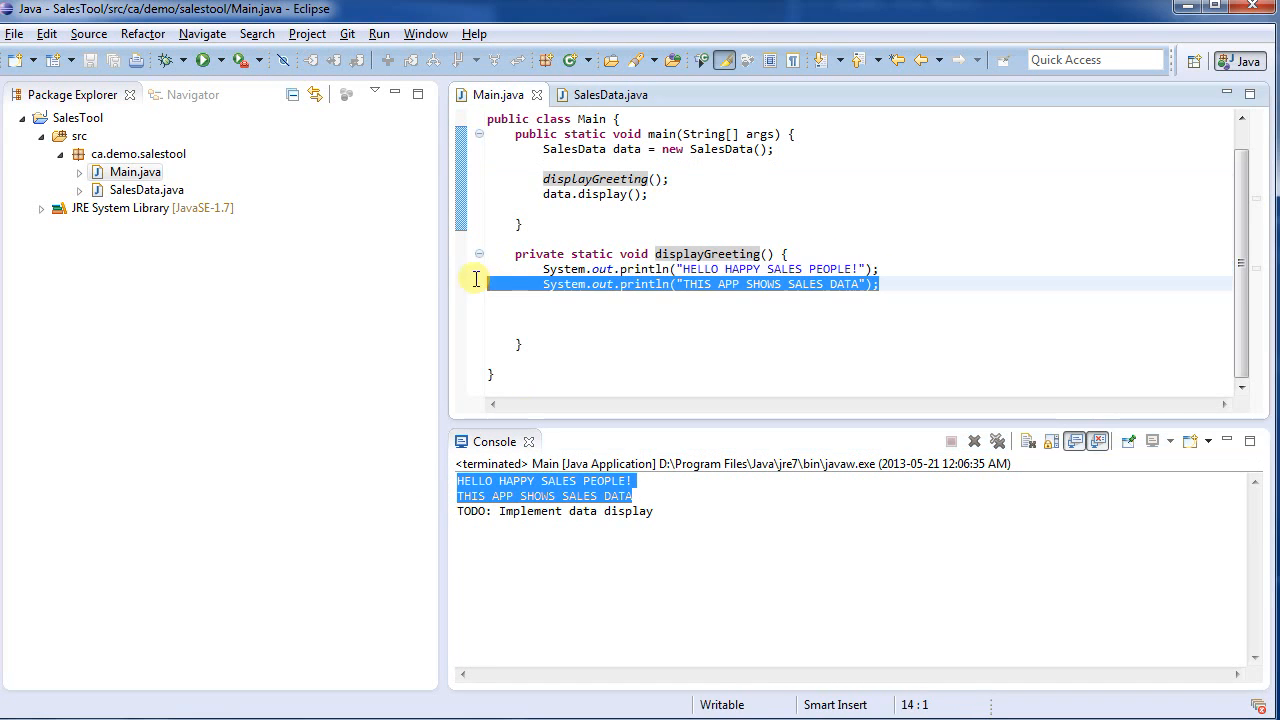
left_click(608, 94)
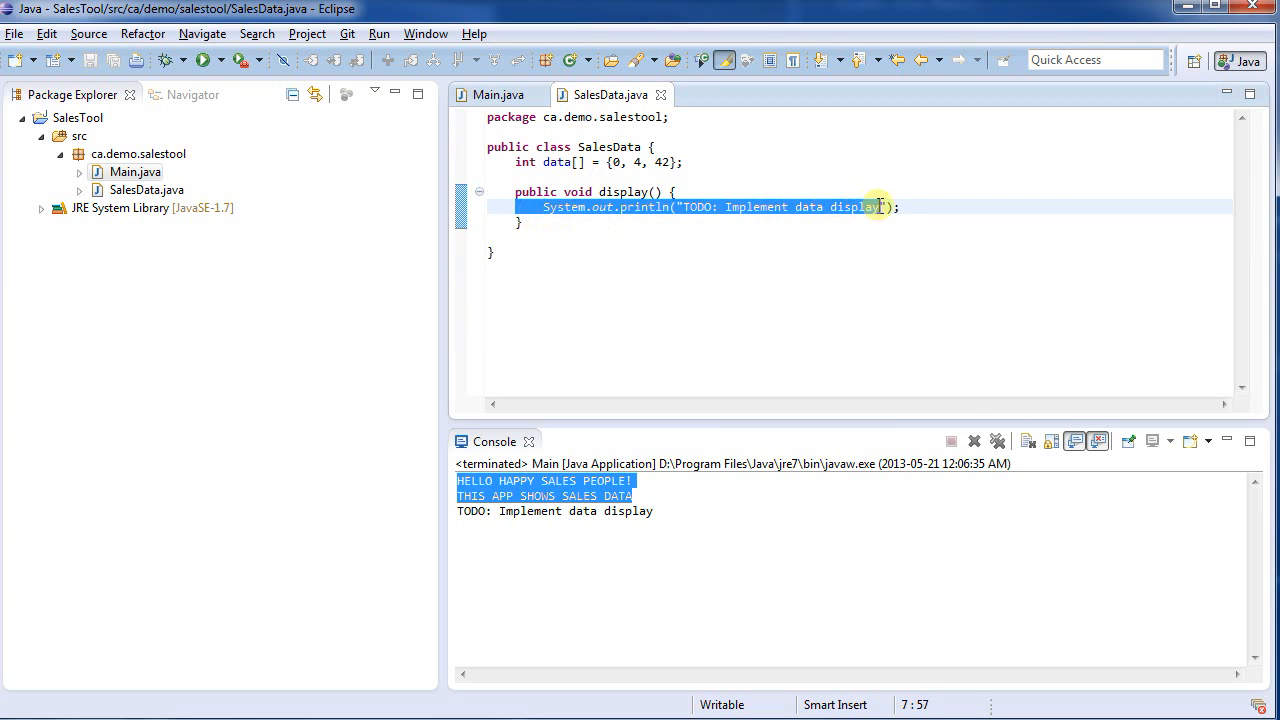
left_click(490, 94)
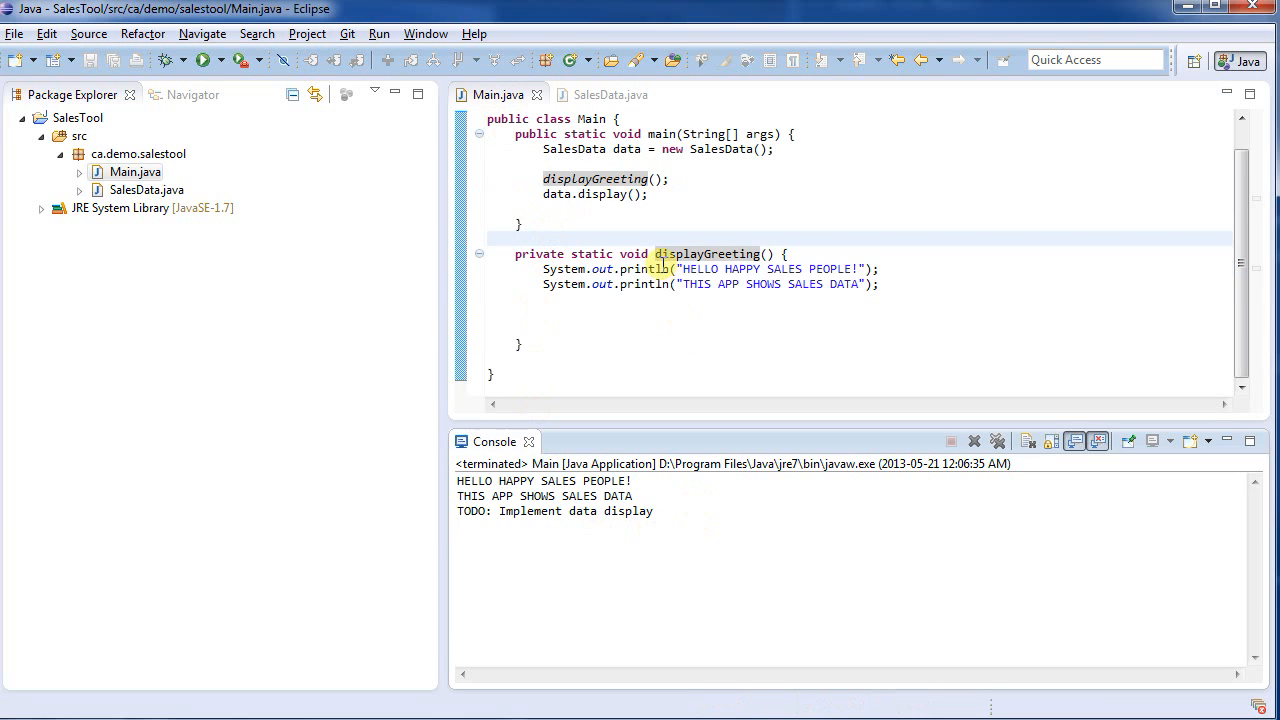
mouse_move(418, 176)
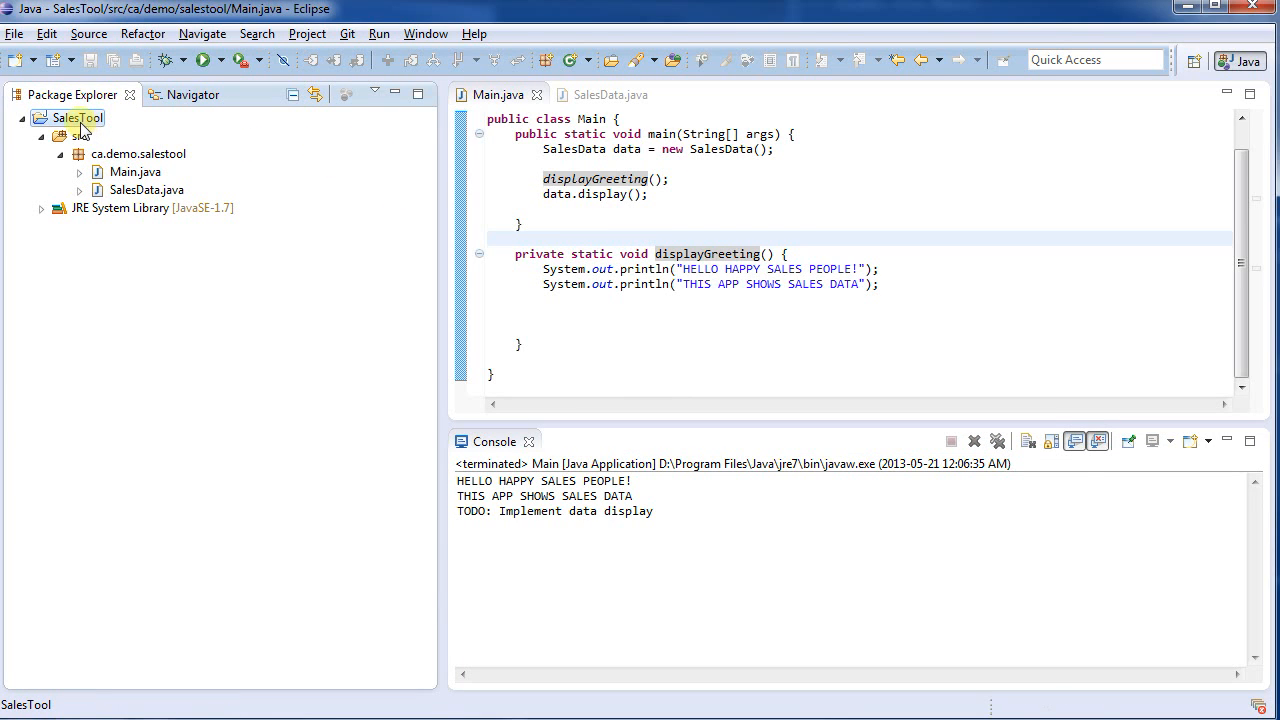
Share the SalesTool project via Team, choosing Git as the repository type
right_click(78, 118)
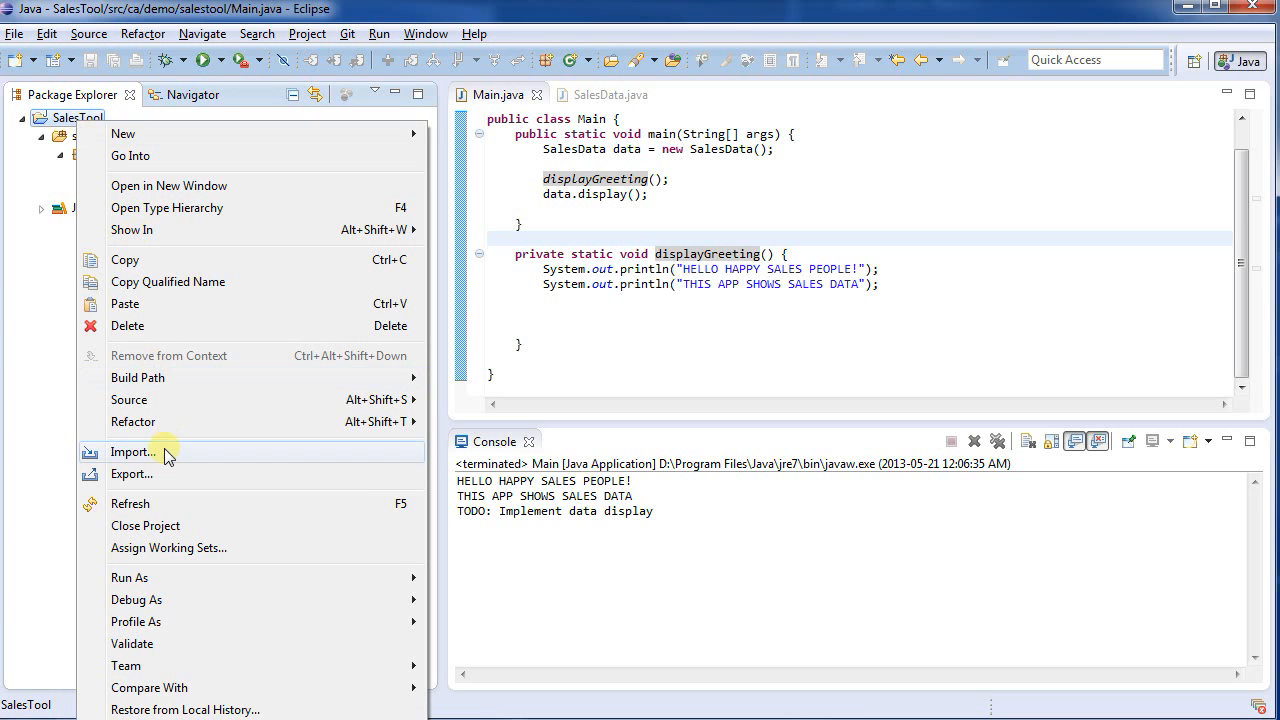
mouse_move(164, 664)
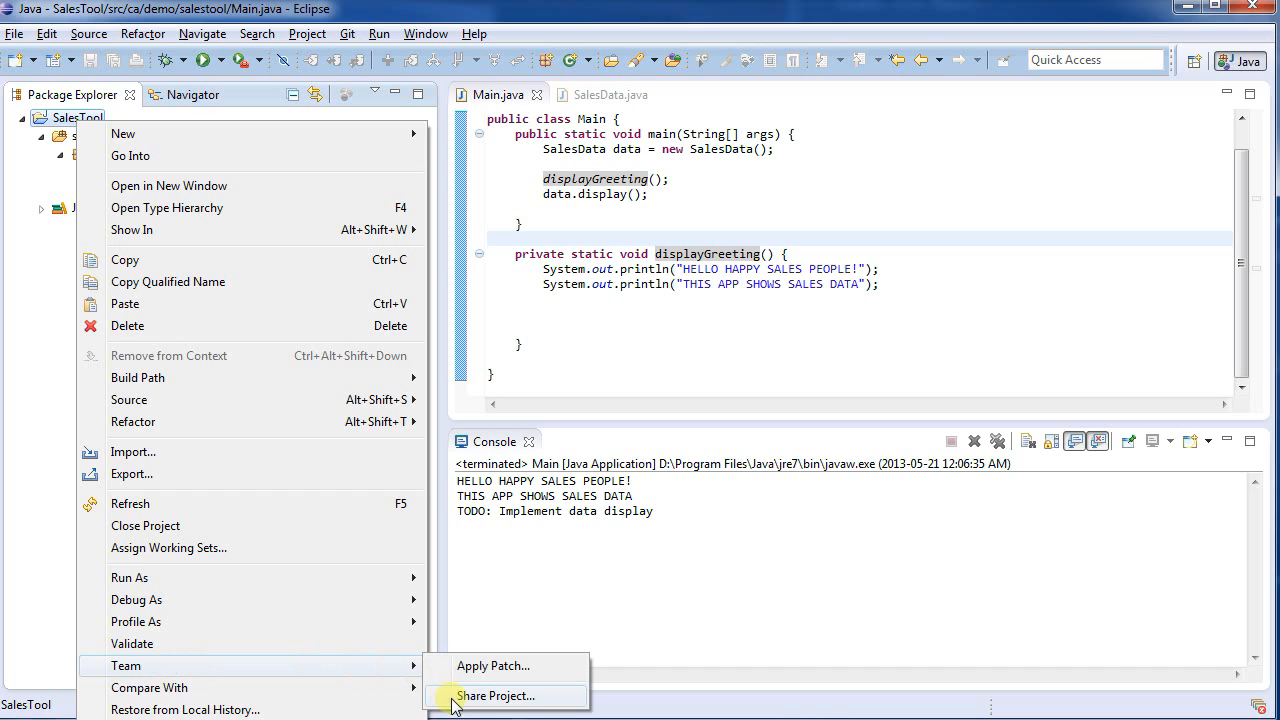
mouse_move(540, 700)
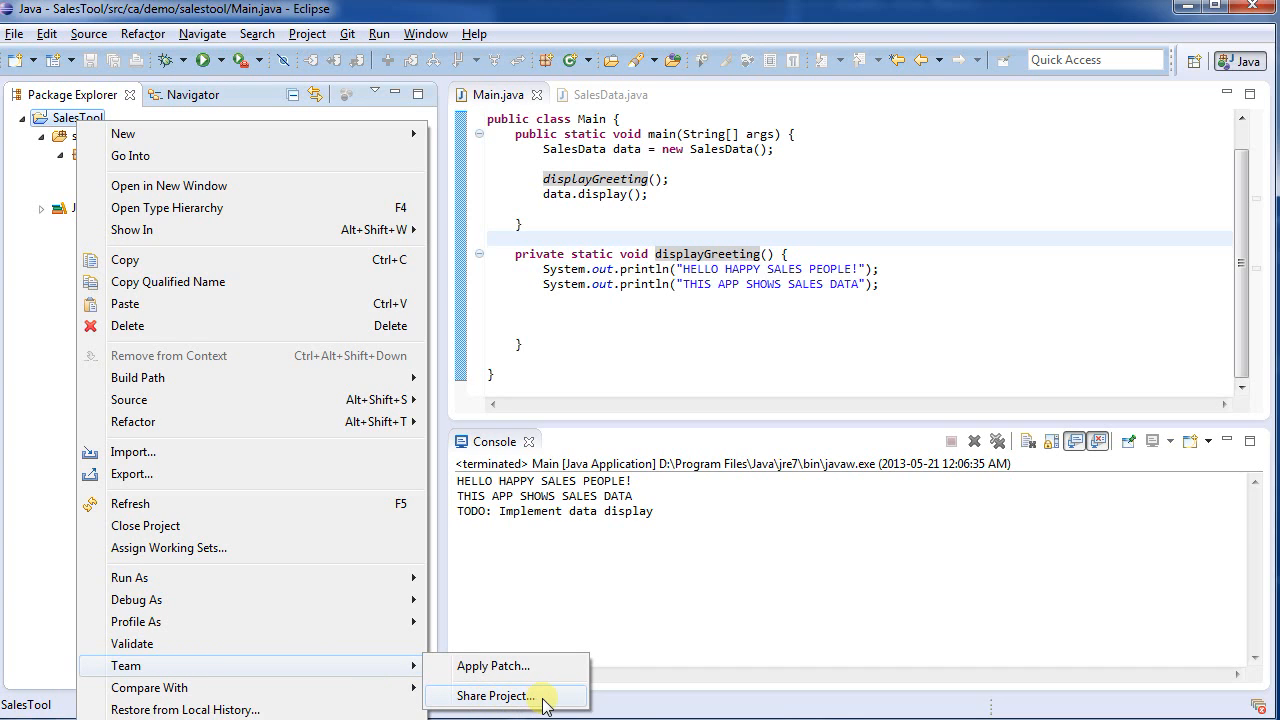
left_click(492, 696)
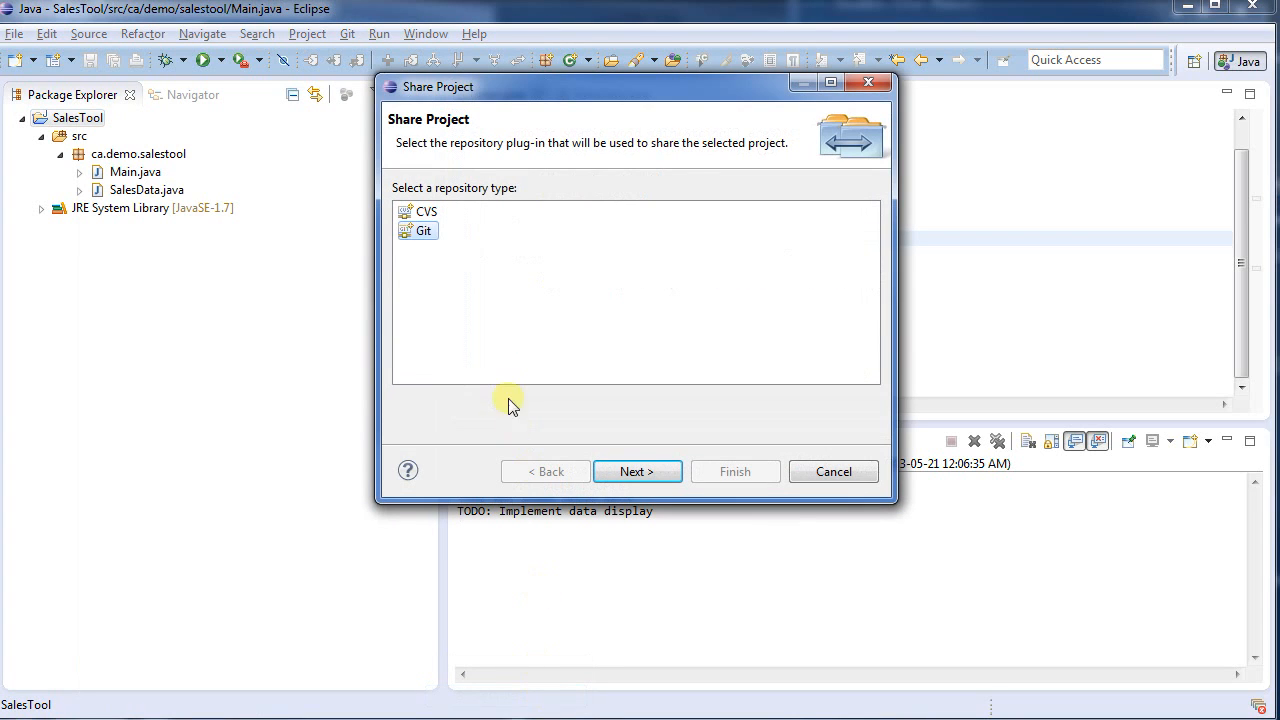
left_click(424, 230)
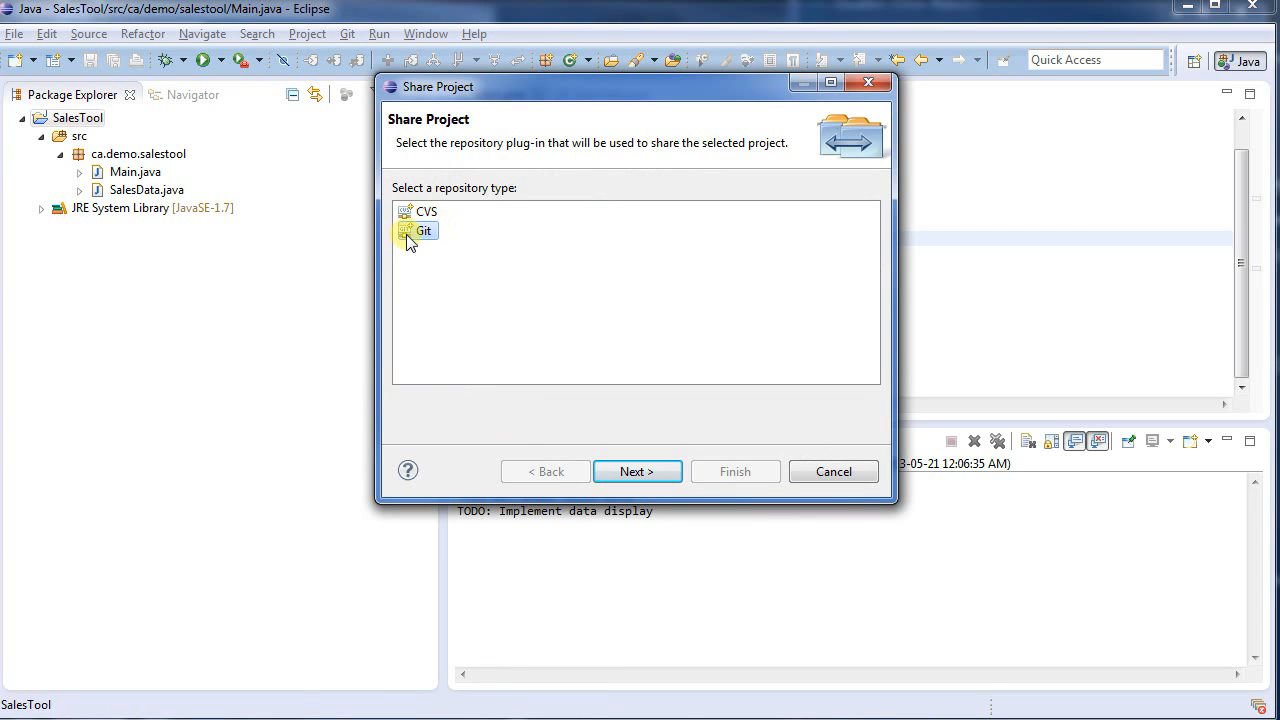
left_click(636, 472)
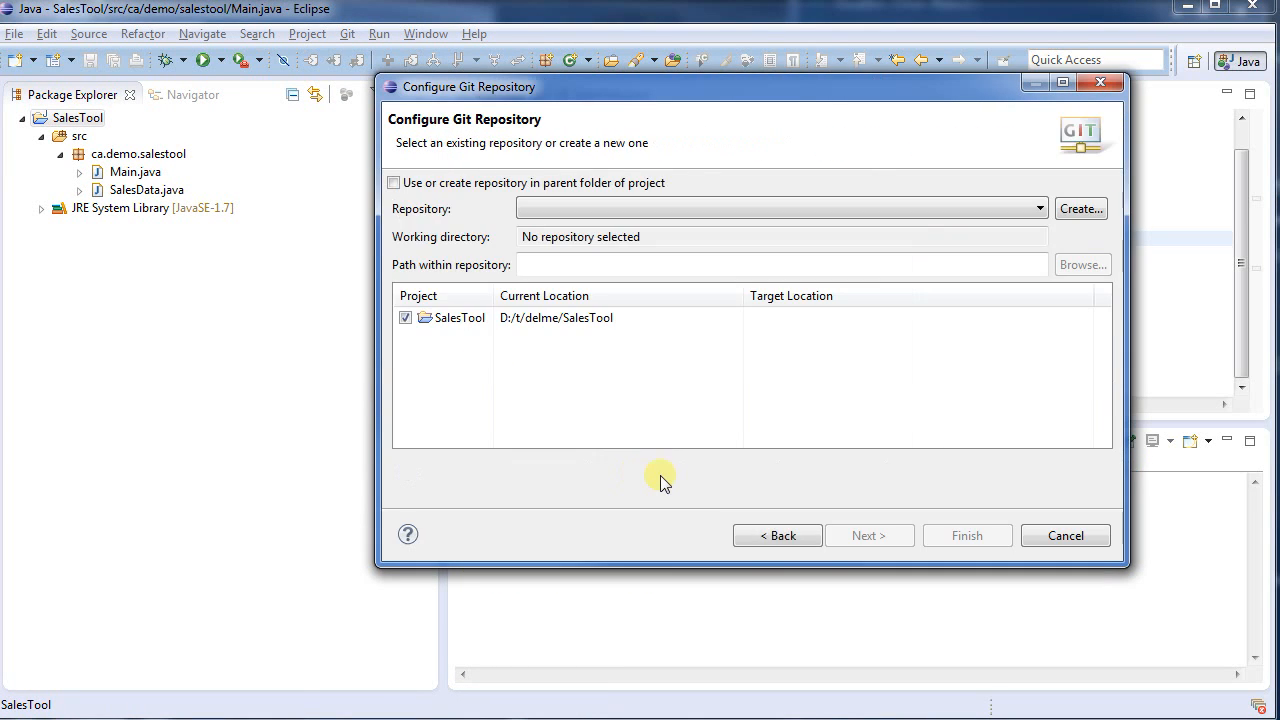
mouse_move(610, 252)
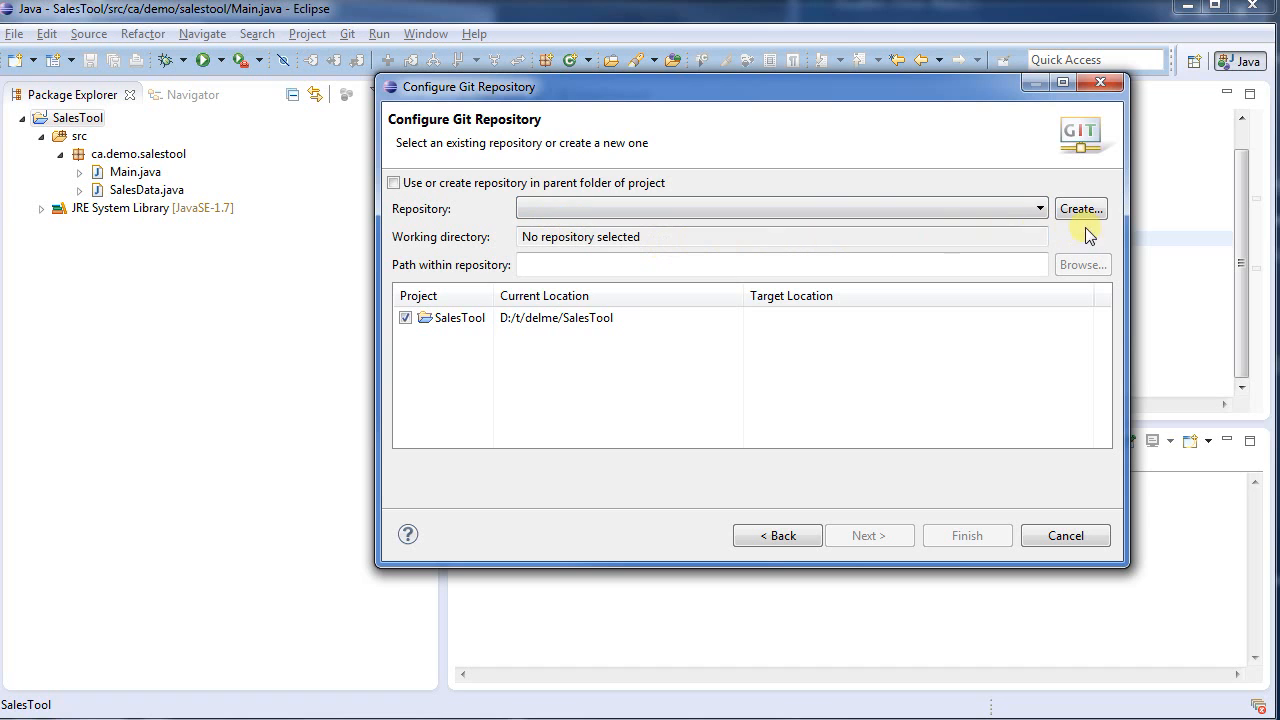
Create a new local repository named LocalSalesToolRepository and connect SalesTool to it
left_click(1080, 208)
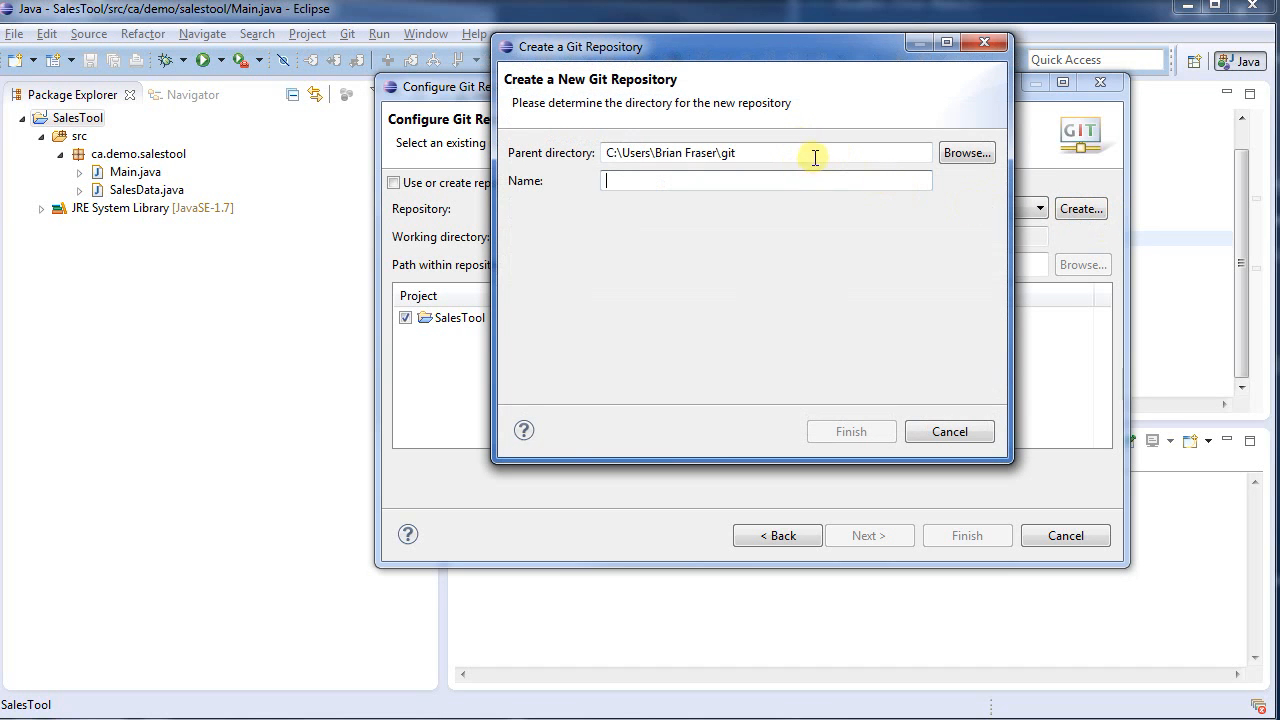
mouse_move(720, 180)
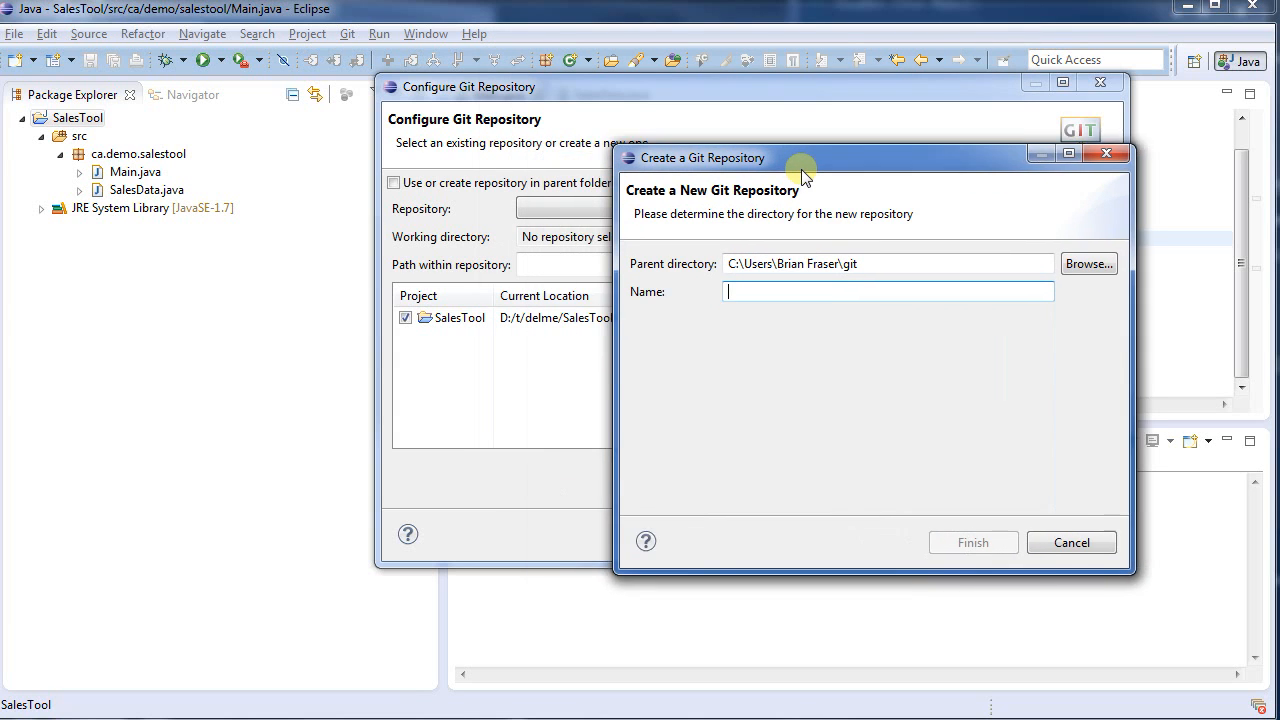
type("SalesToolRepository")
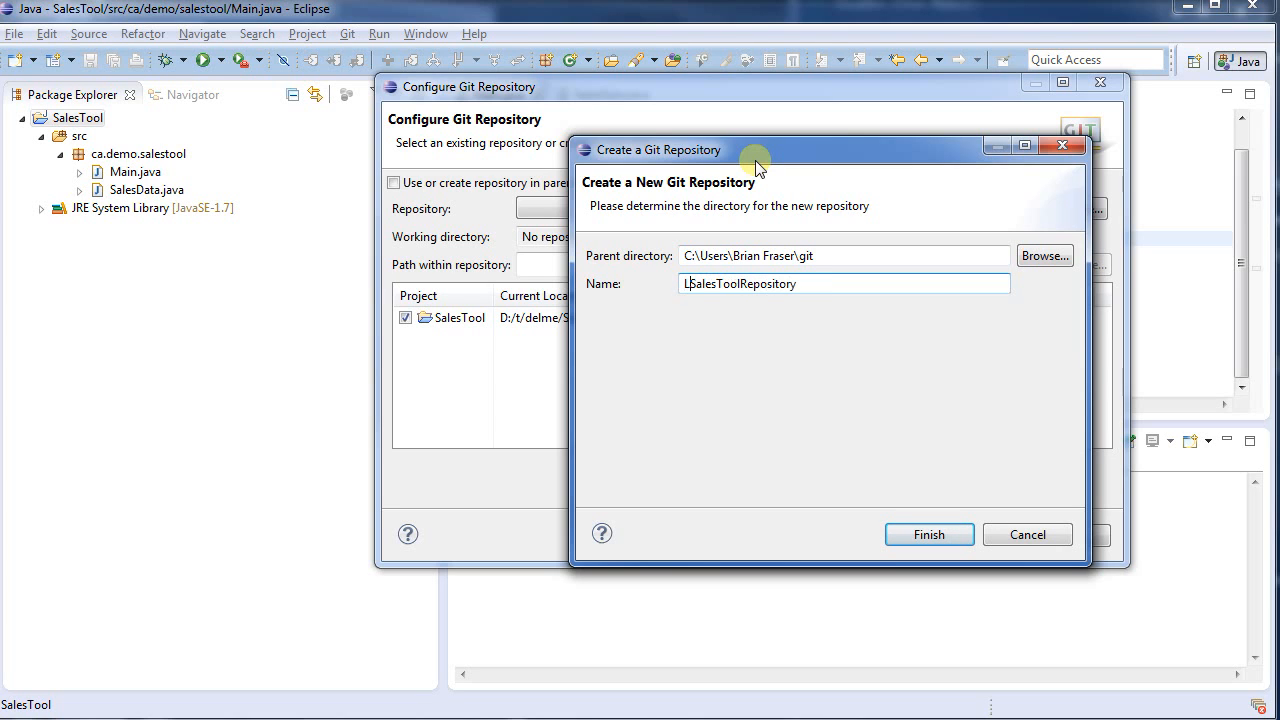
type("ocal")
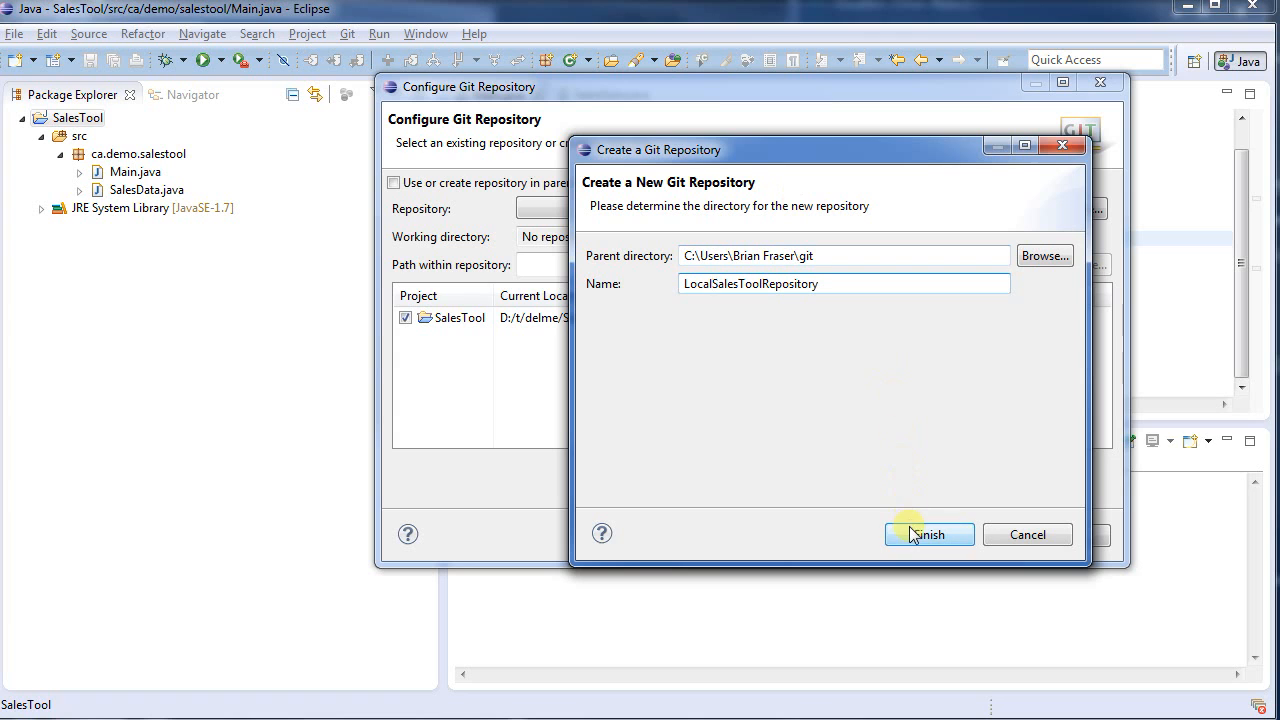
left_click(928, 534)
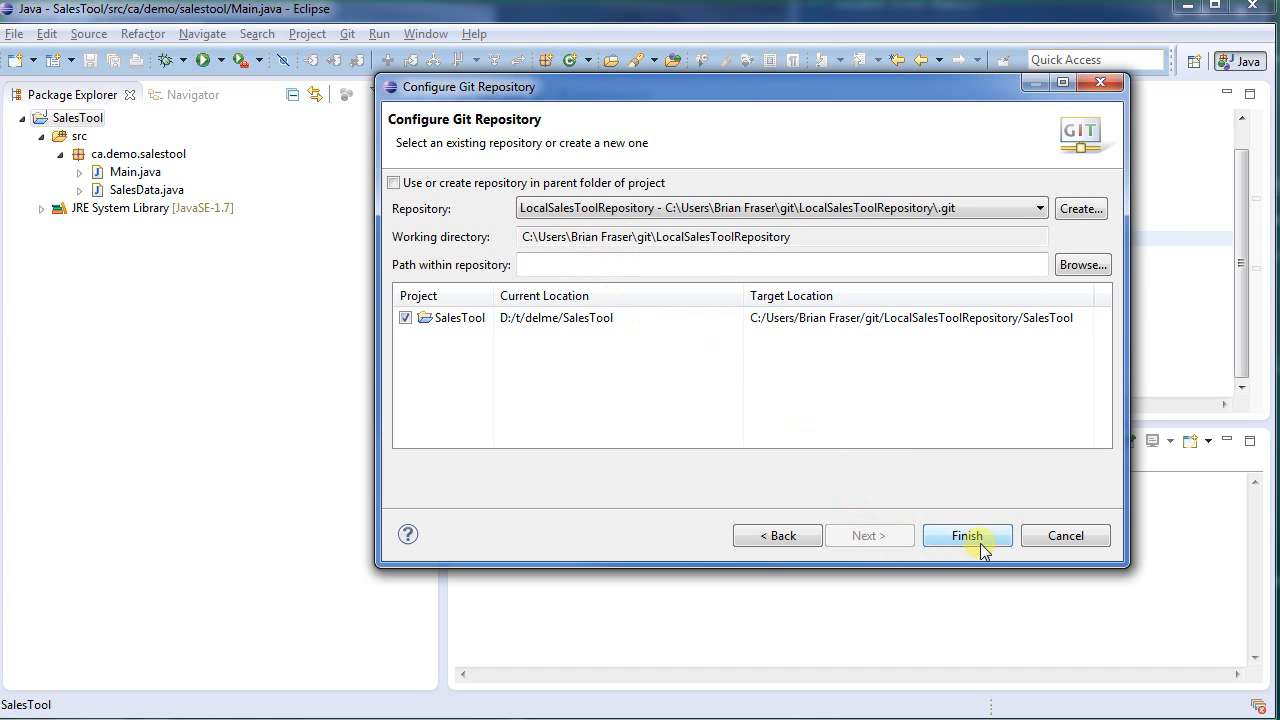
left_click(968, 536)
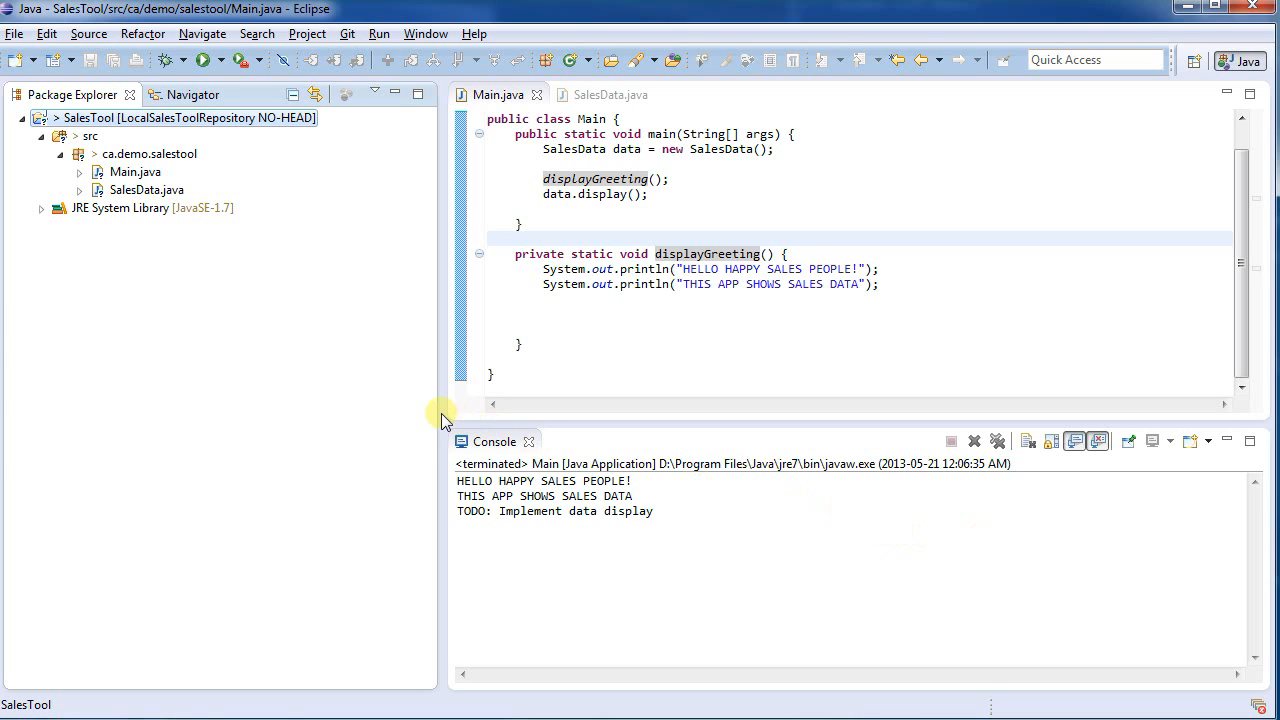
mouse_move(336, 352)
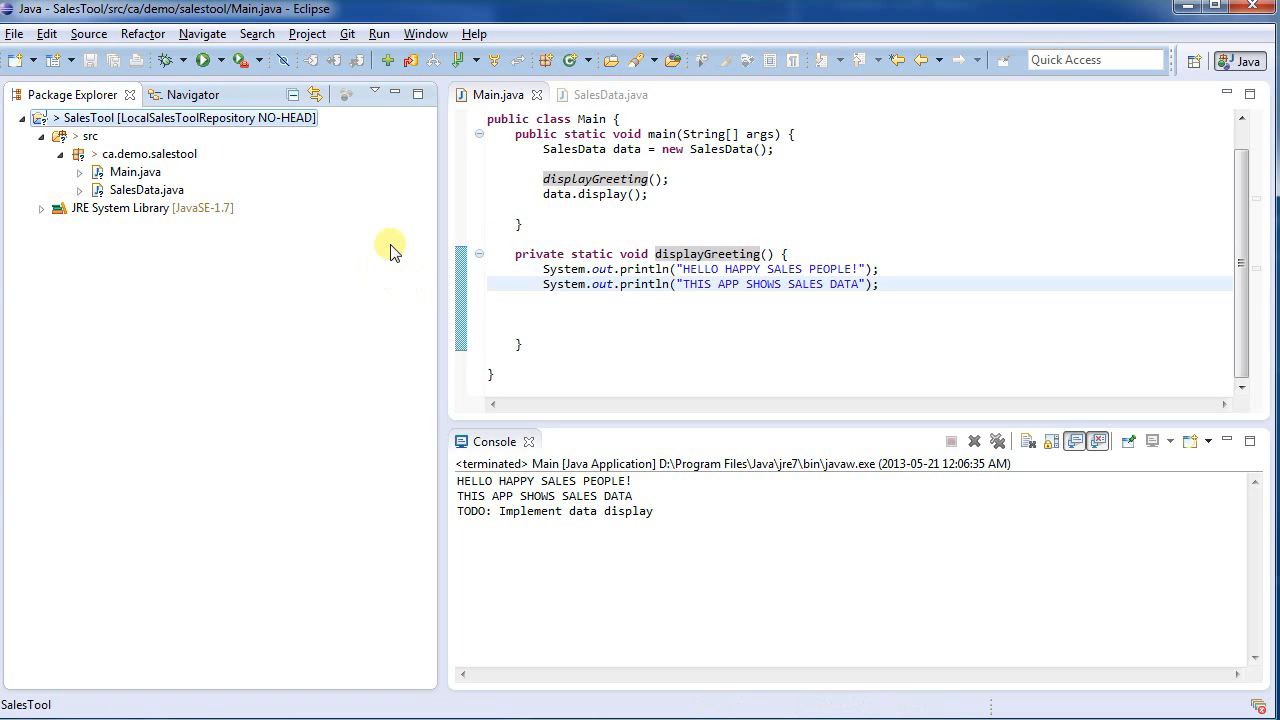
mouse_move(418, 92)
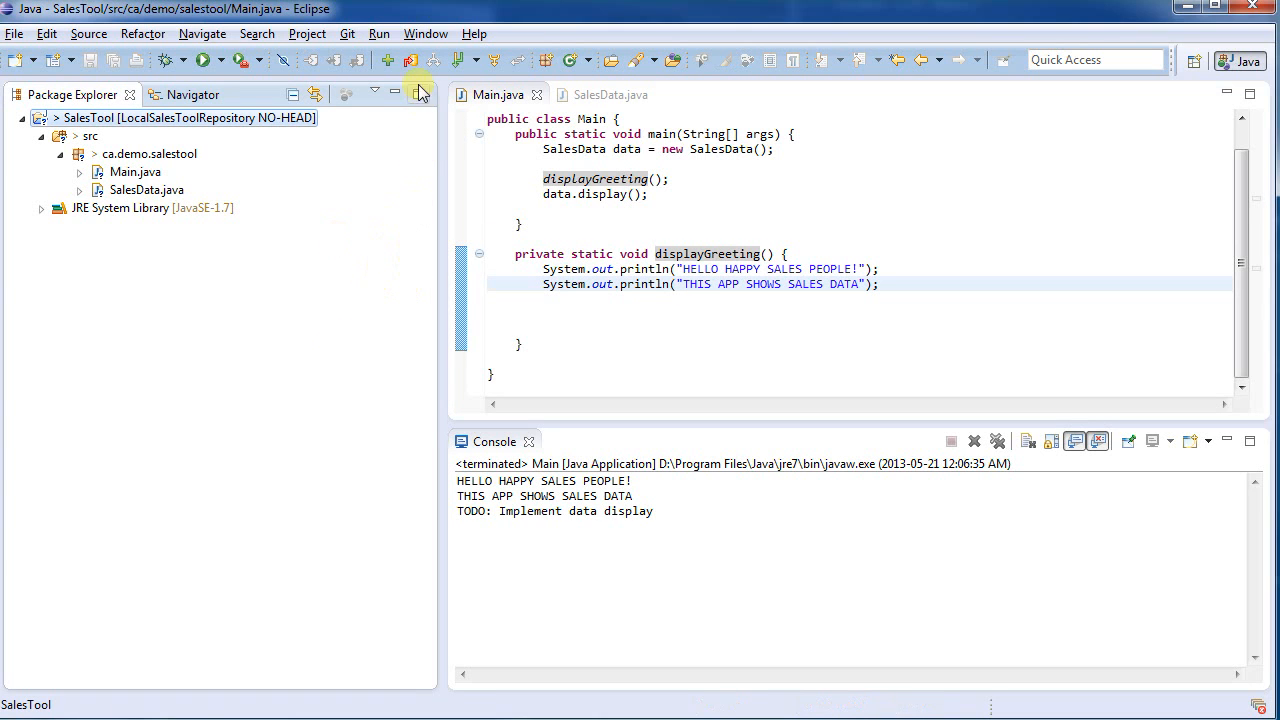
Add the Git Repositories and Git Staging views from the Git category
left_click(424, 32)
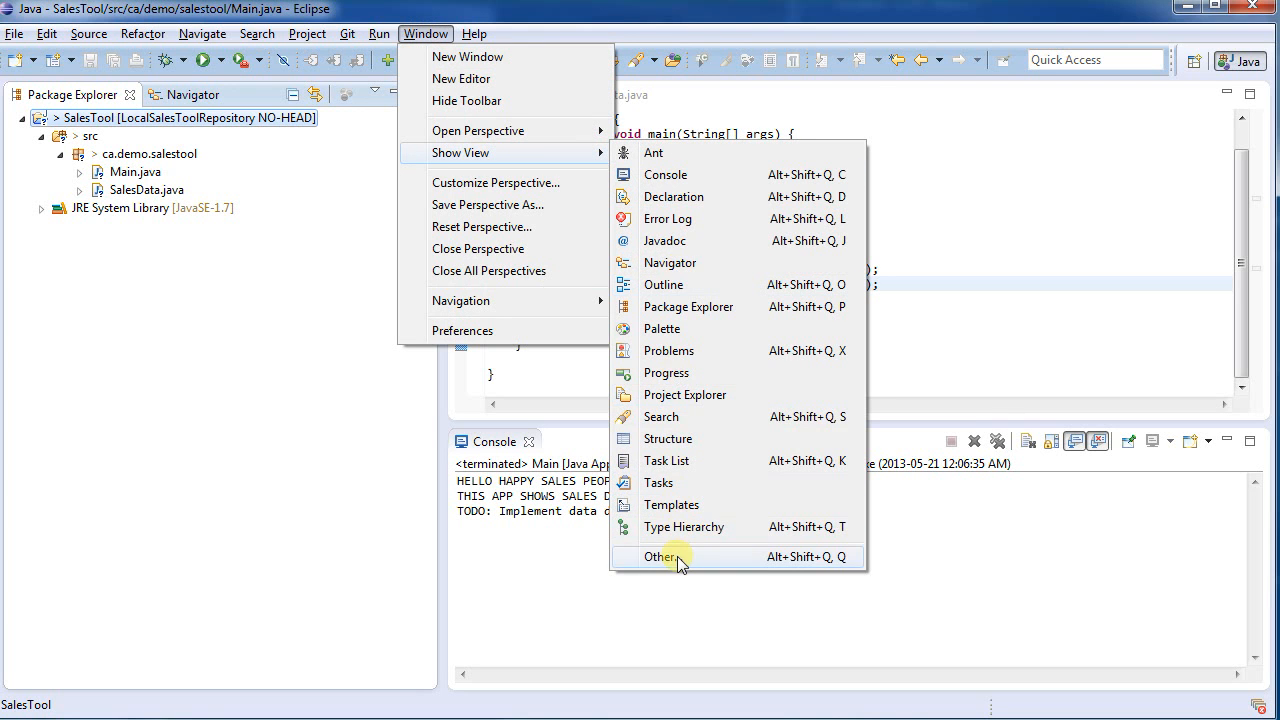
left_click(660, 556)
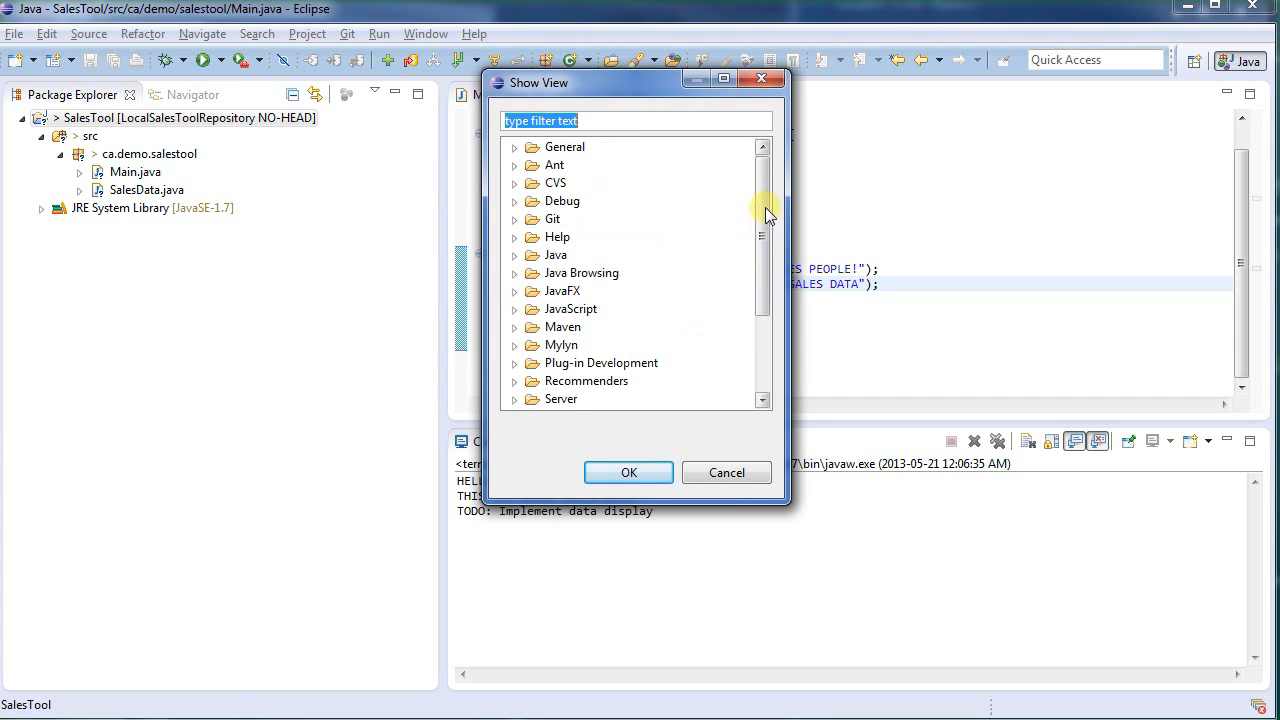
left_click(552, 218)
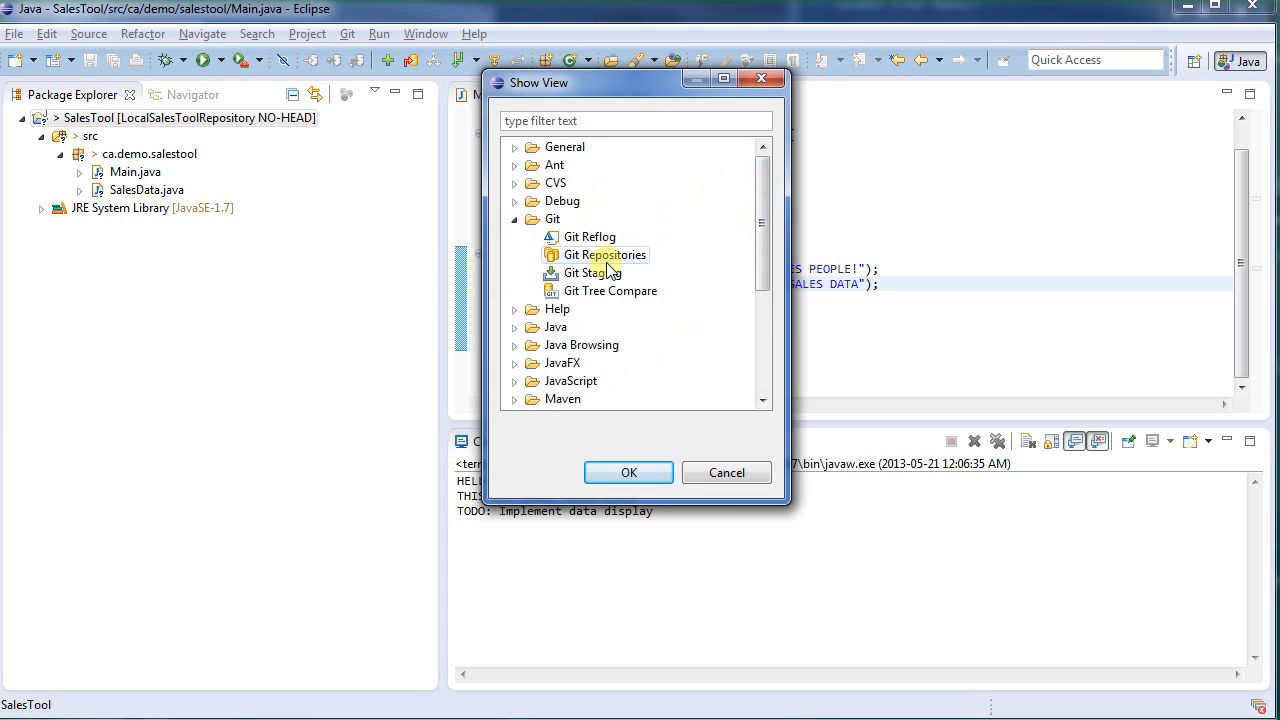
left_click(590, 272)
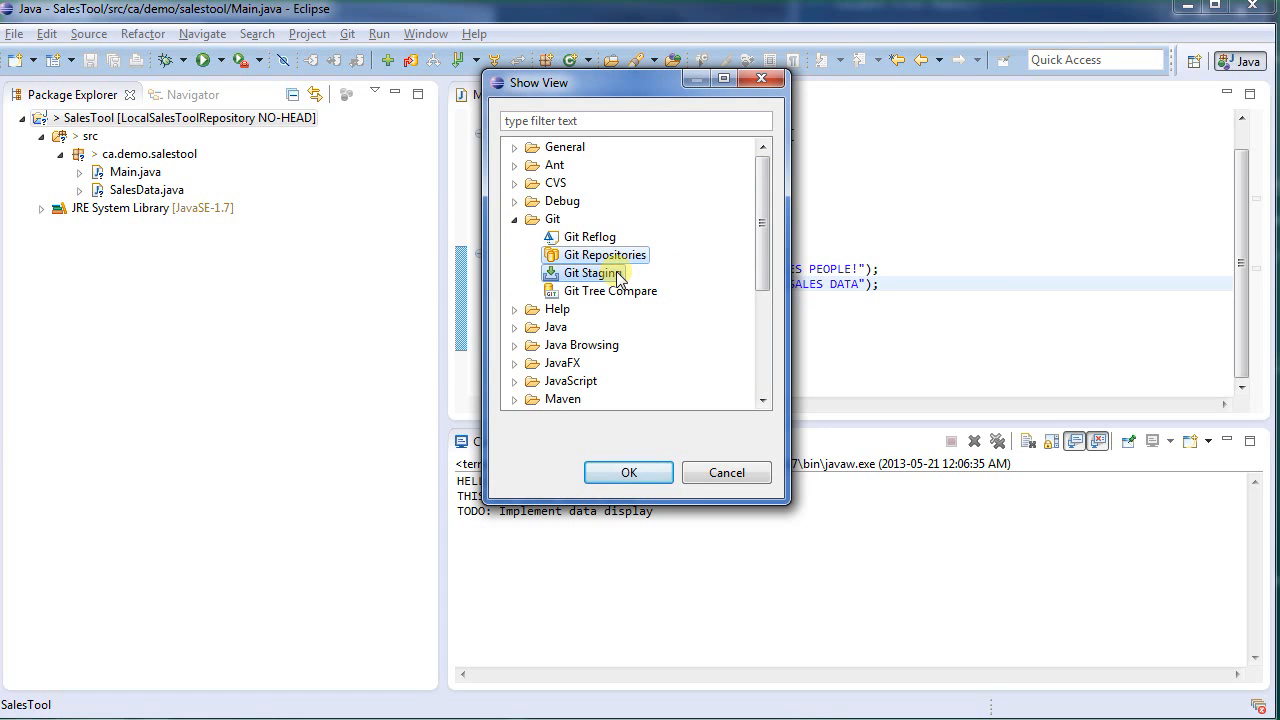
left_click(628, 472)
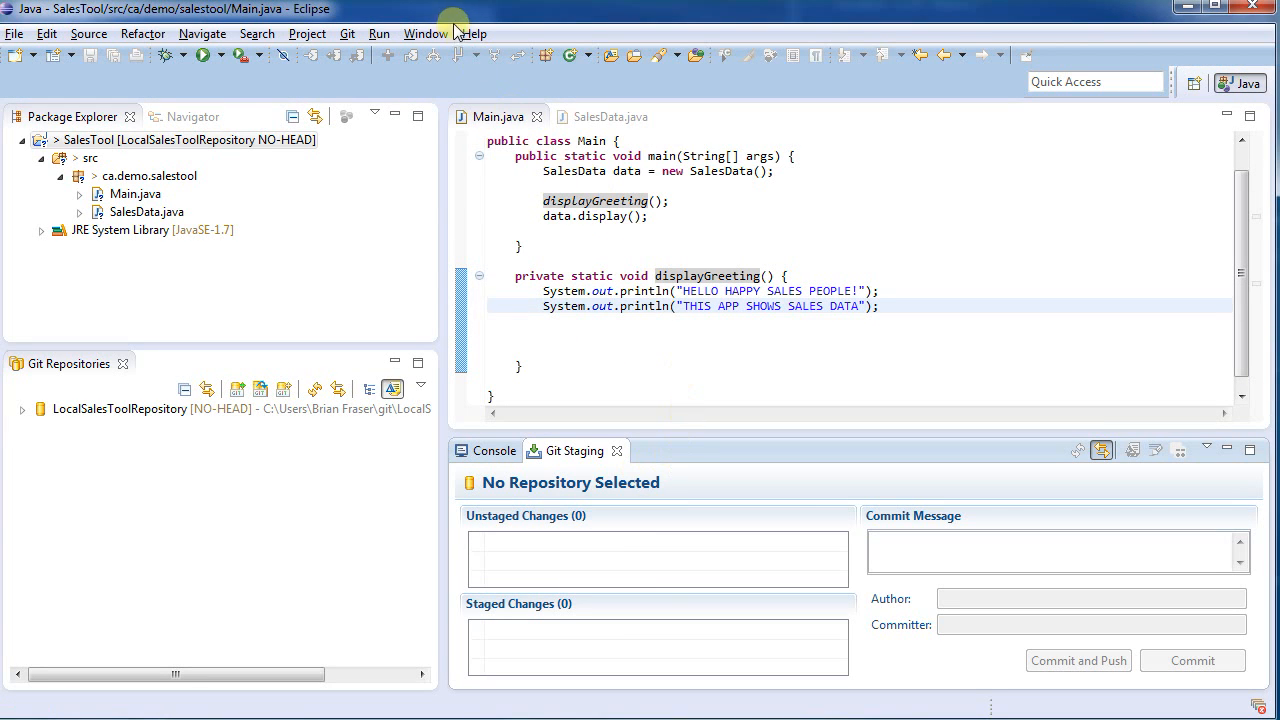
Add the History view from the Team category
left_click(424, 32)
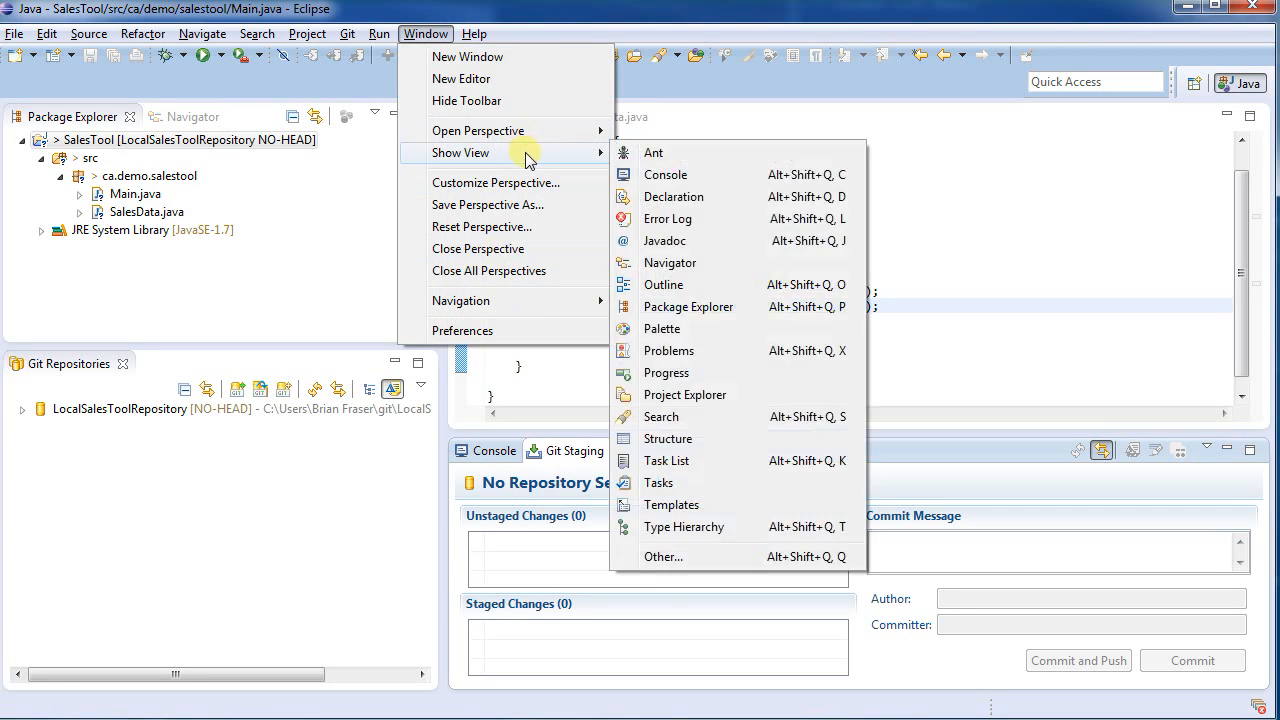
left_click(664, 556)
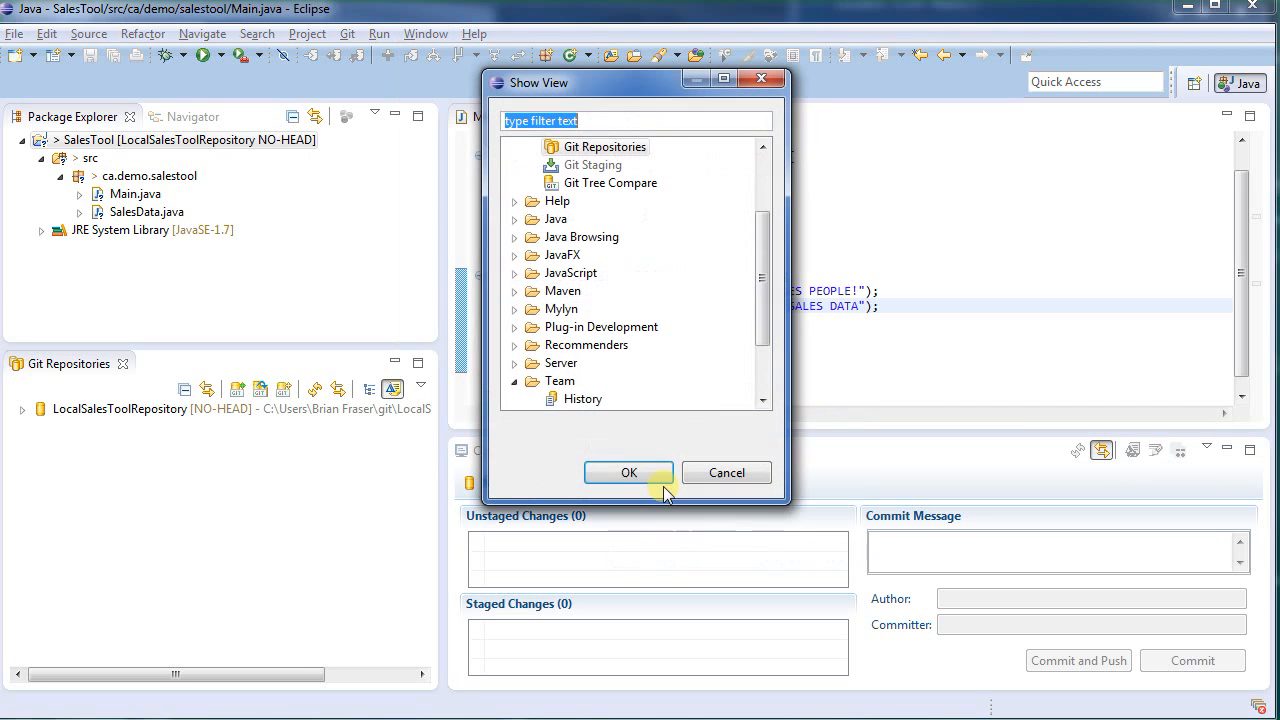
left_click(582, 398)
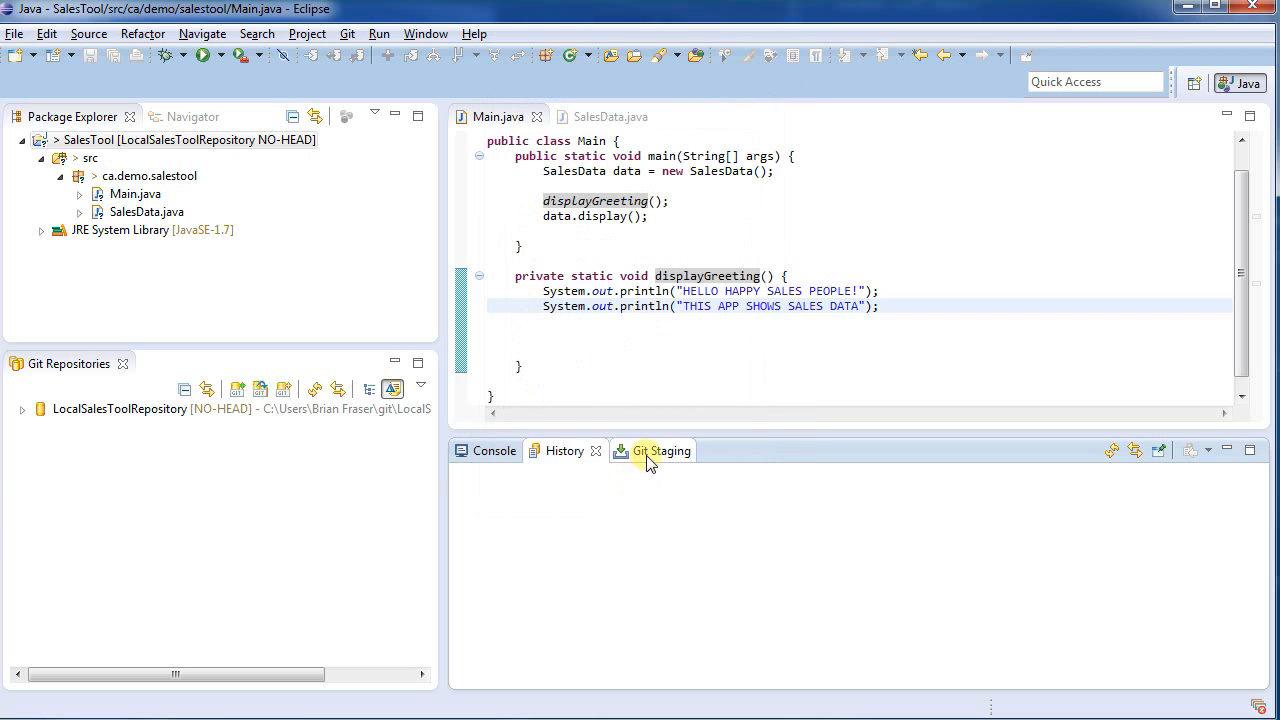
mouse_move(116, 390)
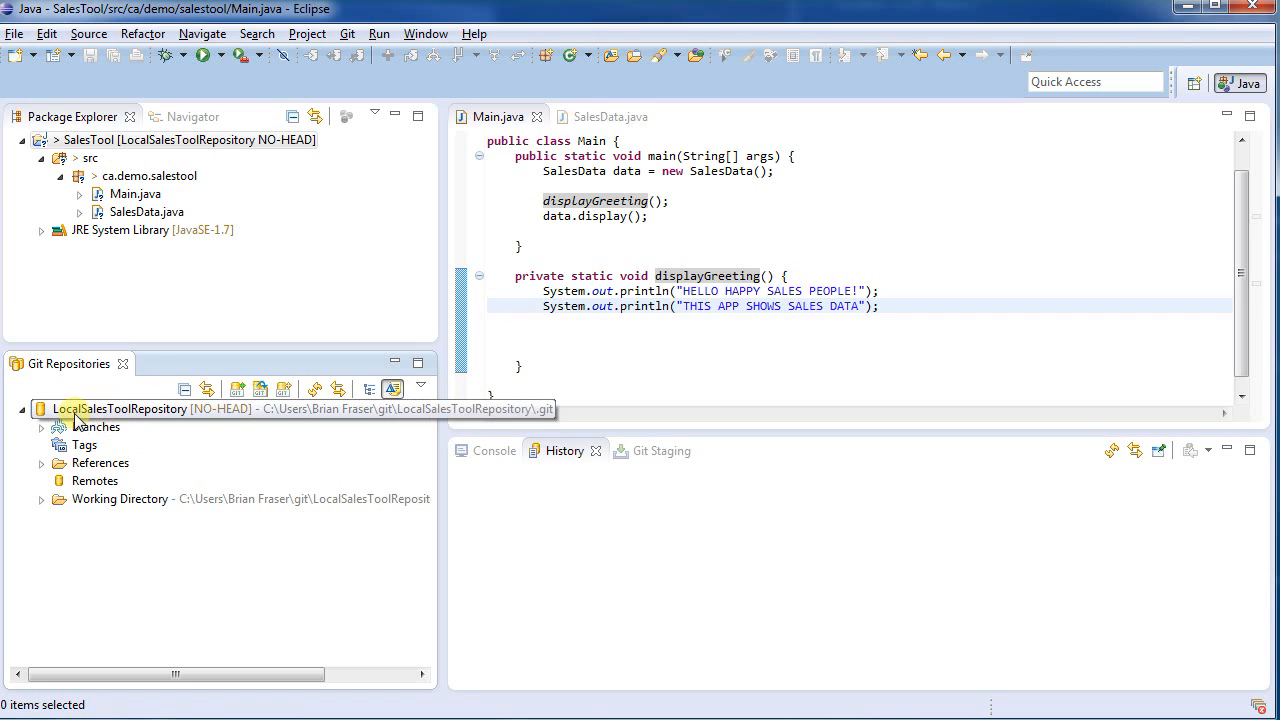
mouse_move(122, 418)
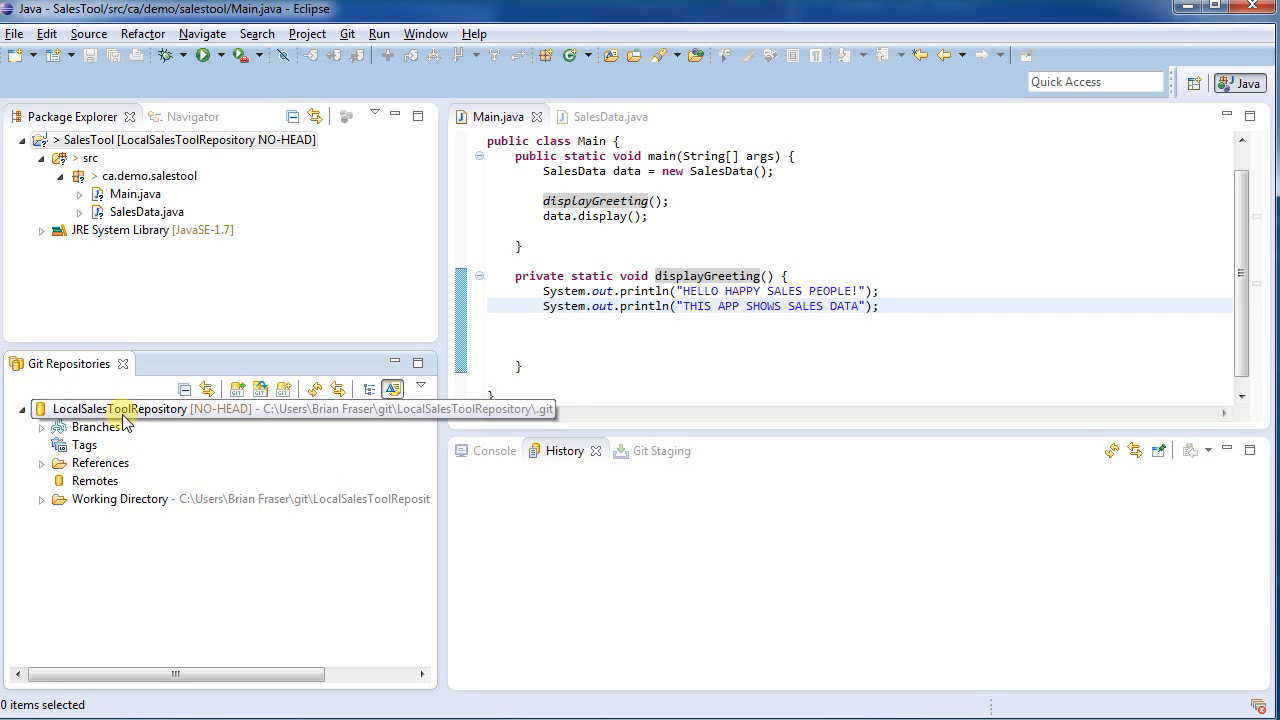
mouse_move(210, 416)
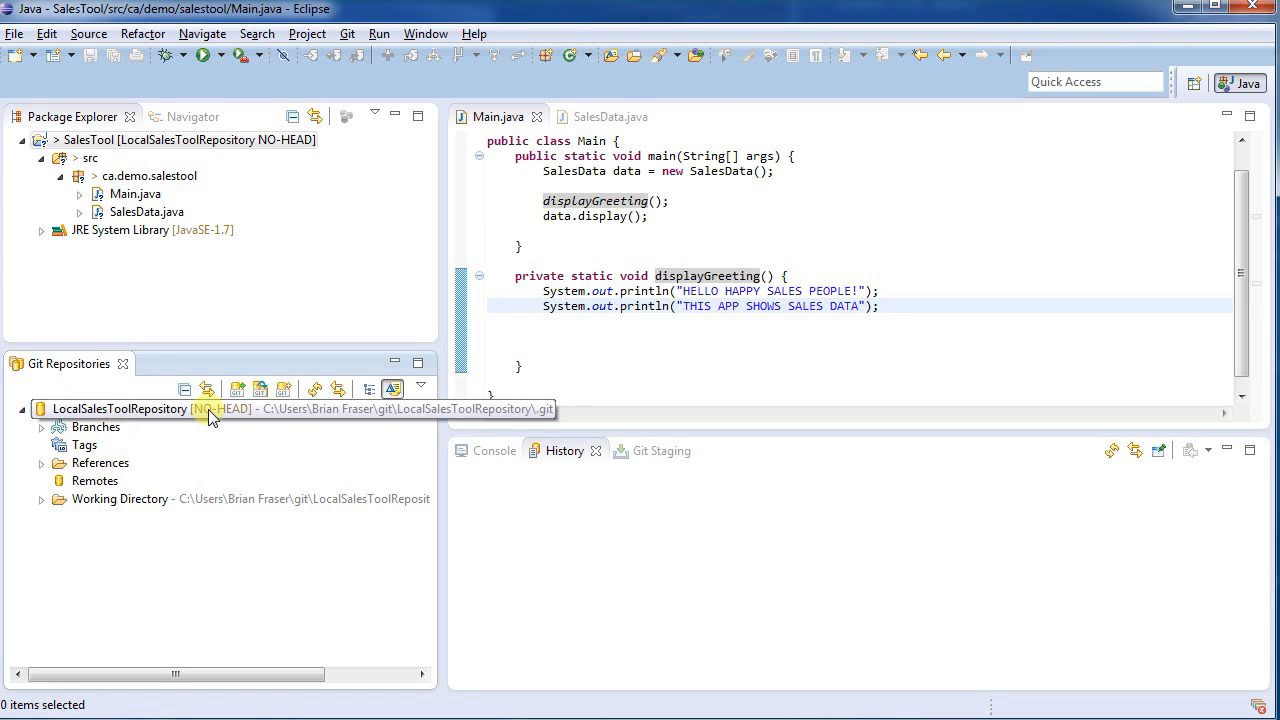
mouse_move(124, 414)
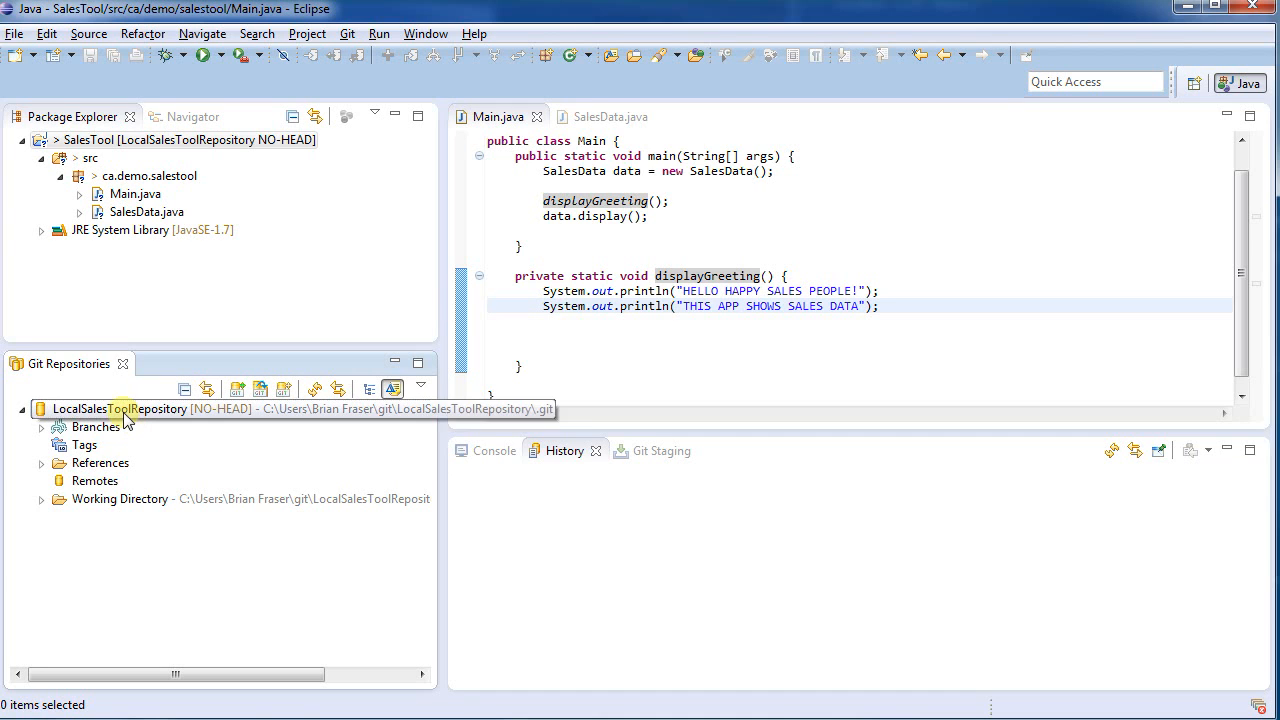
Expand LocalSalesToolRepository's Branches to show the empty Local and Remote Tracking nodes
left_click(42, 428)
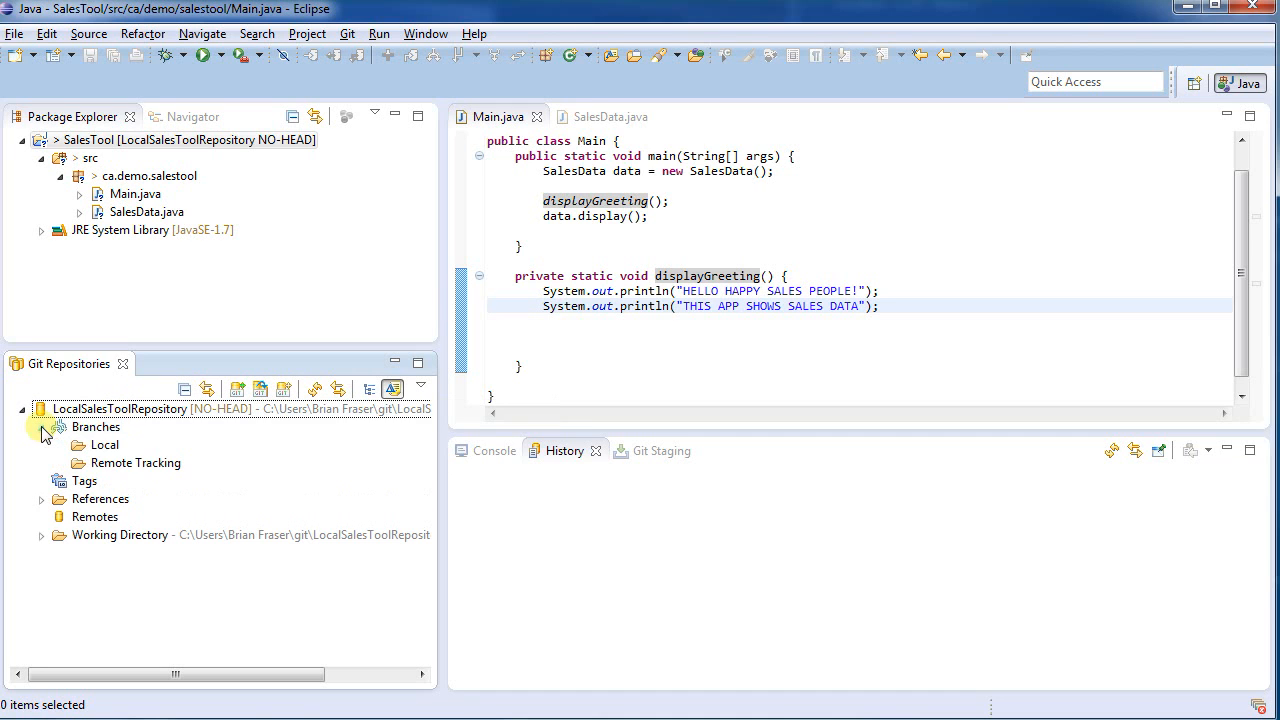
left_click(104, 444)
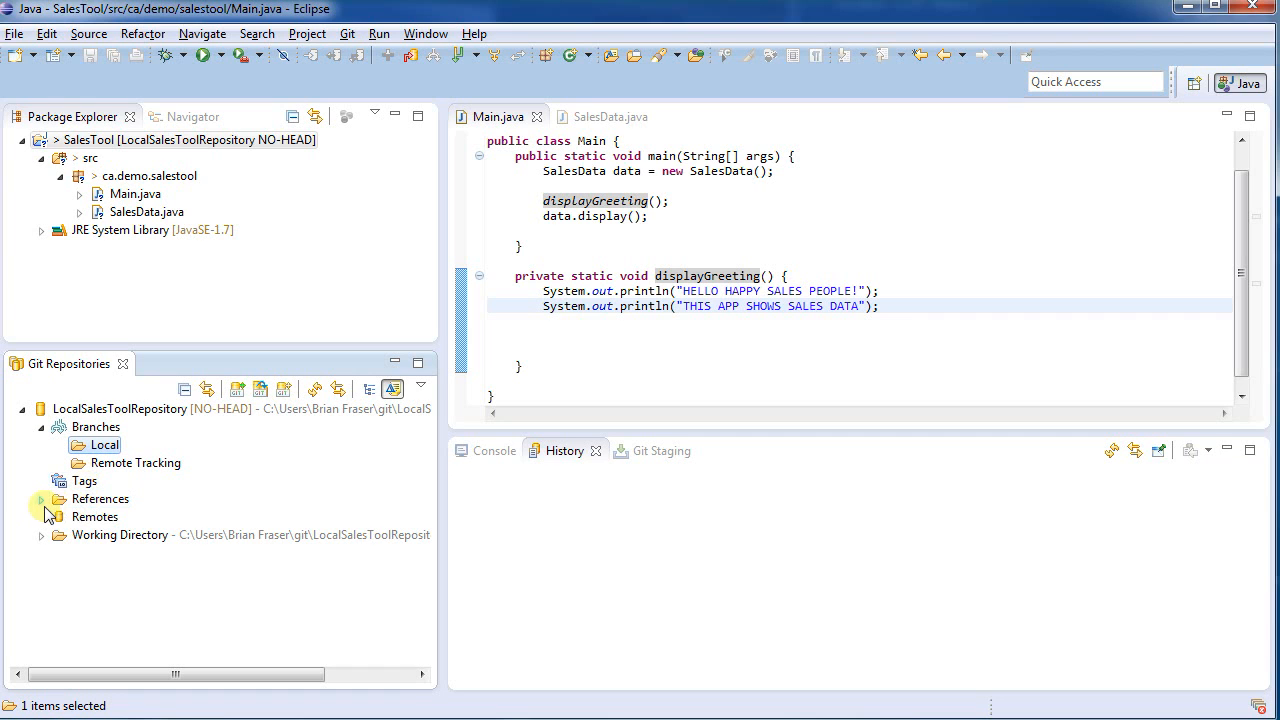
left_click(96, 516)
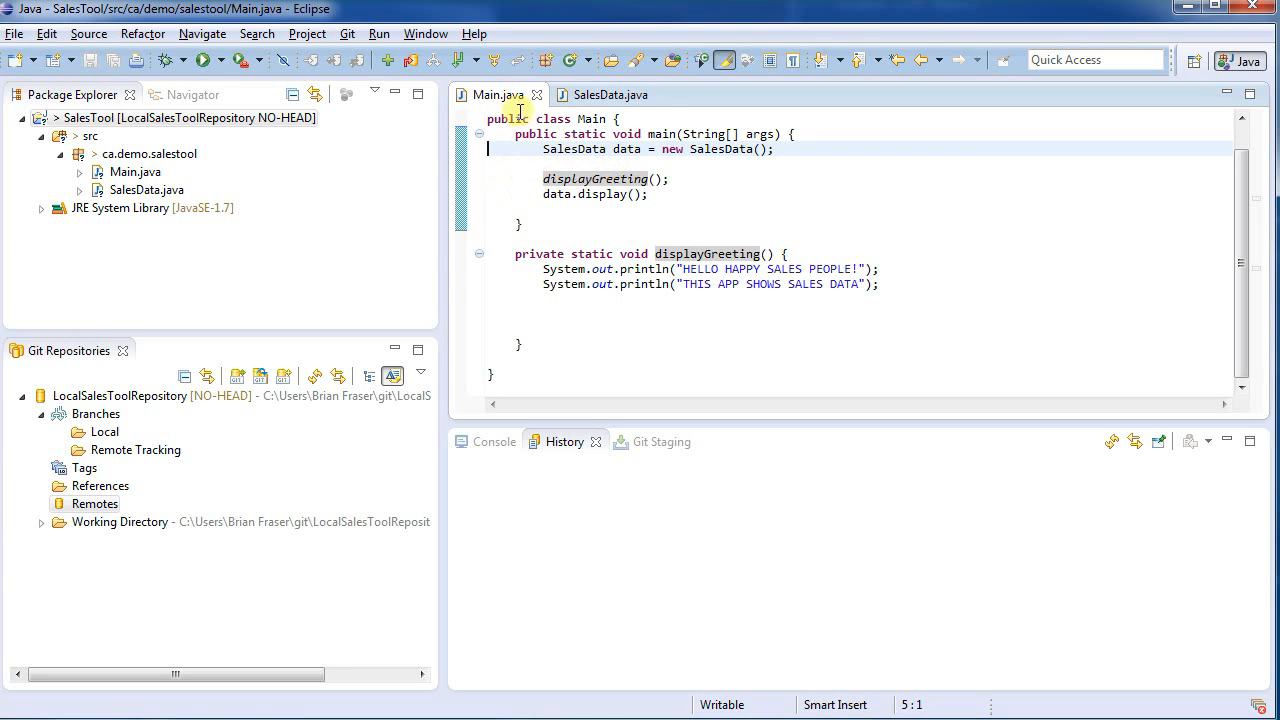
mouse_move(440, 78)
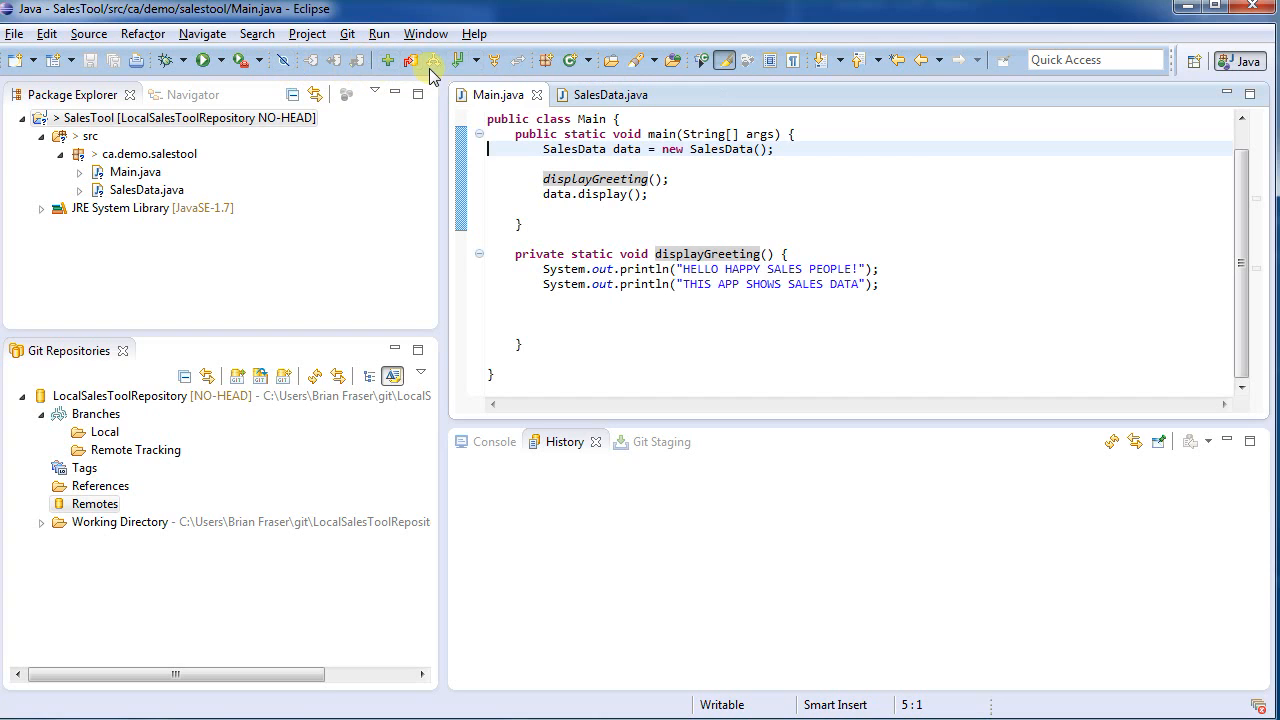
left_click(424, 32)
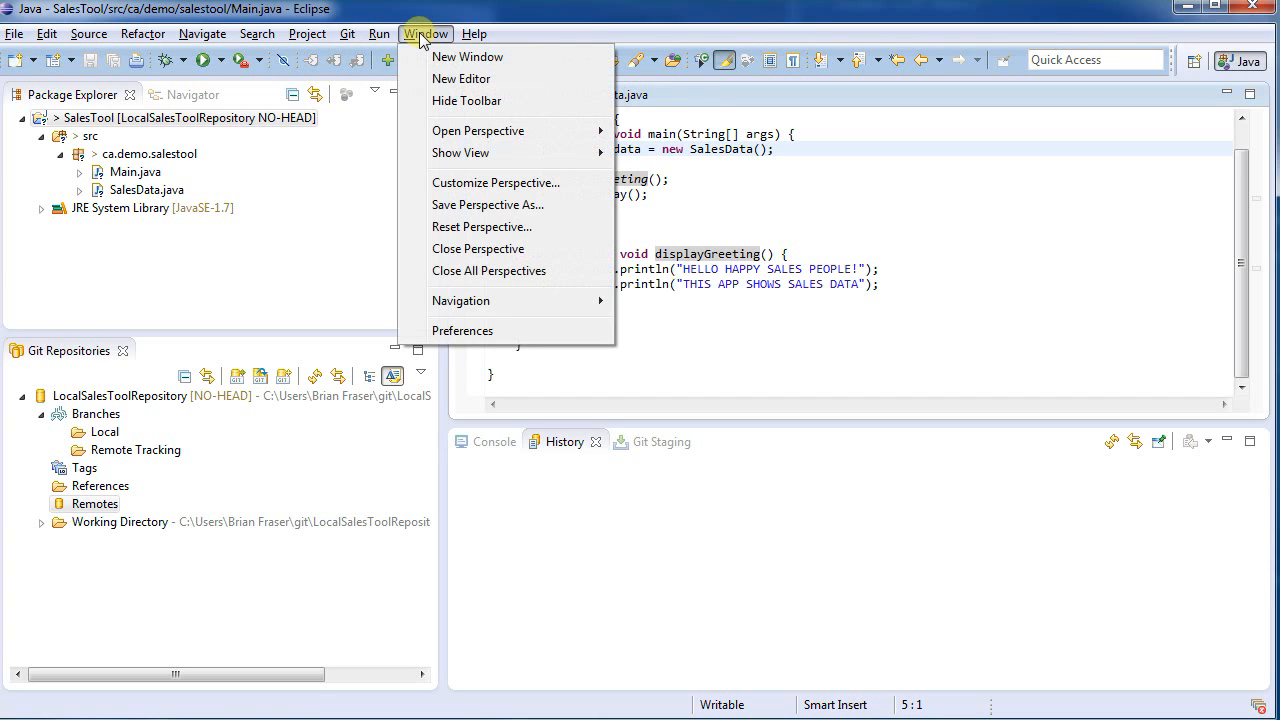
mouse_move(460, 182)
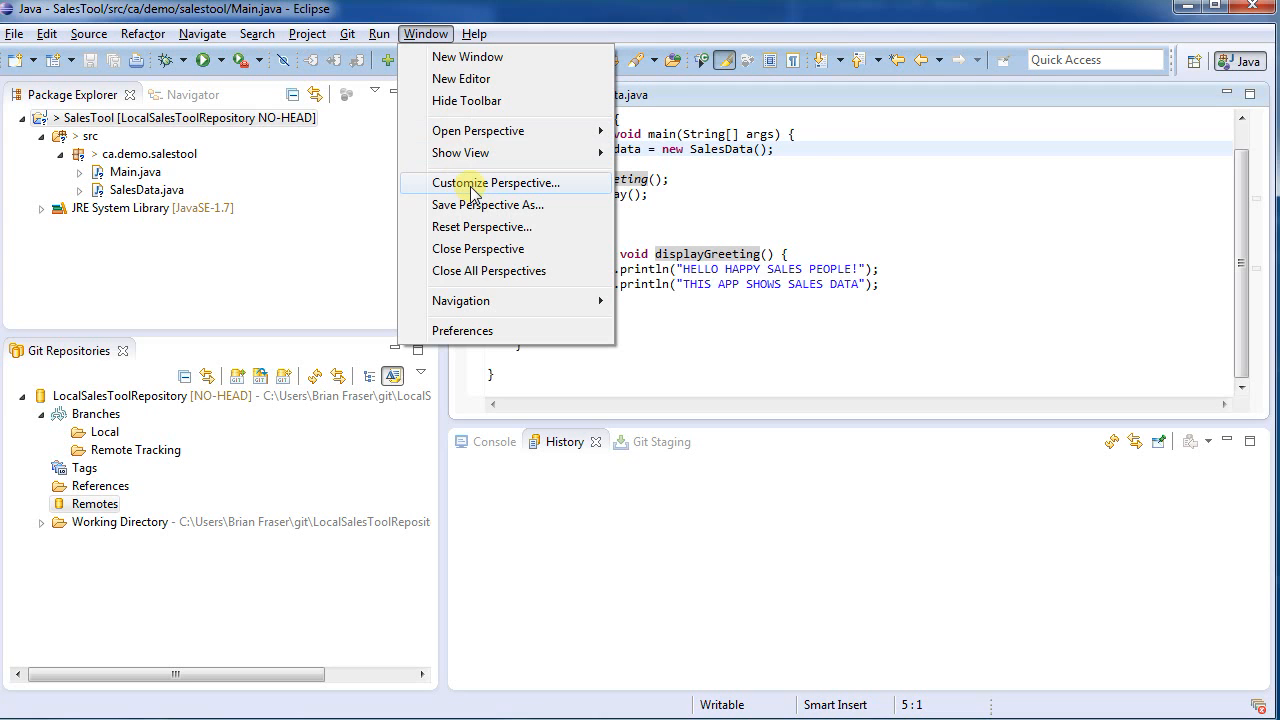
left_click(496, 182)
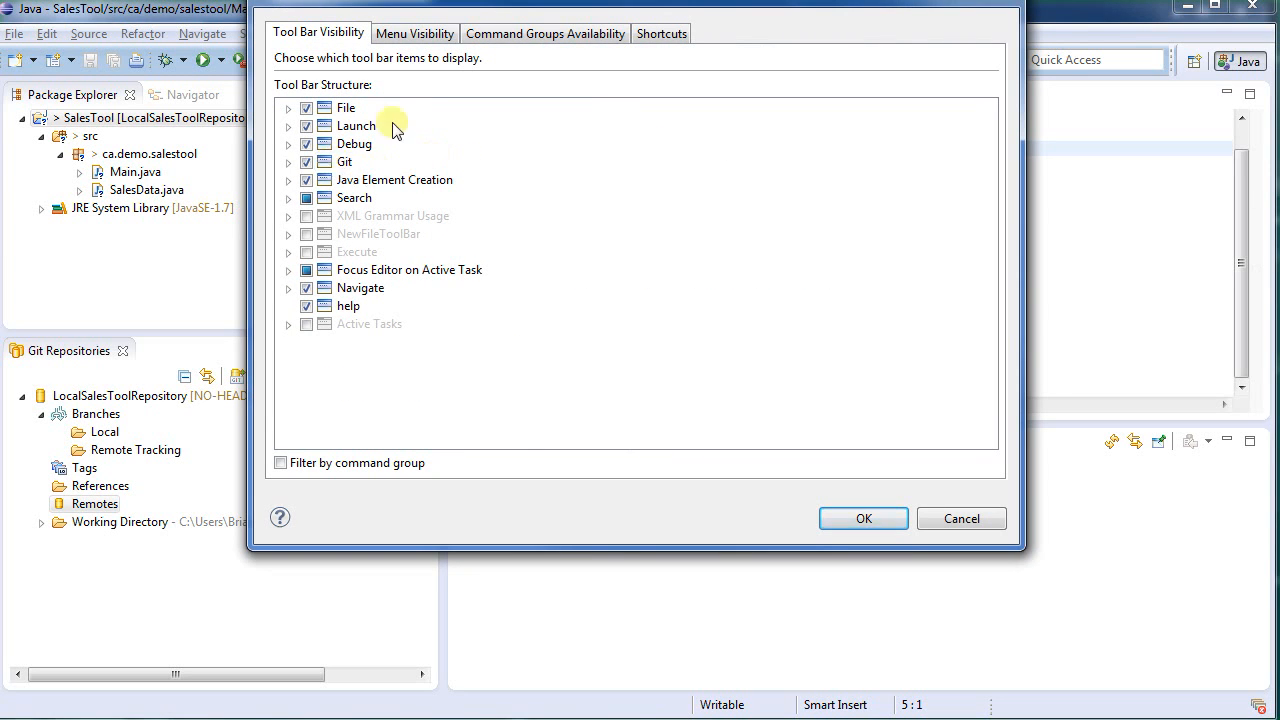
left_click(544, 32)
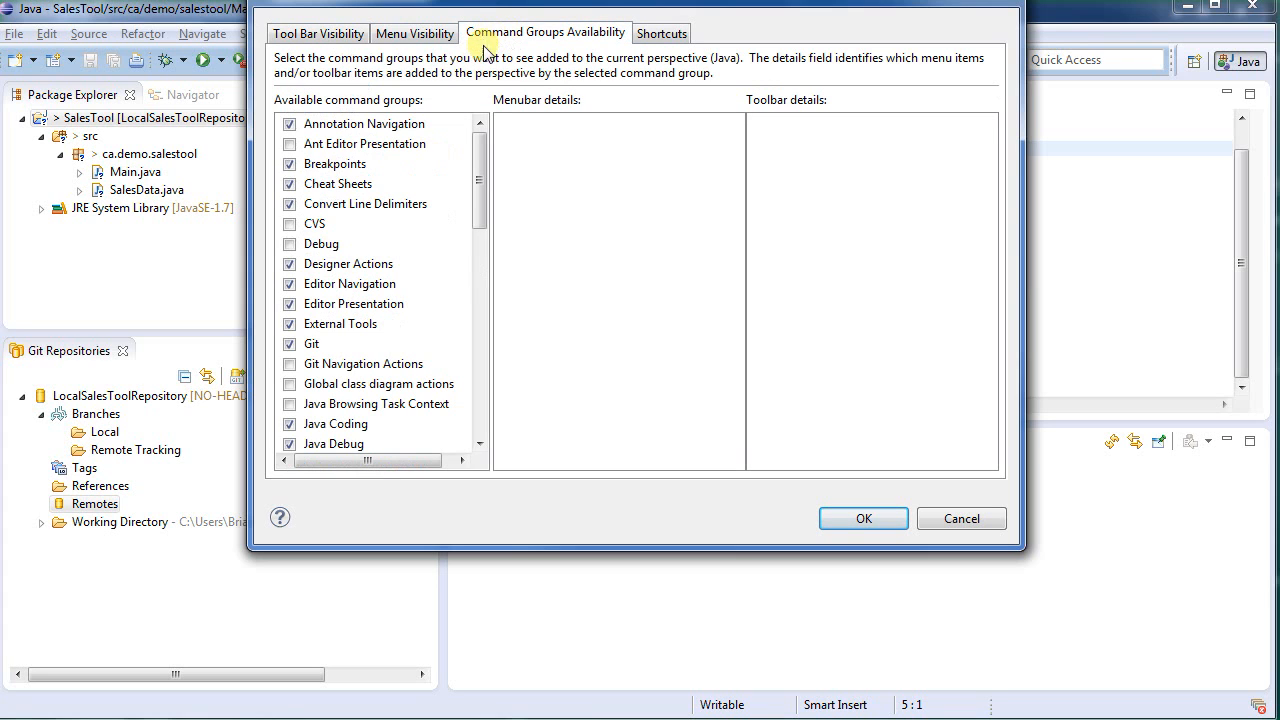
scroll("down", 3)
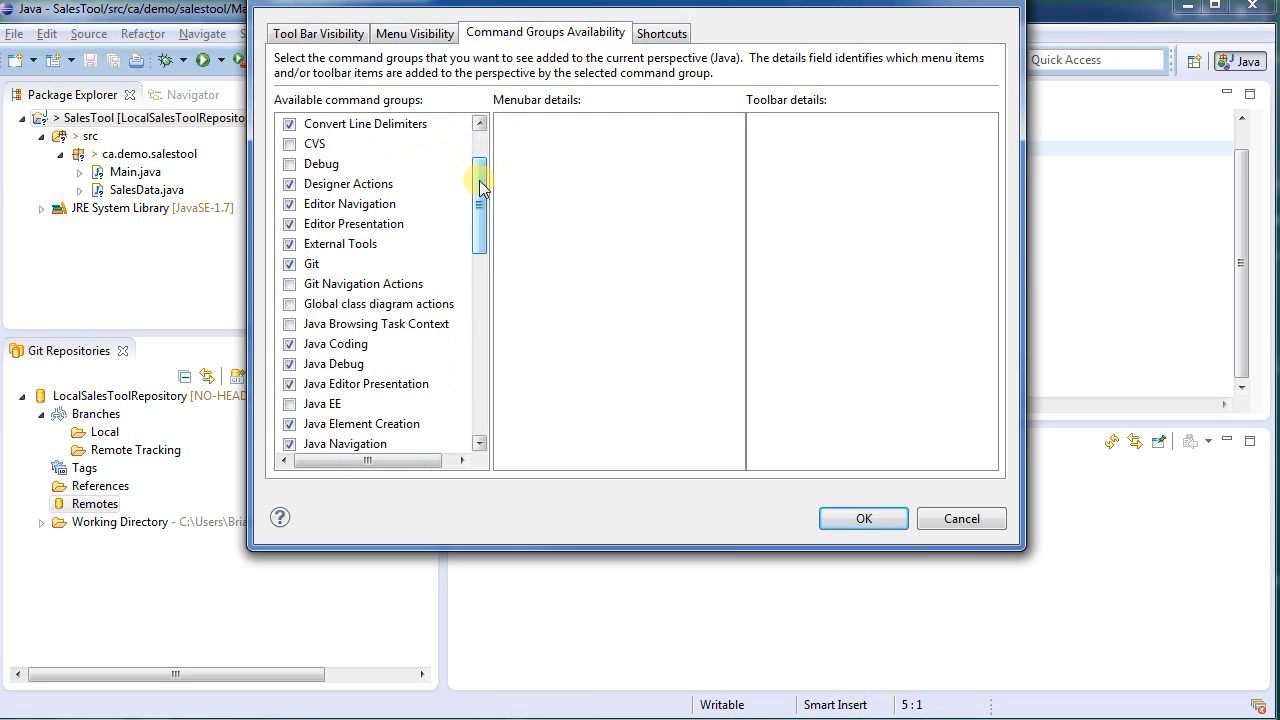
left_click(312, 264)
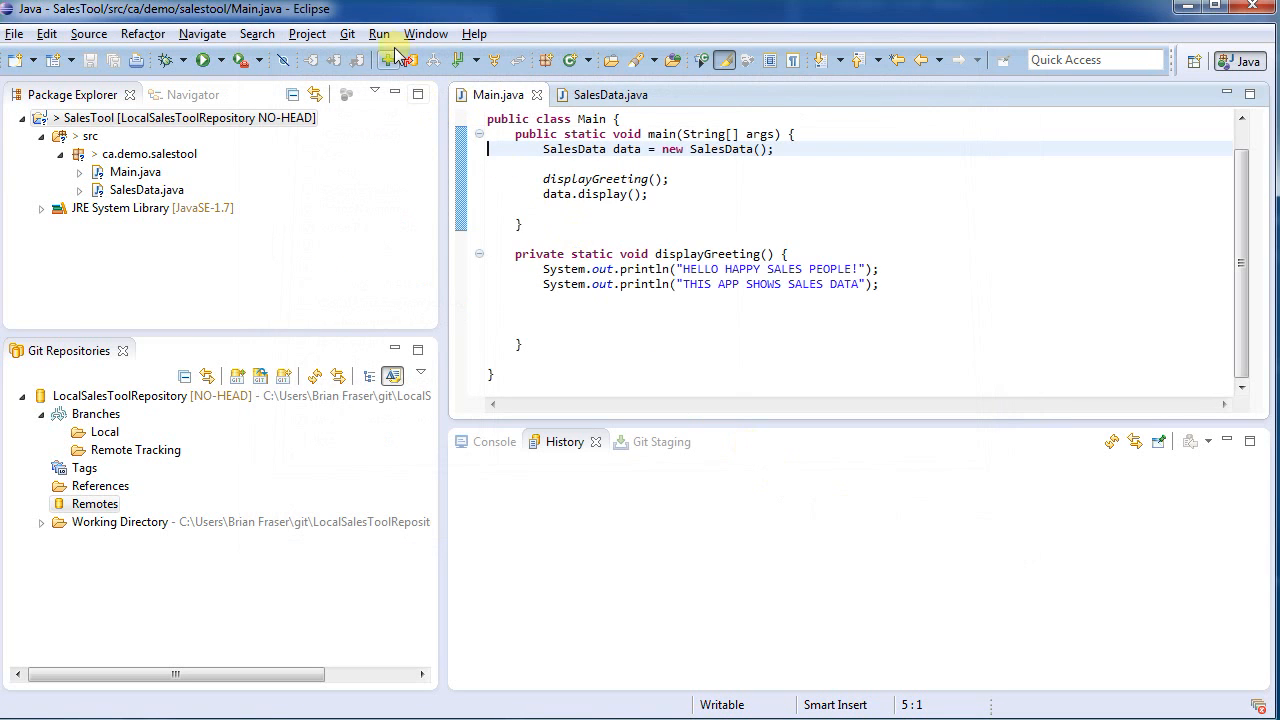
Save Main.java into the salestool package, close it and reopen it in the editor
left_click(348, 32)
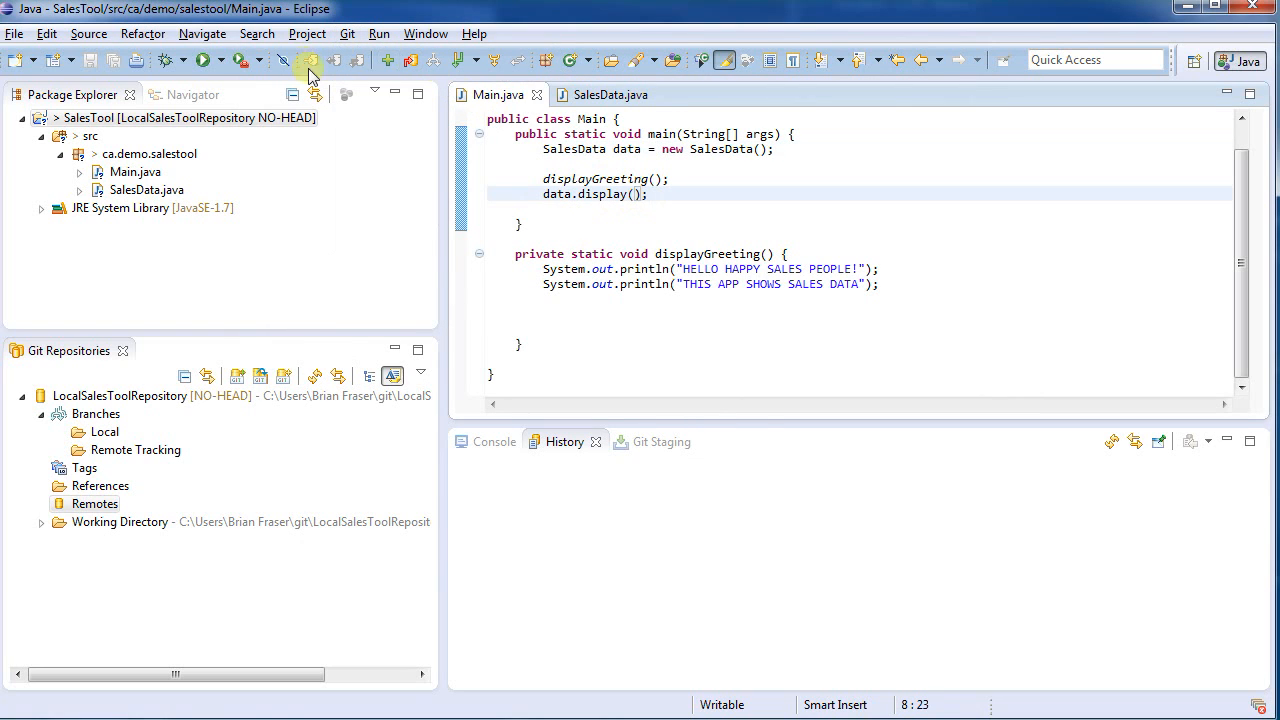
left_click(560, 164)
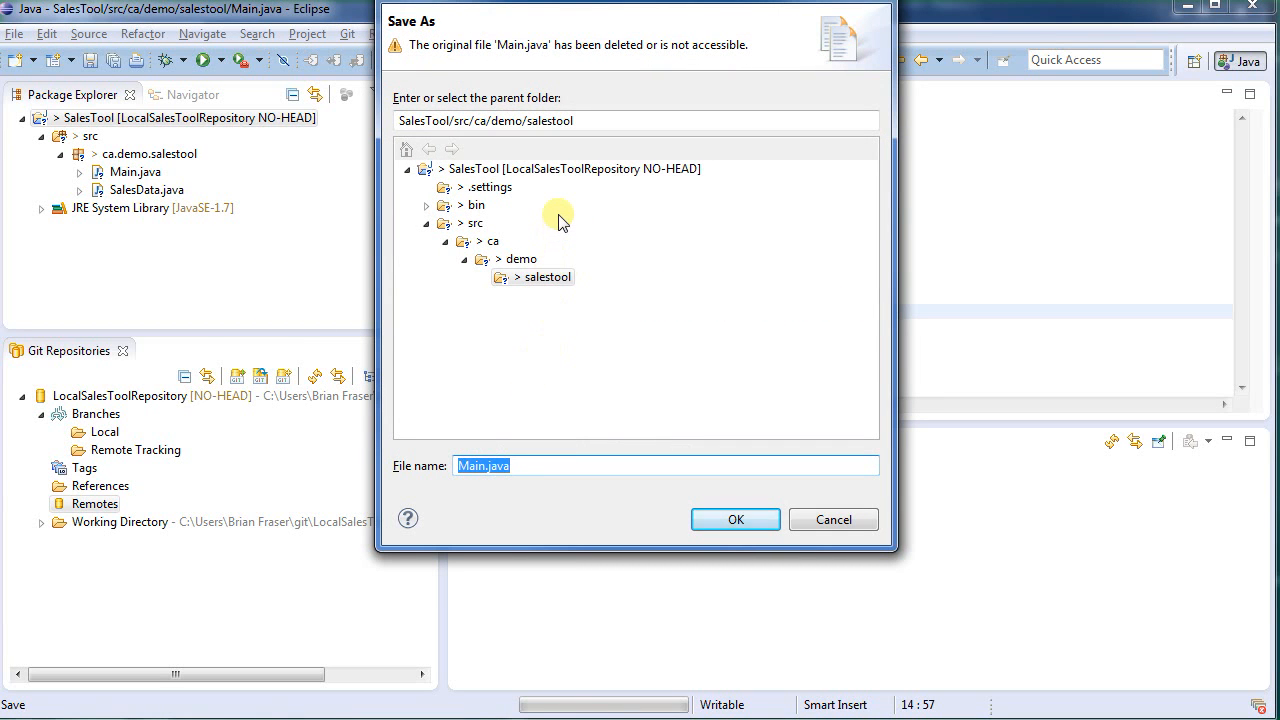
left_click(736, 520)
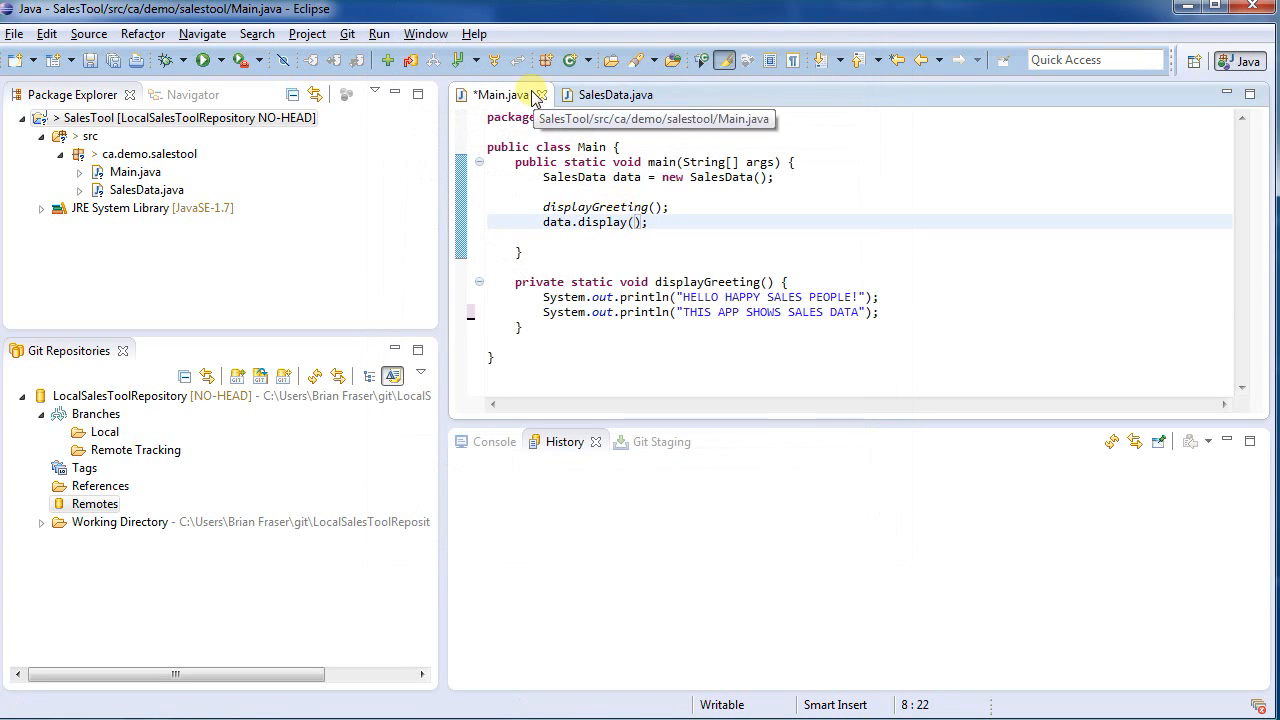
left_click(544, 94)
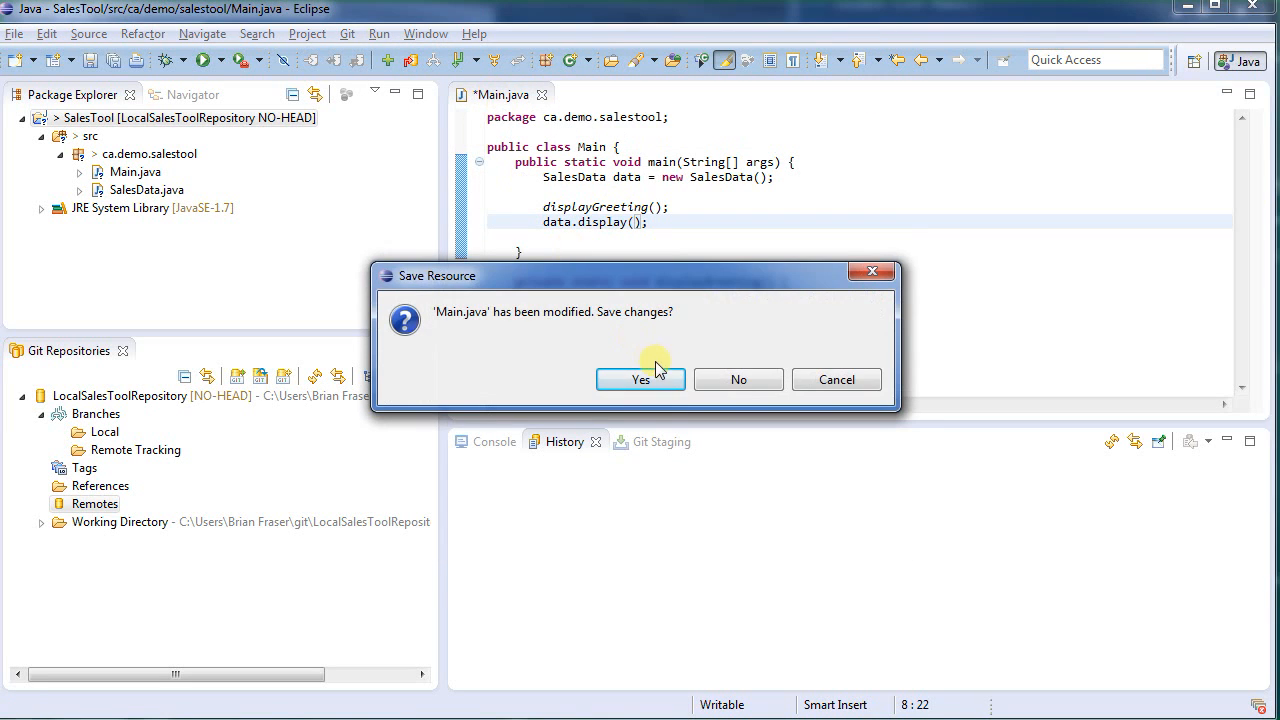
left_click(640, 380)
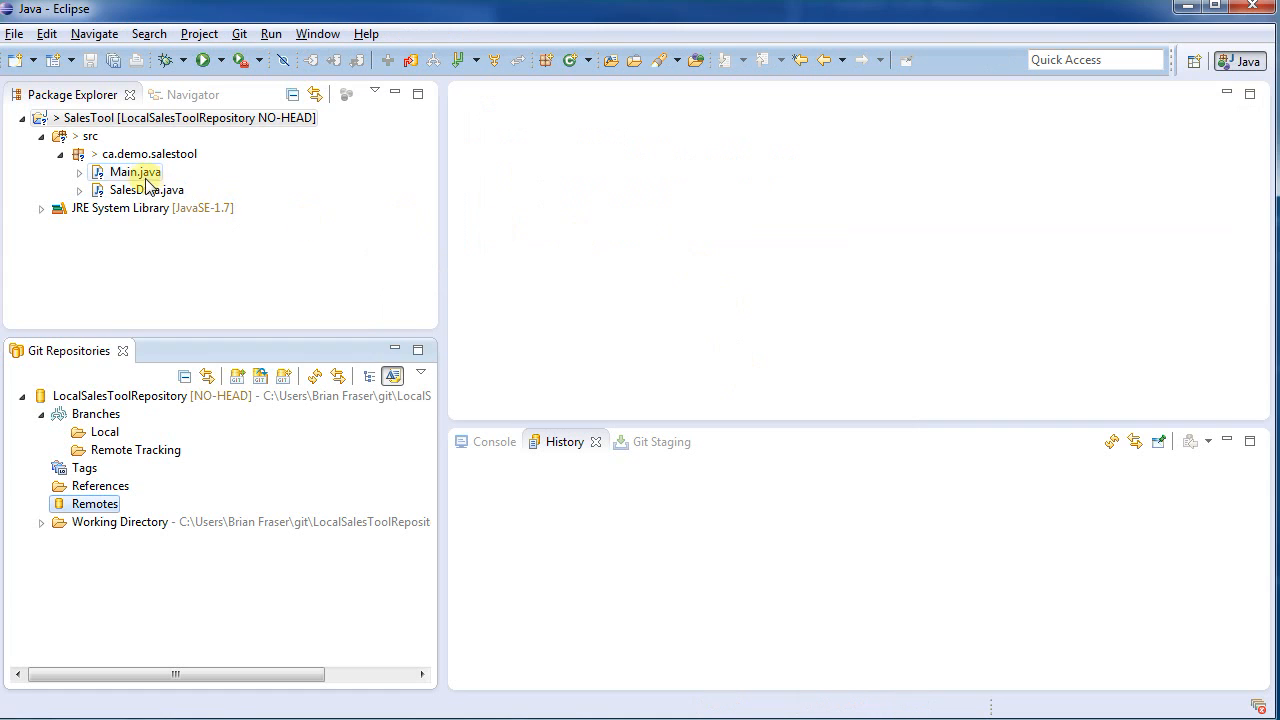
double_click(136, 172)
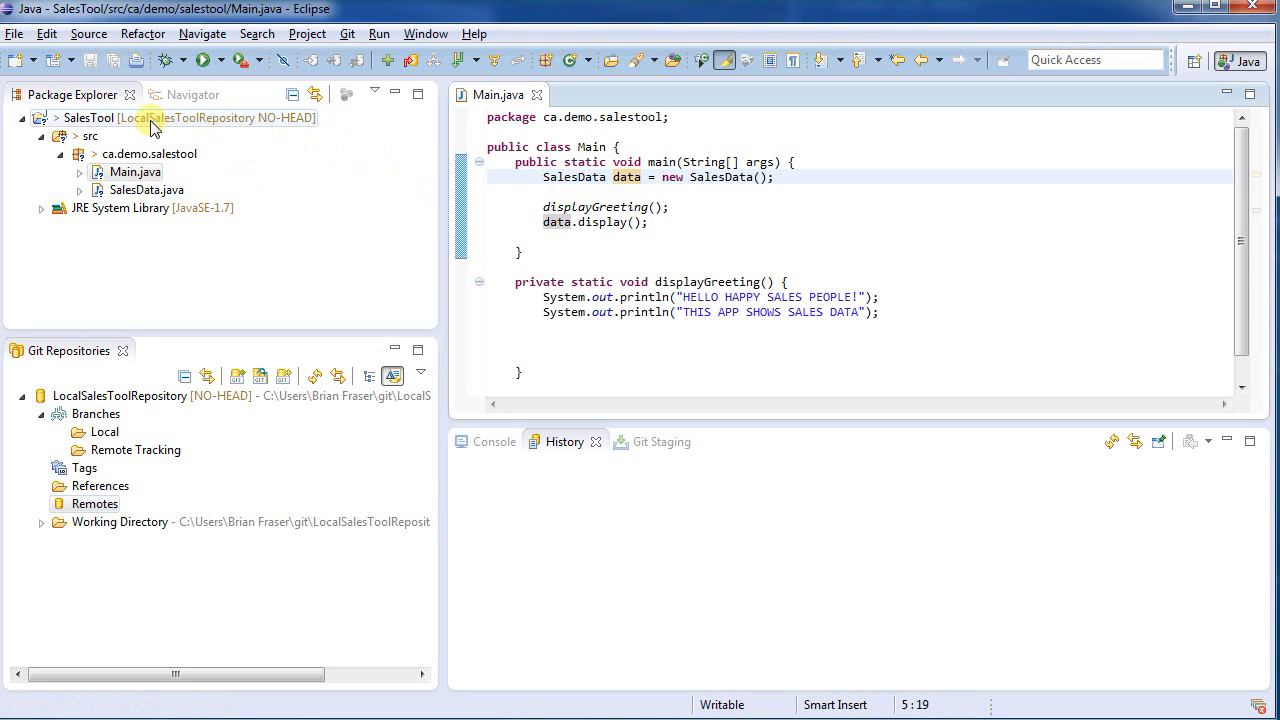
Review and close the SalesTool project properties
right_click(150, 118)
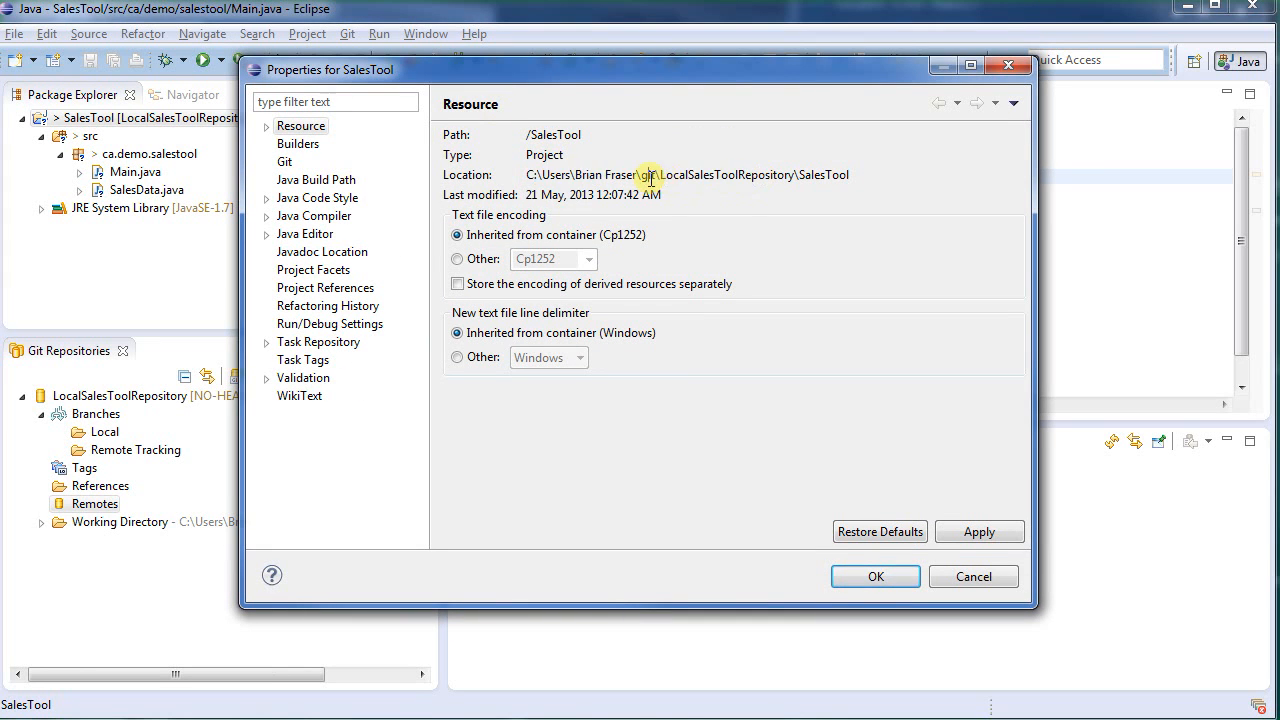
left_click(972, 576)
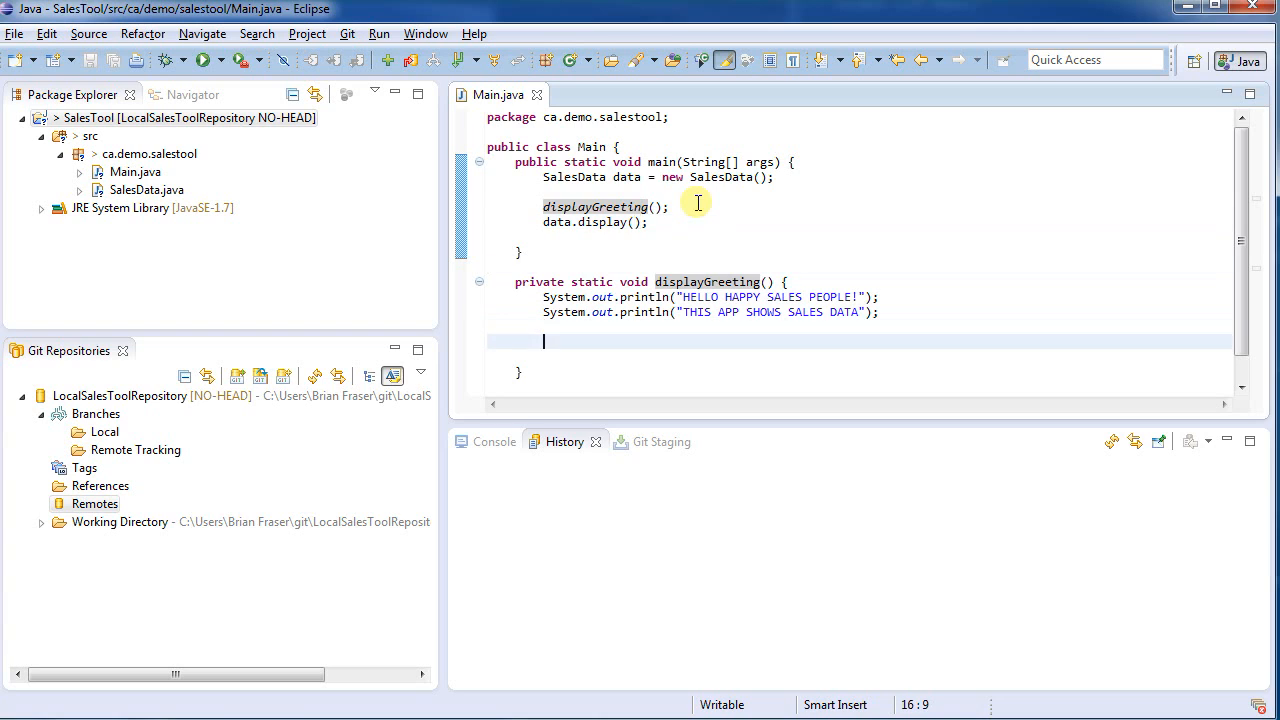
key("BackSpace")
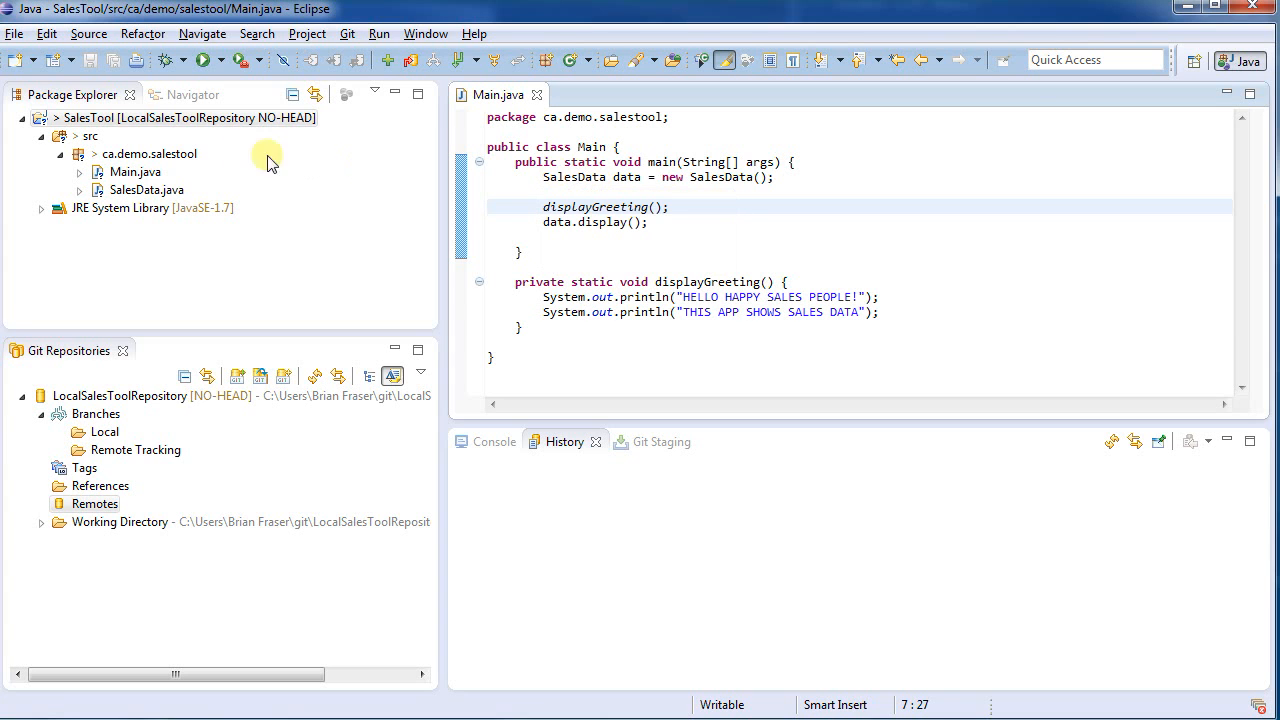
Bring up the Commit Changes dialog for SalesTool via Team > Commit
right_click(188, 116)
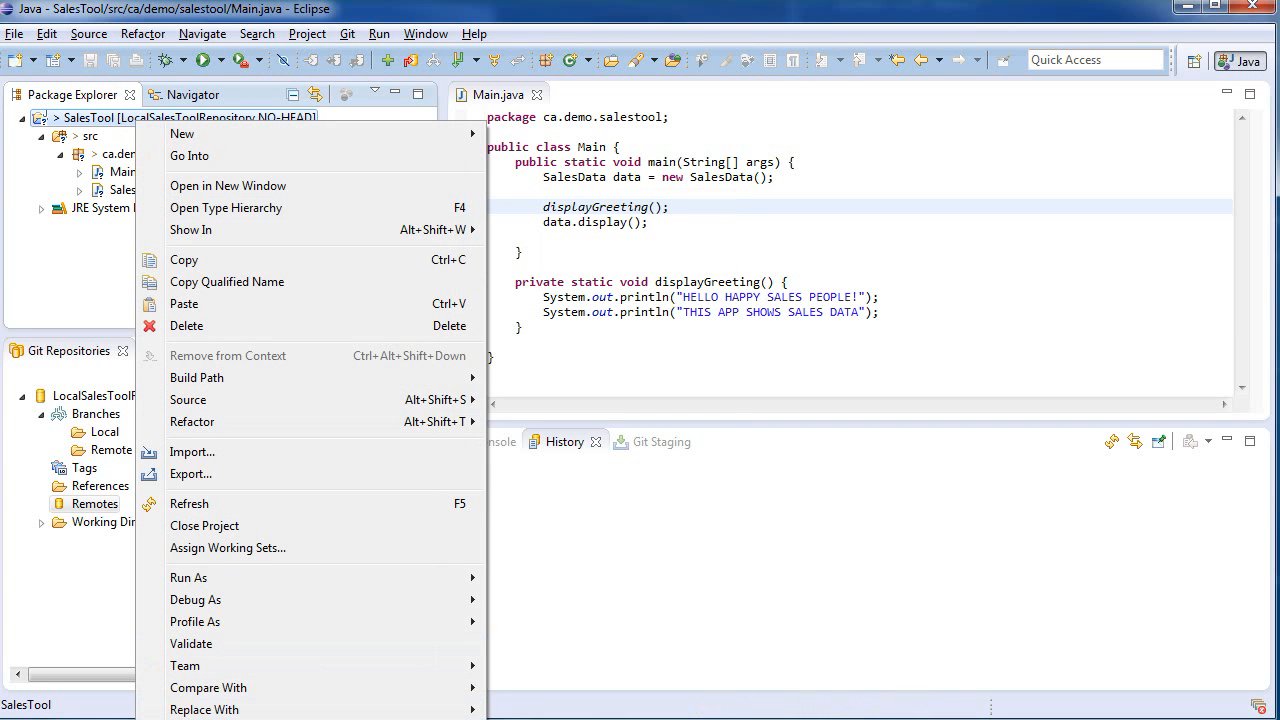
mouse_move(184, 664)
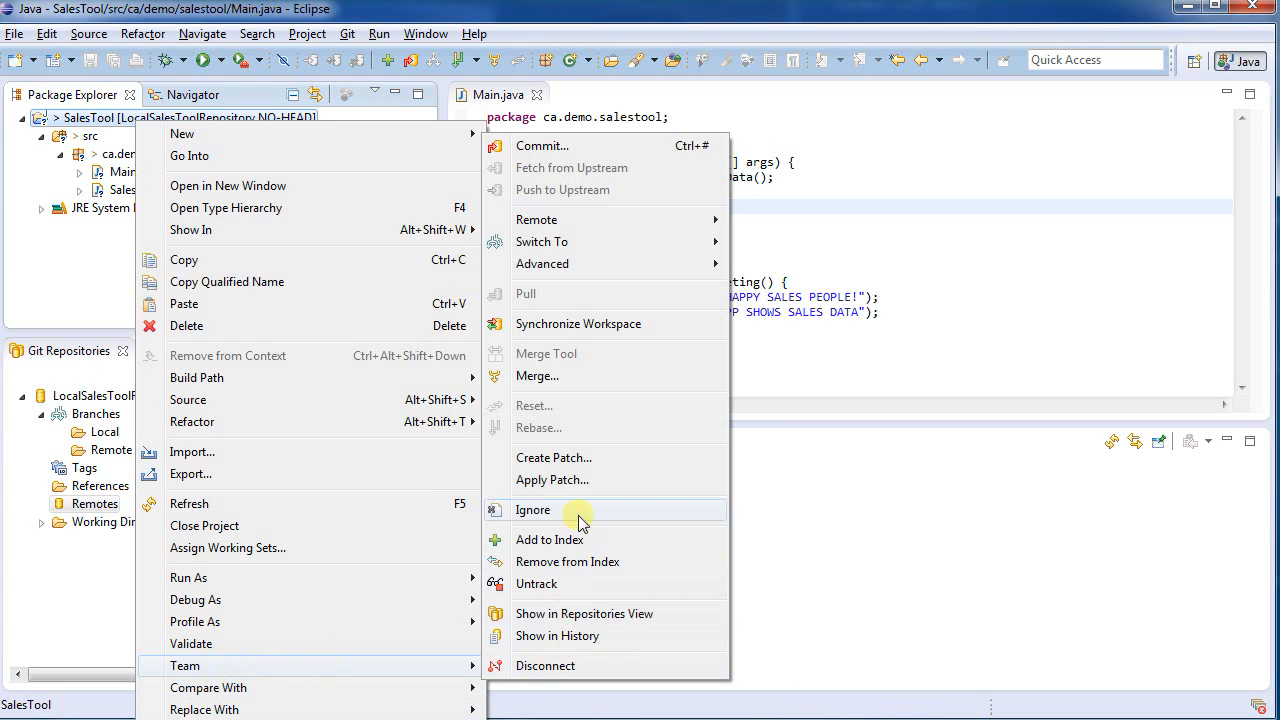
mouse_move(548, 156)
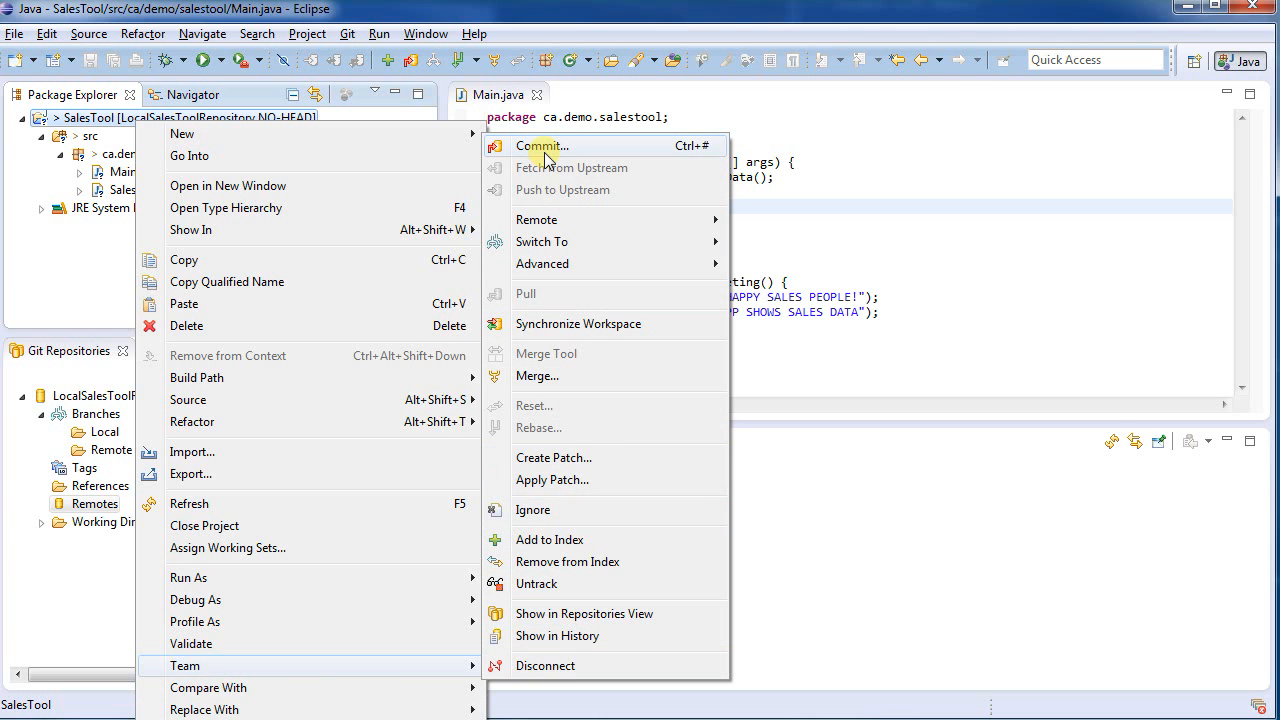
left_click(540, 146)
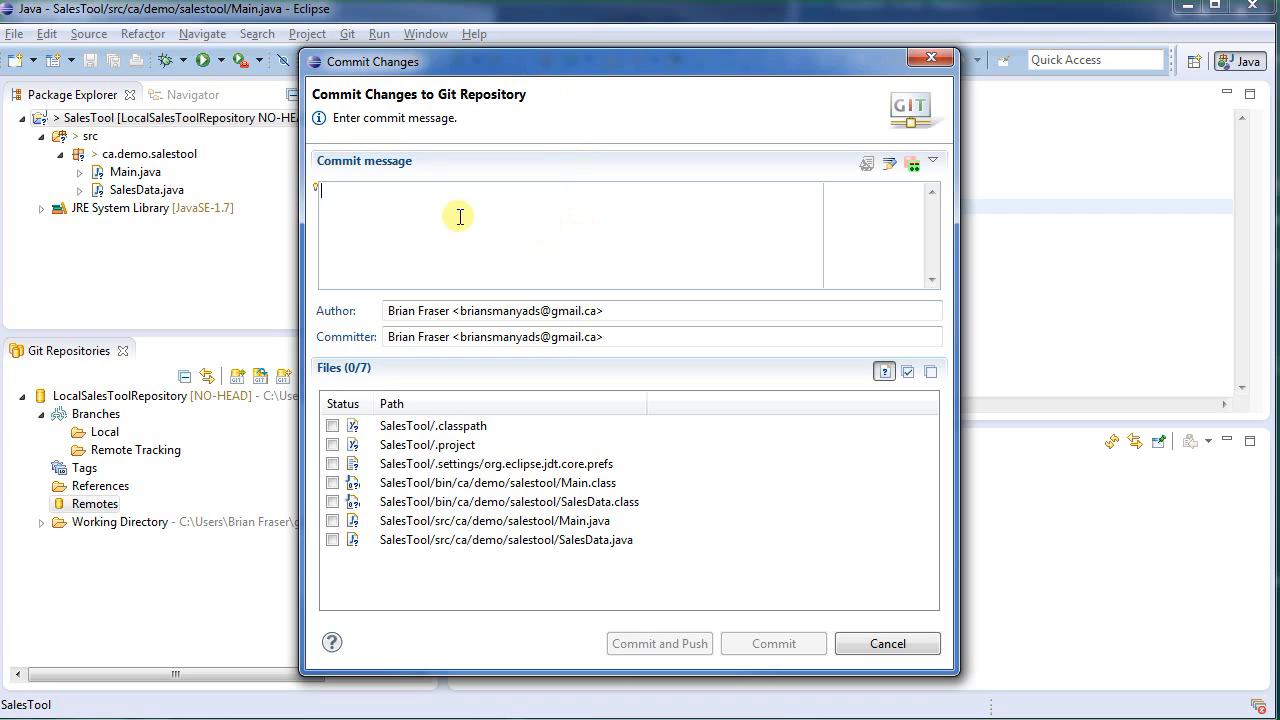
Commit five source files with message 'Initial checkin of sales tool.', excluding Main.class and SalesData.class
type("Initial checkin")
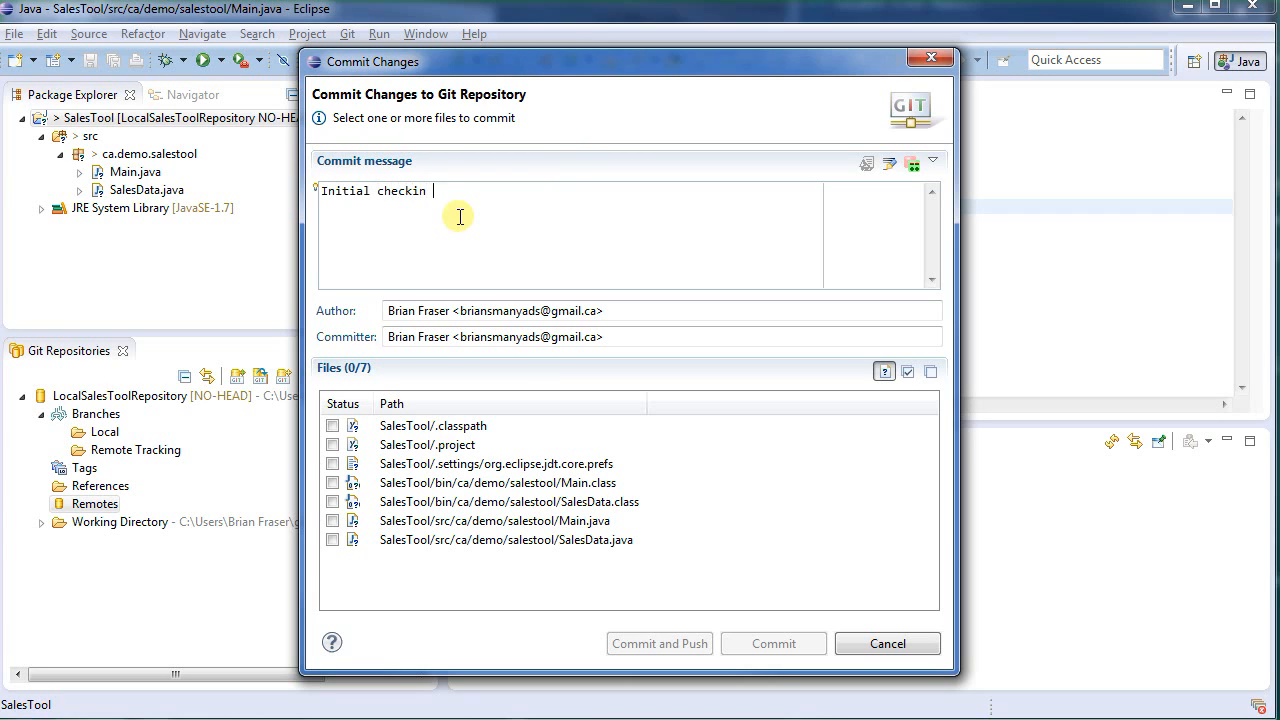
type("of sales tool.")
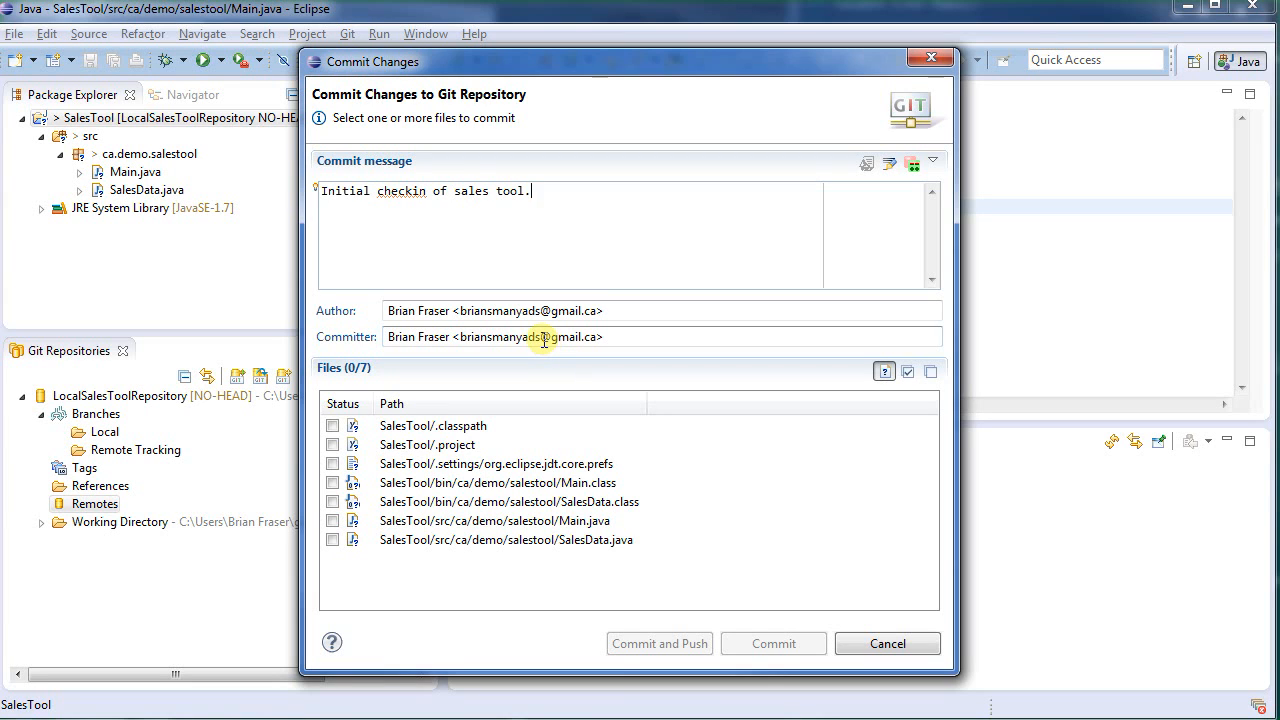
mouse_move(518, 358)
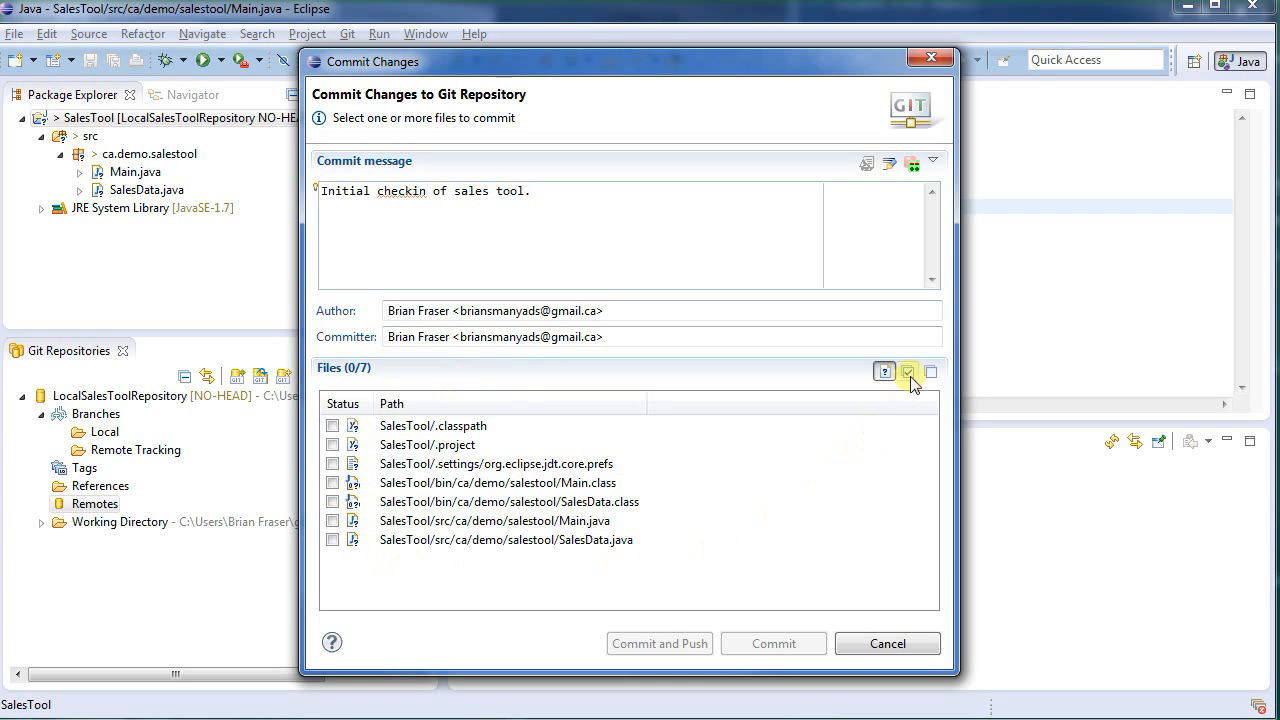
left_click(908, 372)
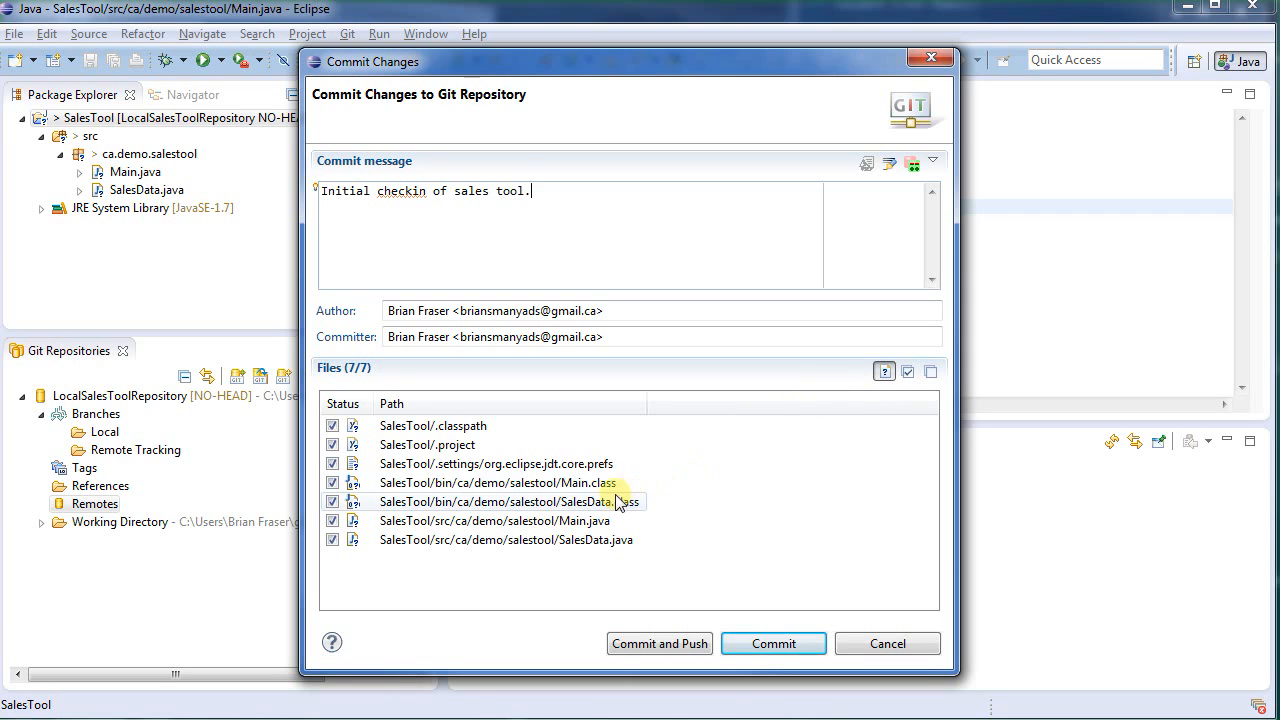
left_click(332, 482)
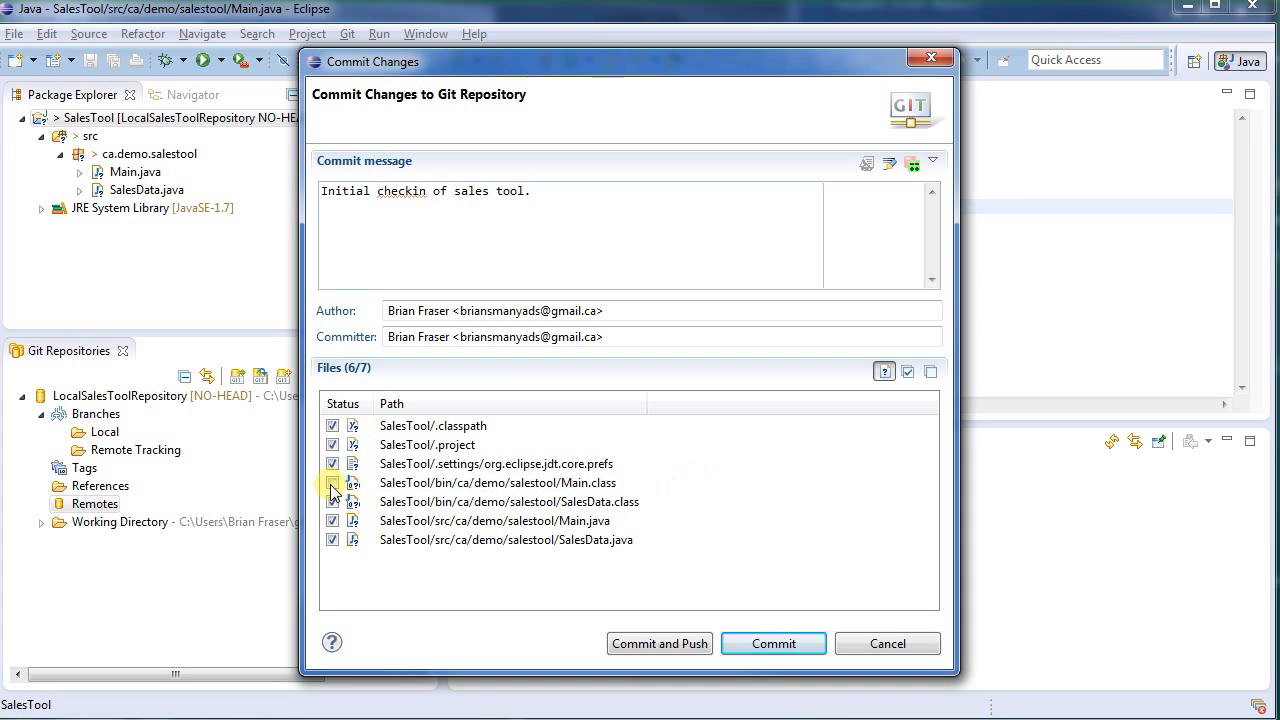
left_click(332, 482)
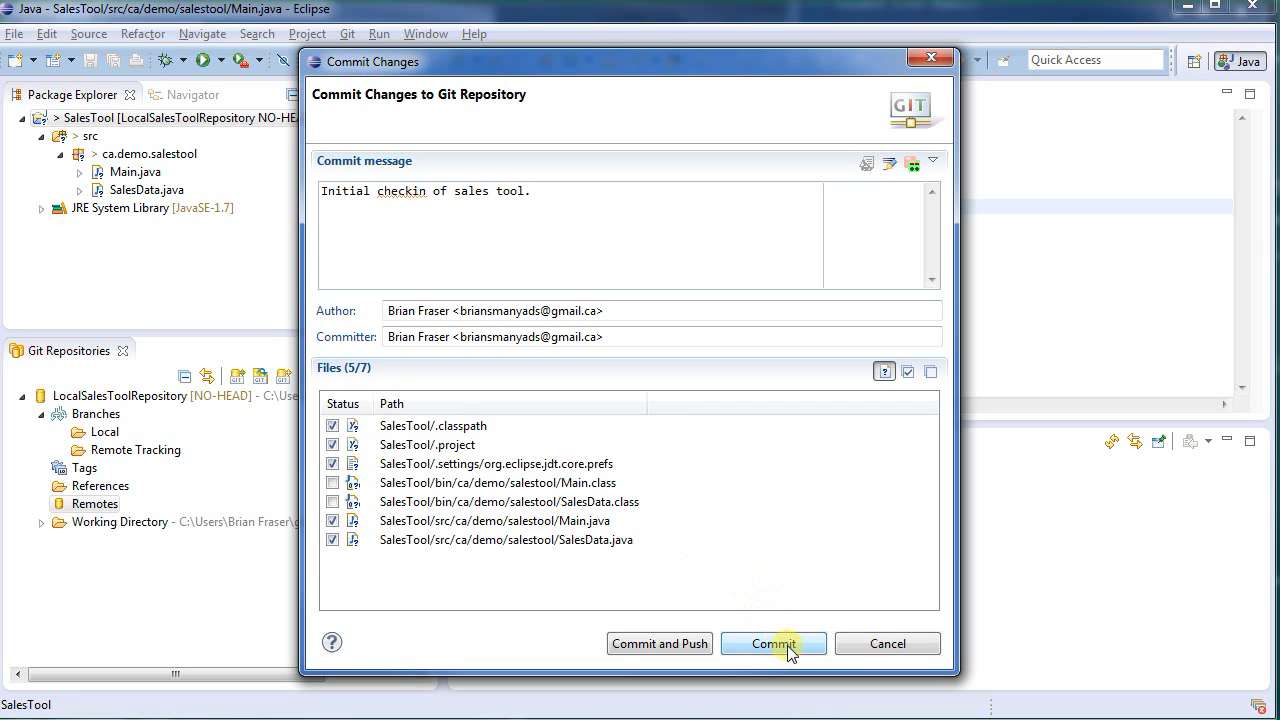
mouse_move(480, 424)
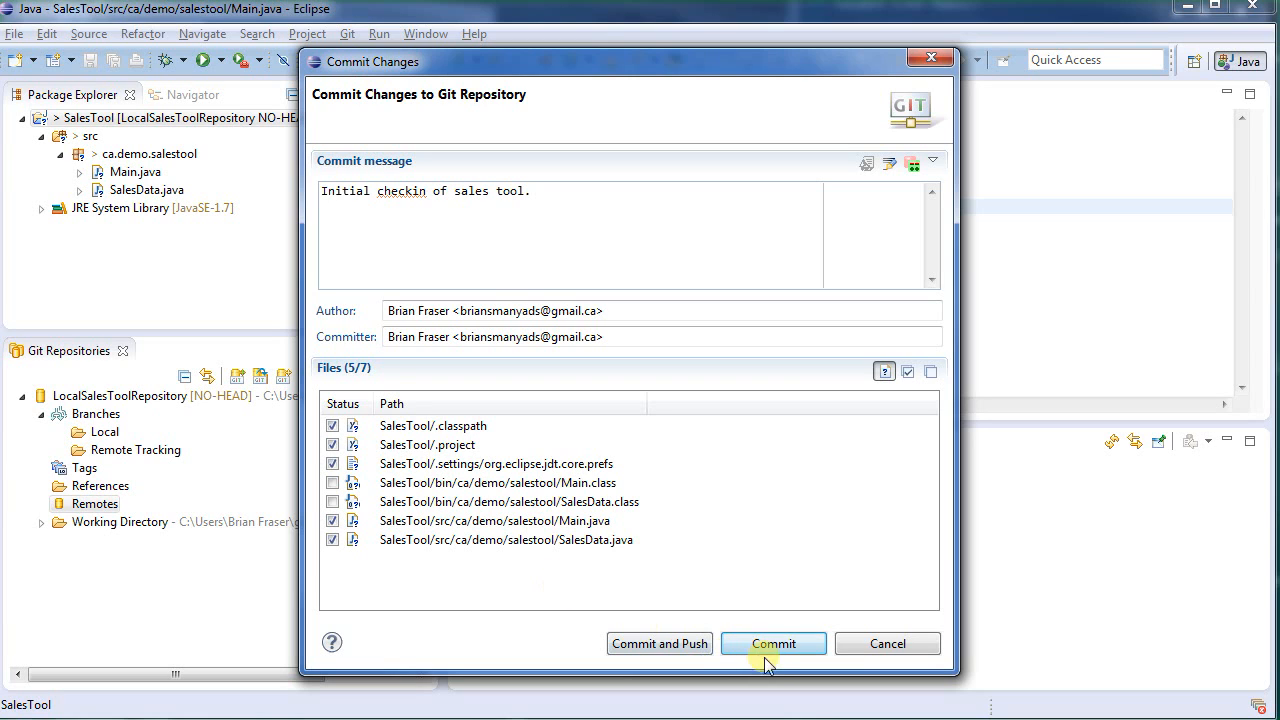
left_click(772, 644)
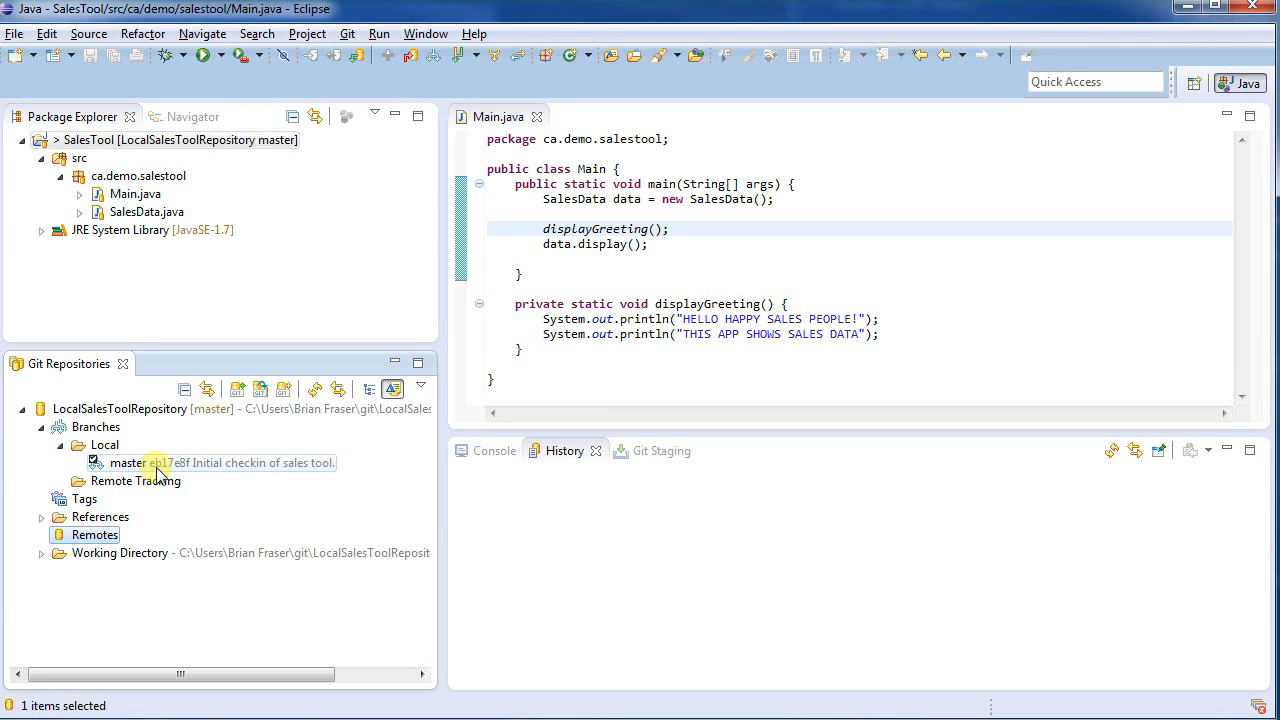
Inspect the master branch's initial commit and focus the History view
left_click(128, 462)
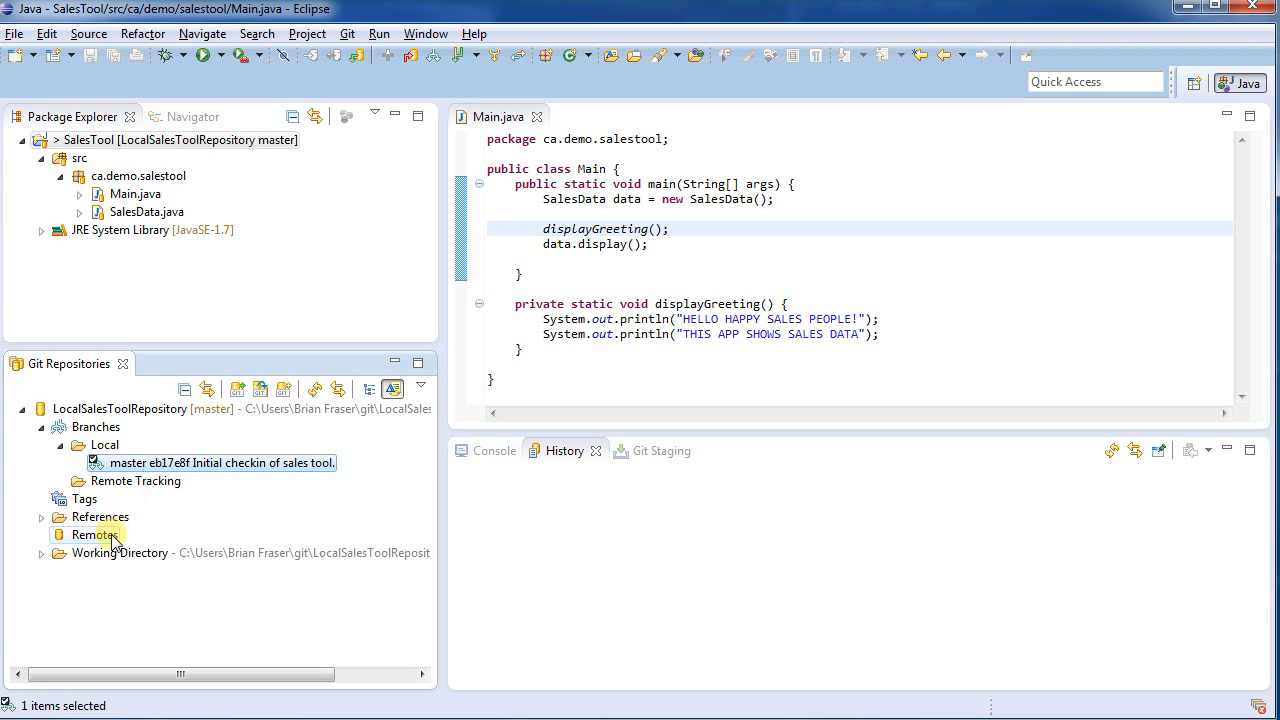
mouse_move(204, 470)
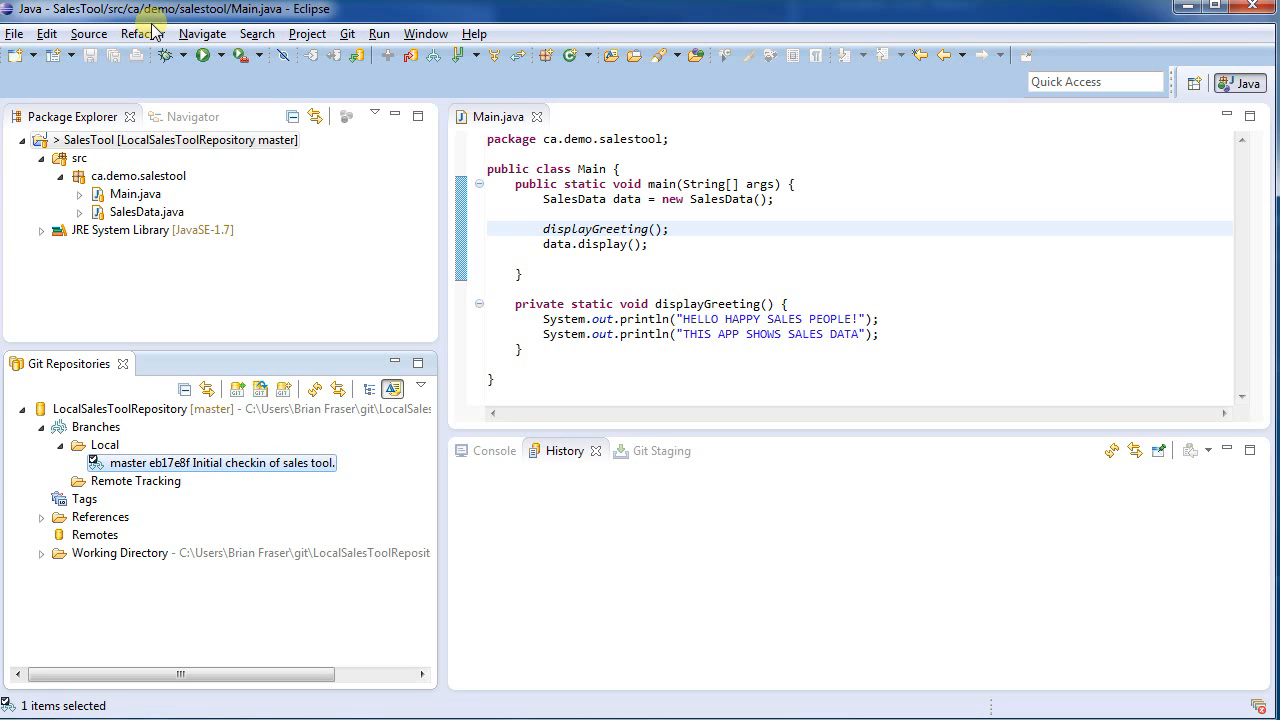
left_click(564, 452)
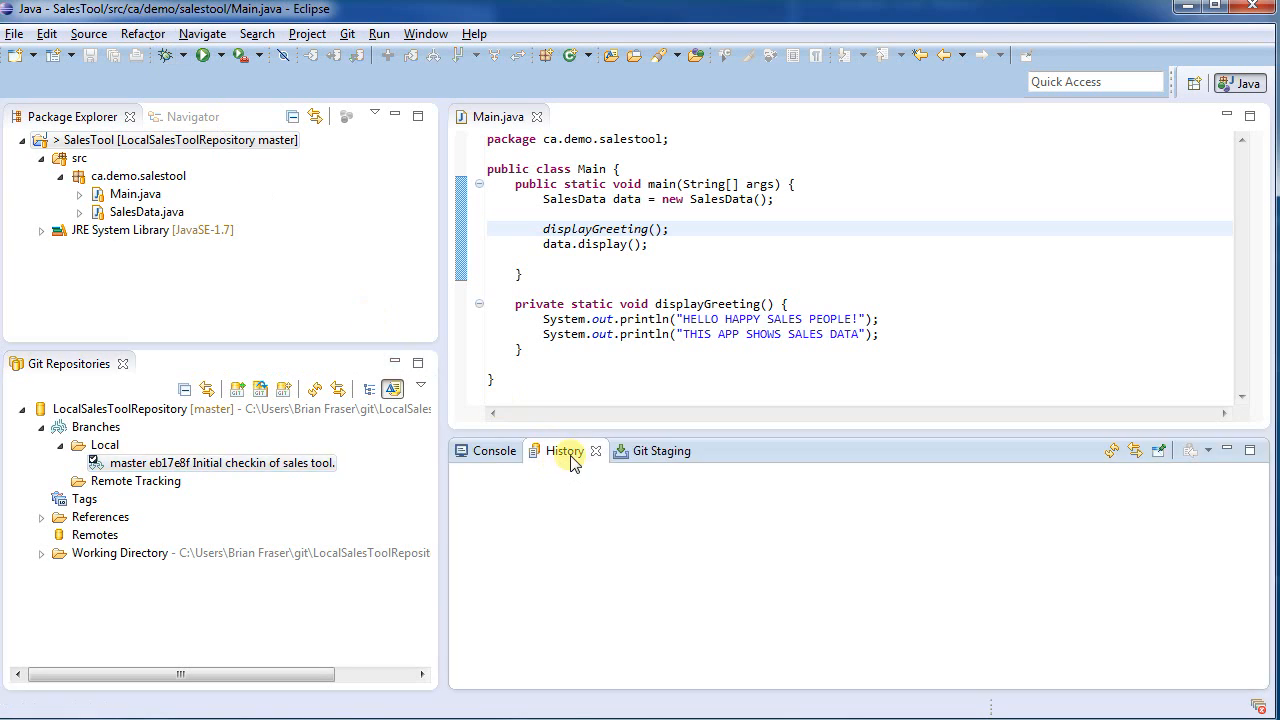
left_click(138, 408)
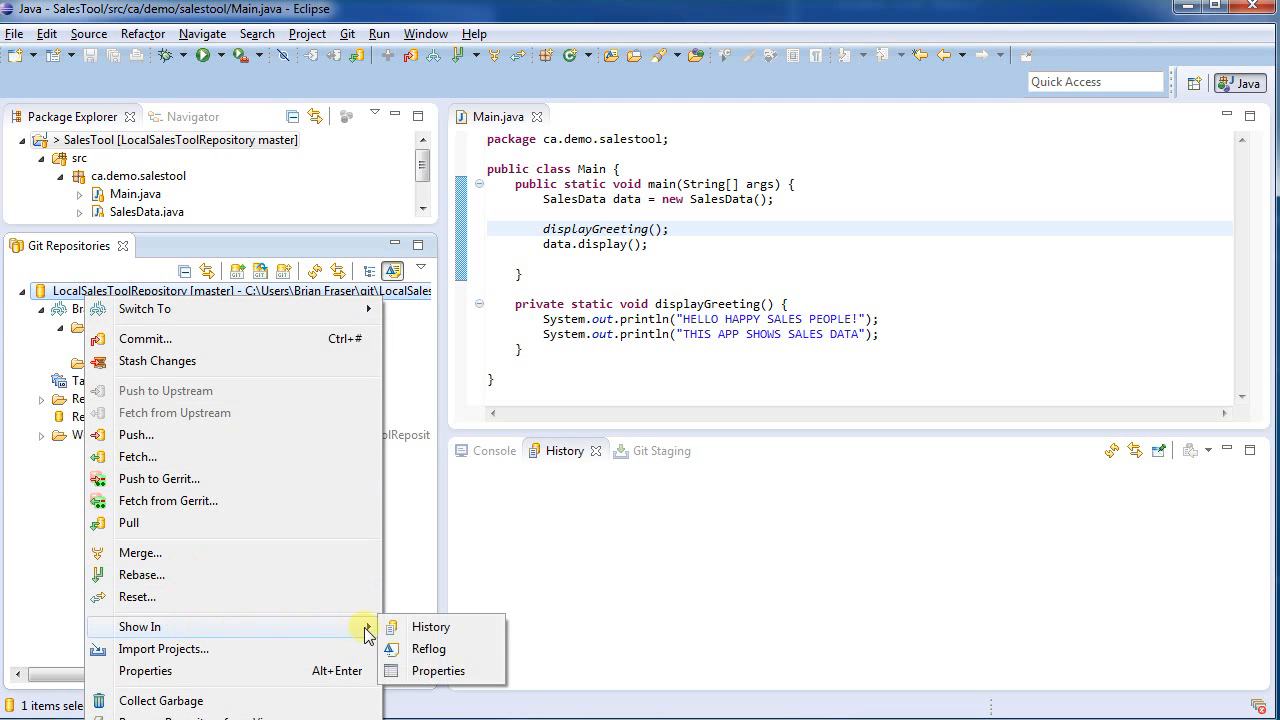
Show the repository's History view and inspect the initial checkin of sales tool on master
left_click(430, 626)
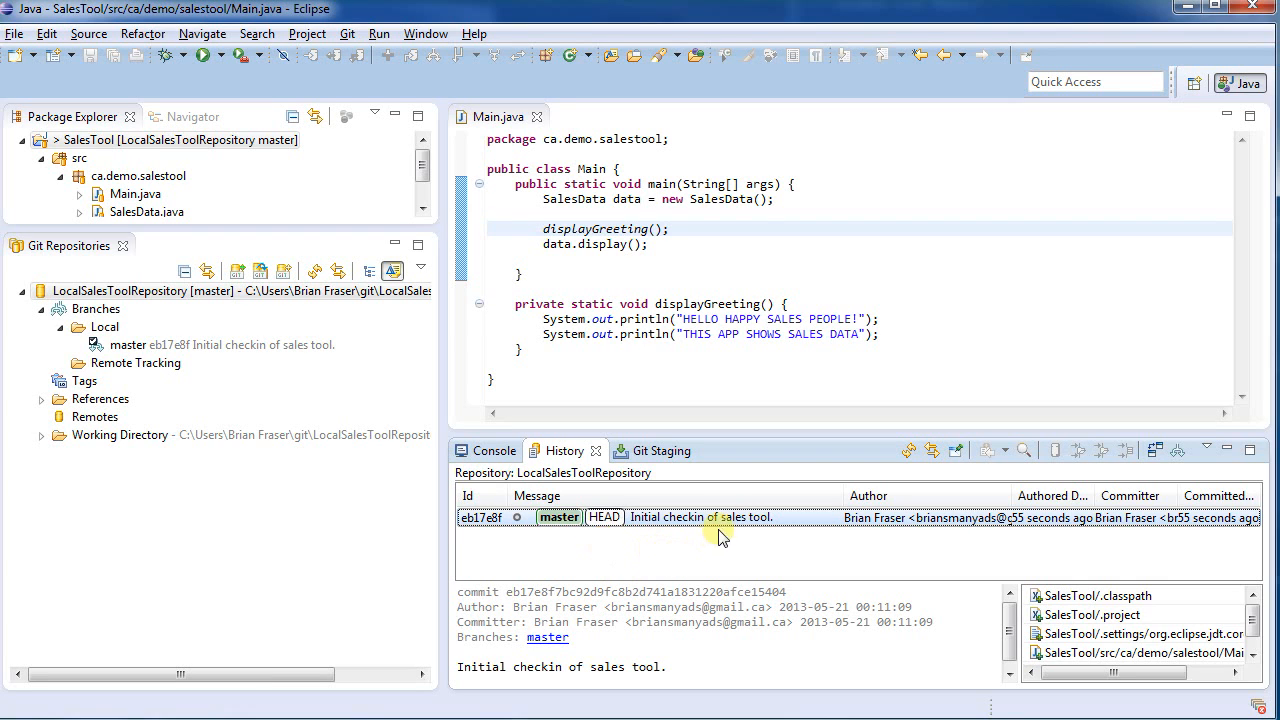
mouse_move(604, 556)
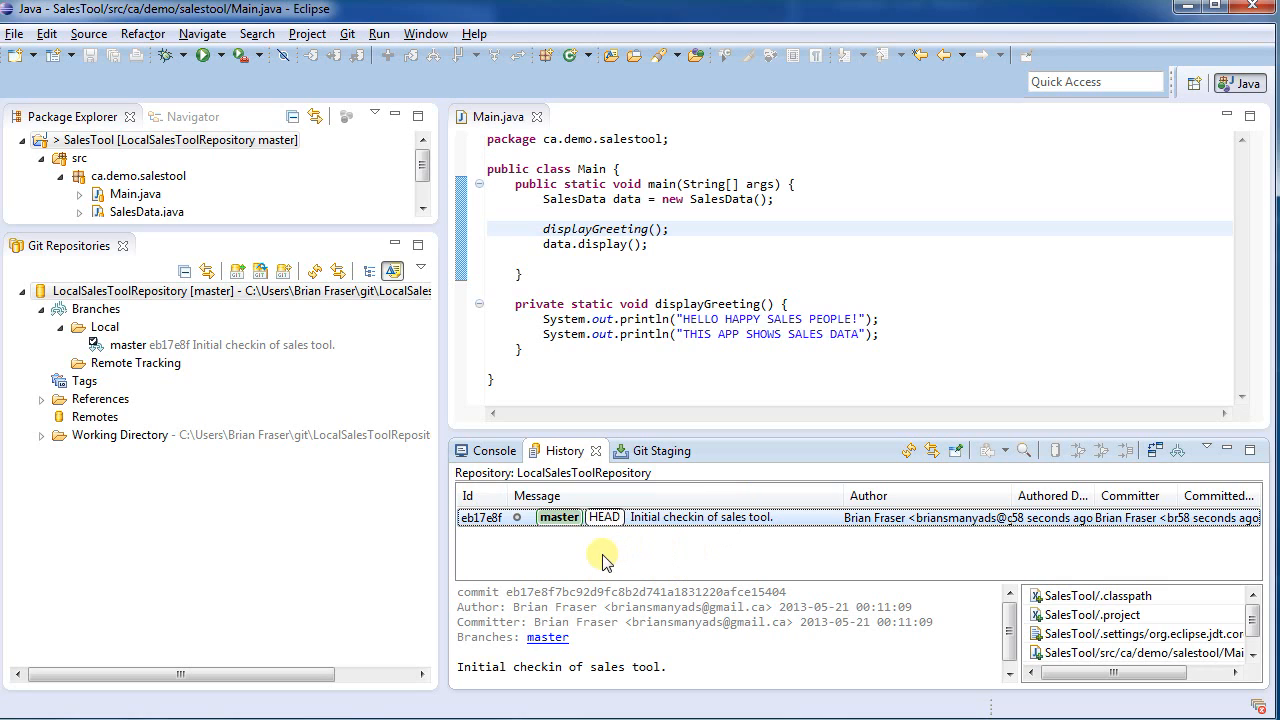
left_click(128, 344)
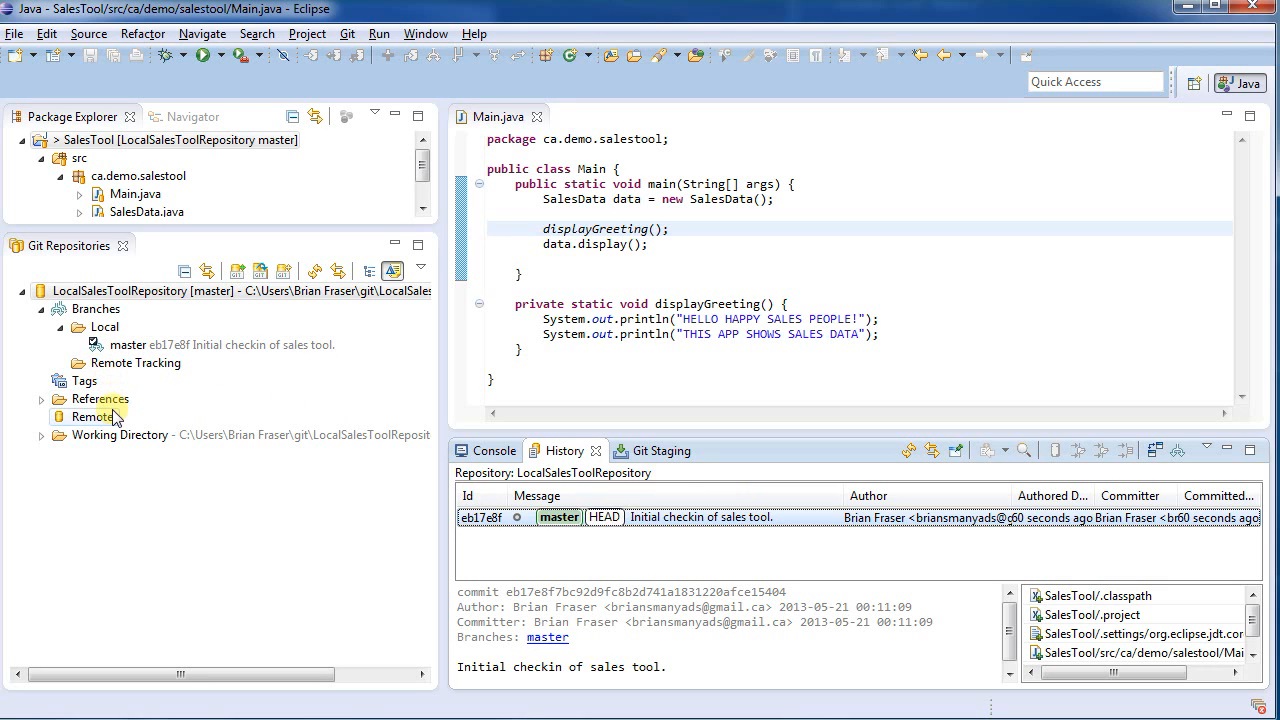
Start creating a new remote from the repository's Remotes node
left_click(94, 418)
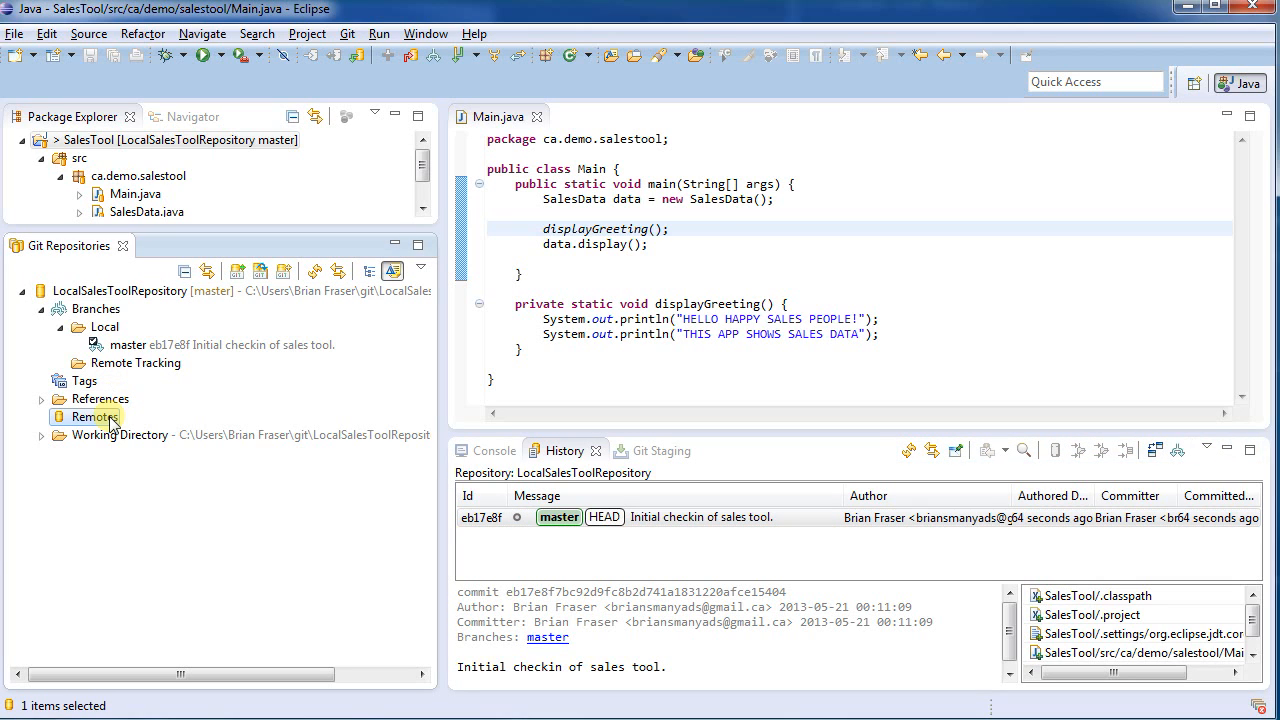
right_click(96, 418)
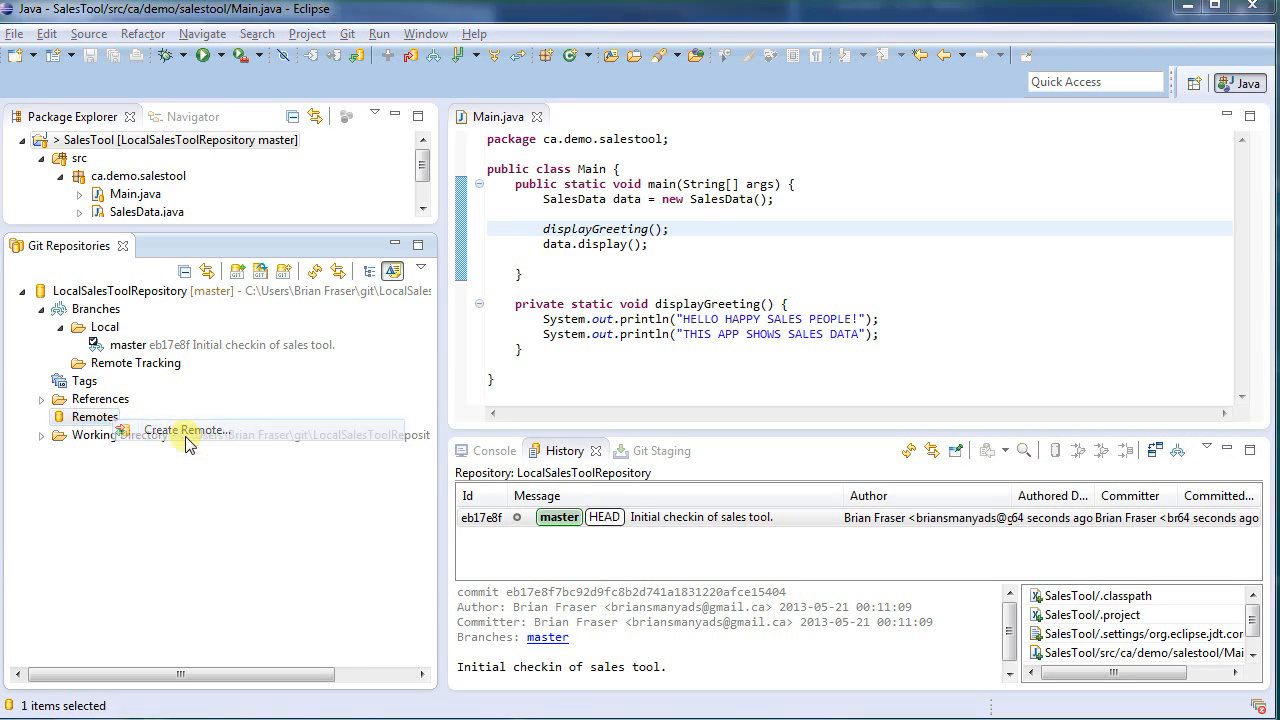
left_click(184, 430)
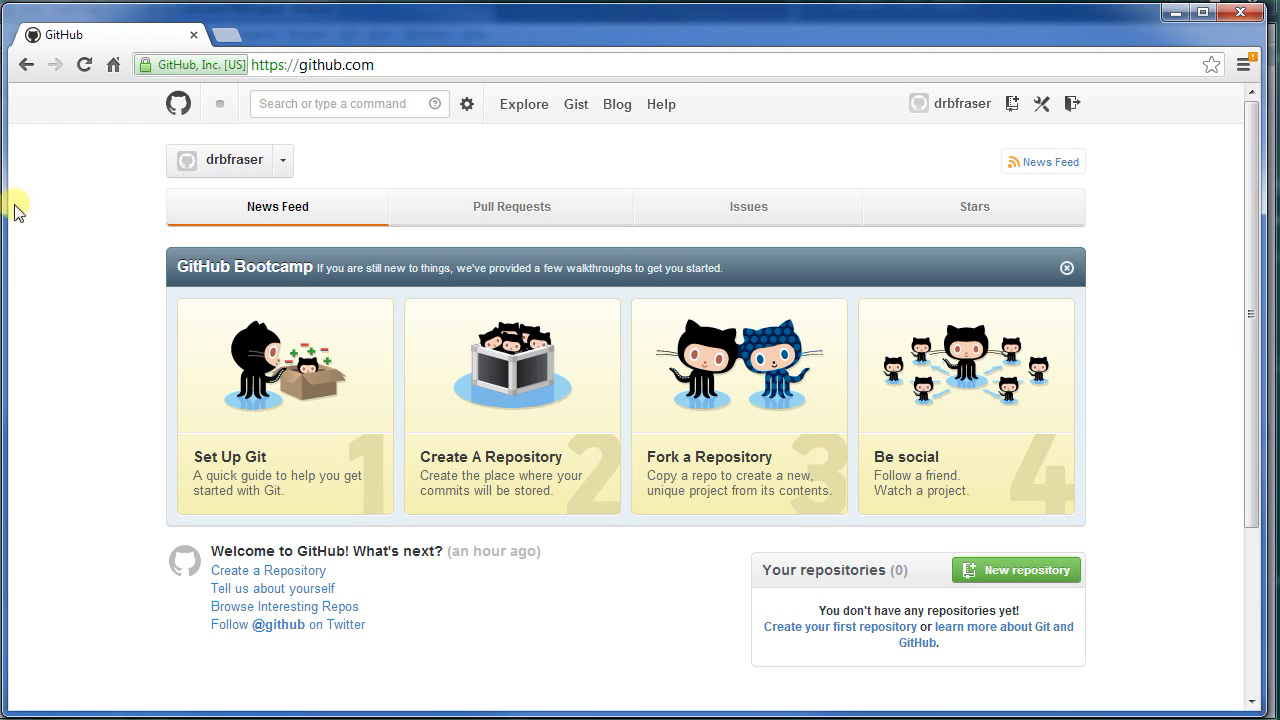
mouse_move(404, 64)
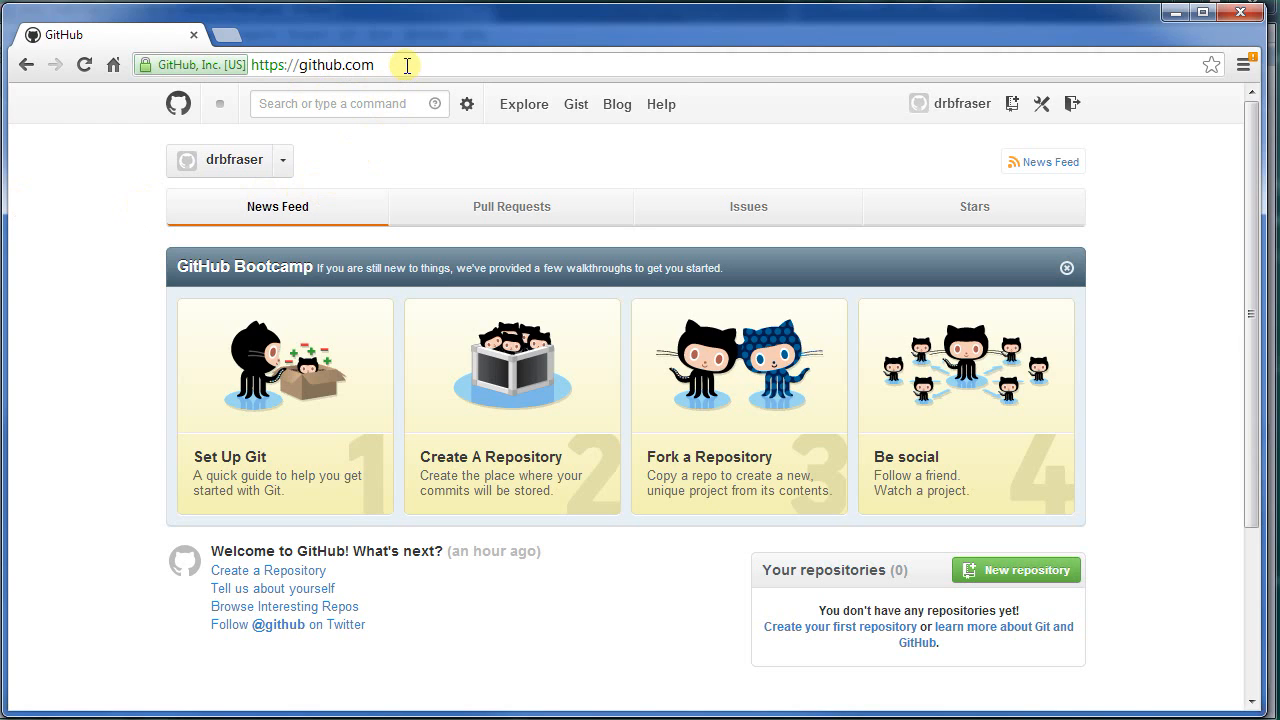
mouse_move(488, 192)
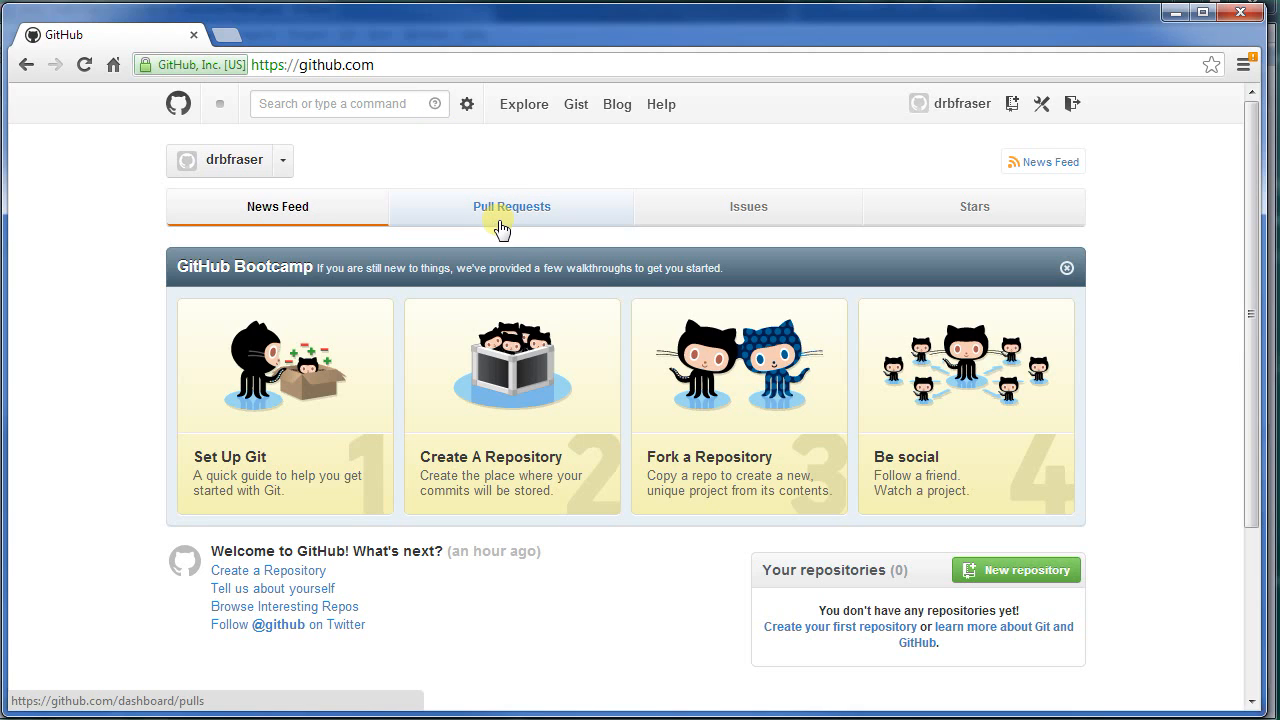
mouse_move(1092, 562)
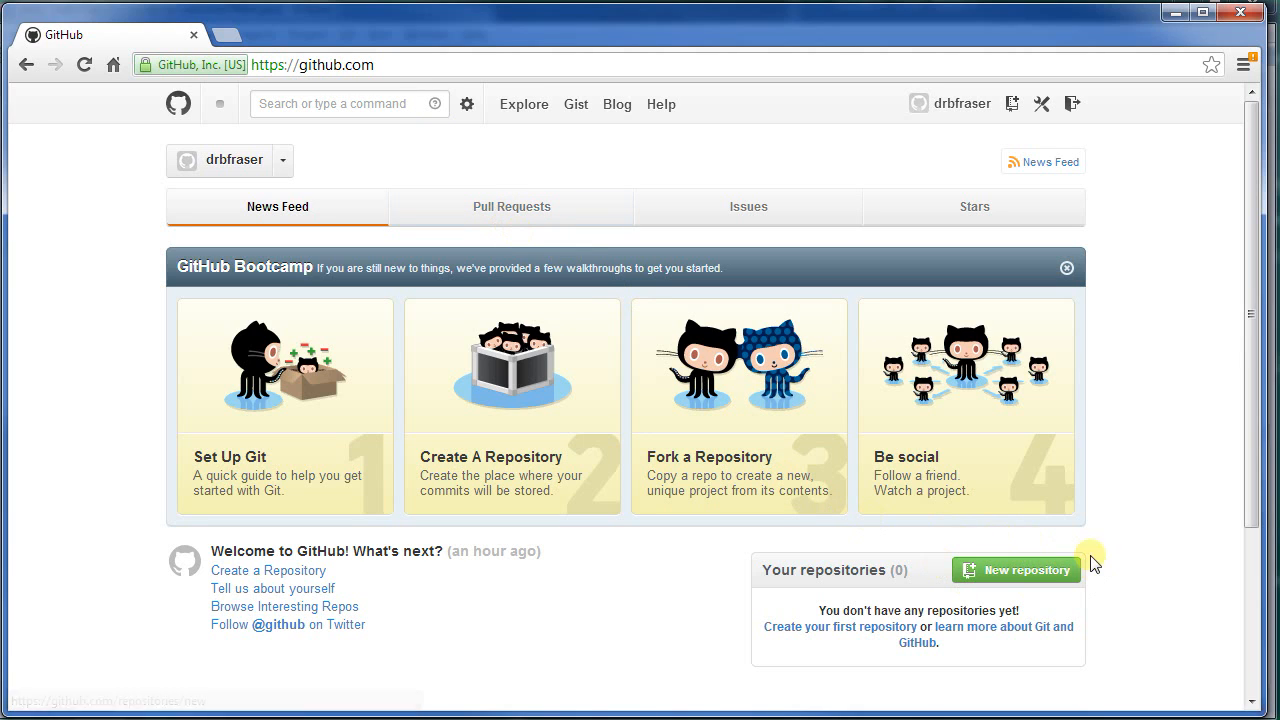
Create a new public GitHub repository named SalesTool
left_click(1016, 570)
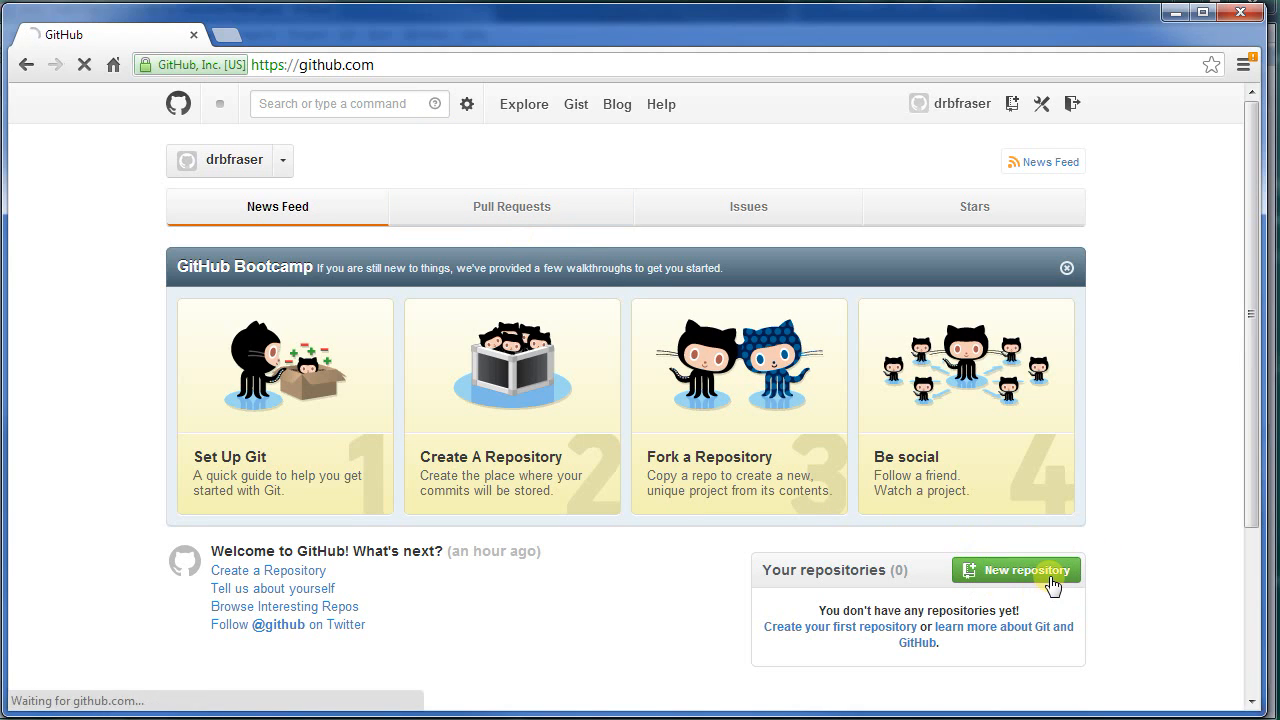
left_click(1016, 570)
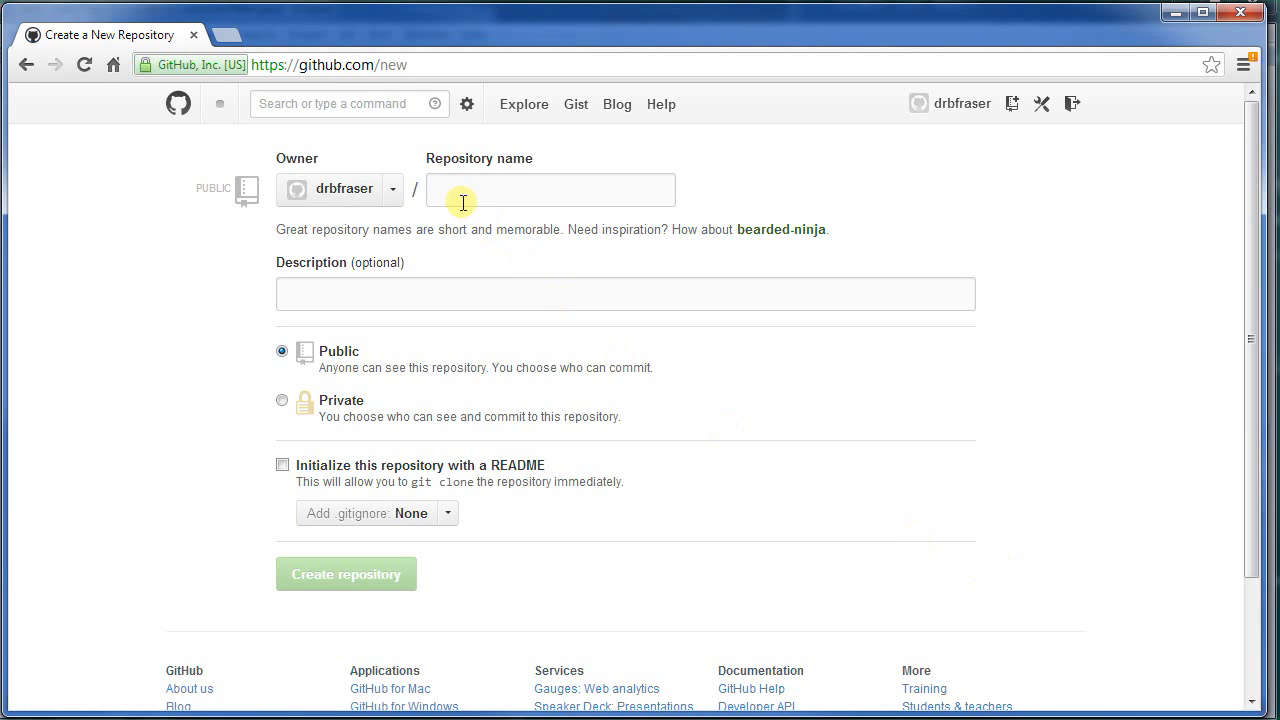
type("Sales")
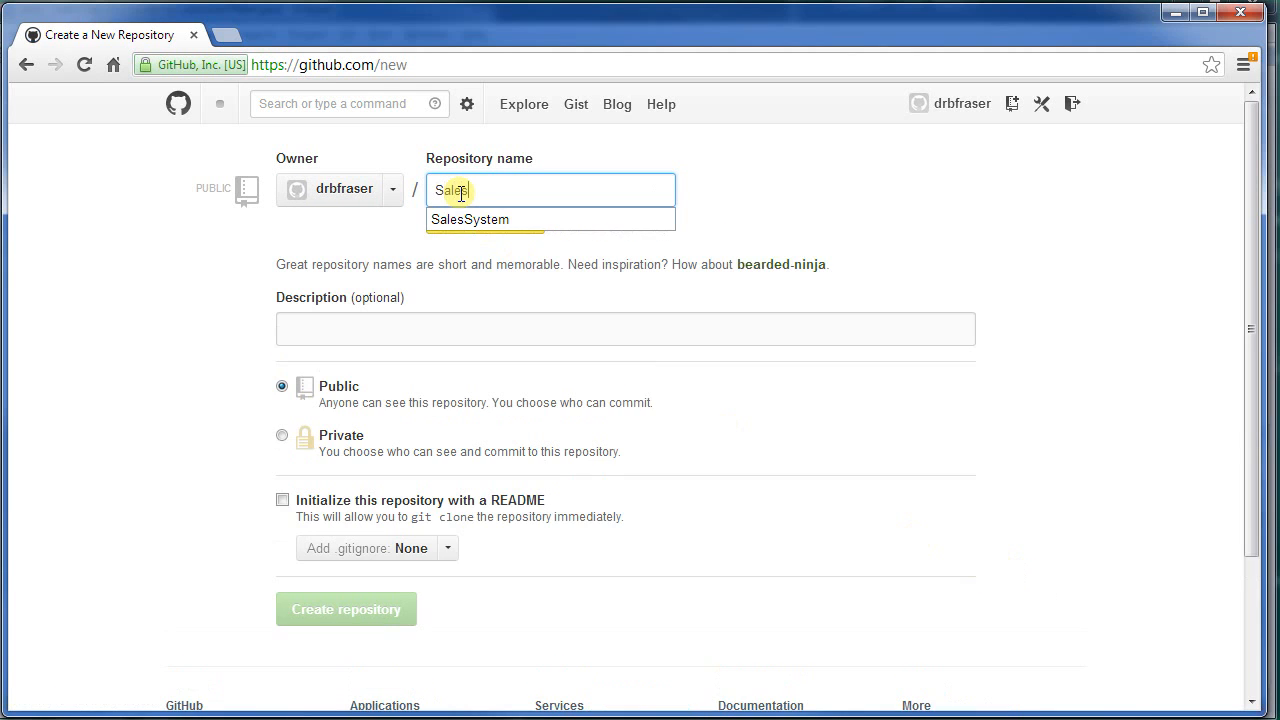
type("Tool")
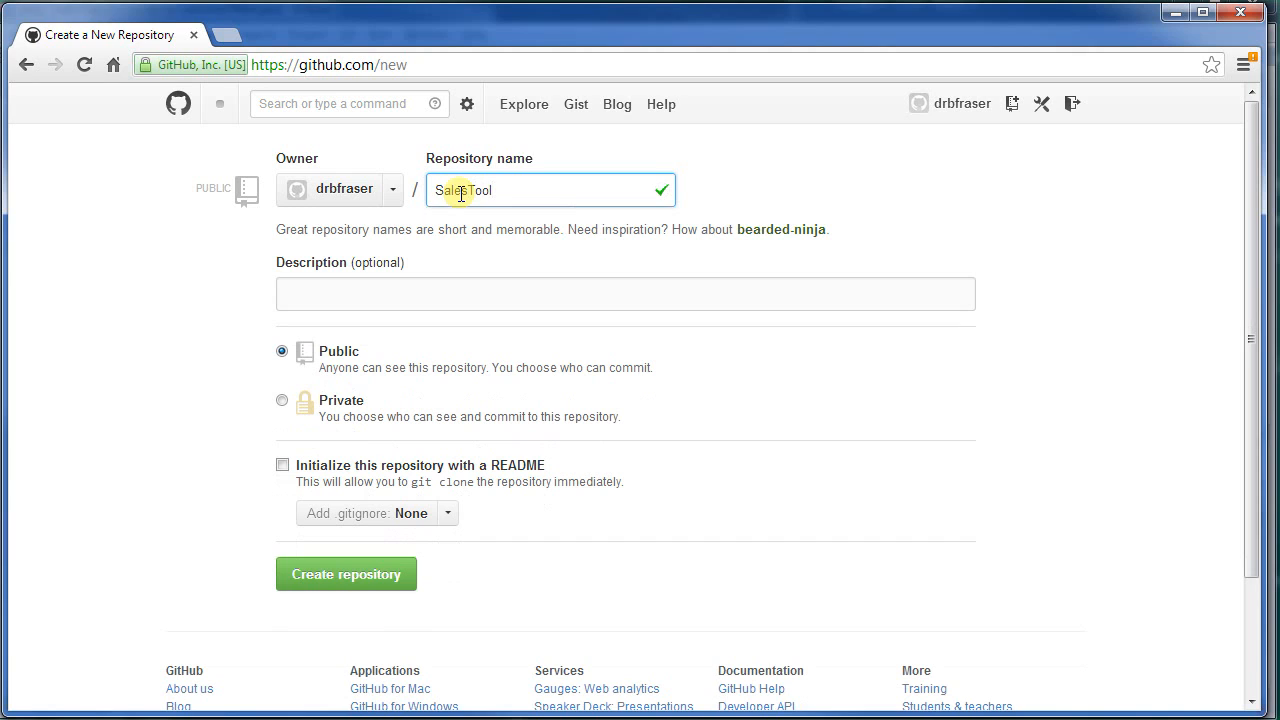
left_click(626, 292)
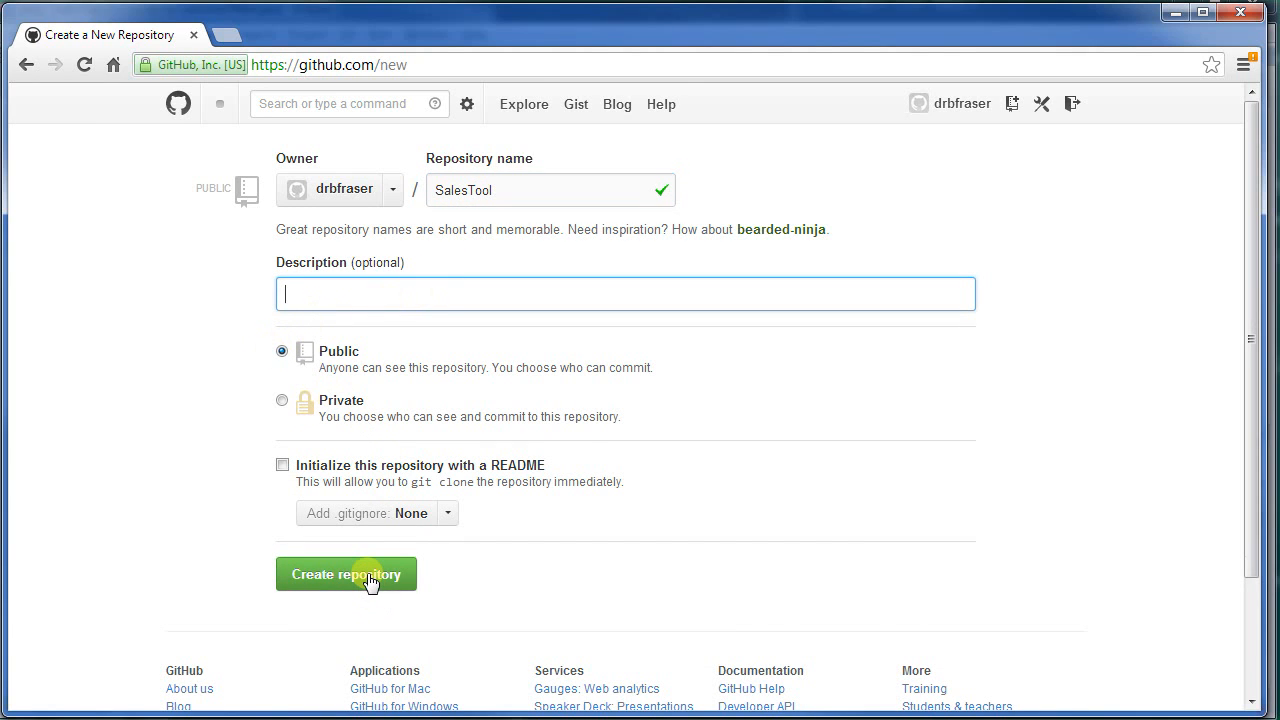
left_click(346, 574)
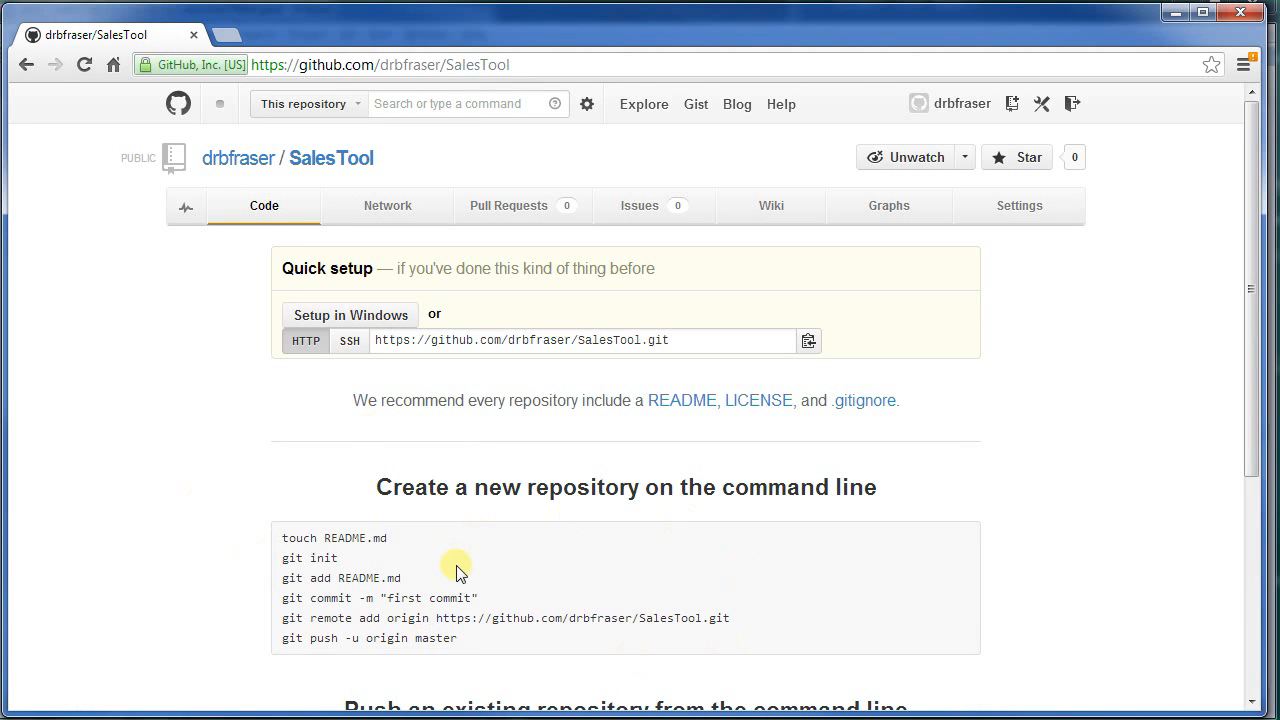
mouse_move(644, 370)
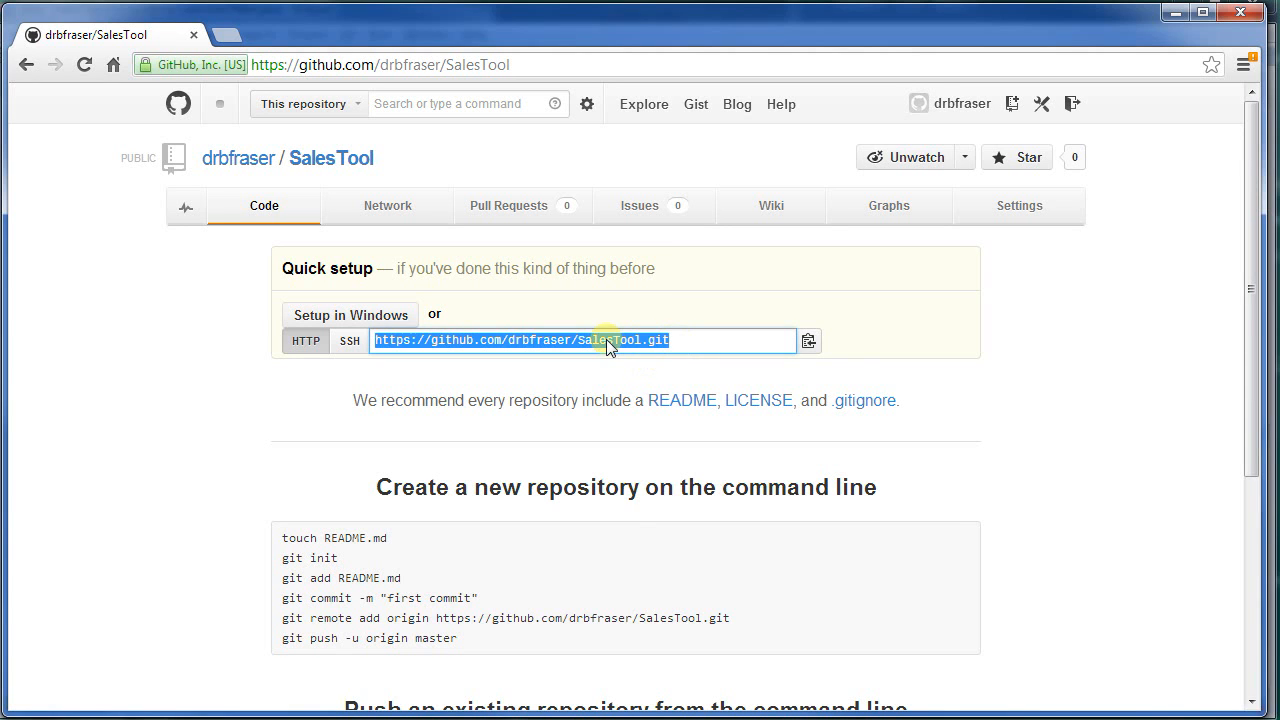
mouse_move(408, 404)
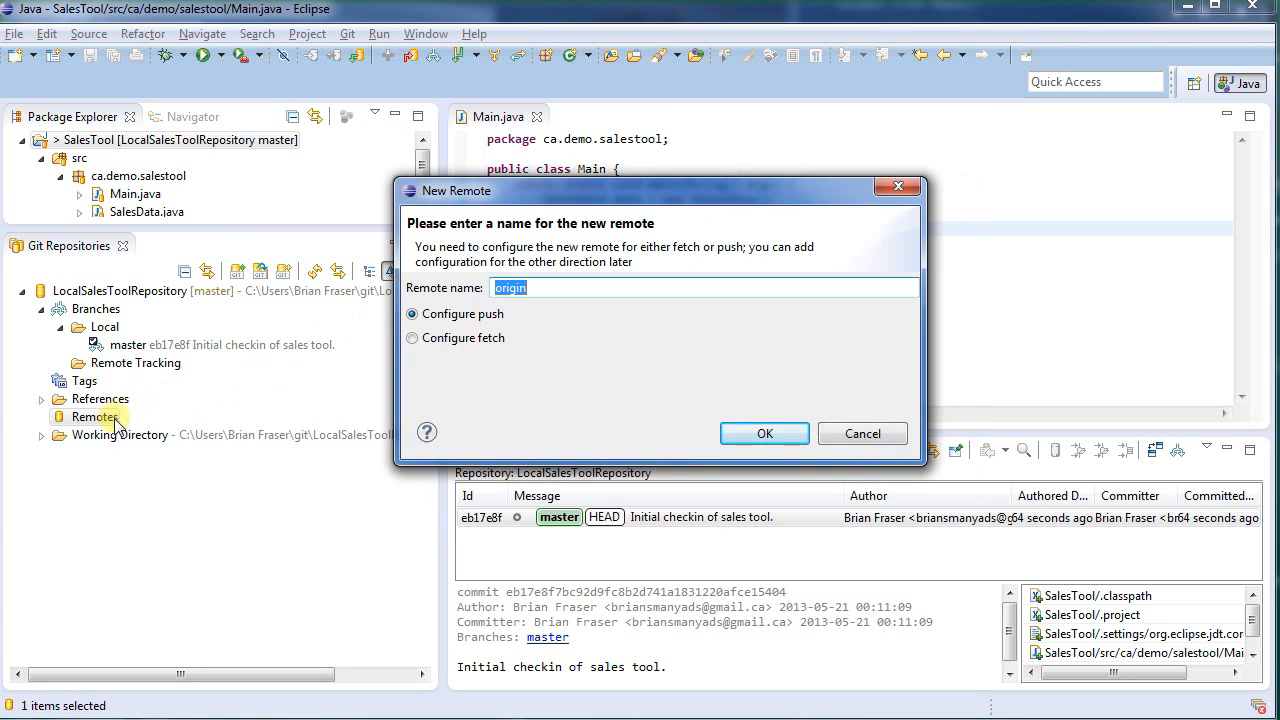
mouse_move(568, 356)
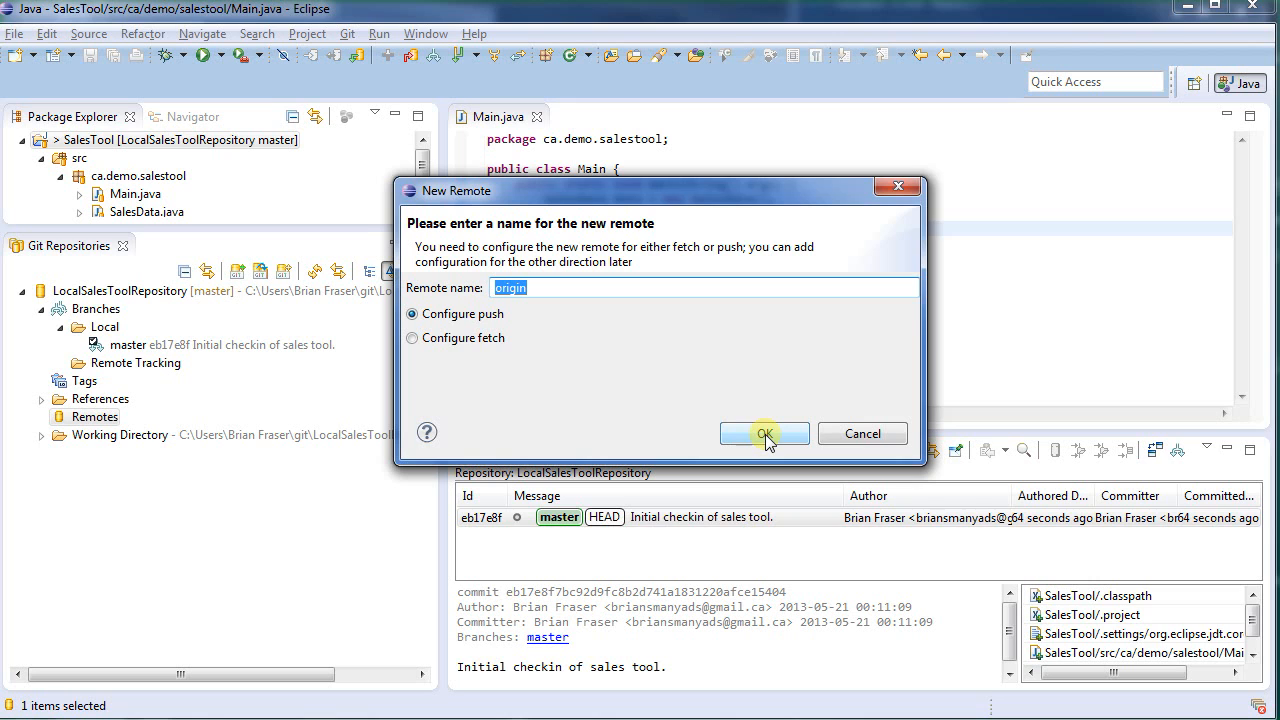
Name the new remote origin and configure it for push
left_click(764, 432)
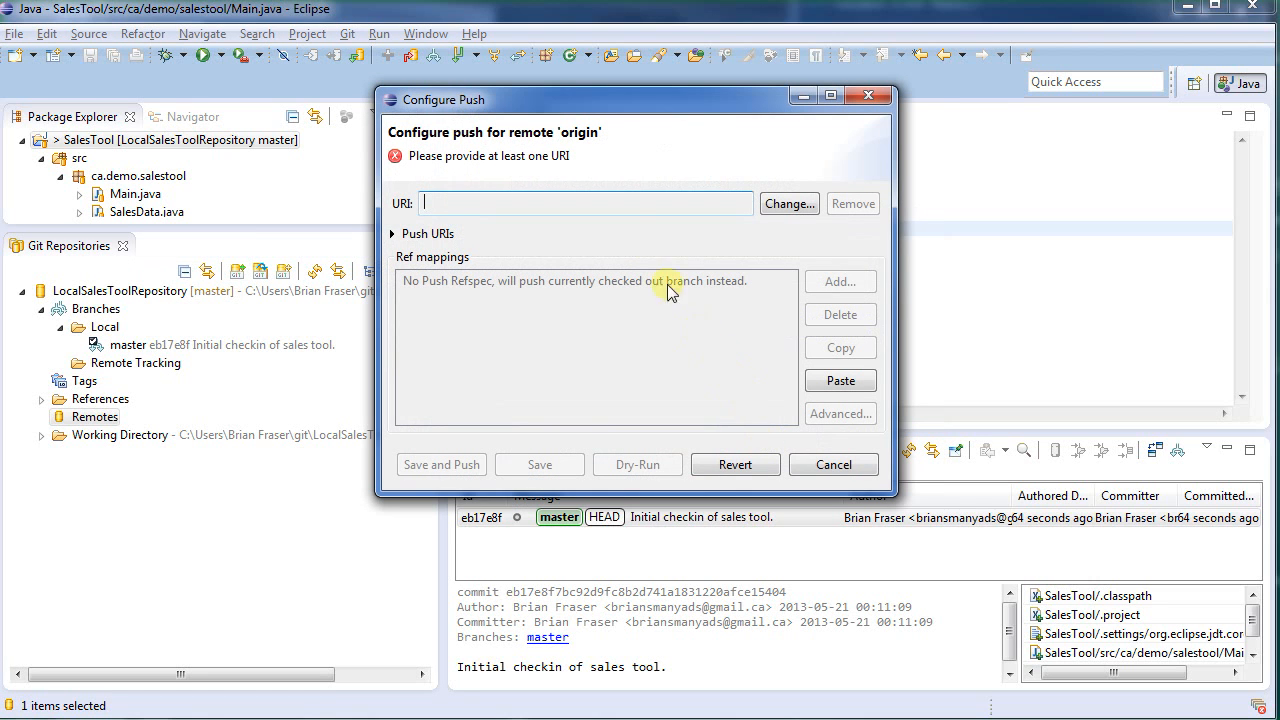
left_click(788, 204)
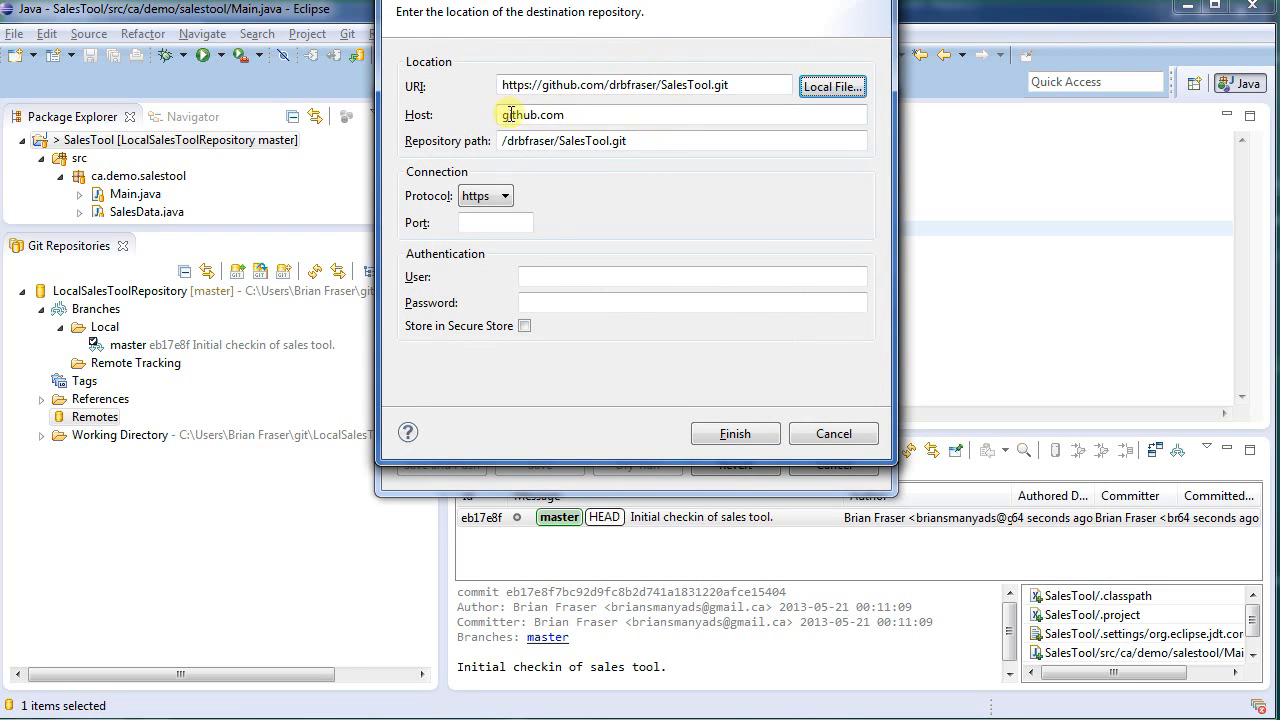
mouse_move(640, 156)
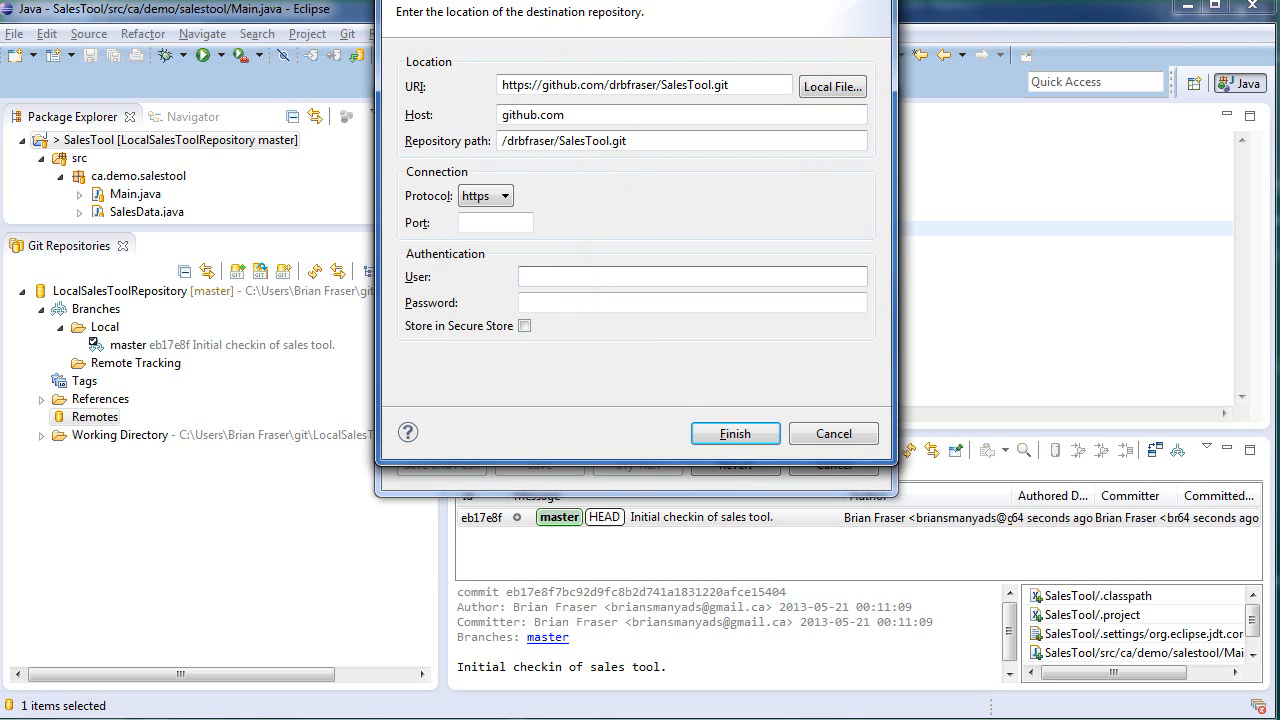
Set origin's push URI to the GitHub SalesTool address with the login stored in Secure Store
type("drbfraser")
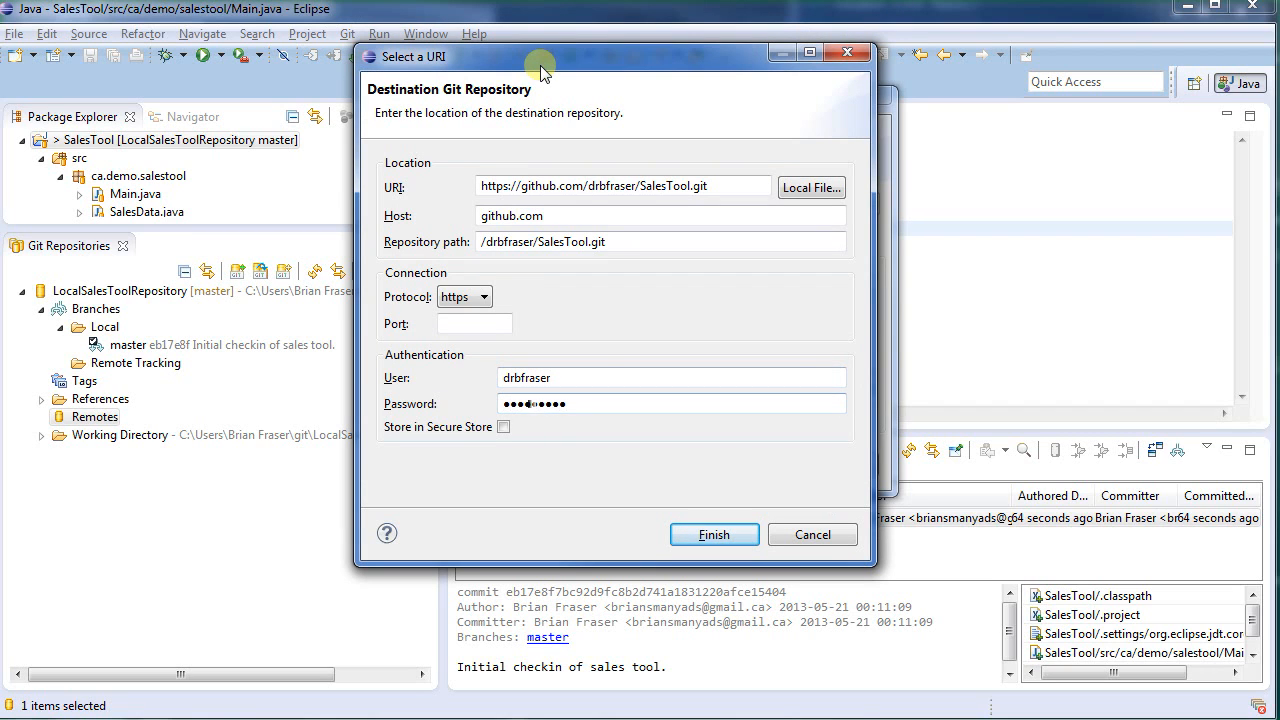
left_click(504, 428)
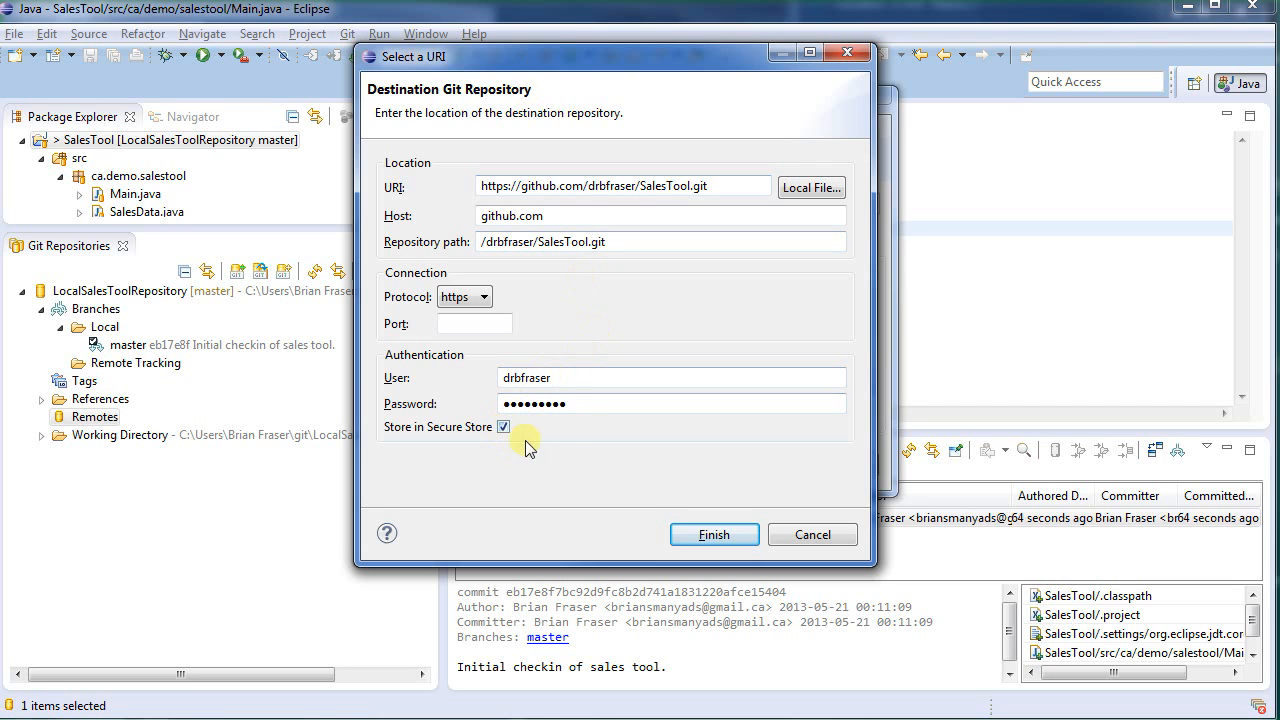
mouse_move(594, 424)
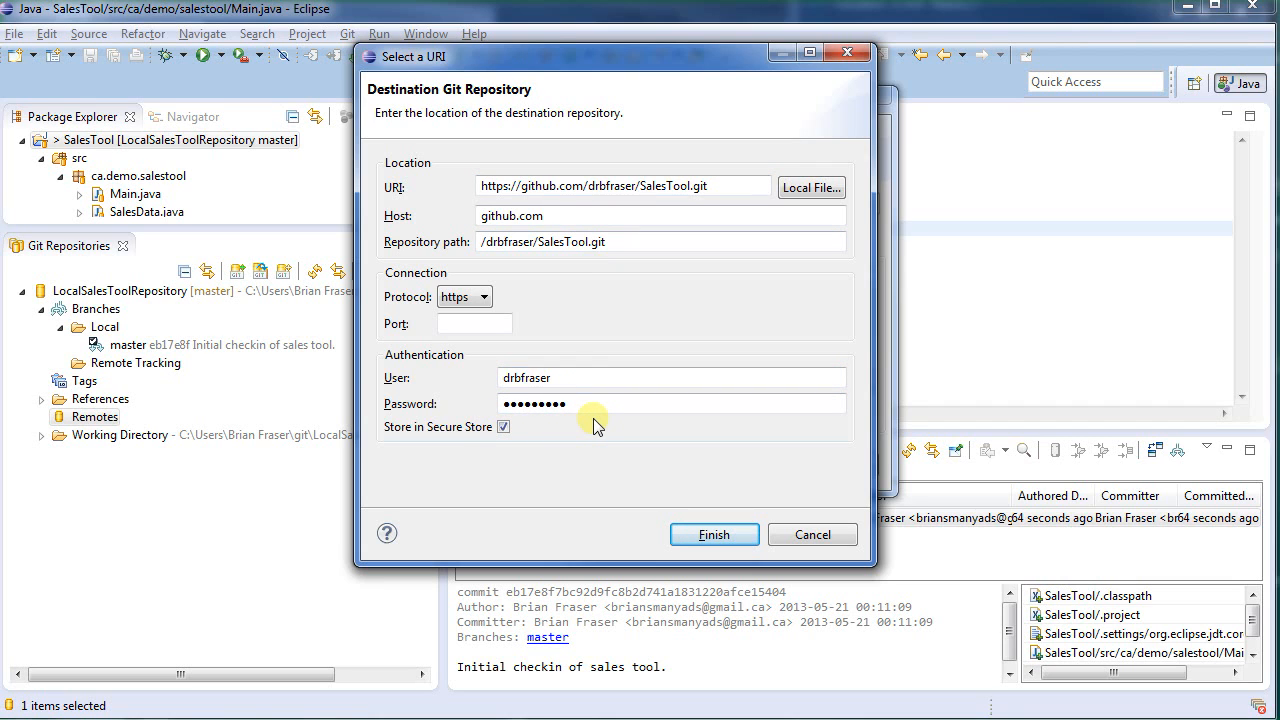
left_click(714, 532)
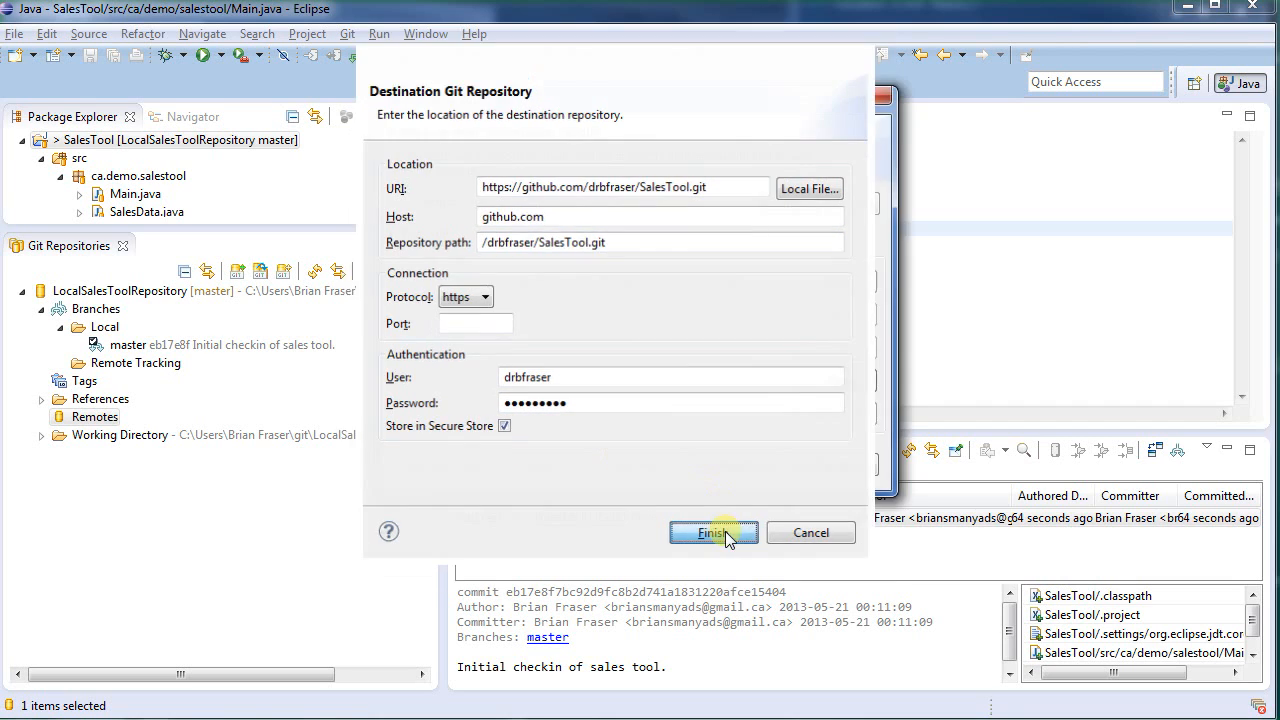
left_click(712, 532)
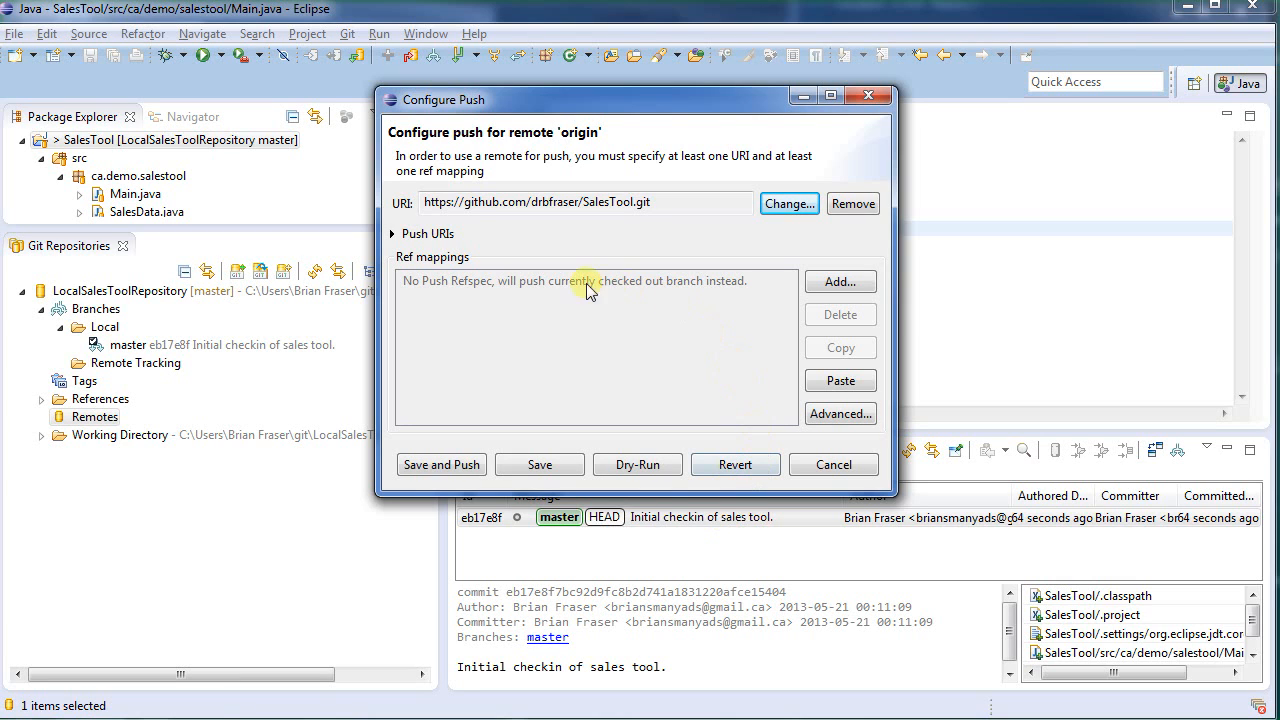
mouse_move(430, 270)
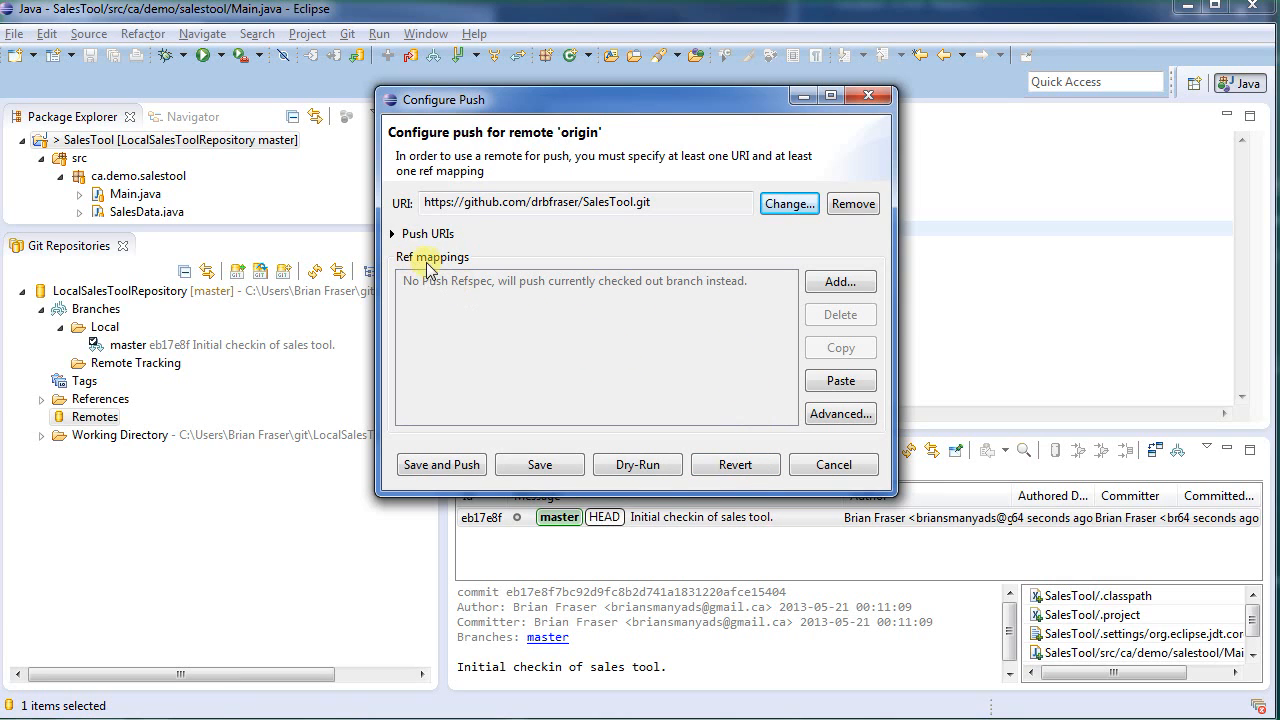
mouse_move(438, 264)
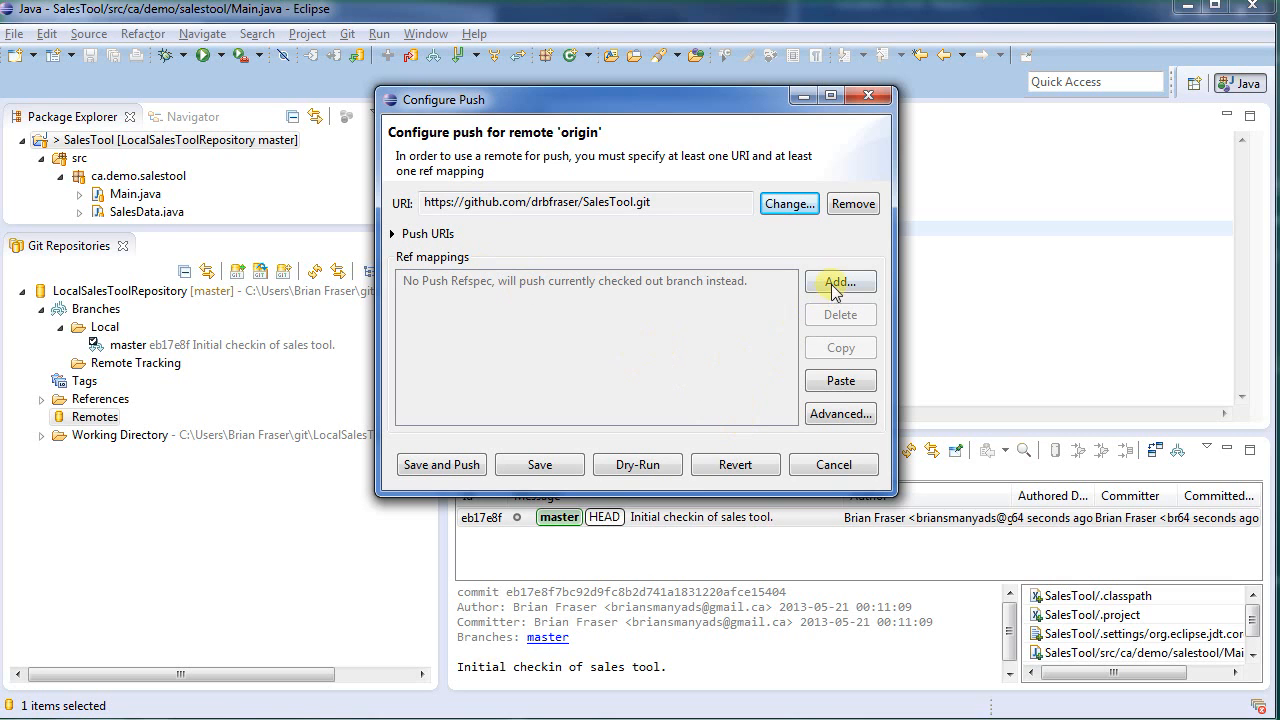
Add a push spec mapping refs/heads/master to refs/heads/master for origin
left_click(840, 280)
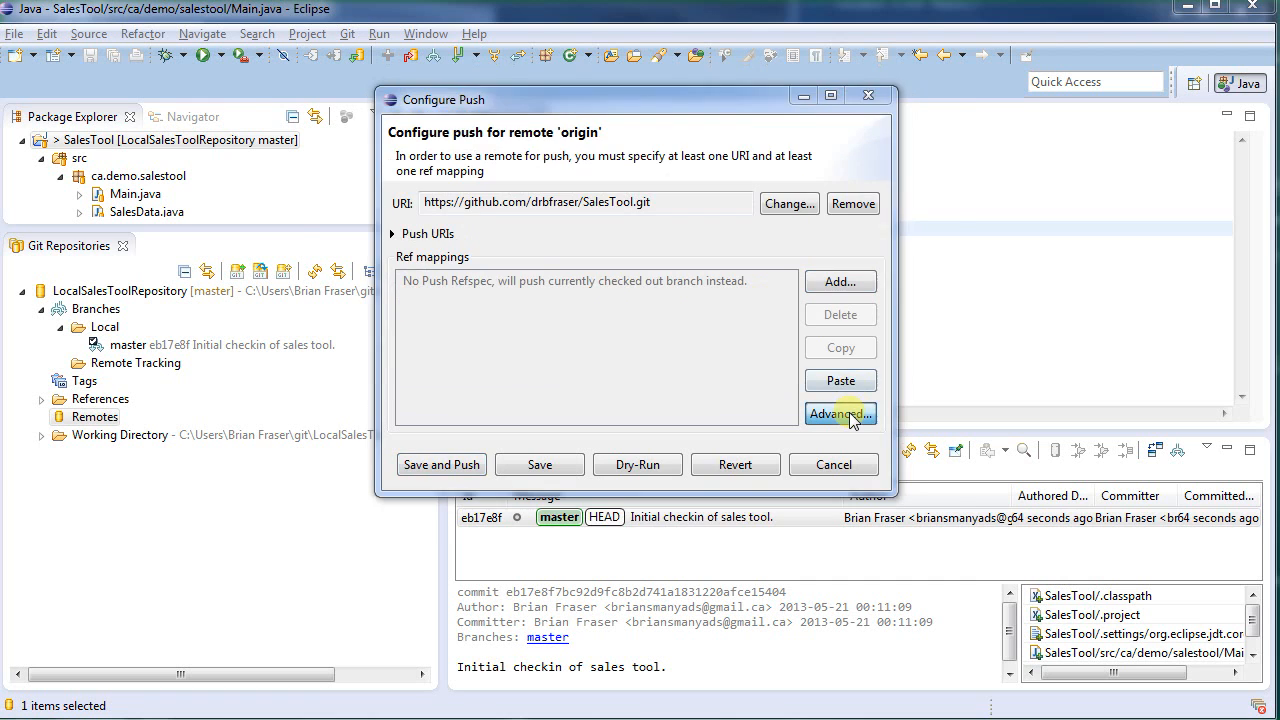
left_click(840, 412)
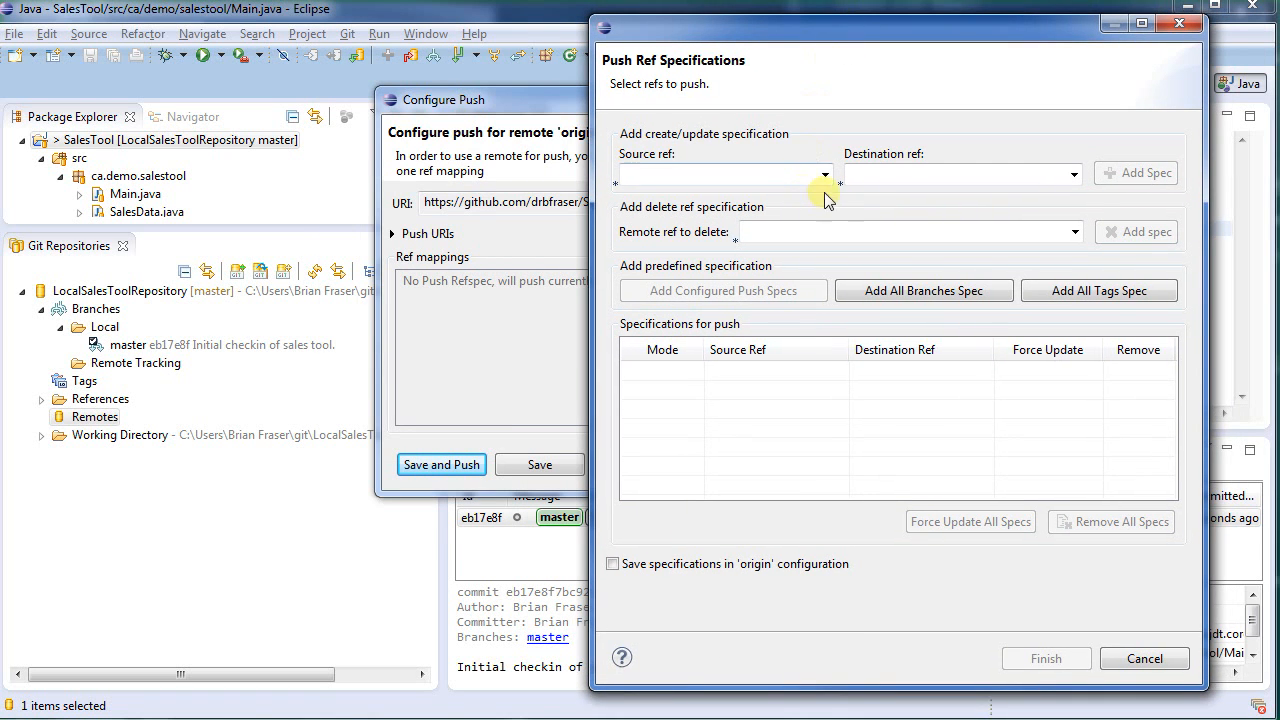
left_click(824, 174)
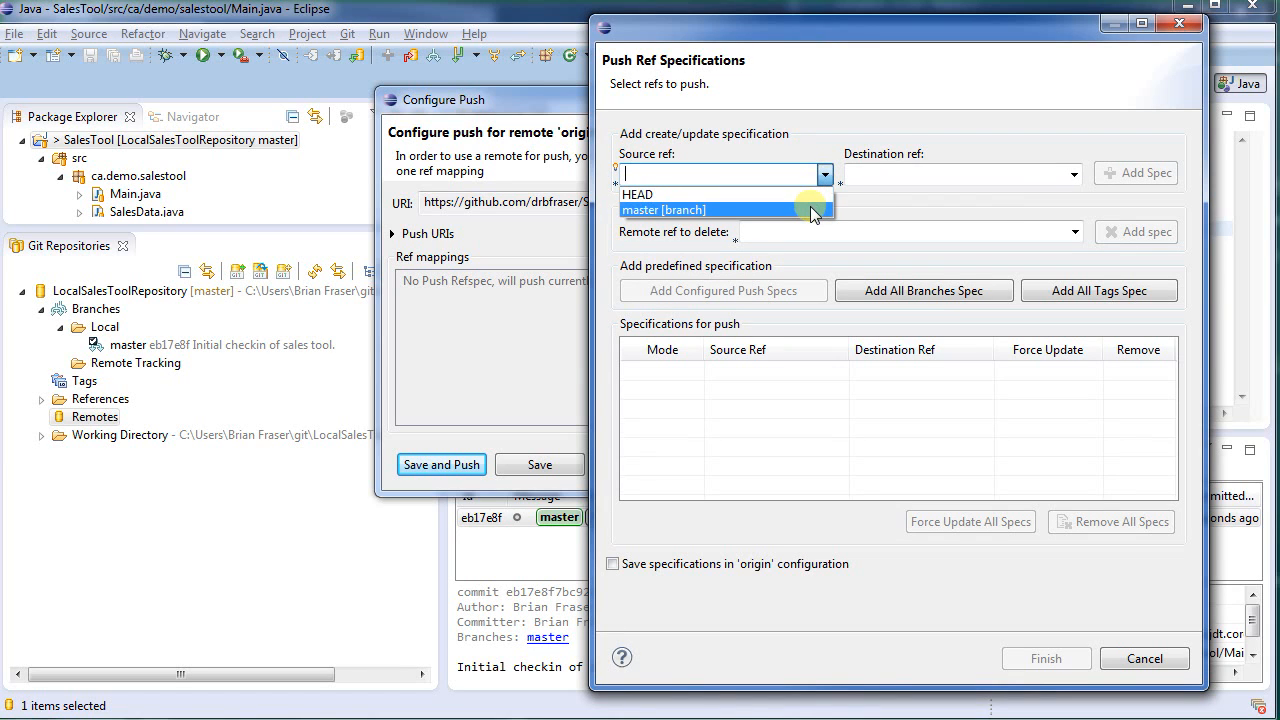
left_click(664, 210)
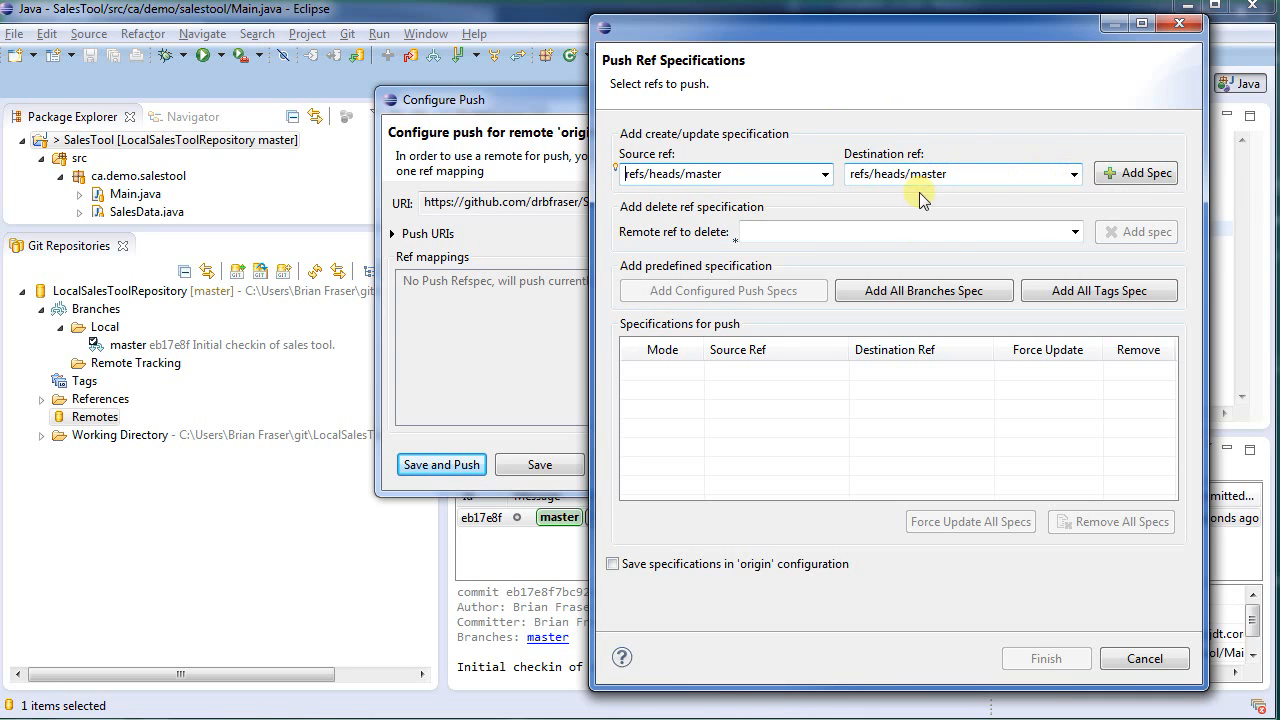
left_click(1136, 172)
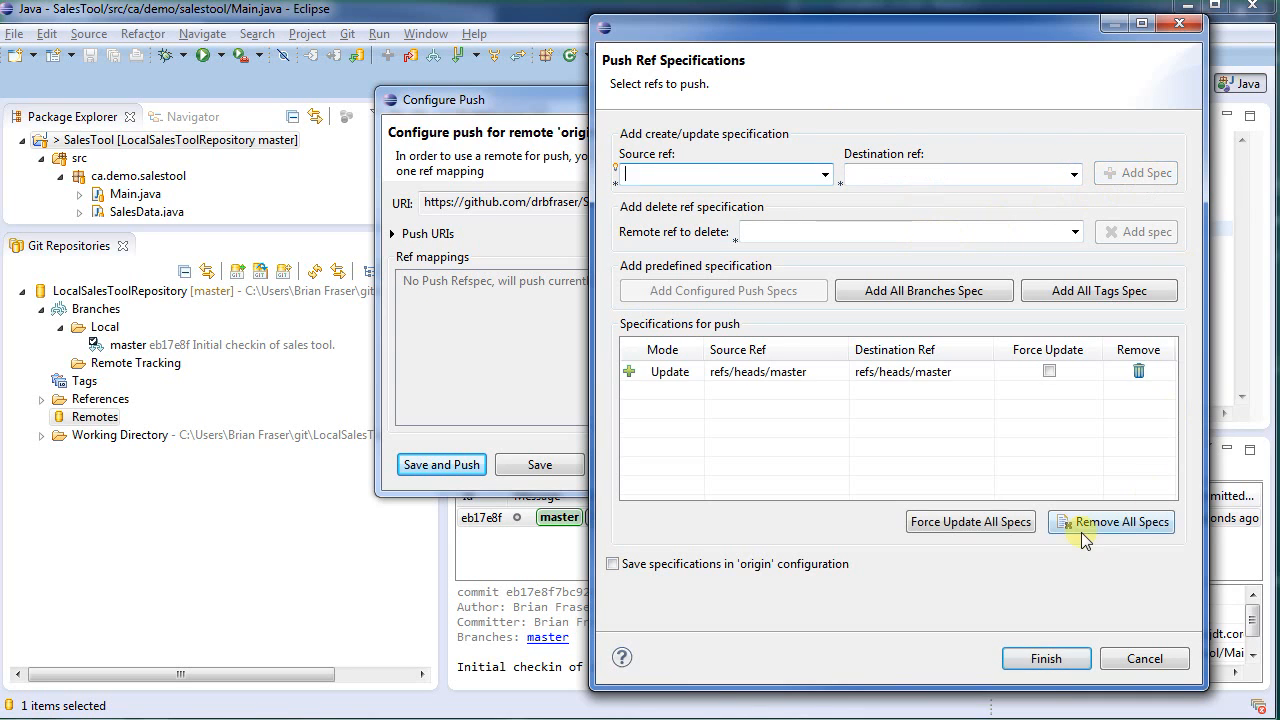
mouse_move(1040, 602)
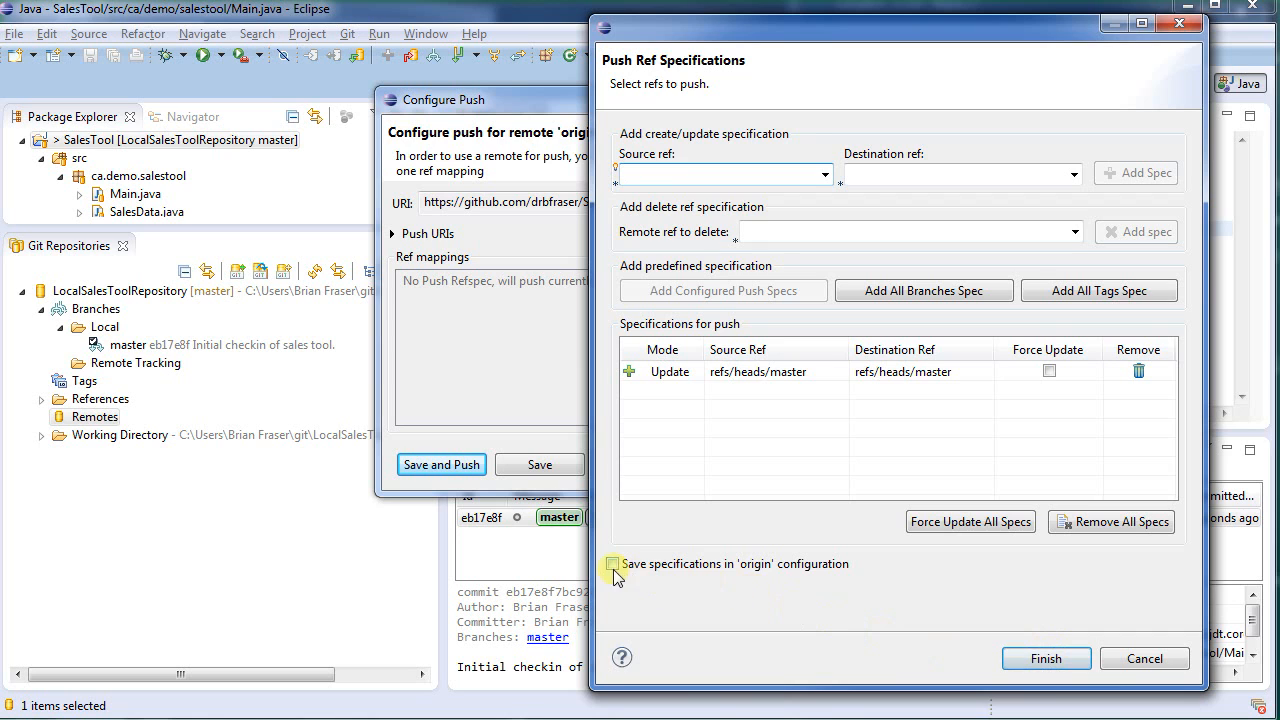
Save the specification in origin's configuration and save the push configuration
left_click(612, 564)
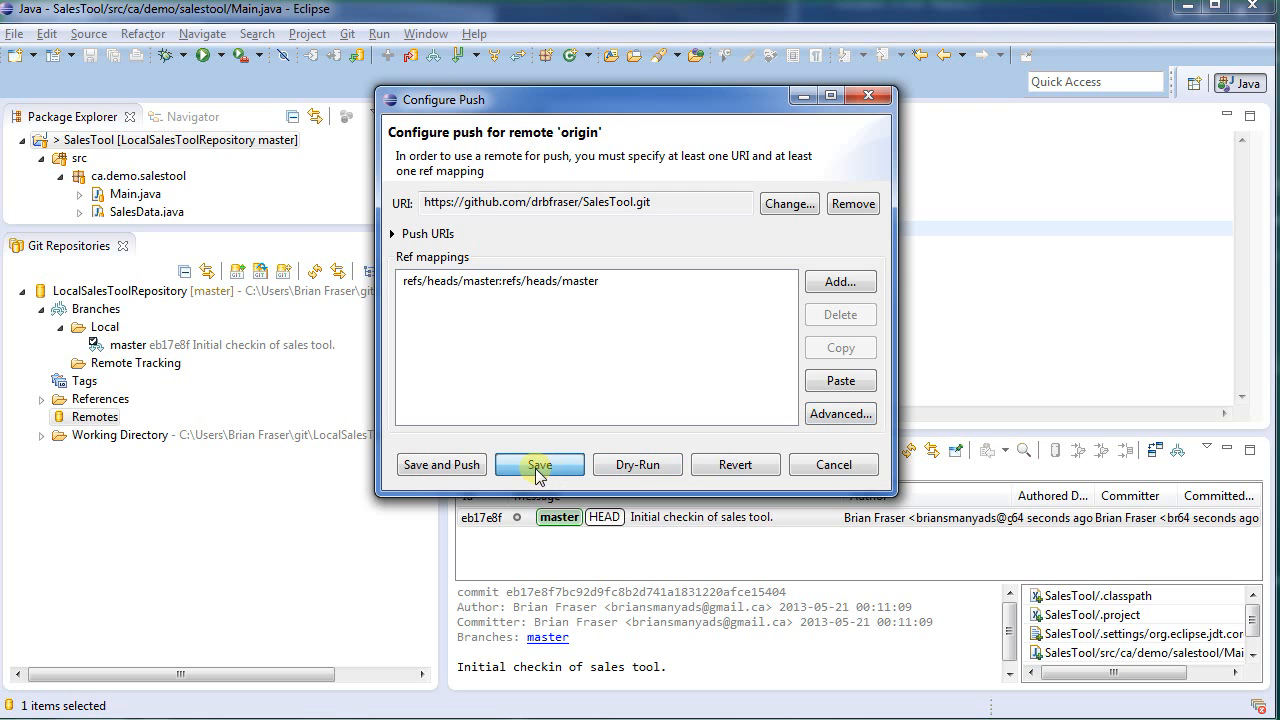
left_click(540, 464)
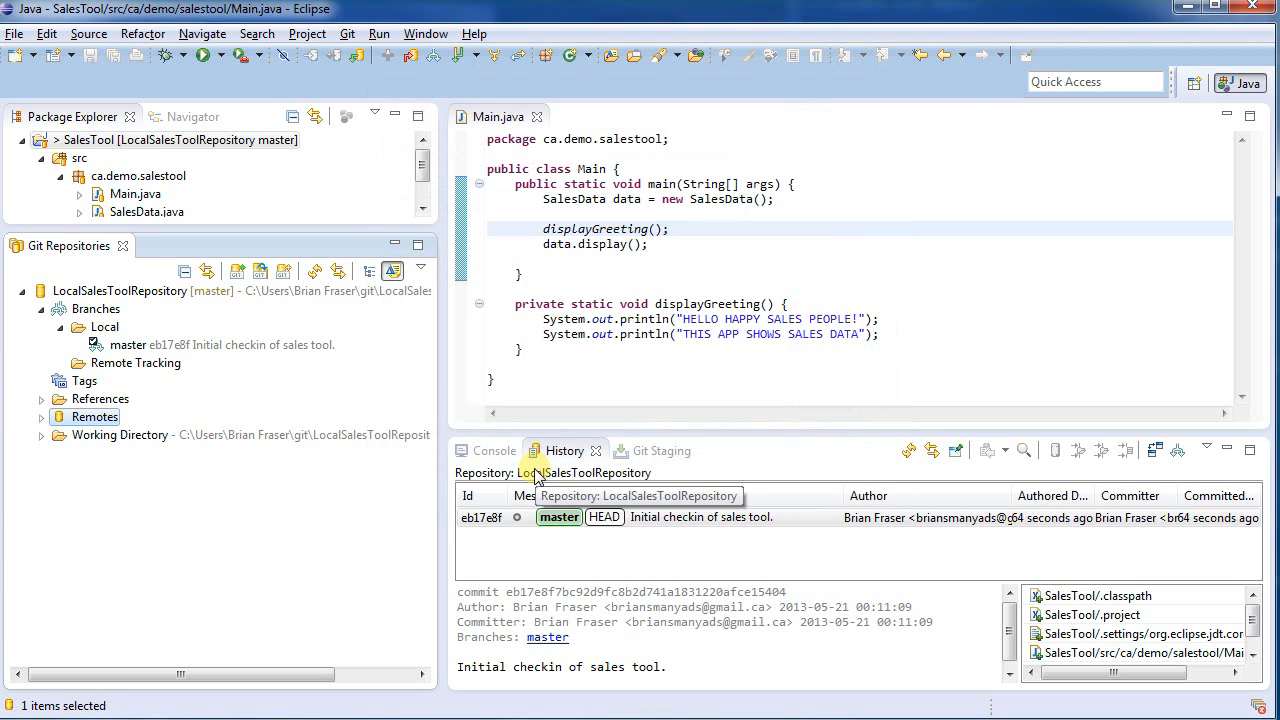
Push master to GitHub via origin's push address and dismiss the push results summary
left_click(42, 418)
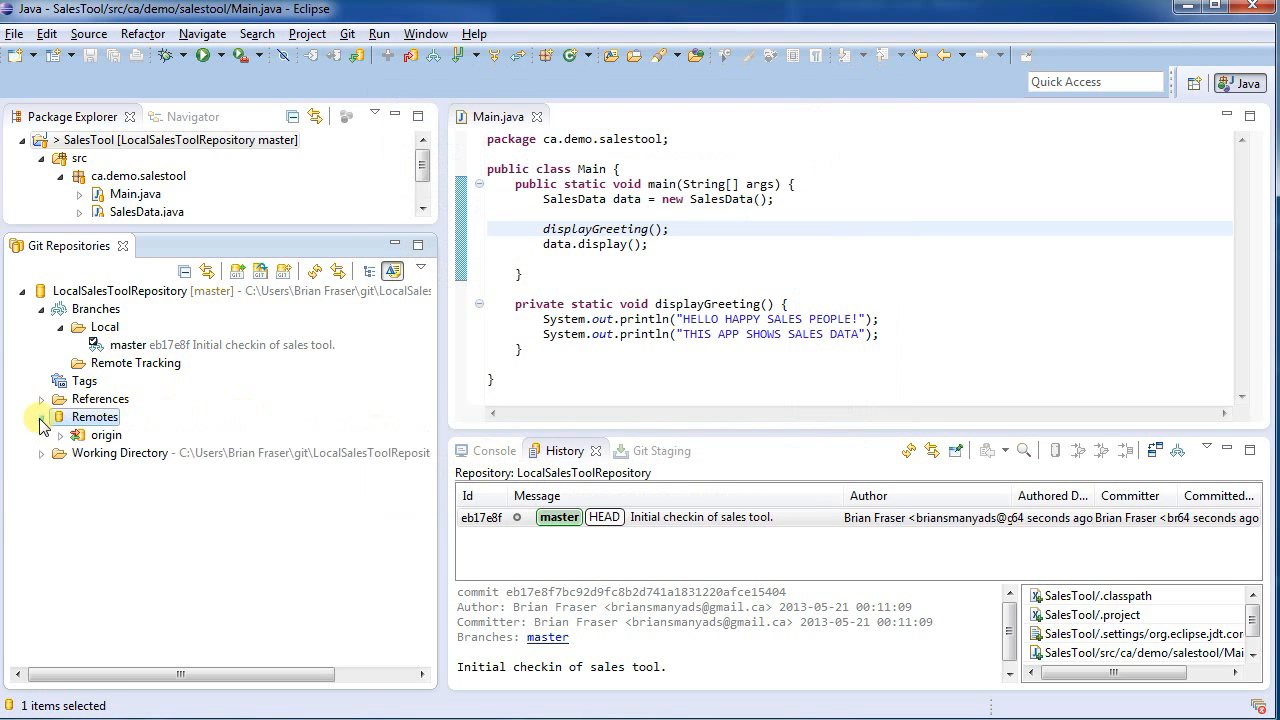
left_click(60, 434)
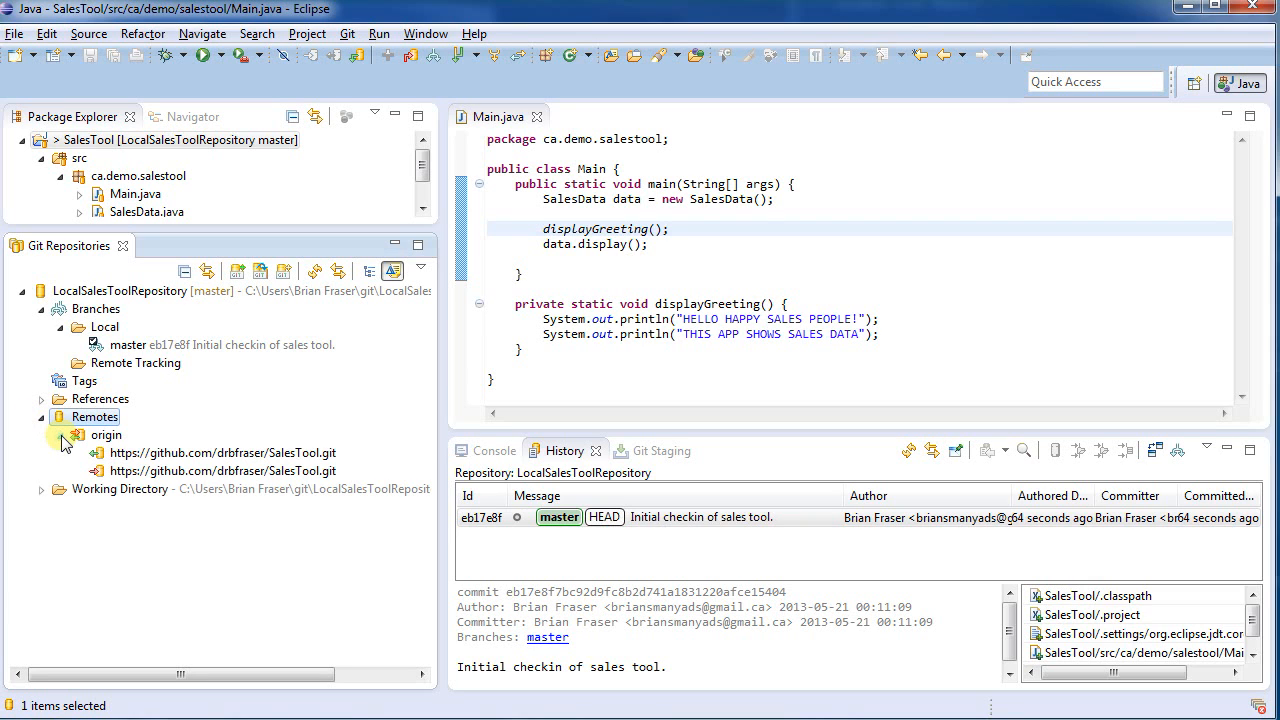
left_click(222, 452)
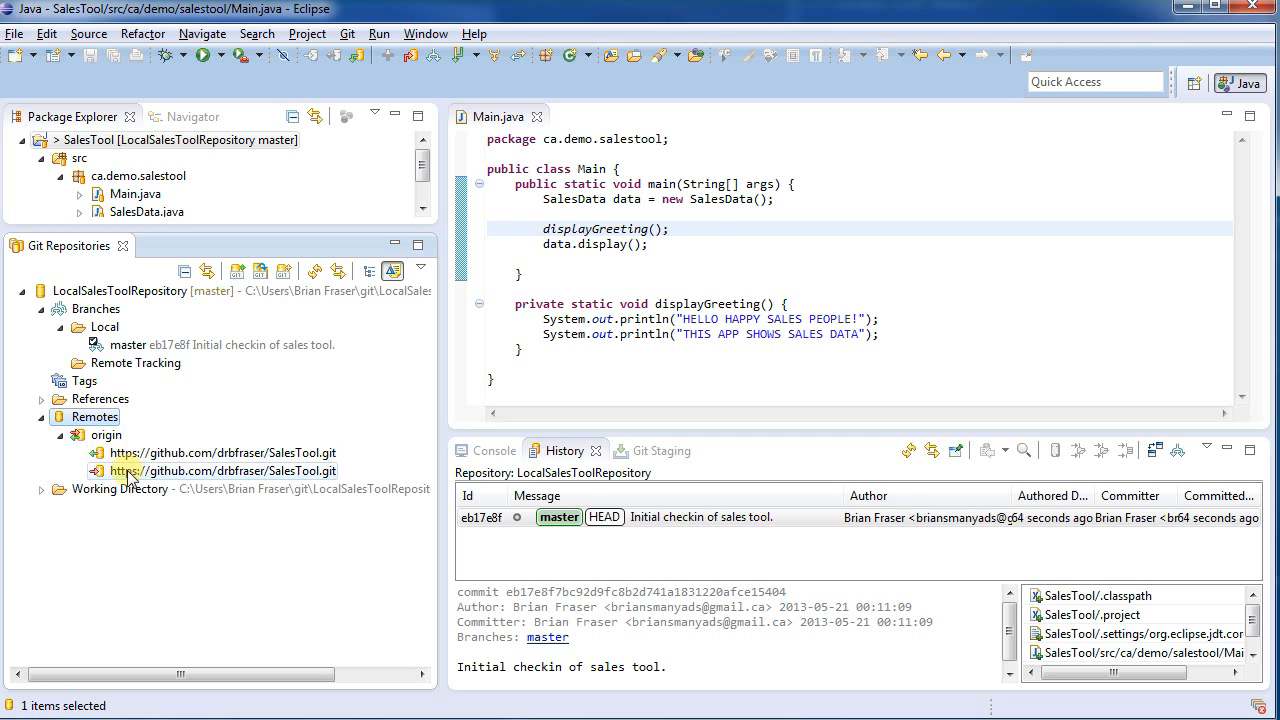
left_click(224, 470)
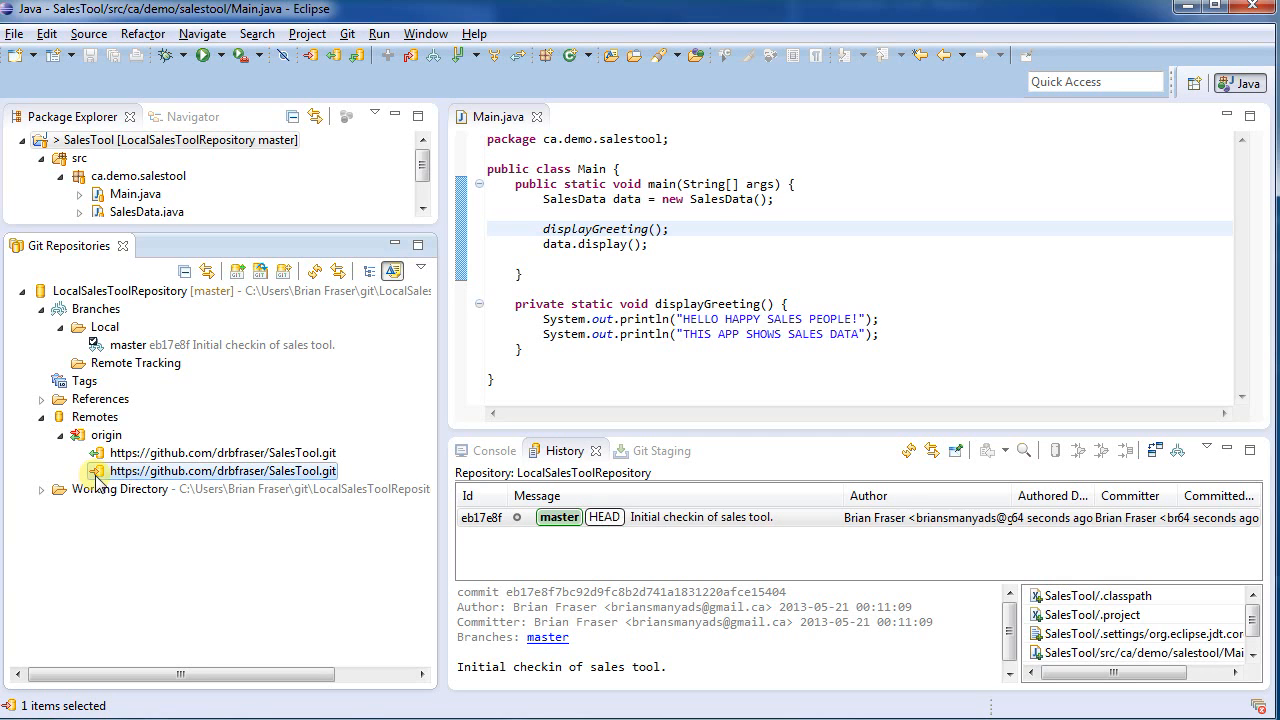
right_click(224, 470)
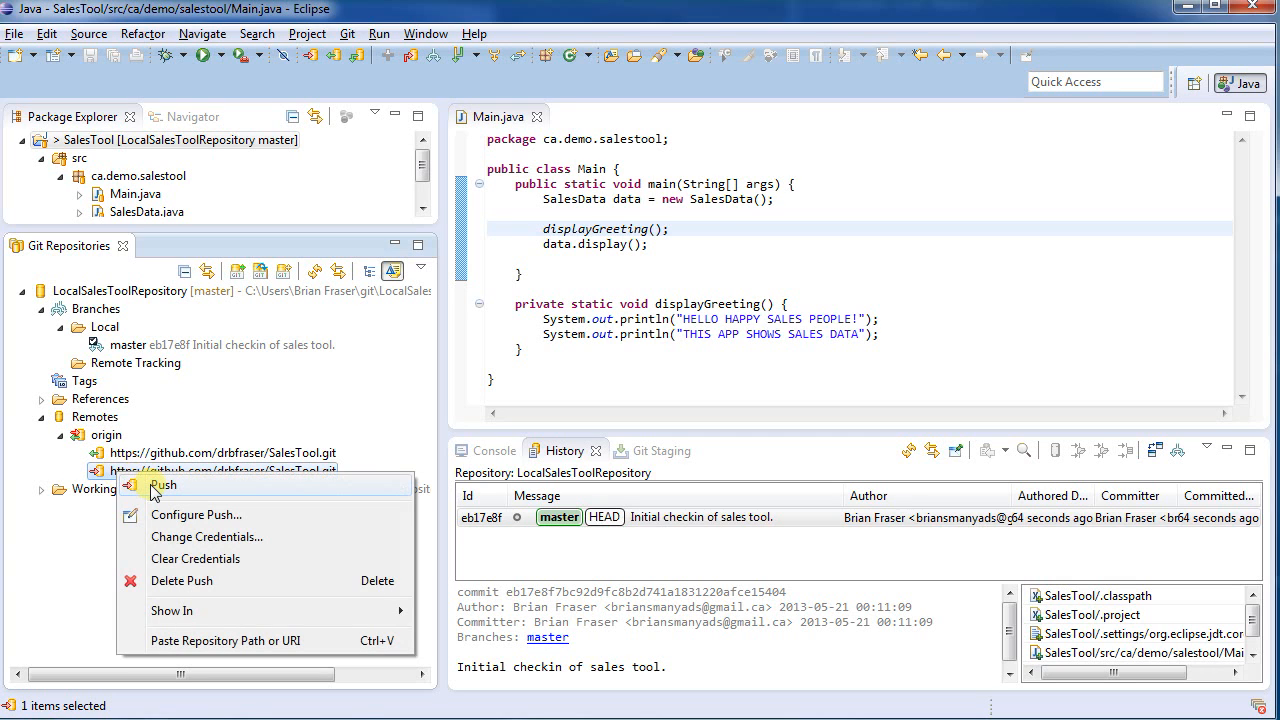
left_click(164, 486)
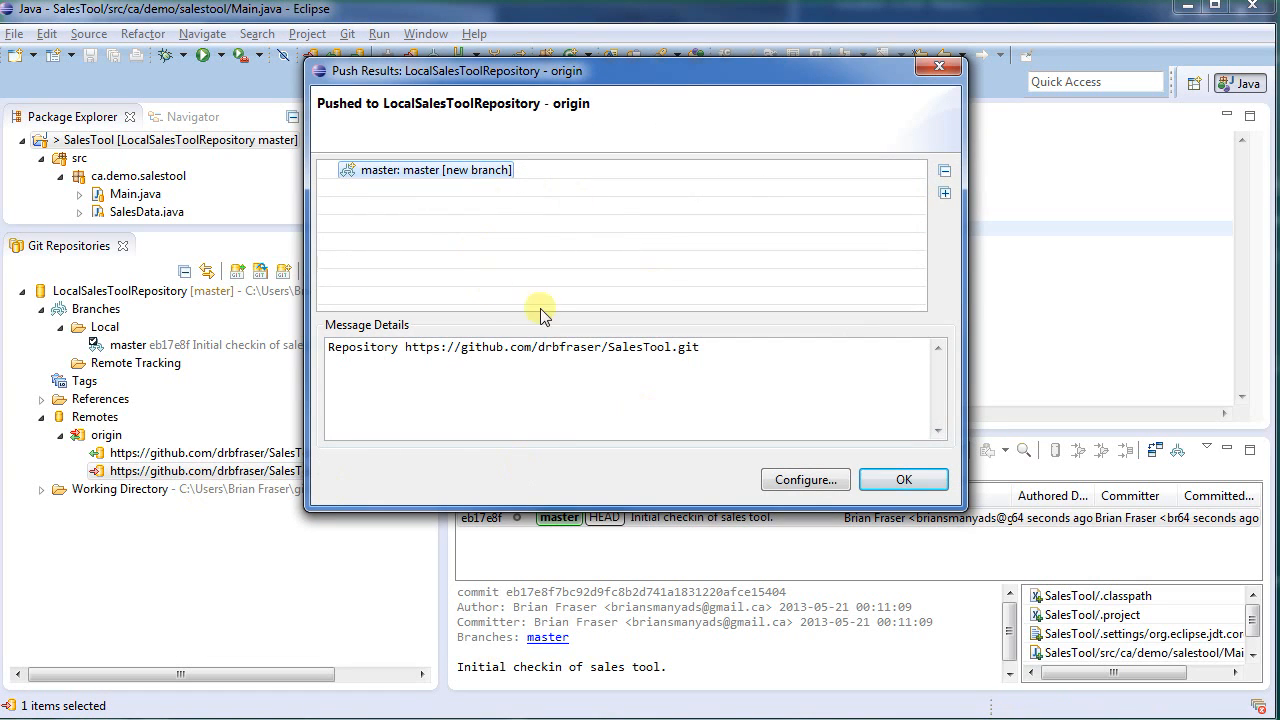
mouse_move(432, 124)
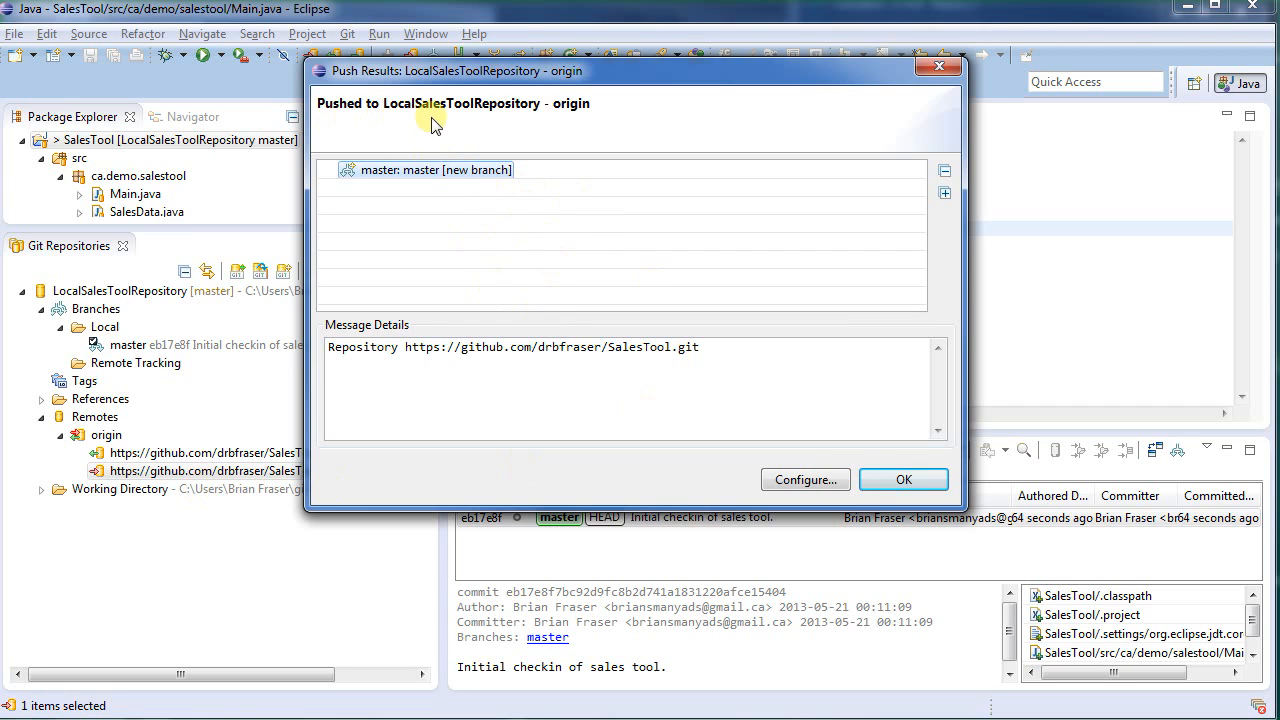
mouse_move(556, 114)
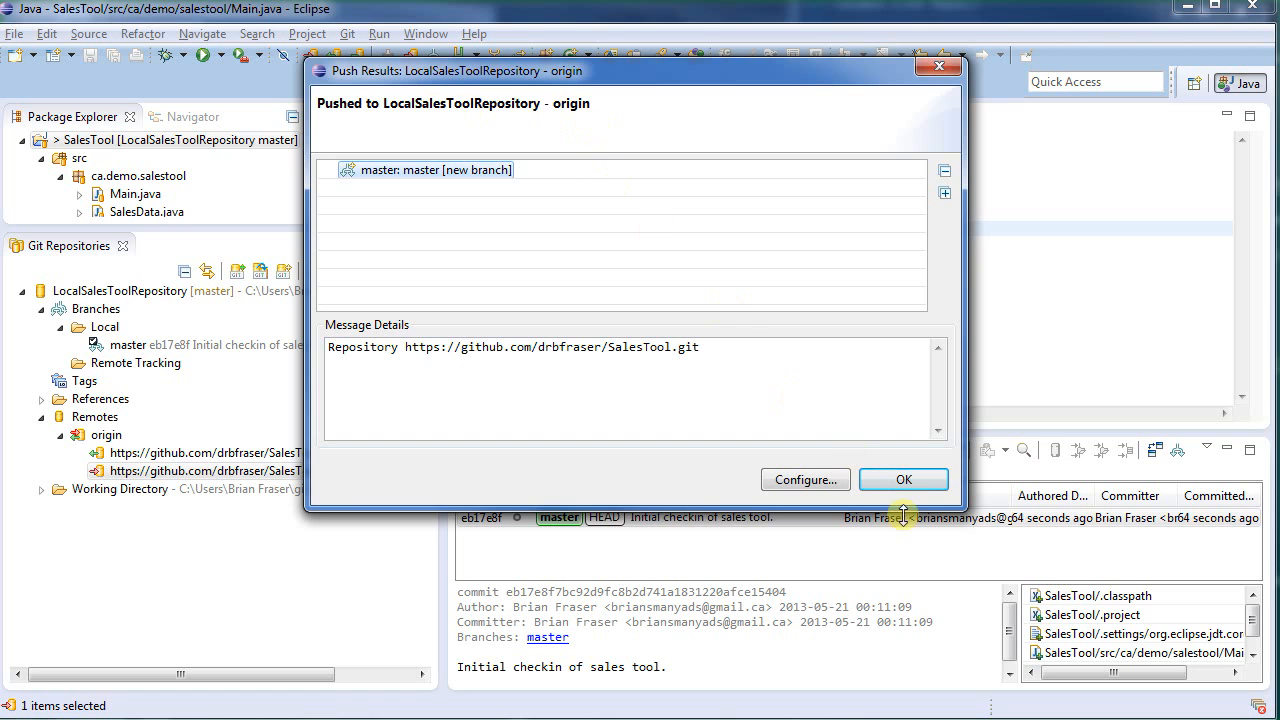
left_click(902, 480)
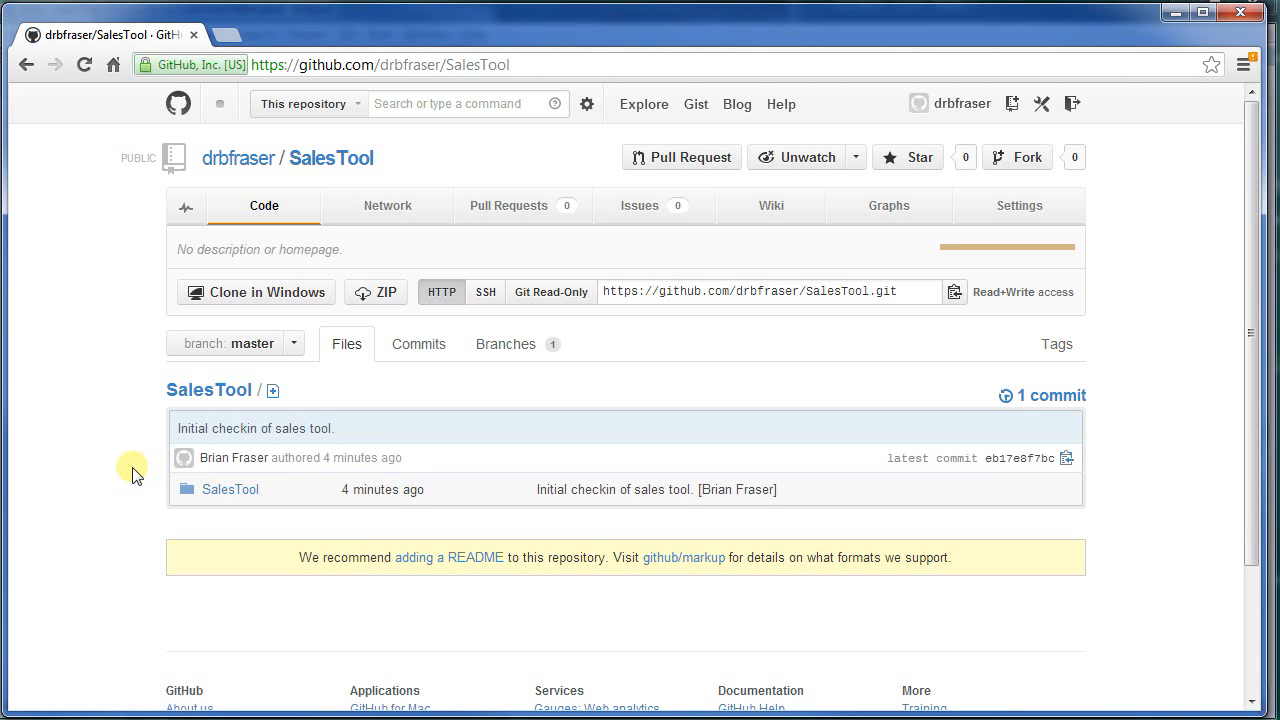
mouse_move(328, 468)
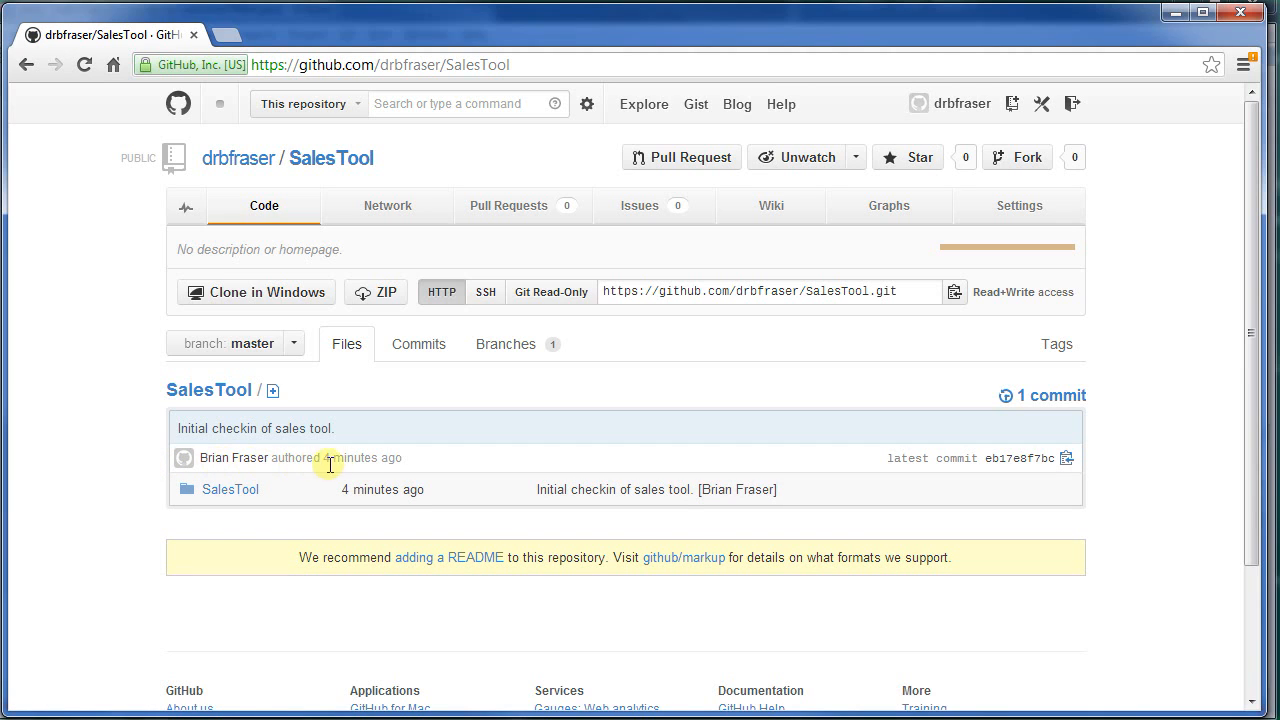
mouse_move(230, 488)
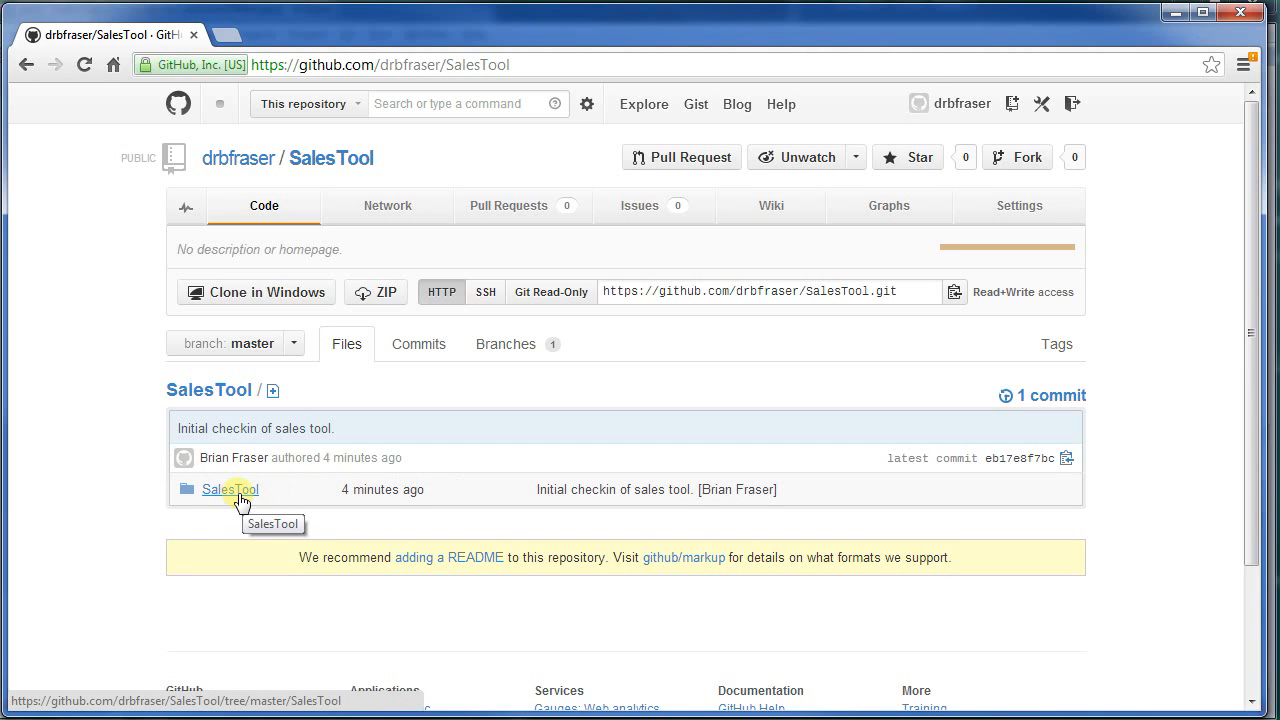
Browse GitHub's SalesTool down through src and ca/demo/salestool to view Main.java
left_click(230, 488)
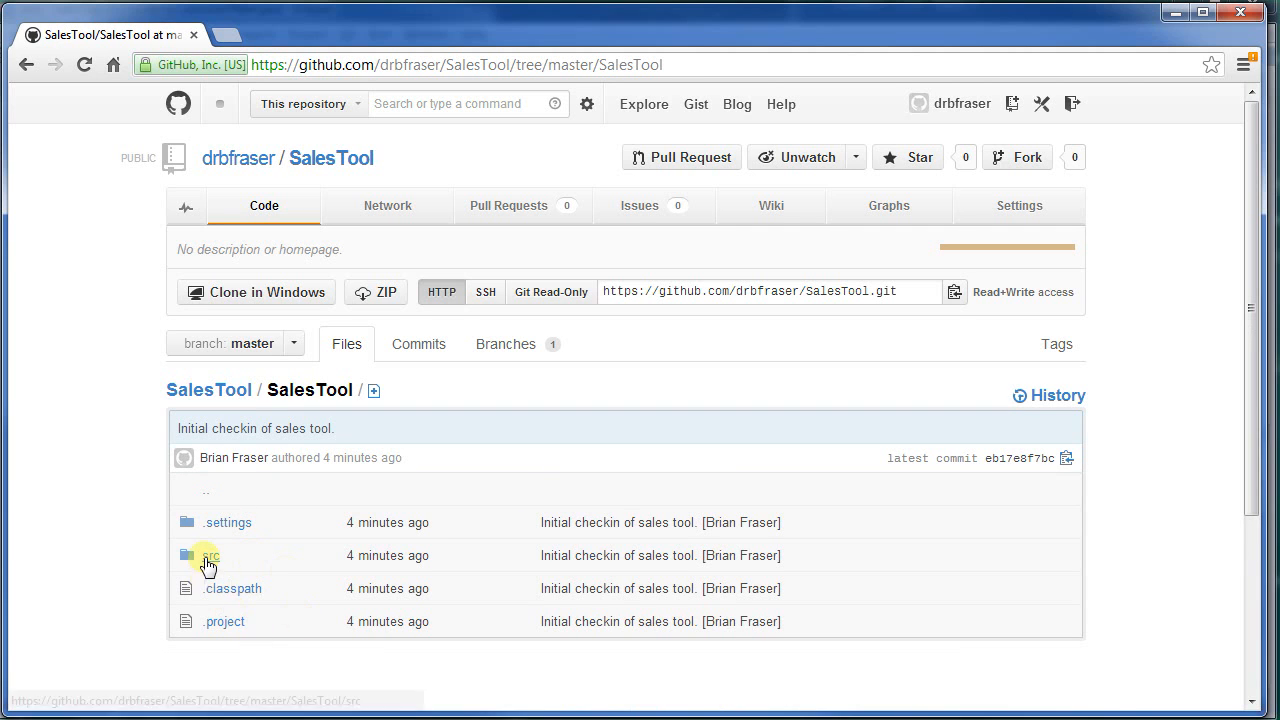
left_click(208, 556)
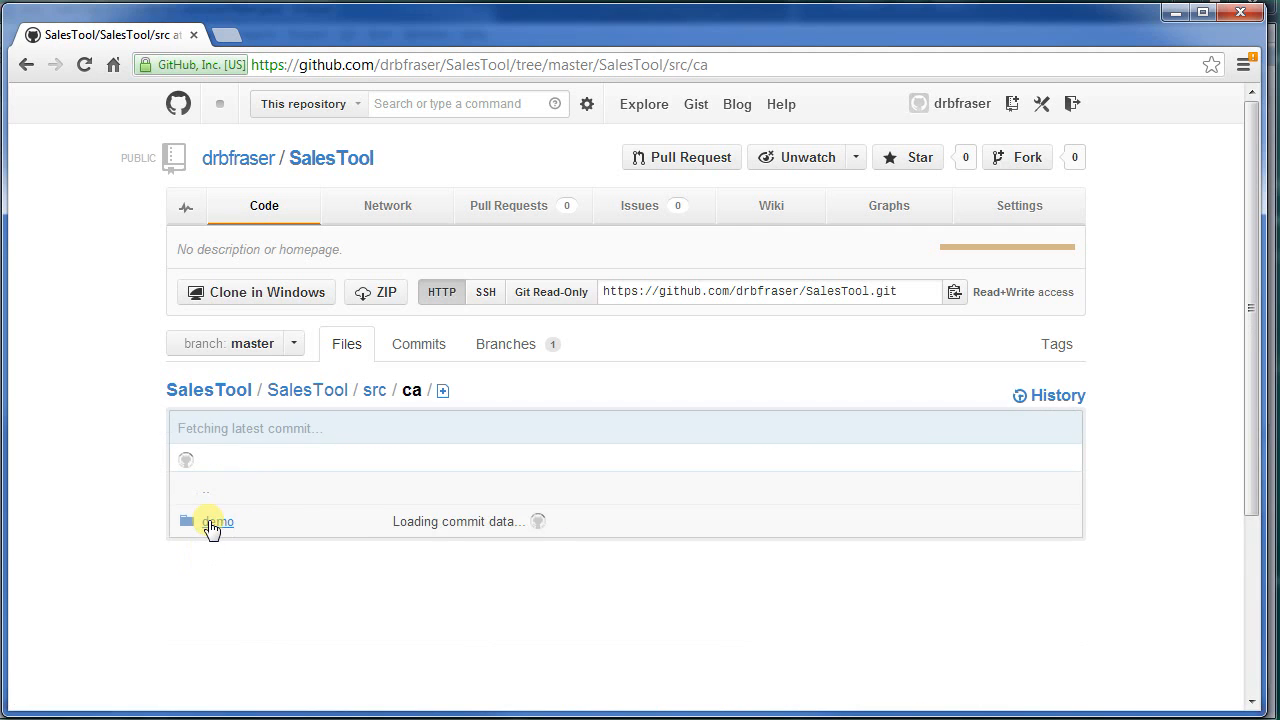
left_click(216, 520)
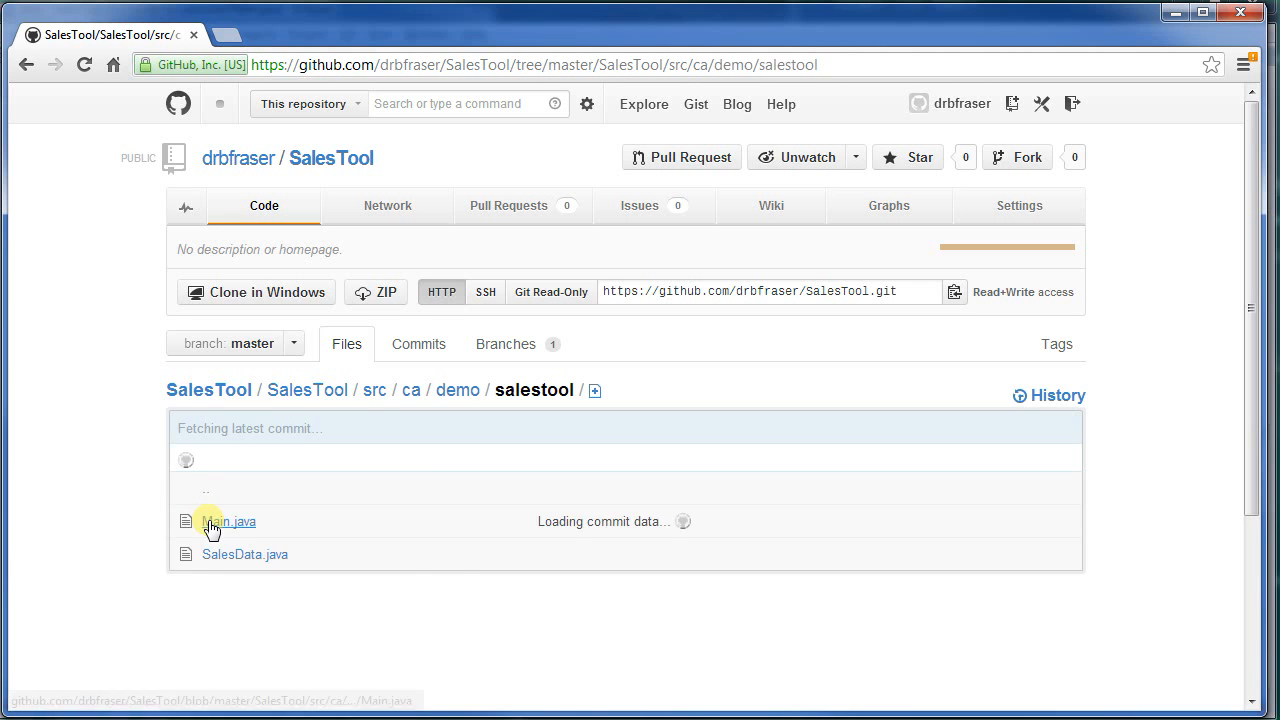
left_click(228, 520)
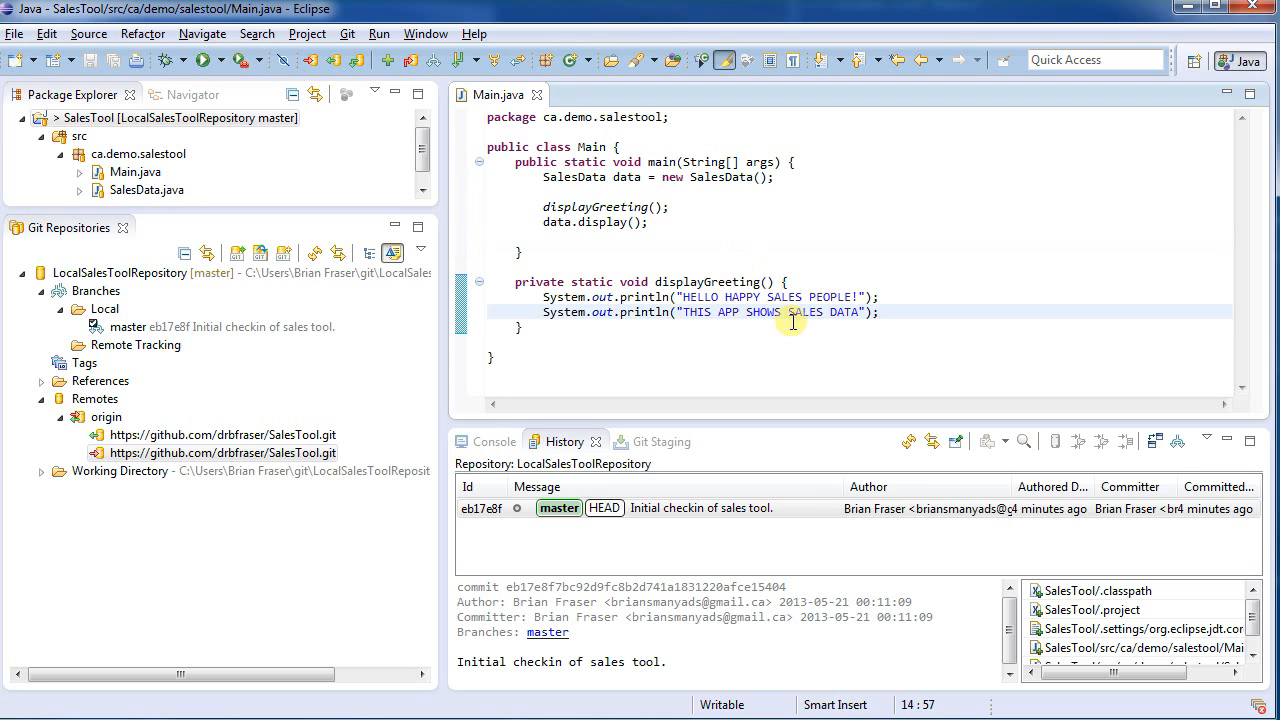
Add a System.out.println("Test 1") line to displayGreeting and run Main, cancelling the errors-in-workspace launch
type("System.out.printlt")
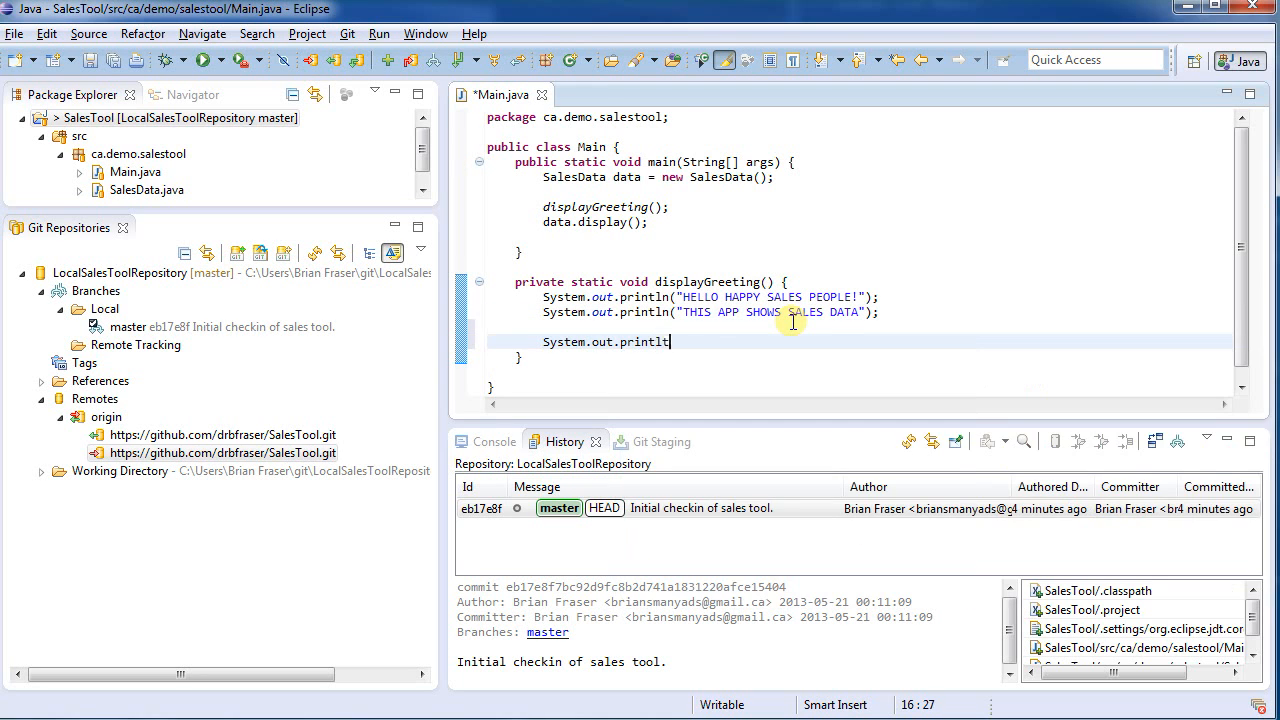
type("(\"Test 21\");")
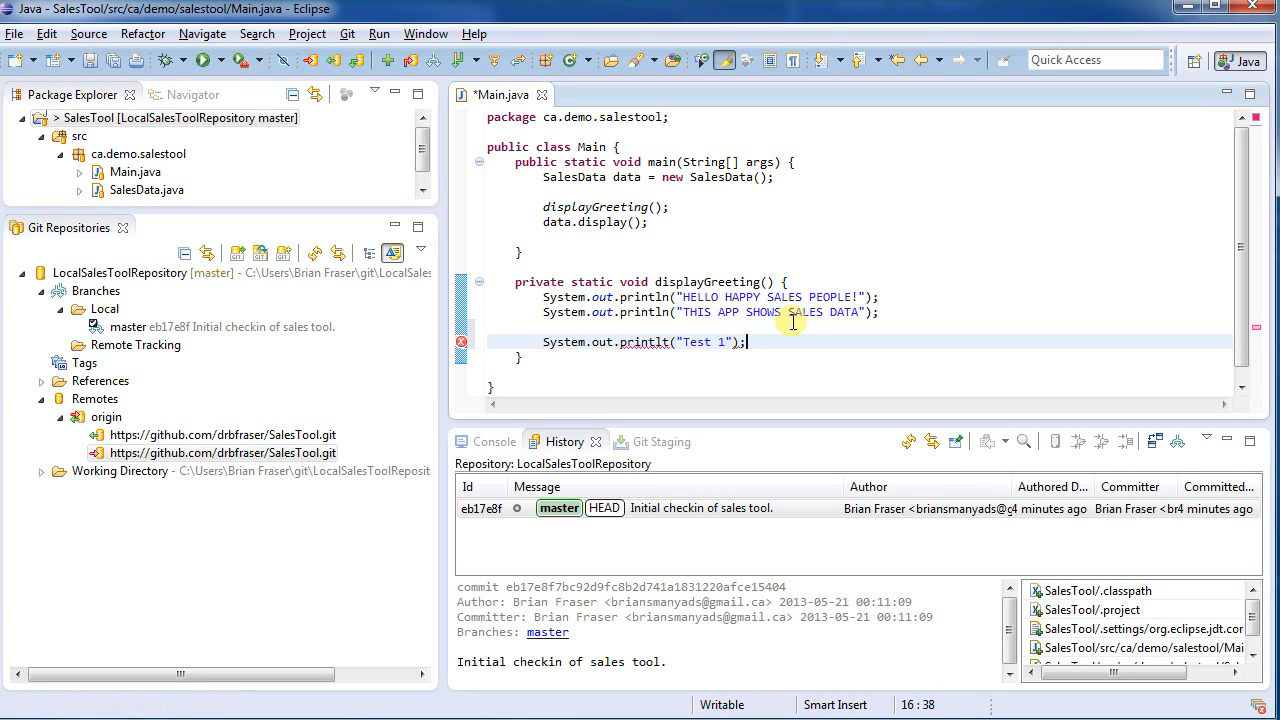
left_click(232, 60)
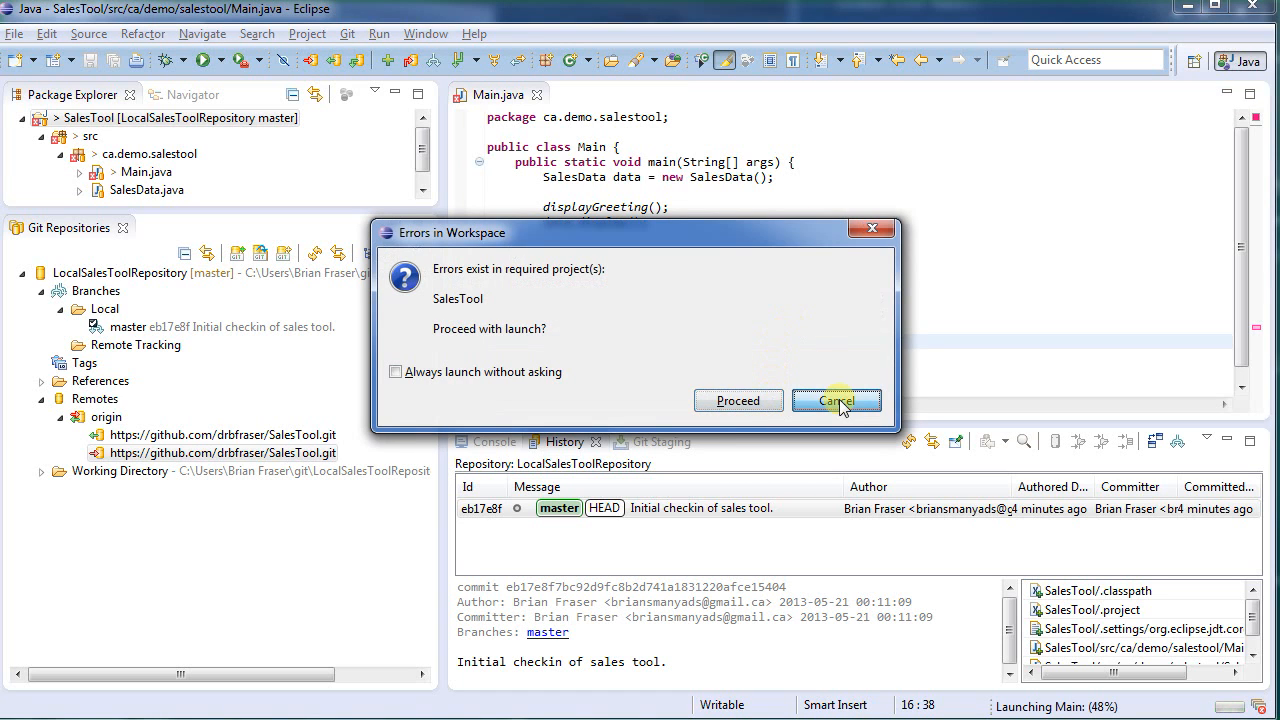
left_click(836, 400)
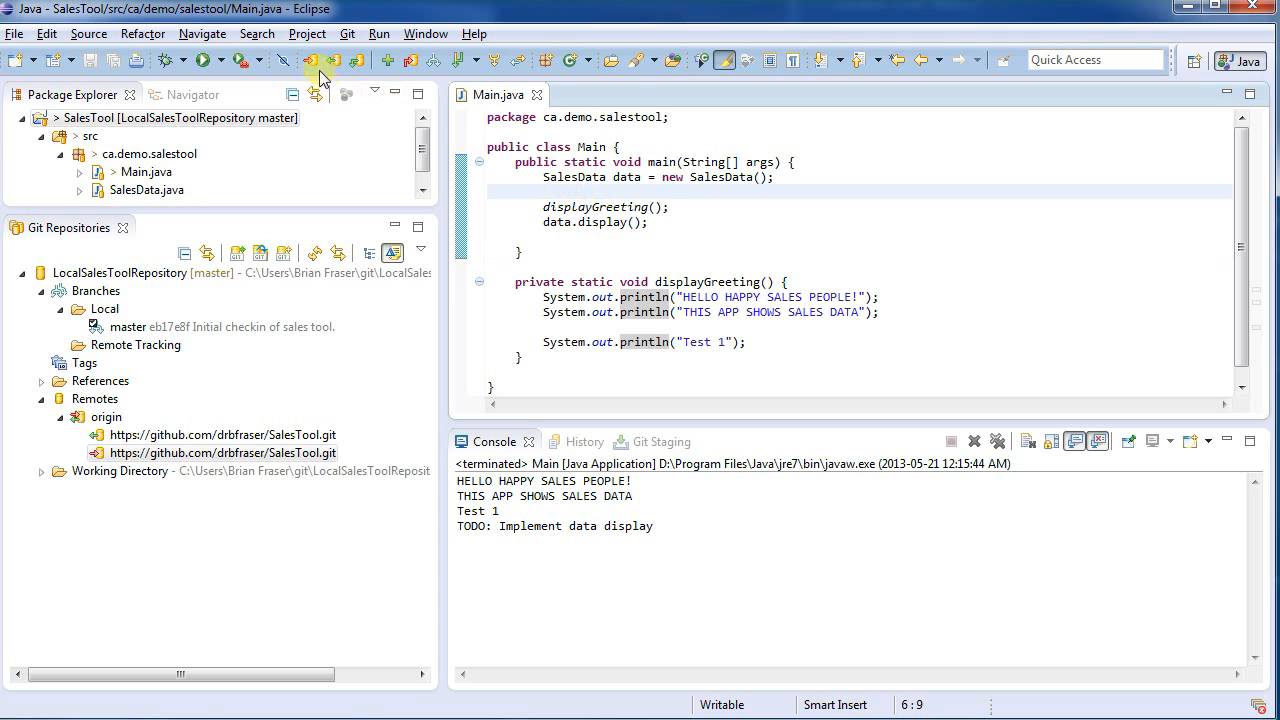
mouse_move(412, 62)
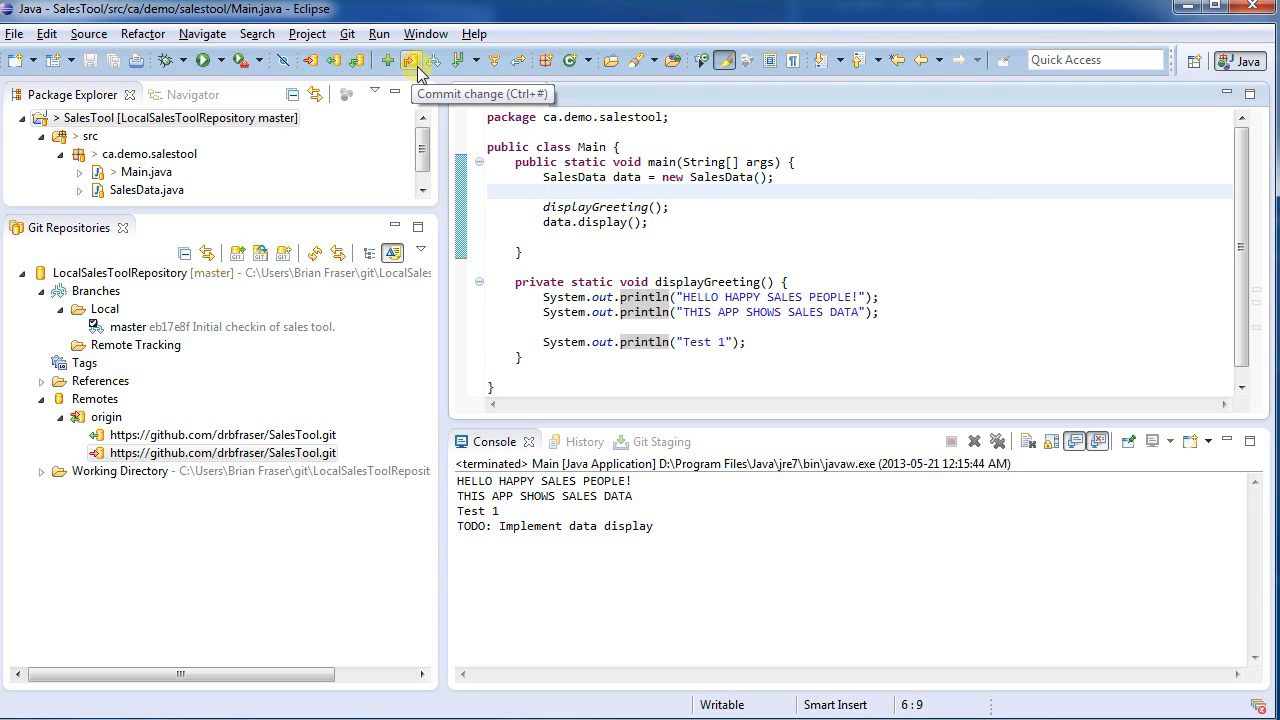
Commit the Main.java change with the message "Add a simple ouput change."
left_click(412, 60)
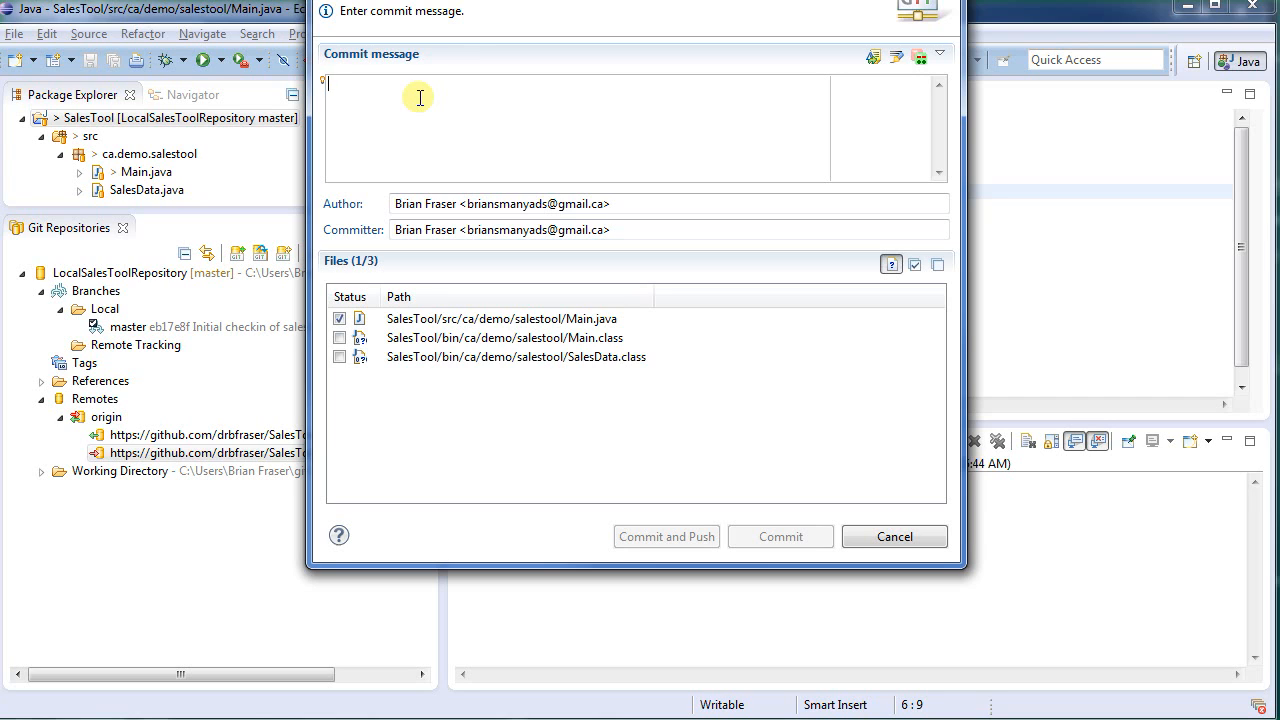
type("First change.")
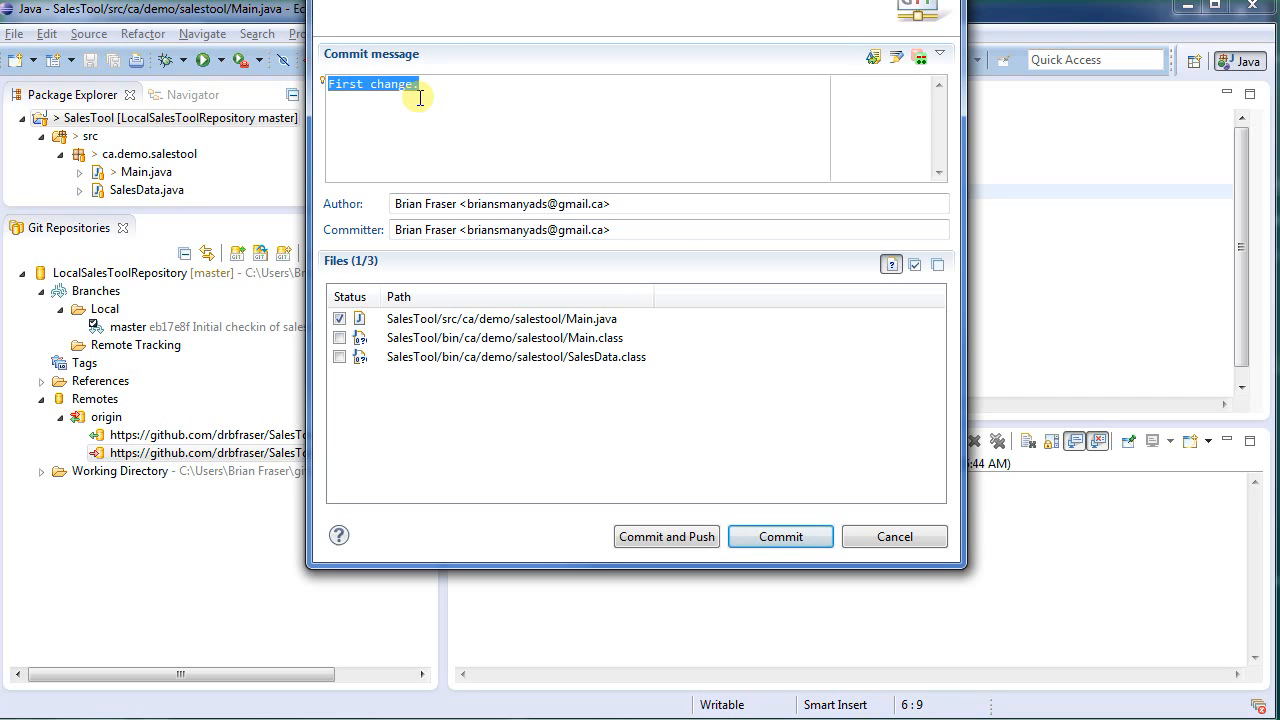
type("Add a simpl")
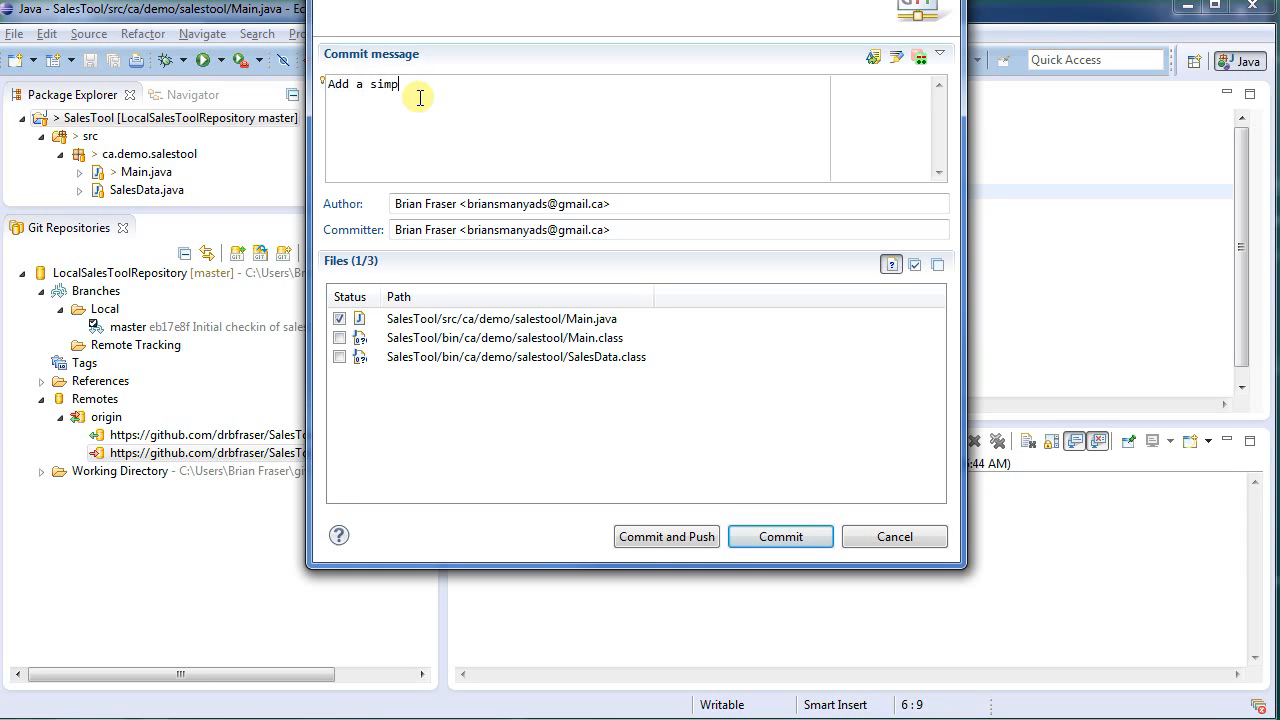
type("le ouptu change.")
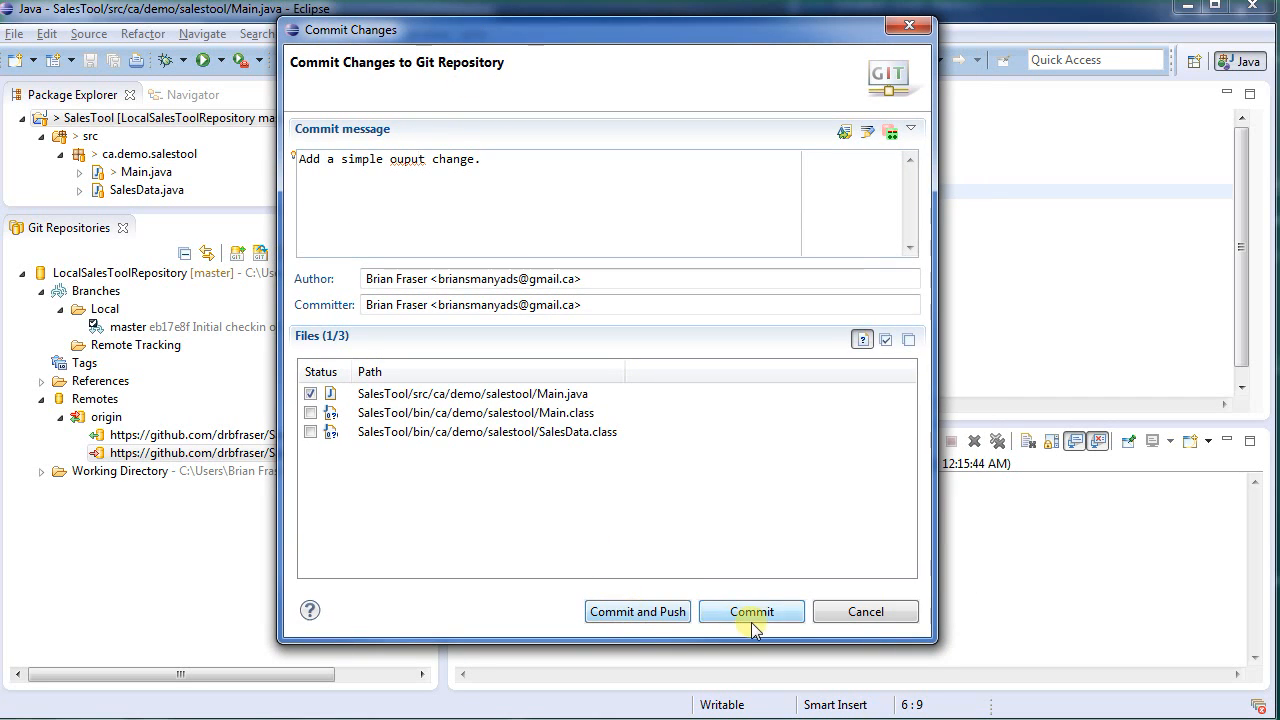
left_click(752, 612)
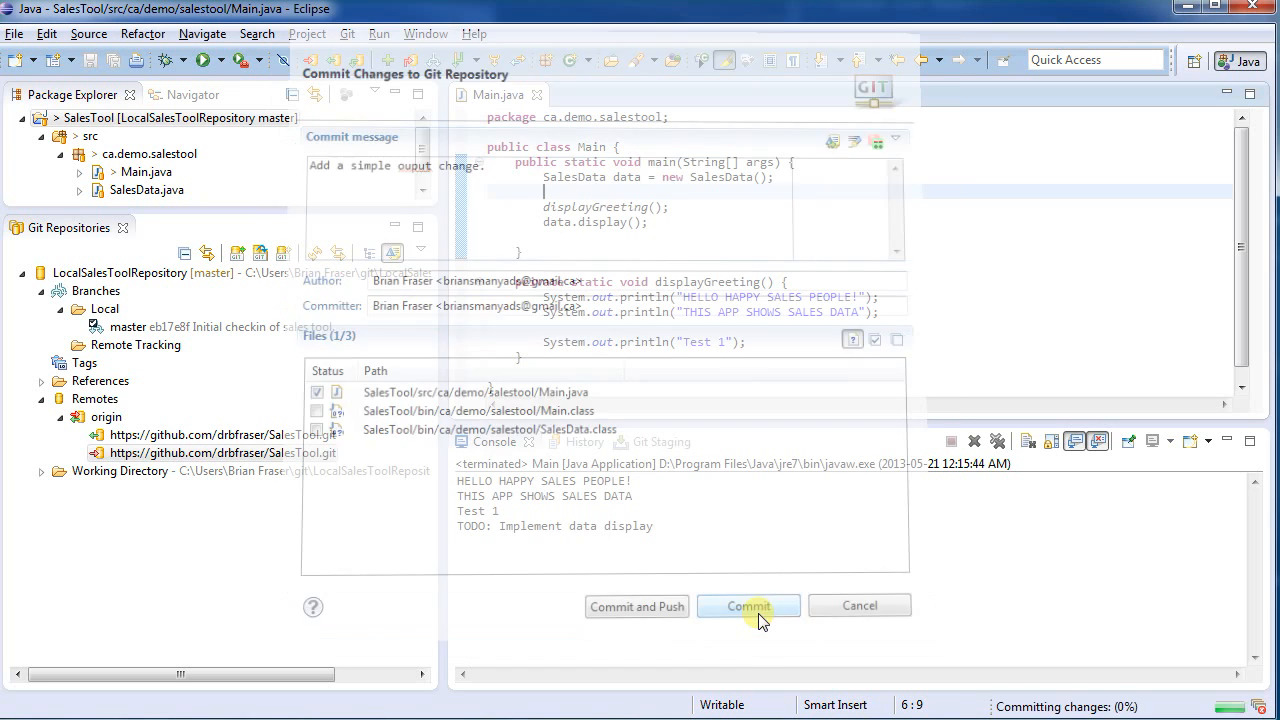
left_click(748, 606)
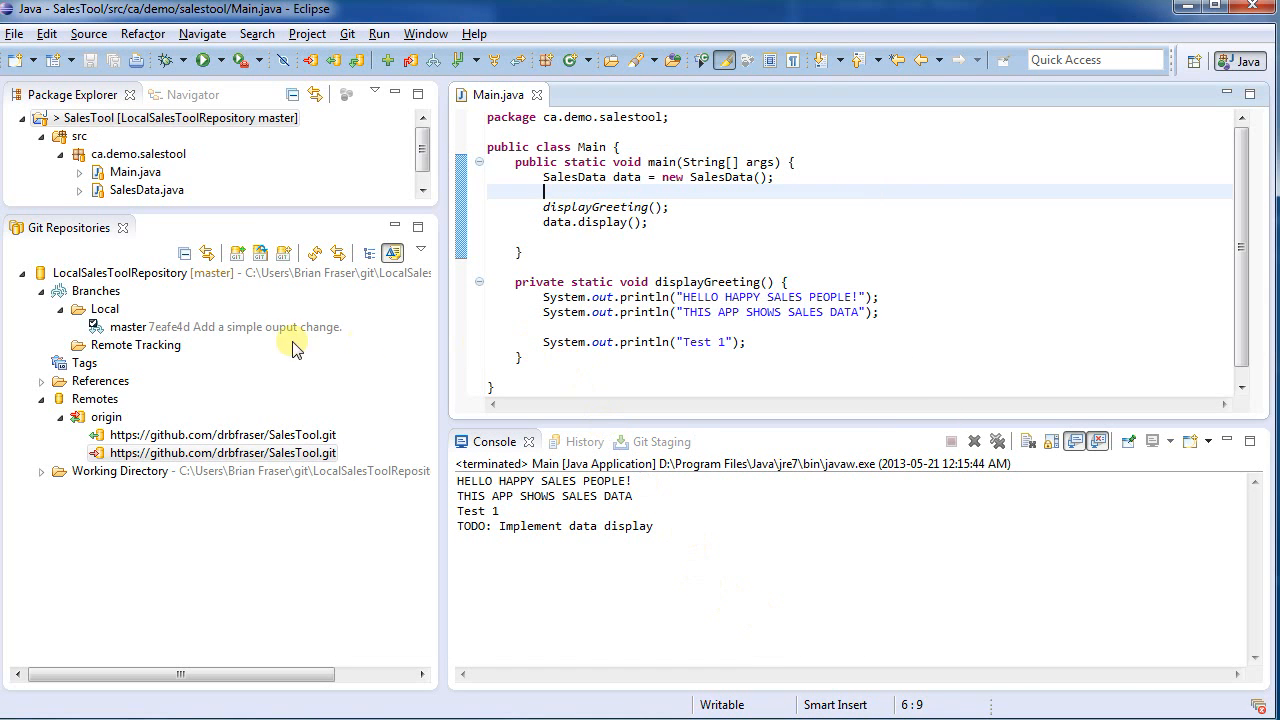
Expand Branches > Local and References to confirm master and HEAD point to the new commit
left_click(104, 308)
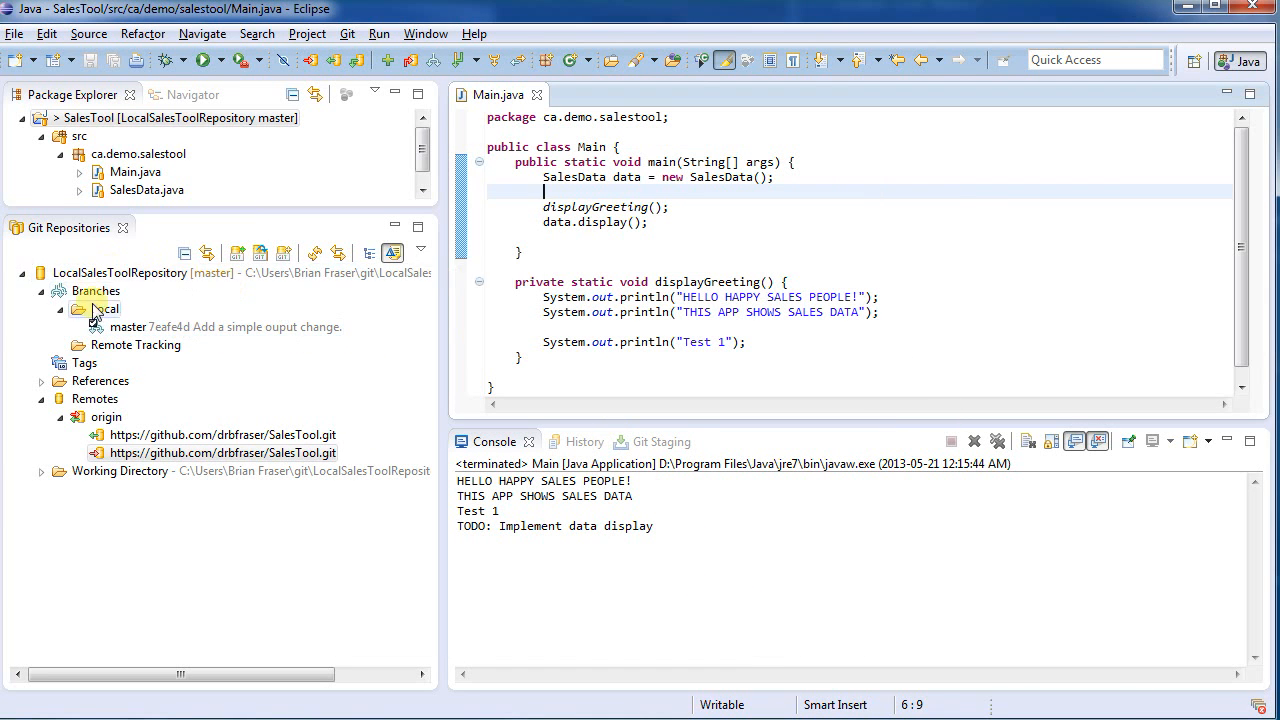
left_click(128, 328)
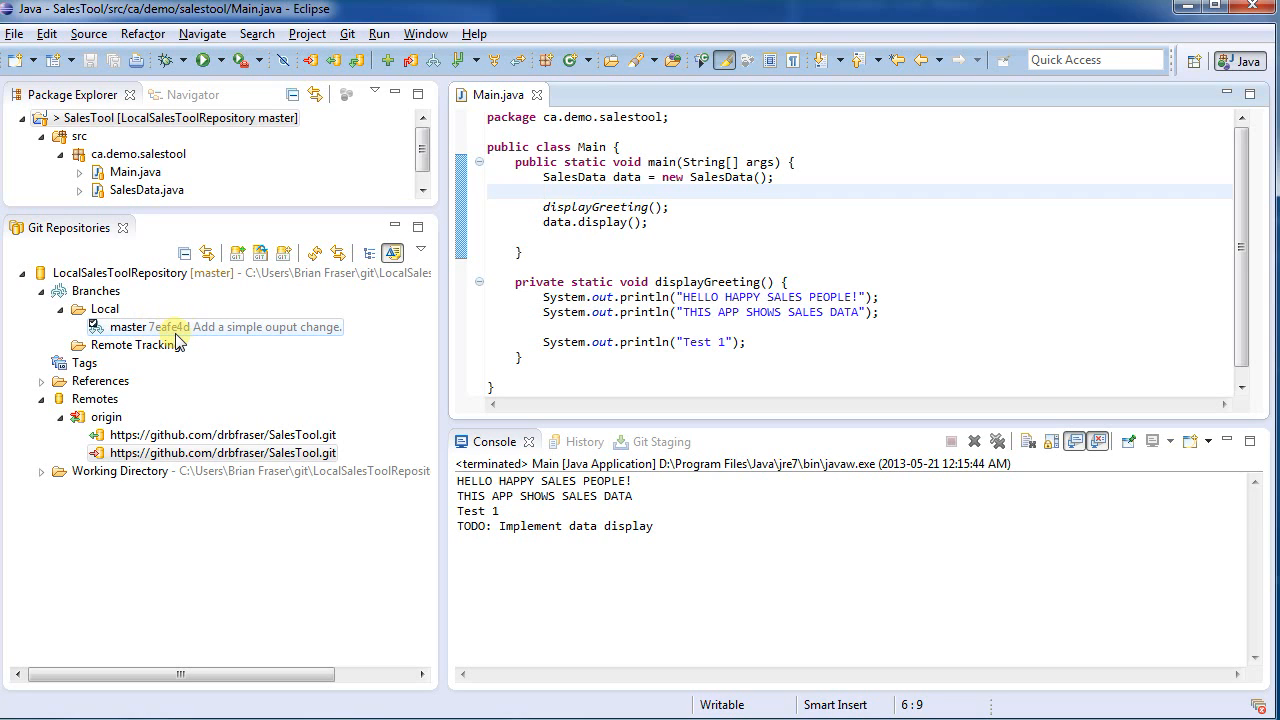
left_click(136, 344)
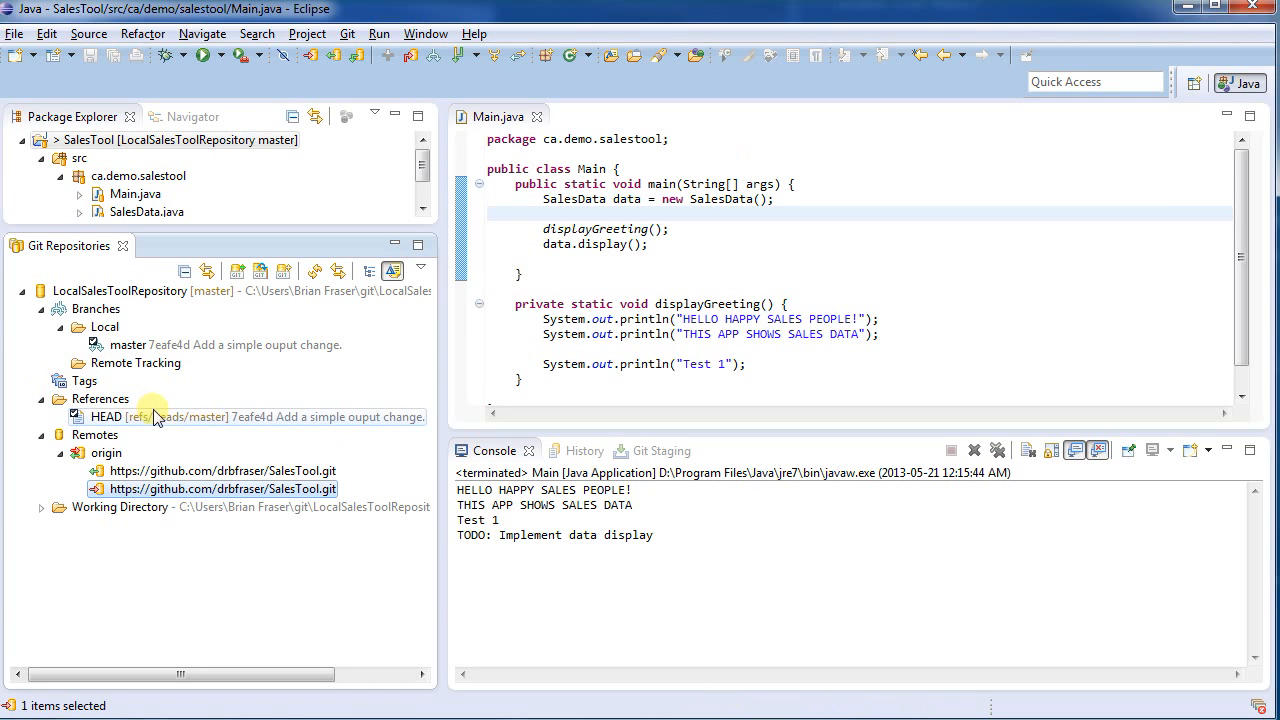
mouse_move(168, 430)
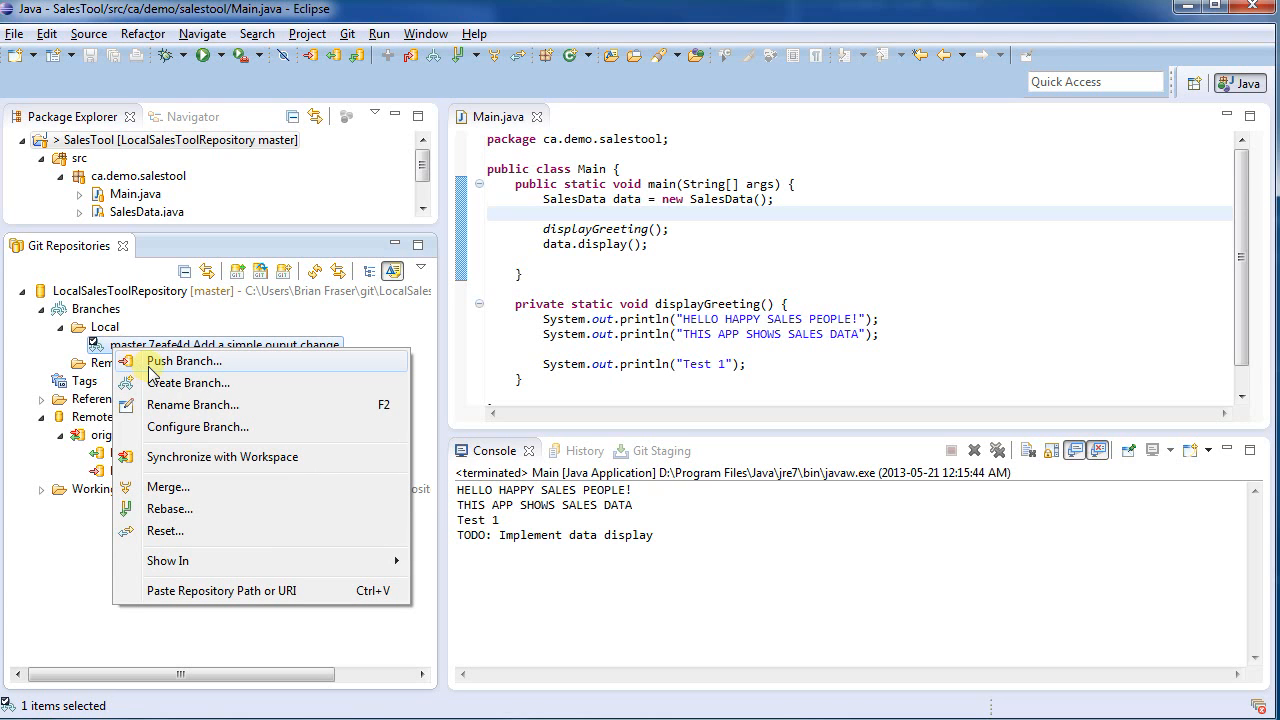
Push the master branch to refs/heads/master on origin and dismiss the push results
left_click(184, 360)
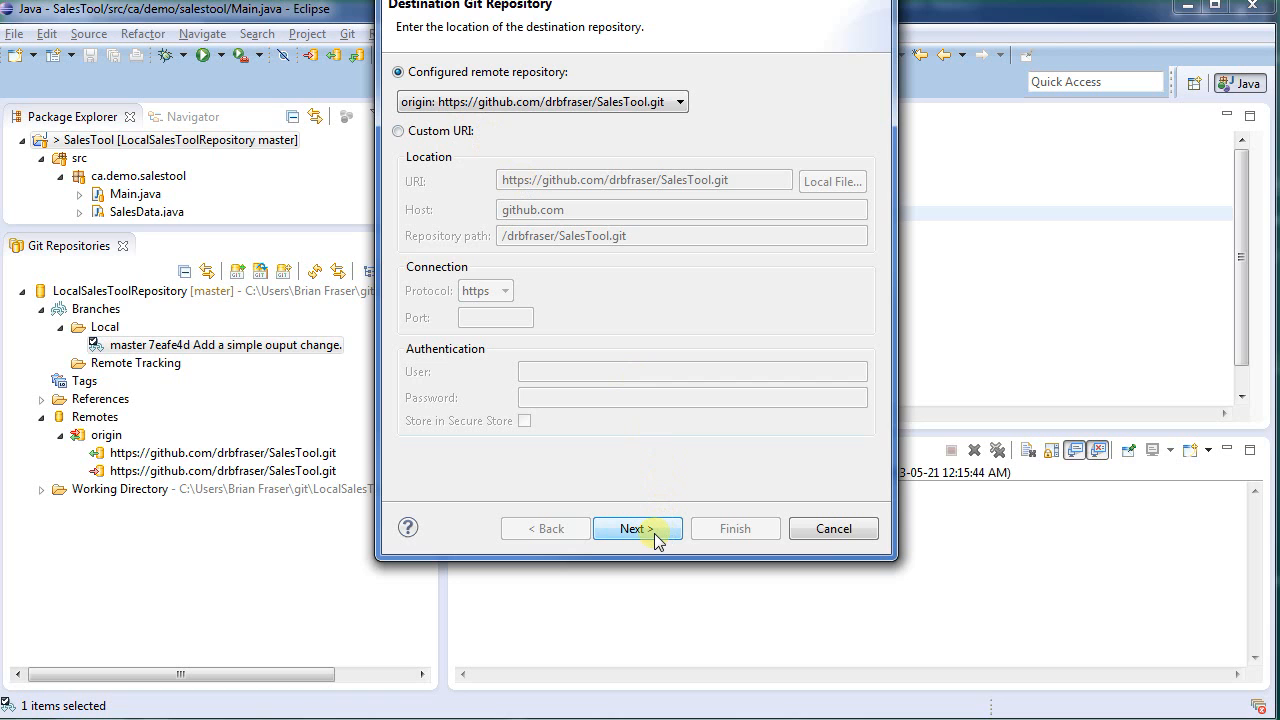
left_click(636, 528)
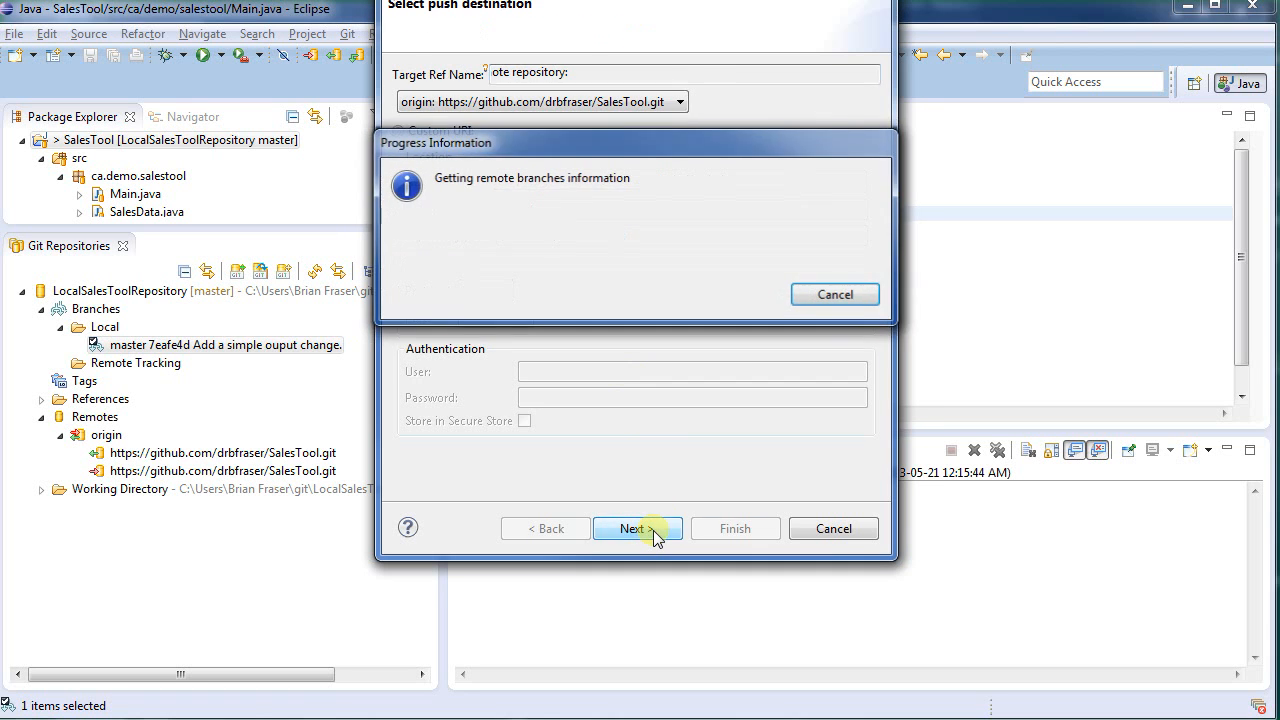
left_click(638, 528)
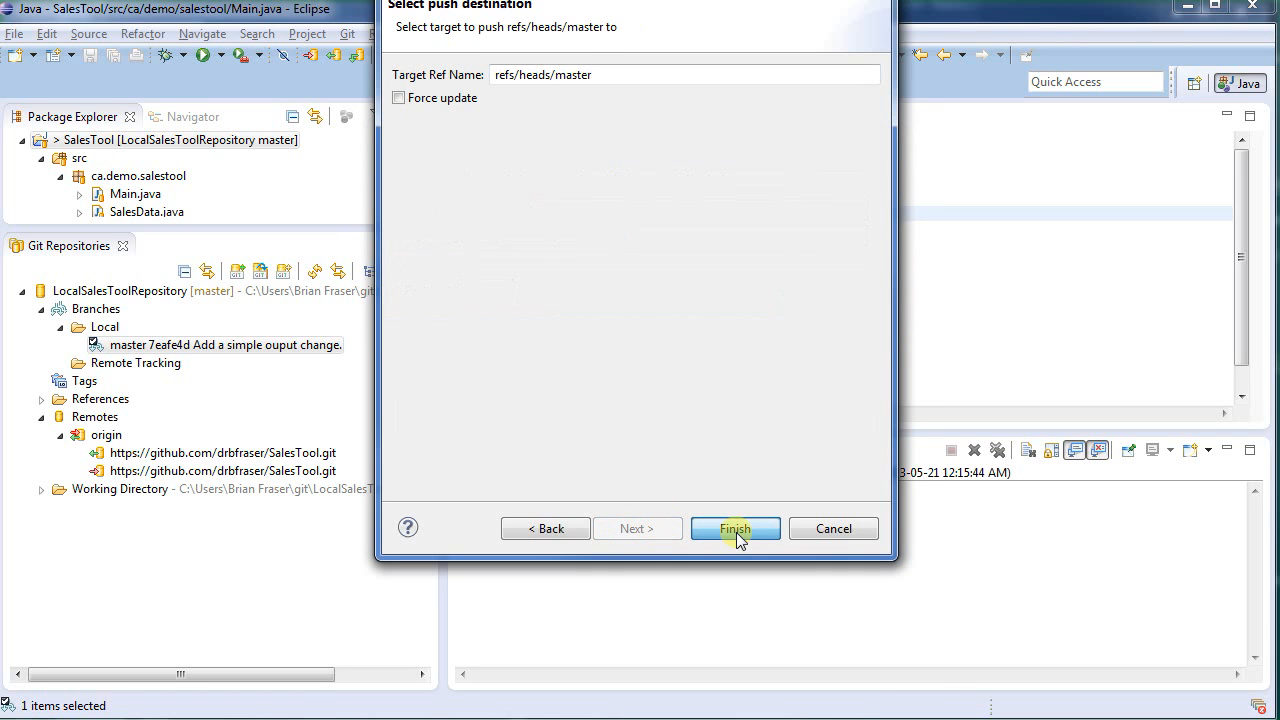
left_click(736, 528)
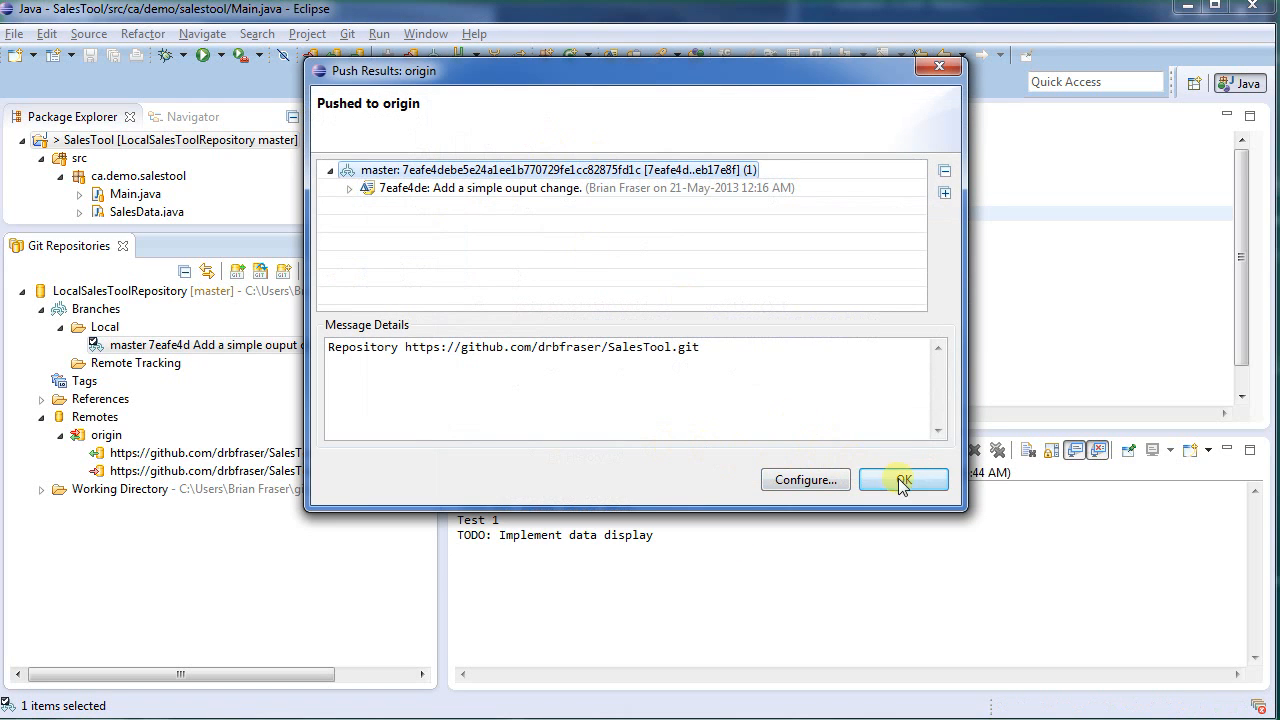
left_click(904, 480)
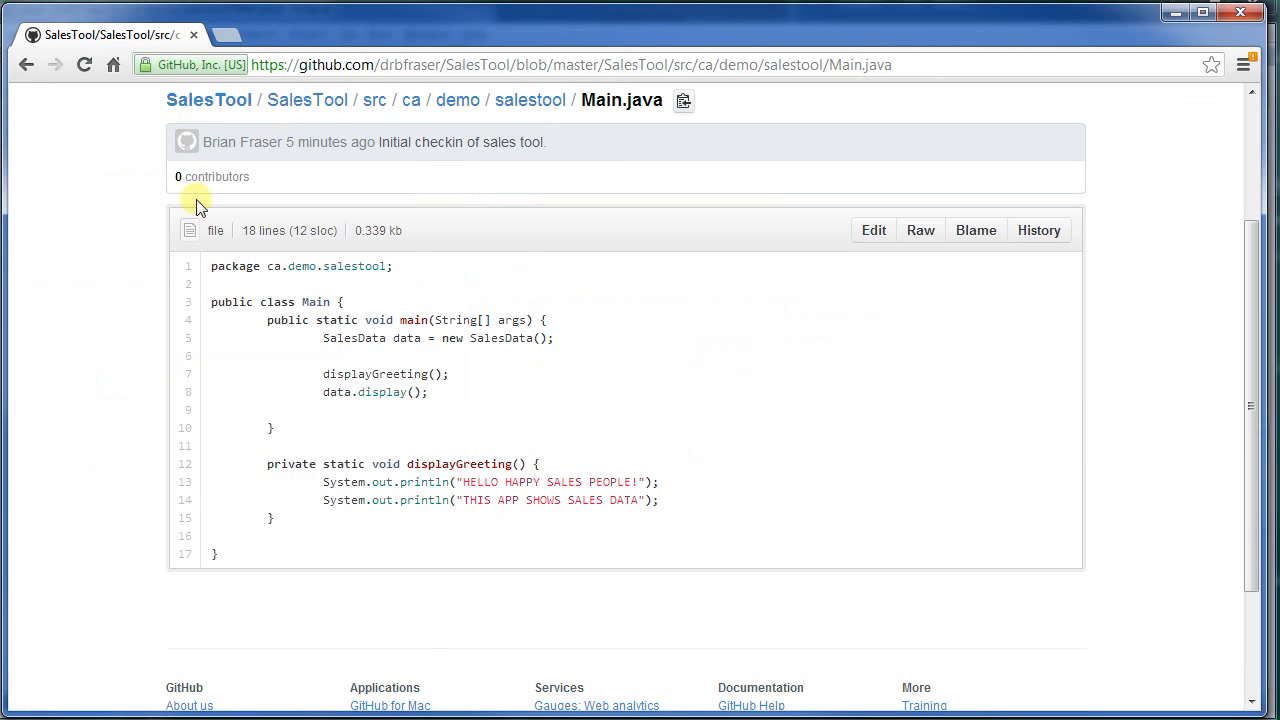
mouse_move(116, 268)
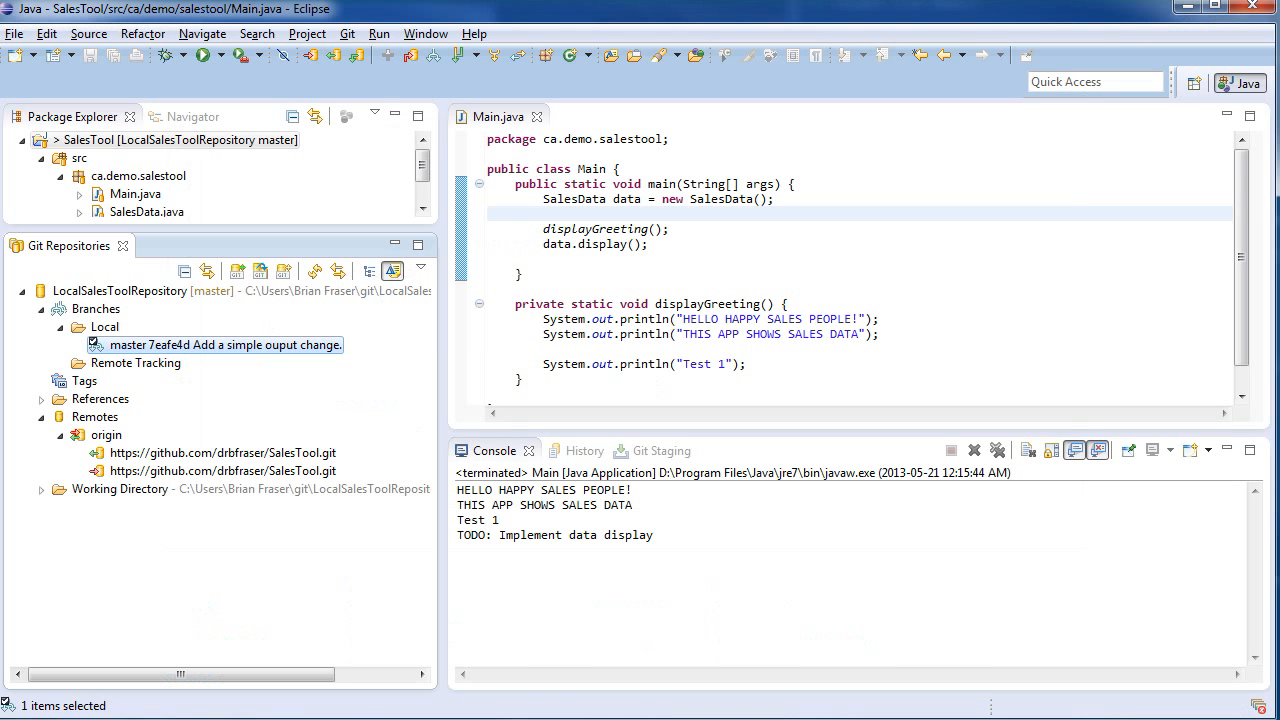
mouse_move(236, 12)
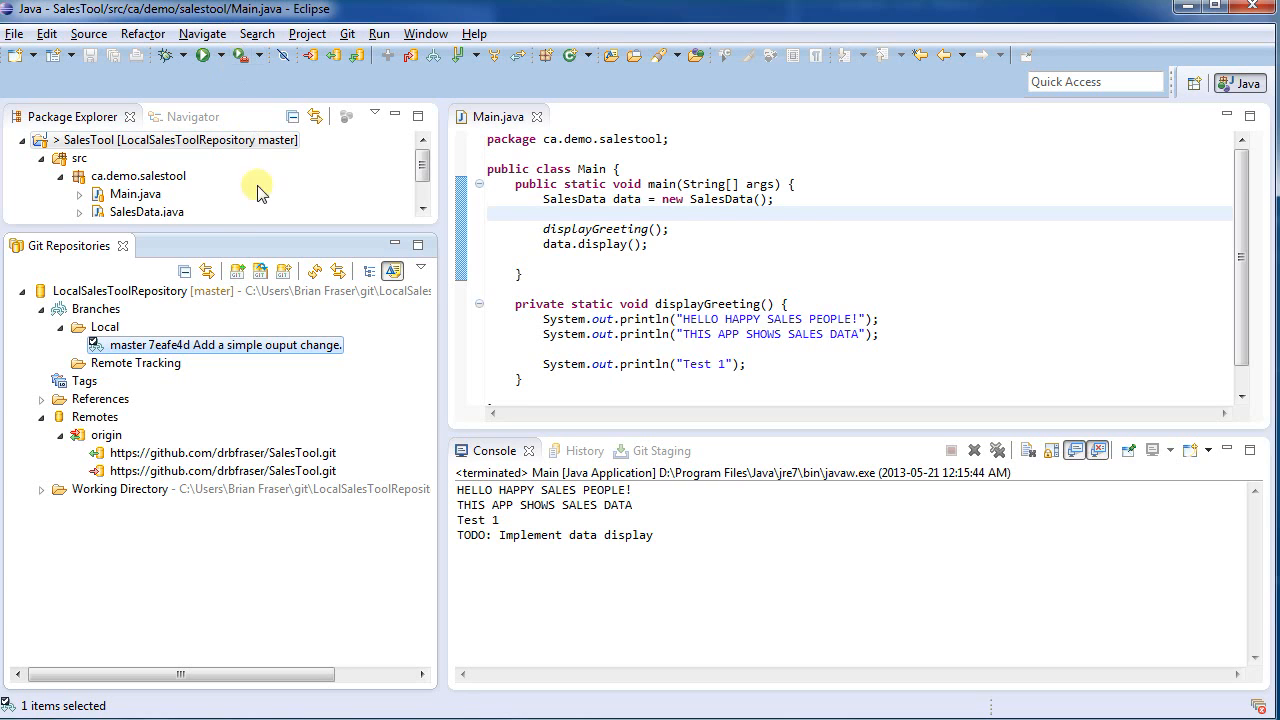
mouse_move(202, 232)
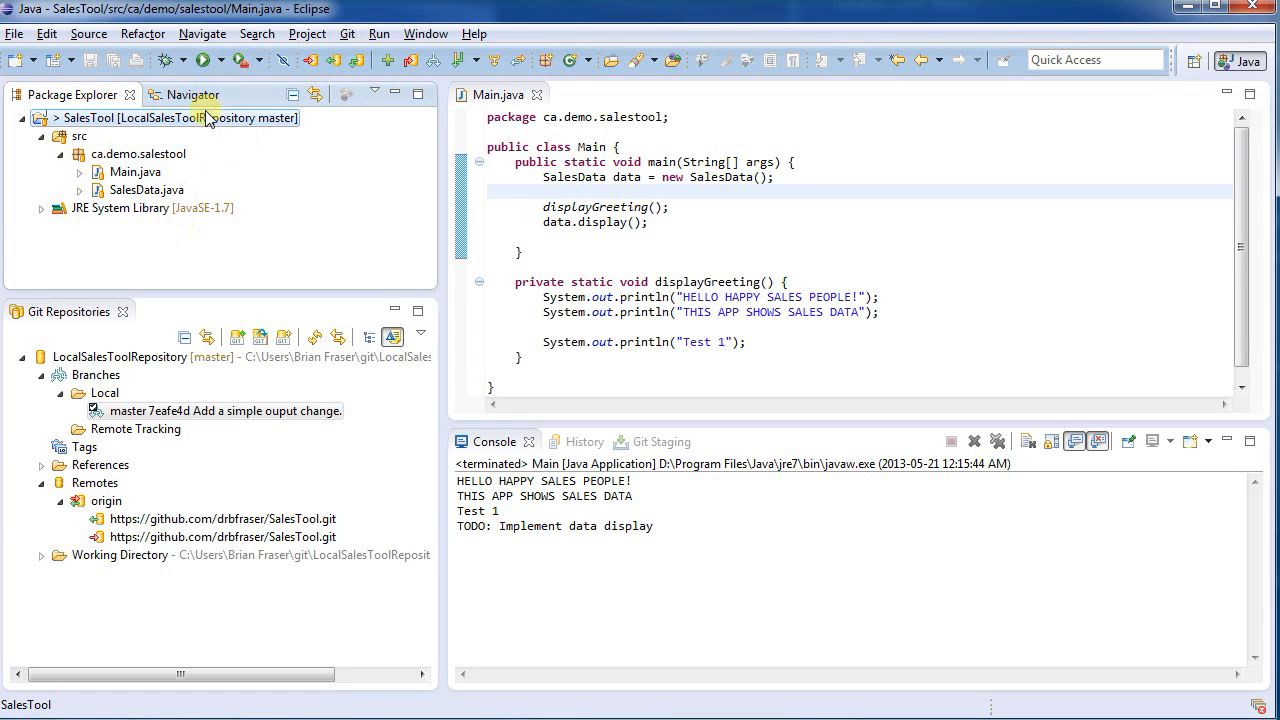
Switch to the Navigator view and search the Show View catalogue for 'av'
left_click(176, 94)
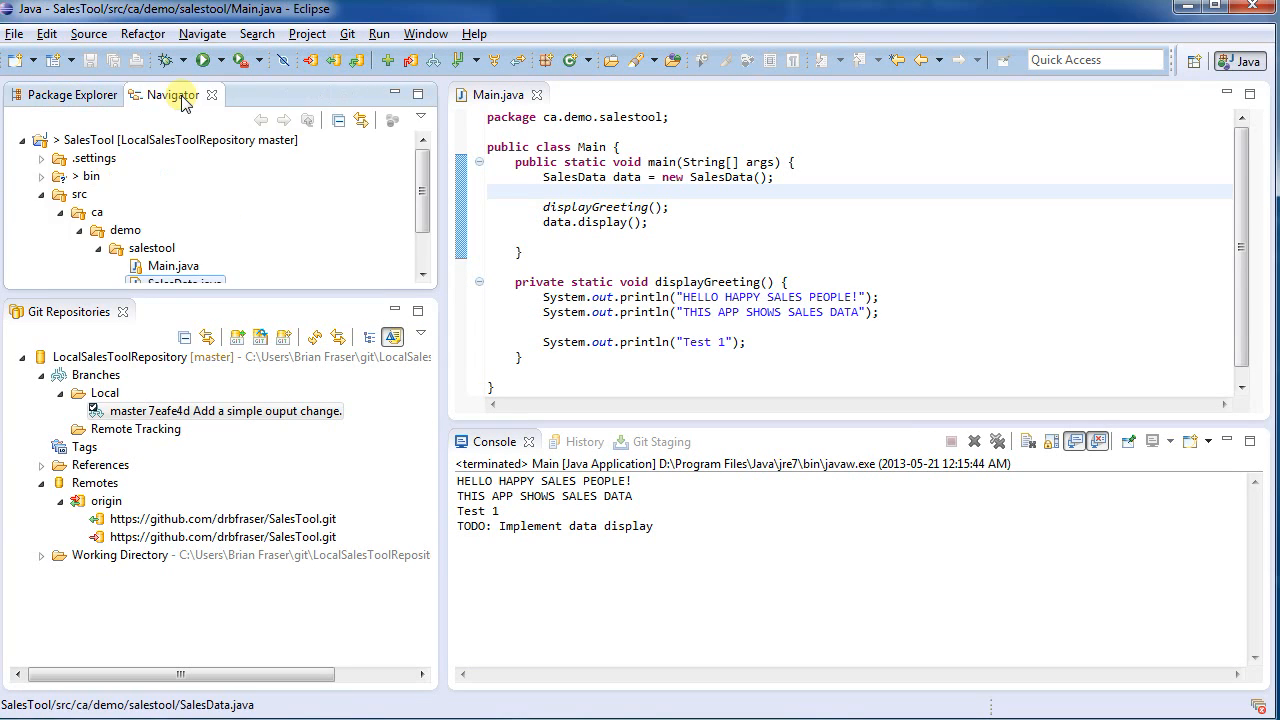
left_click(424, 32)
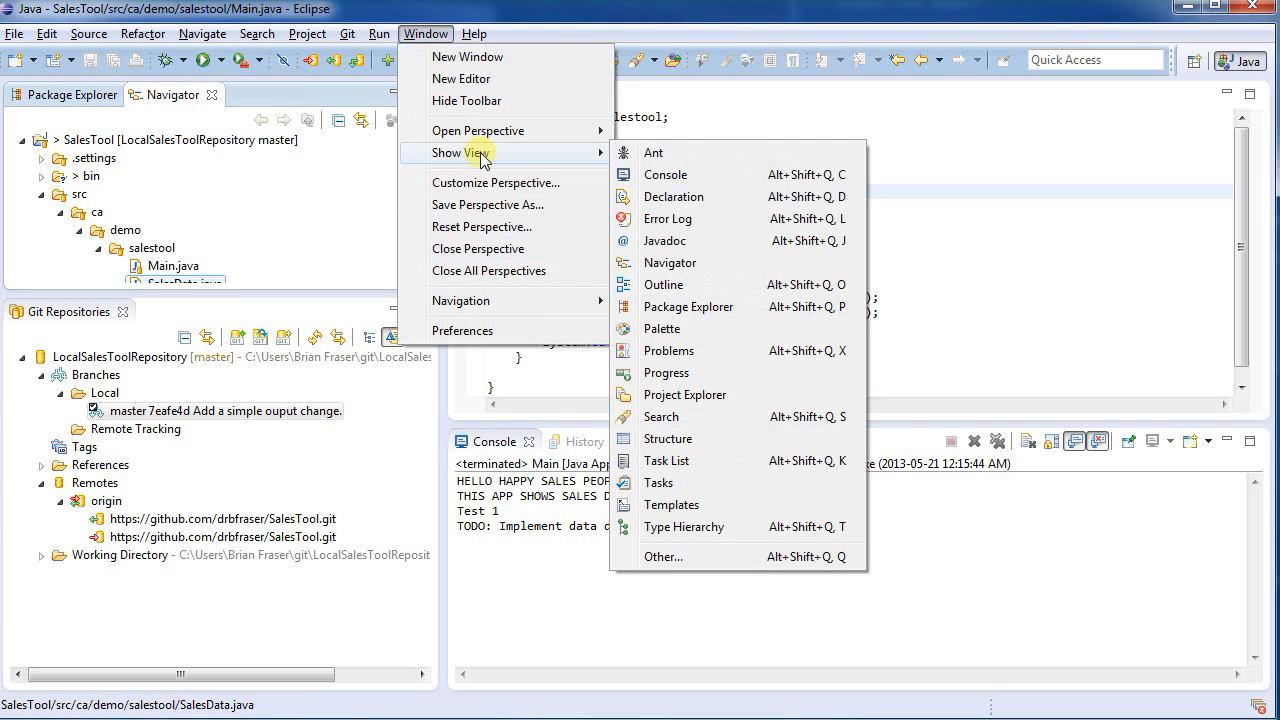
mouse_move(680, 556)
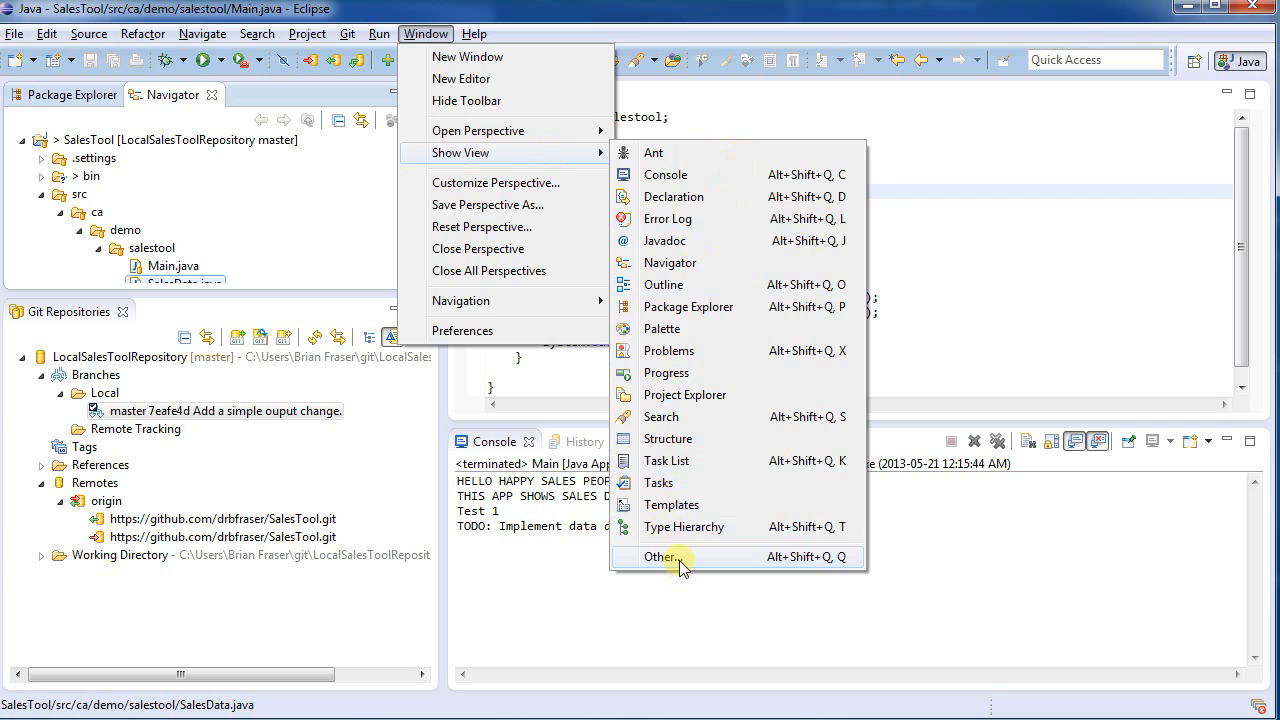
left_click(660, 556)
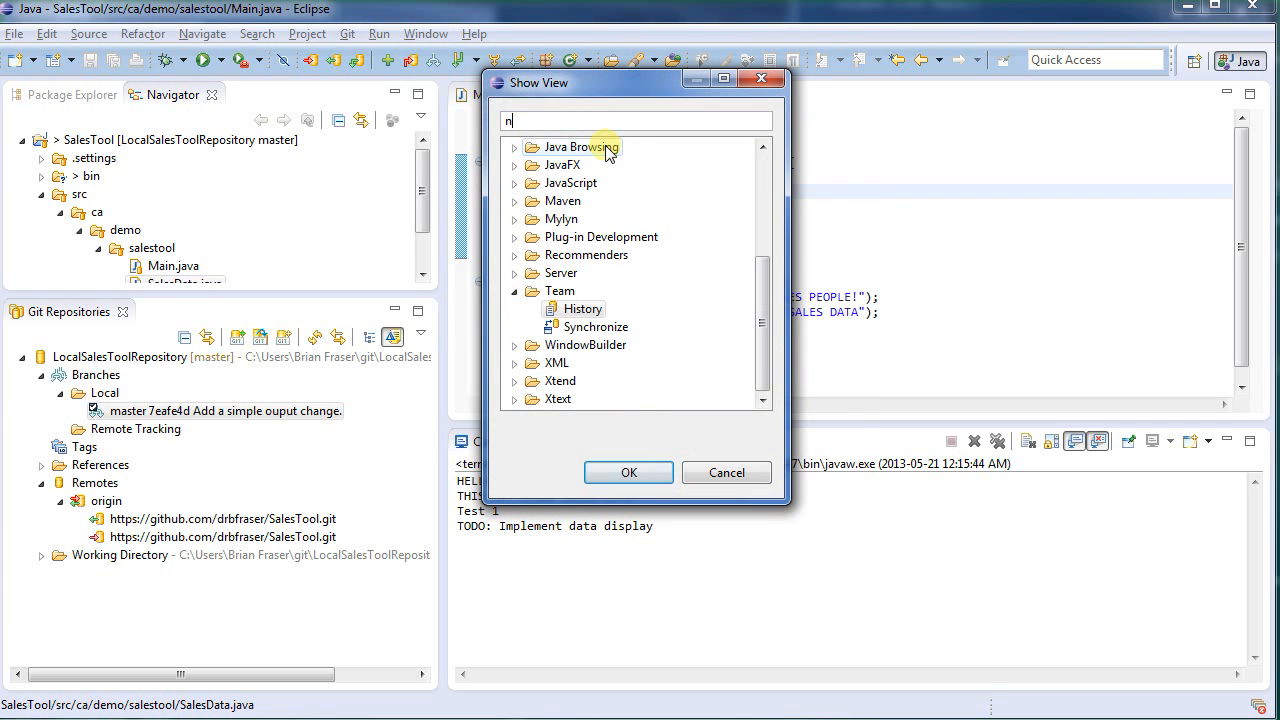
type("av")
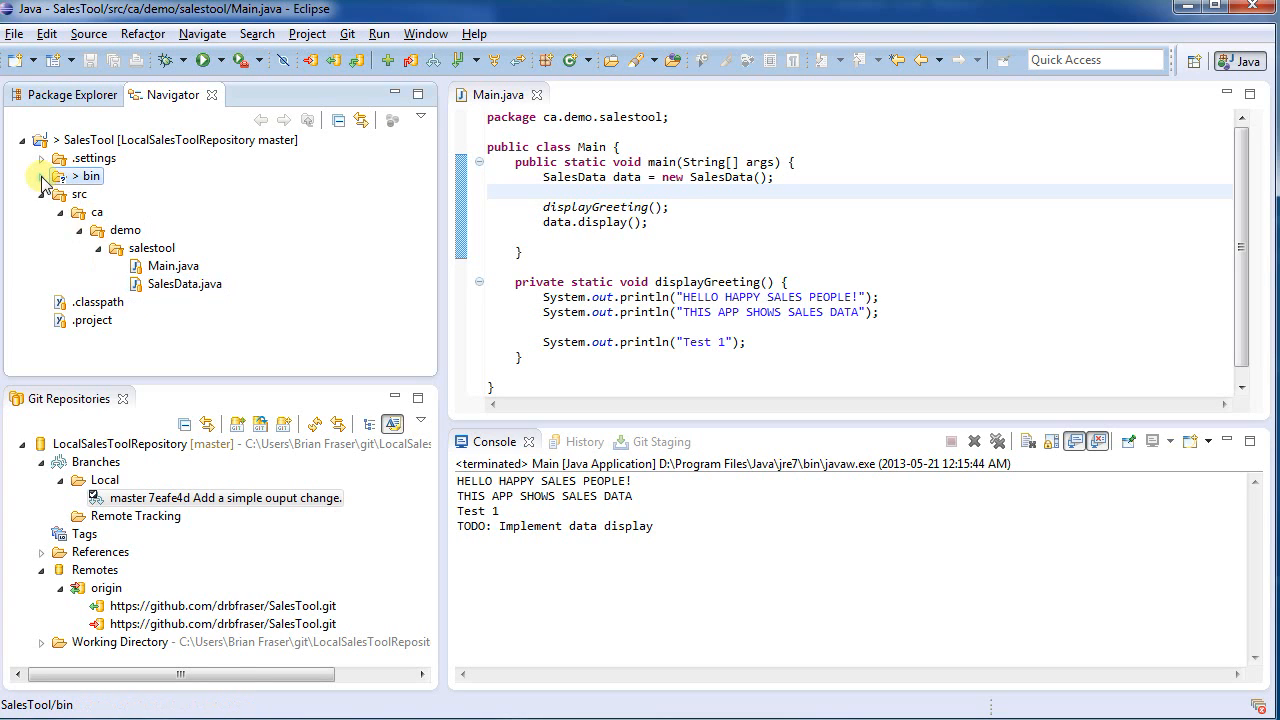
Ignore the bin folder via Team > Ignore and verify .gitignore lists /bin
left_click(44, 176)
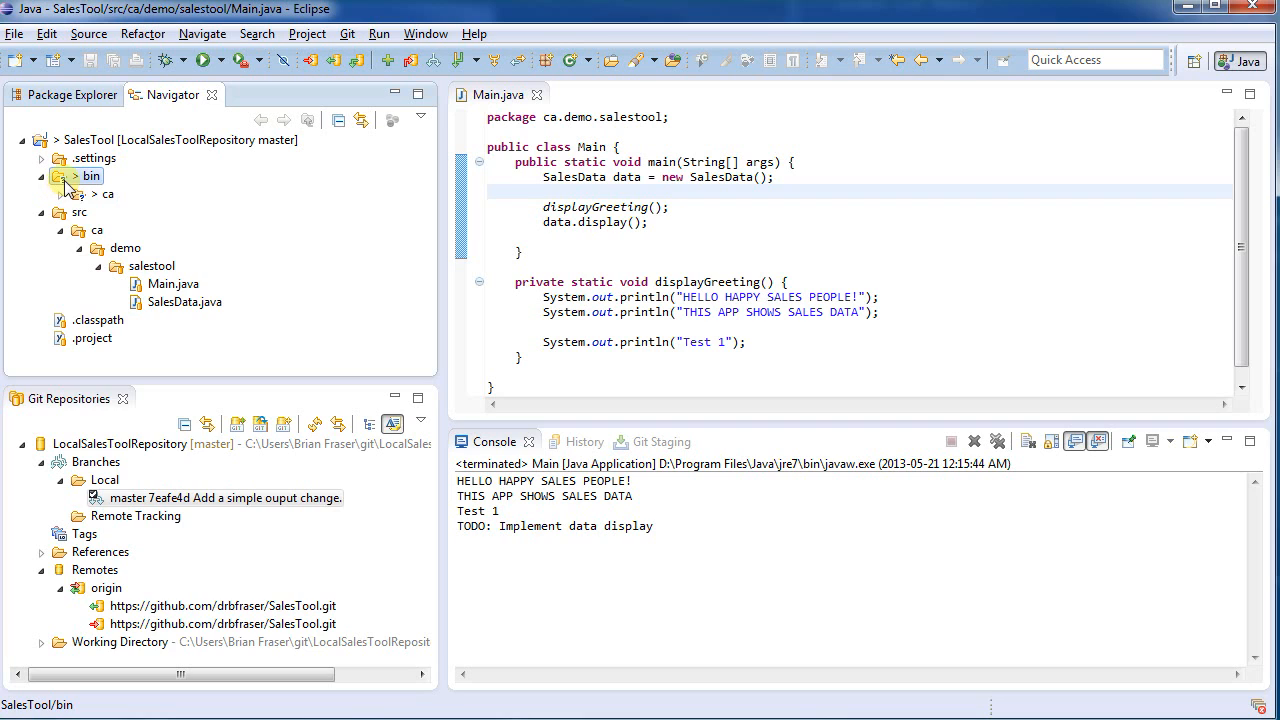
right_click(92, 194)
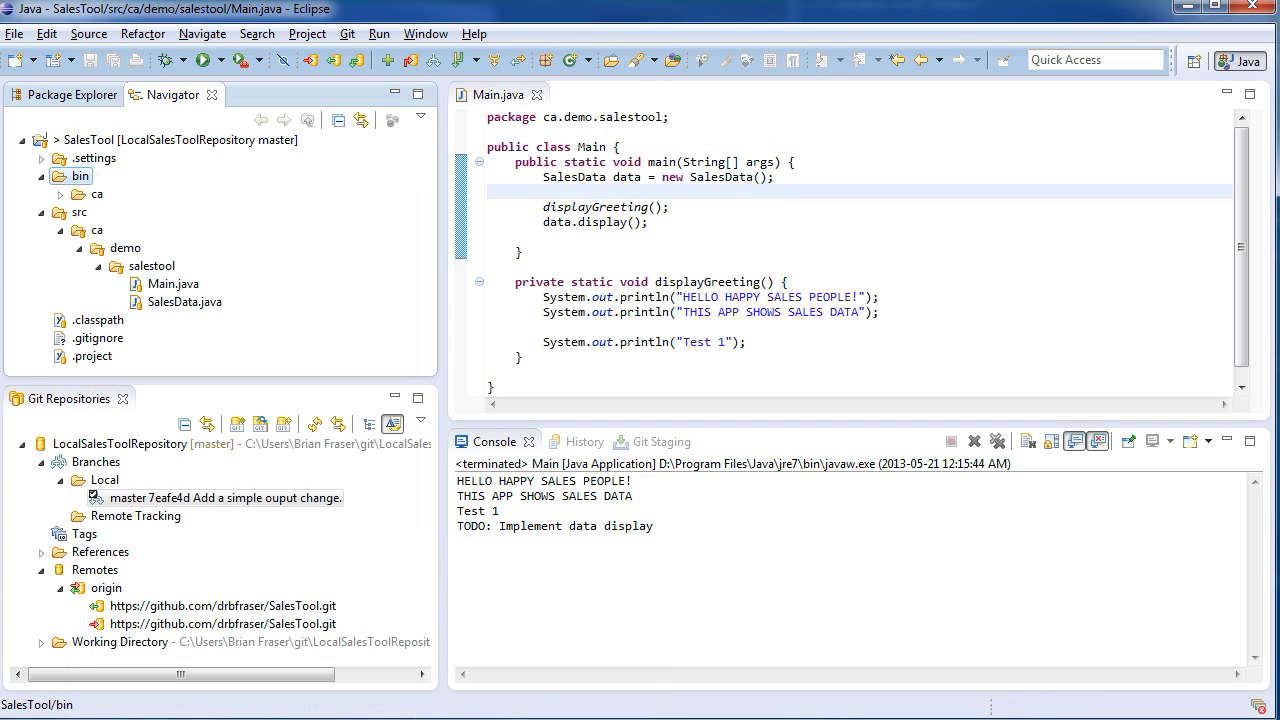
mouse_move(570, 620)
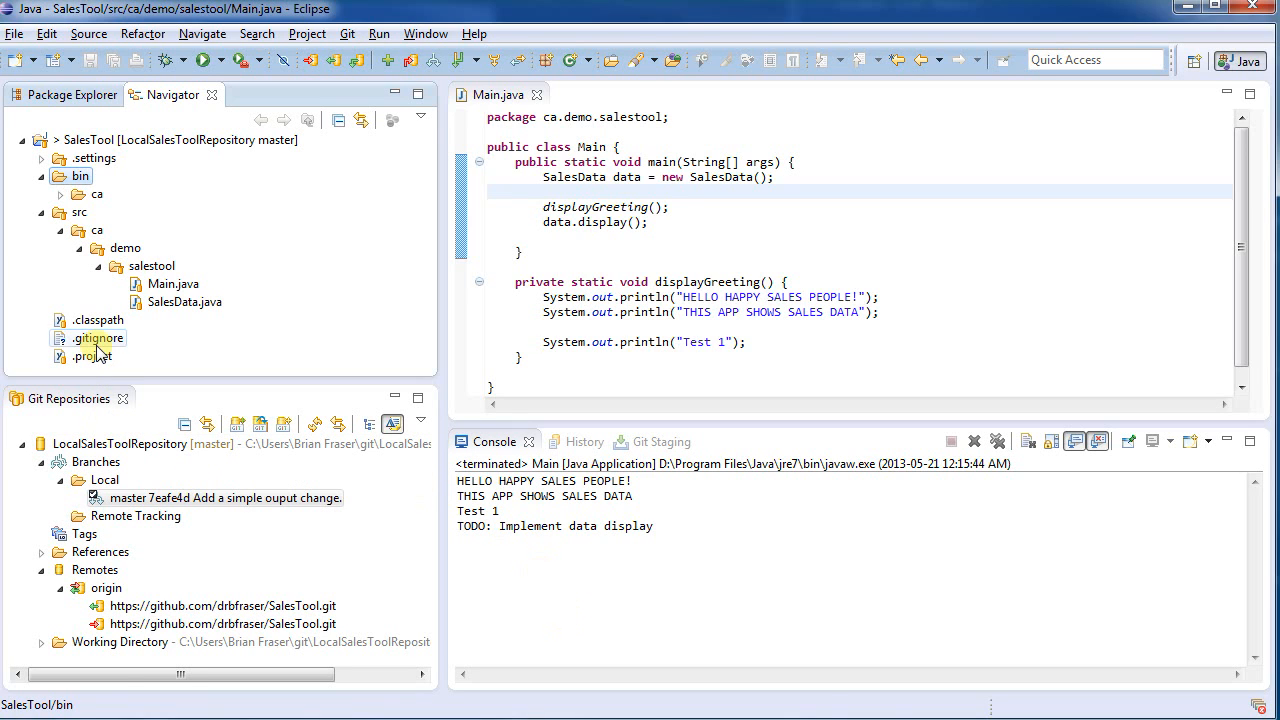
double_click(98, 338)
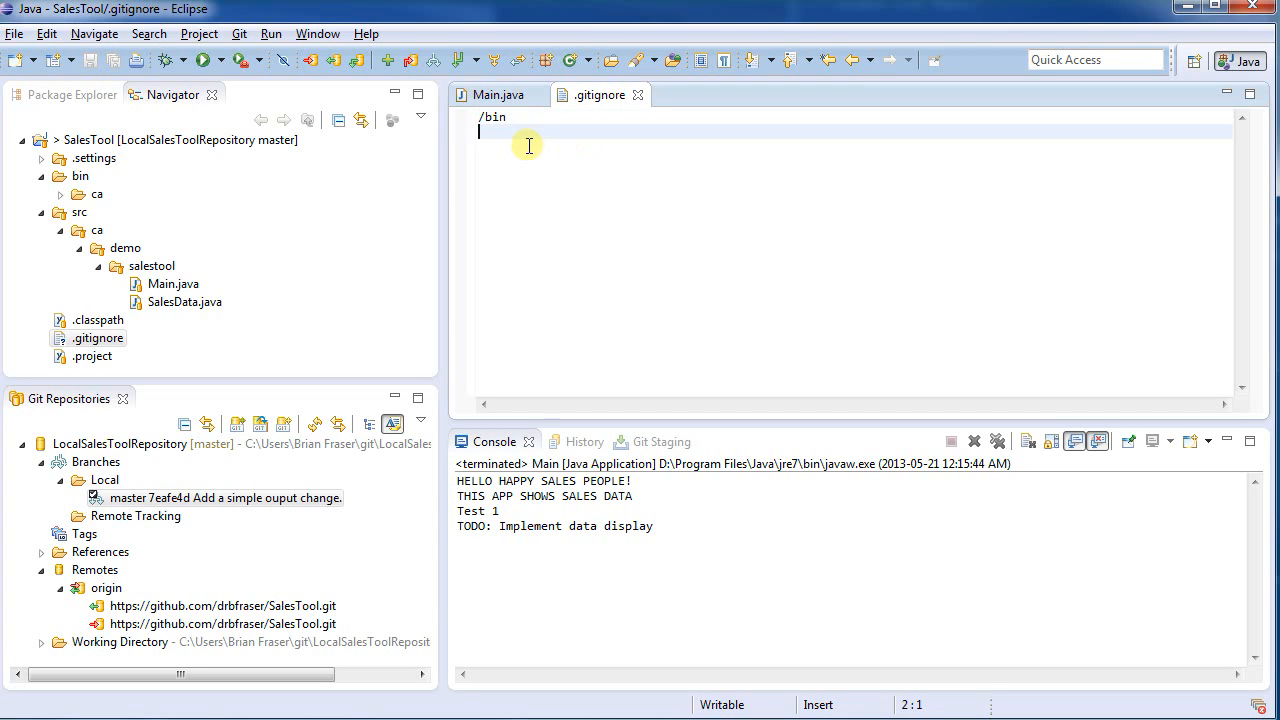
mouse_move(600, 94)
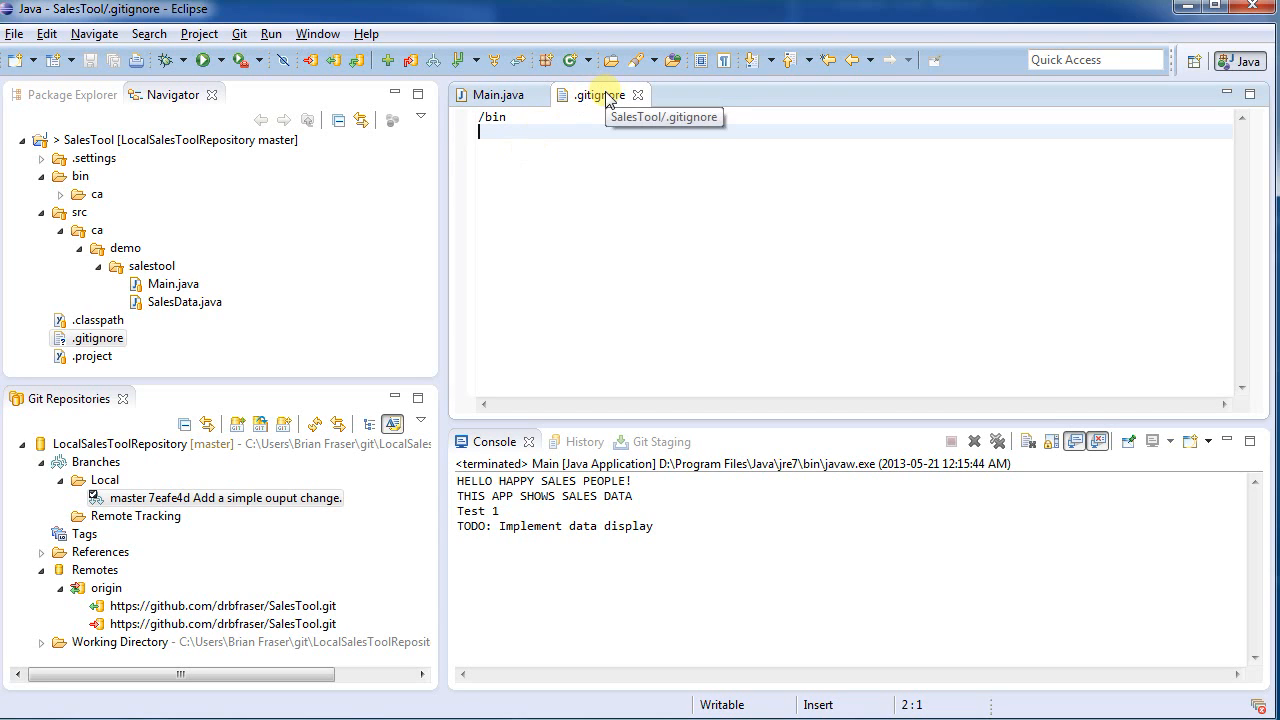
left_click(496, 94)
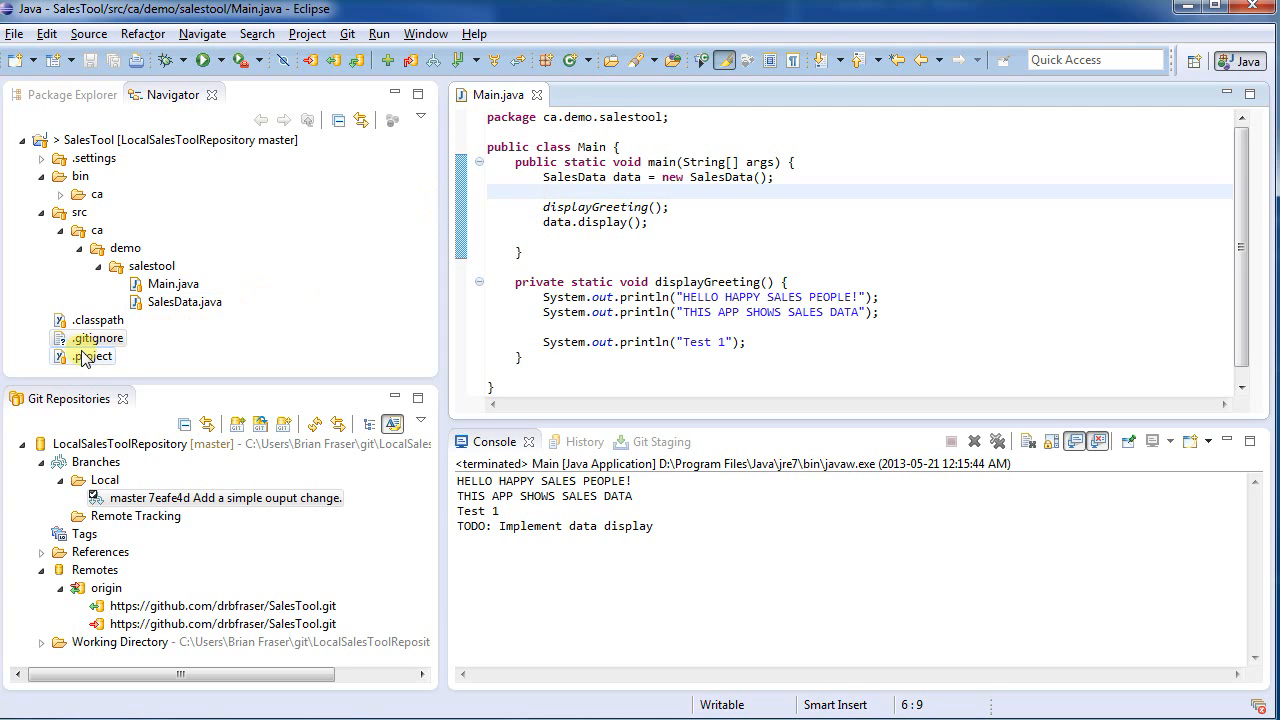
left_click(98, 338)
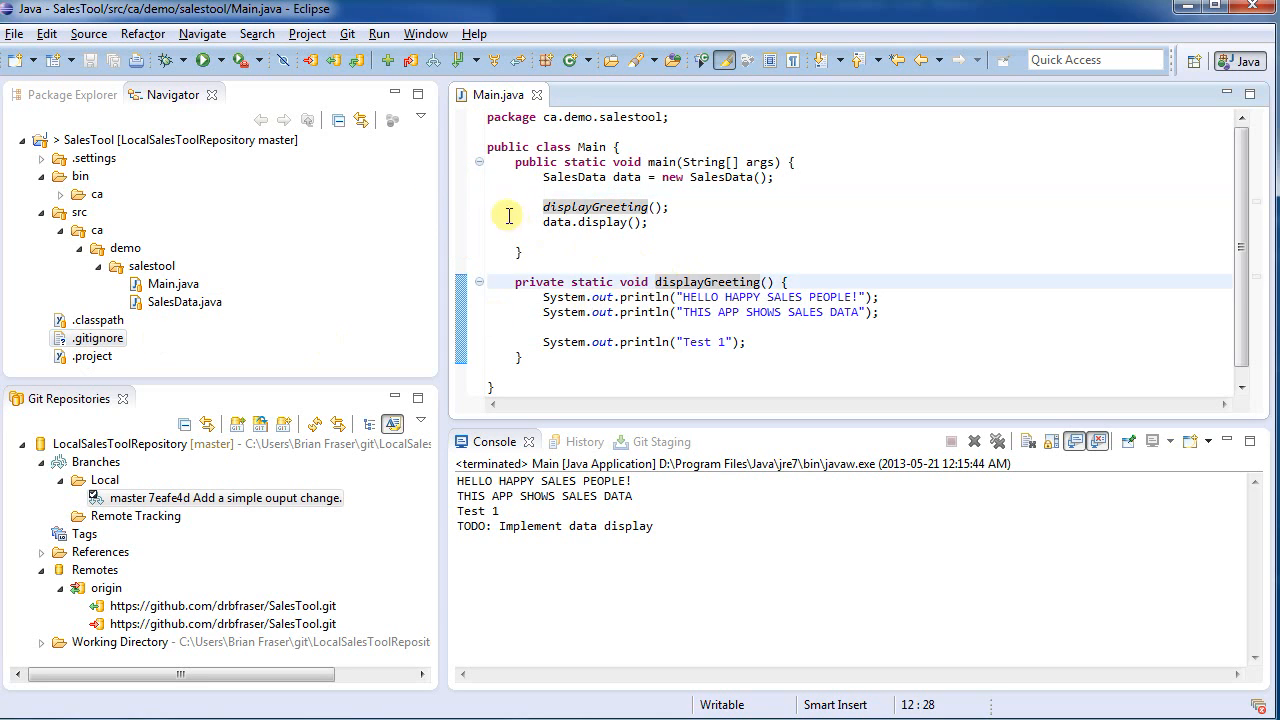
mouse_move(136, 516)
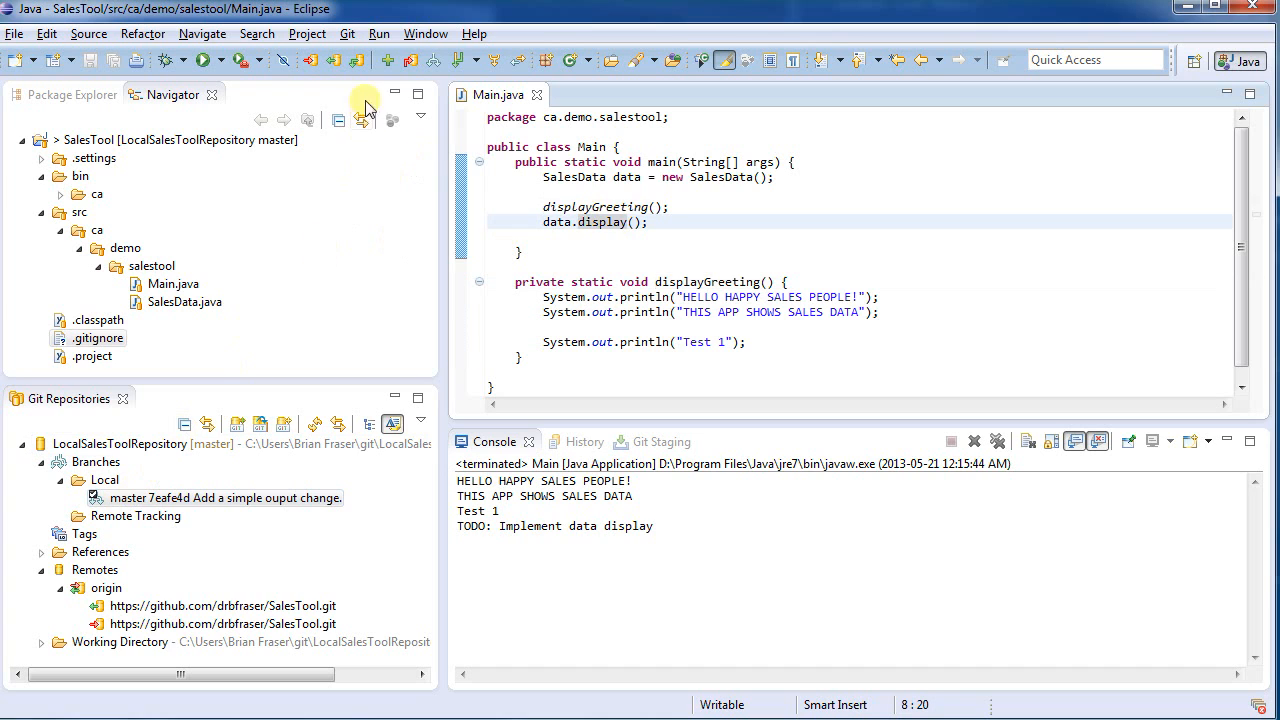
Commit .gitignore as "Added ignore file." and push it to origin
left_click(412, 60)
type("Added ignore file")
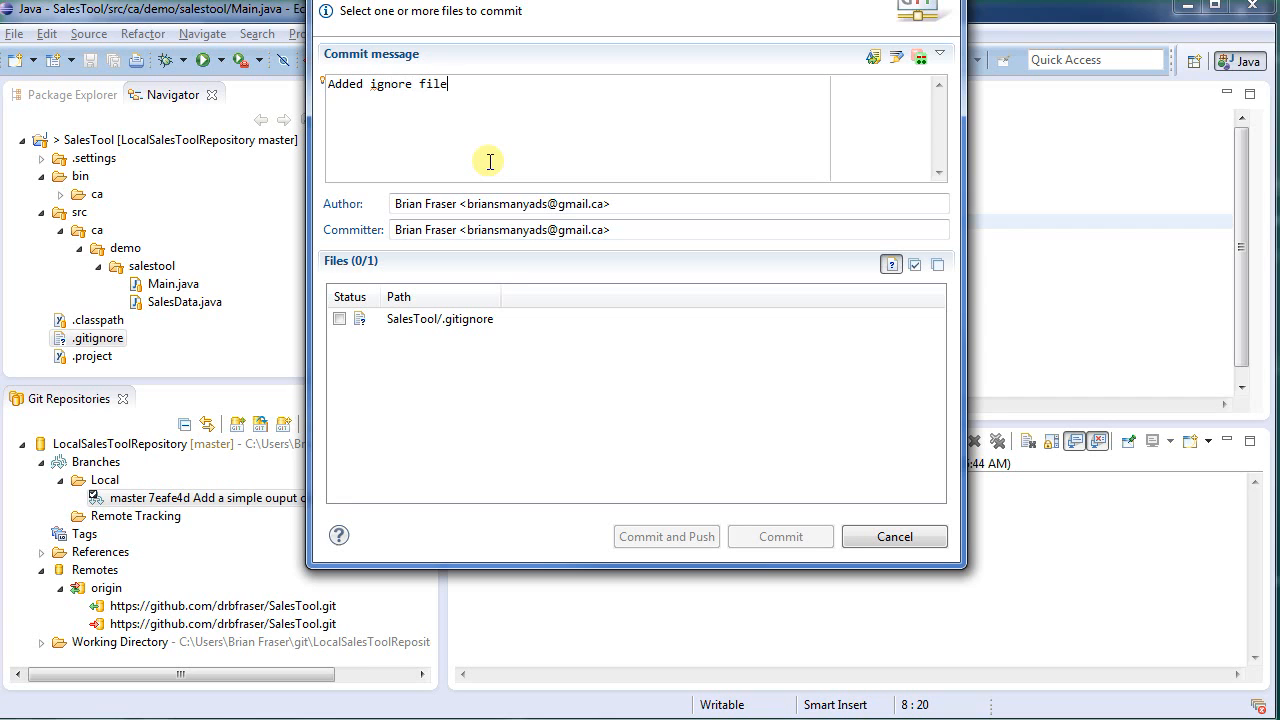
left_click(340, 318)
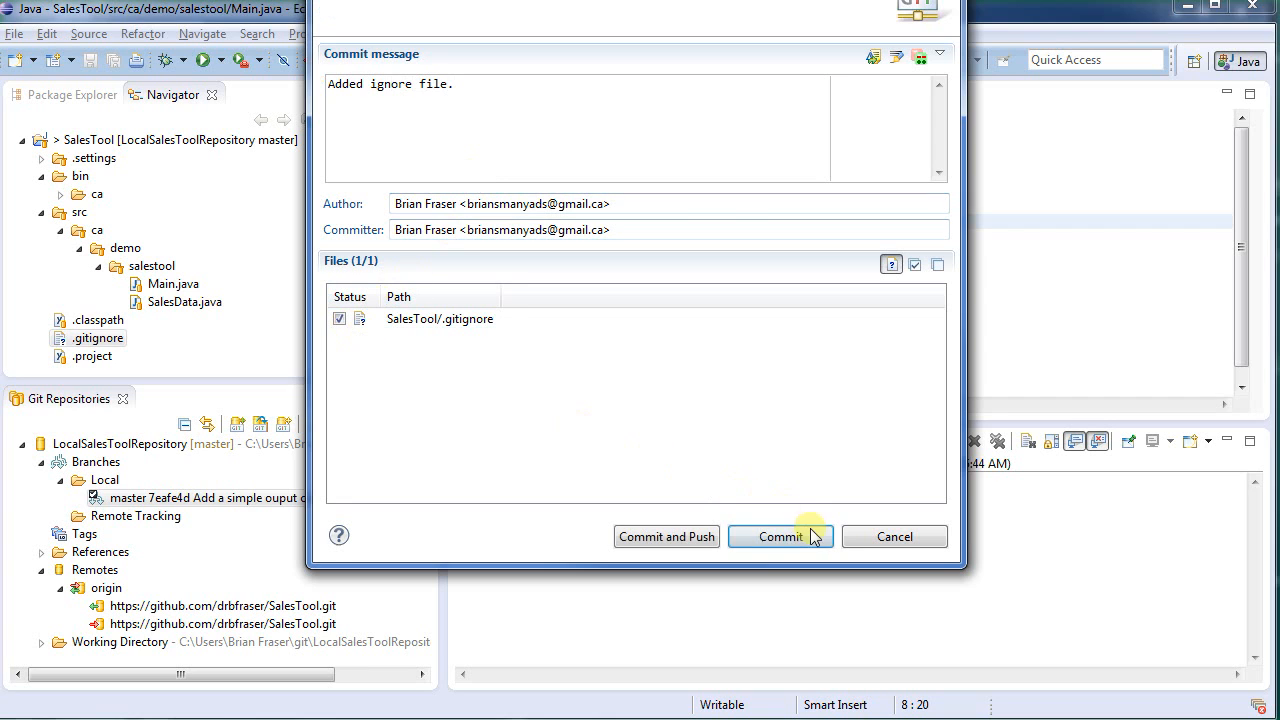
left_click(780, 536)
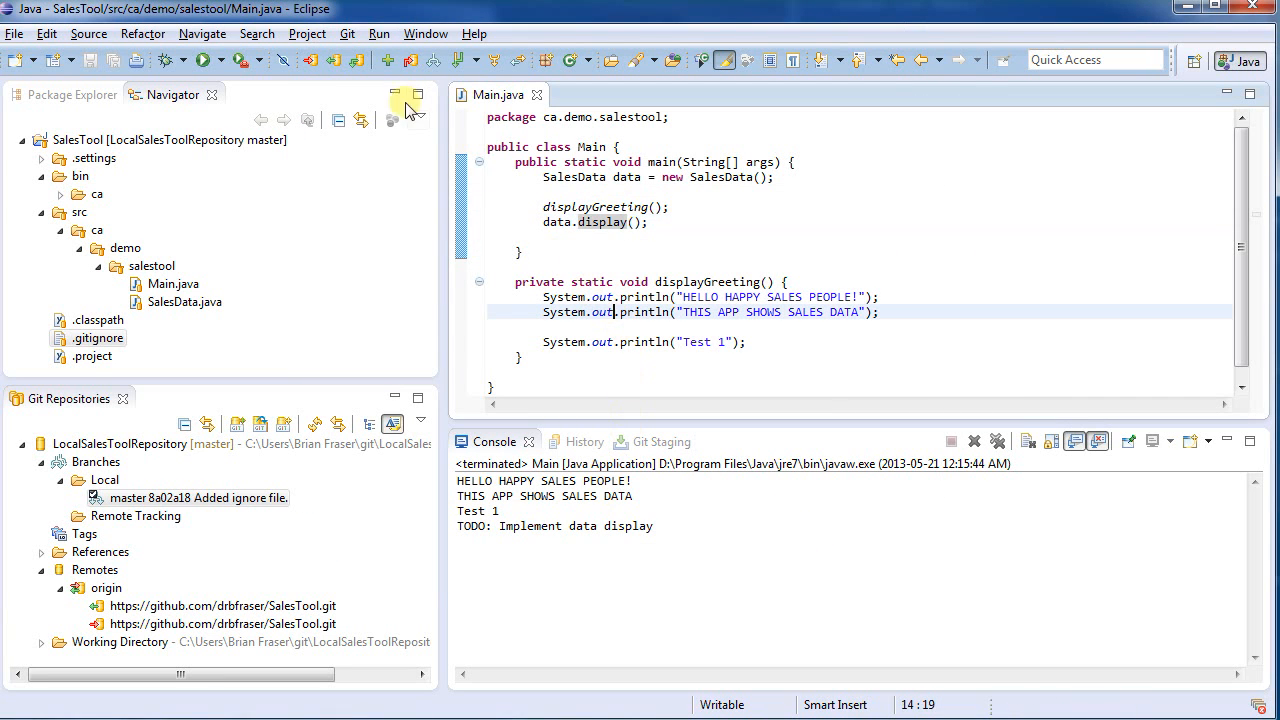
mouse_move(312, 60)
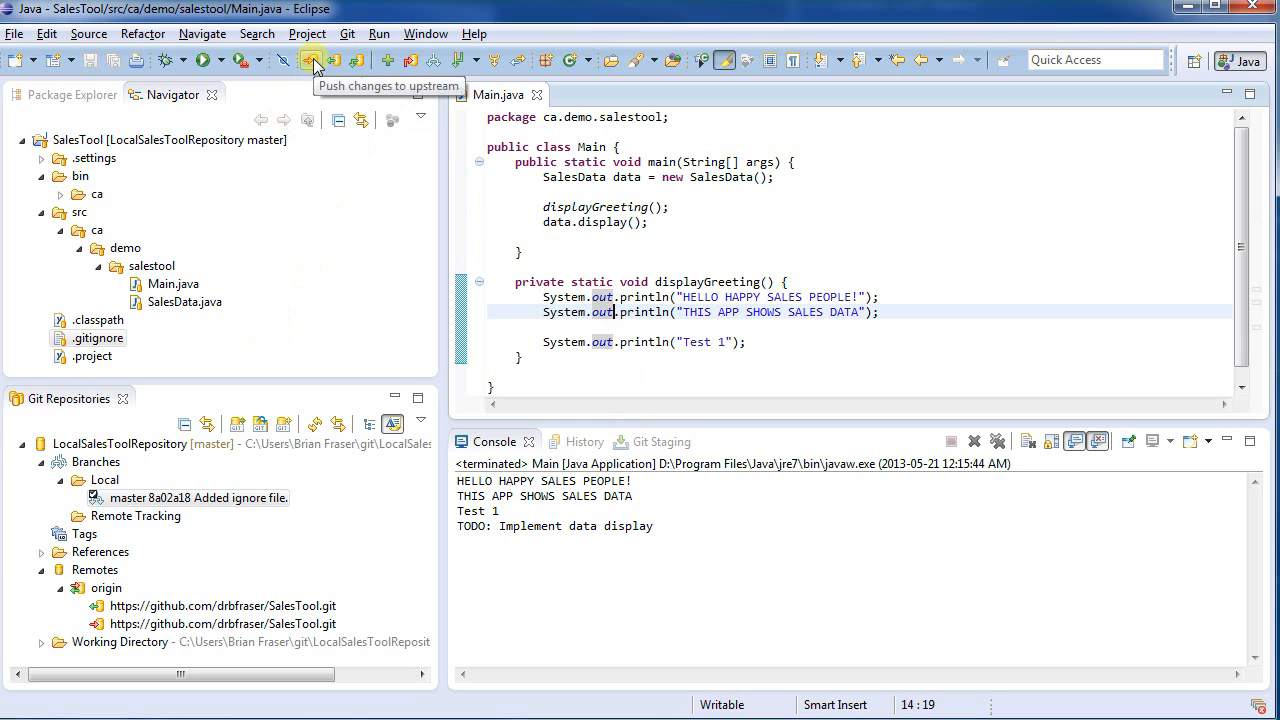
left_click(312, 60)
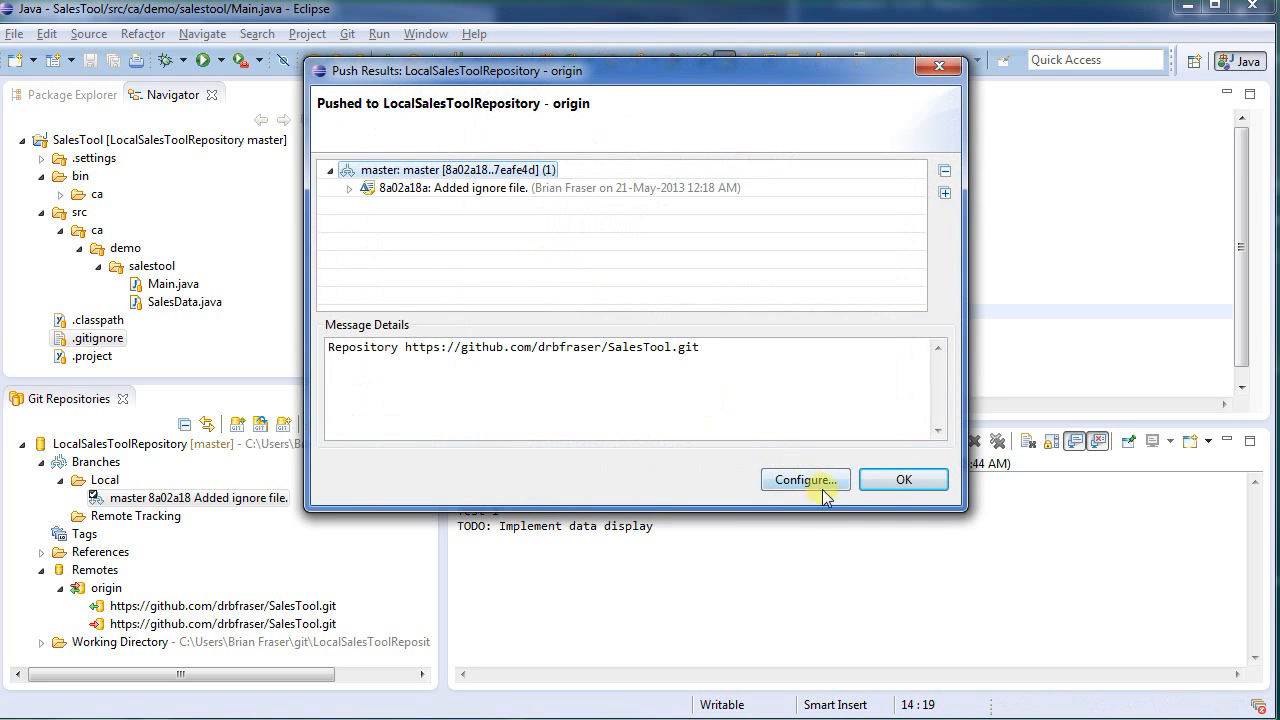
left_click(904, 480)
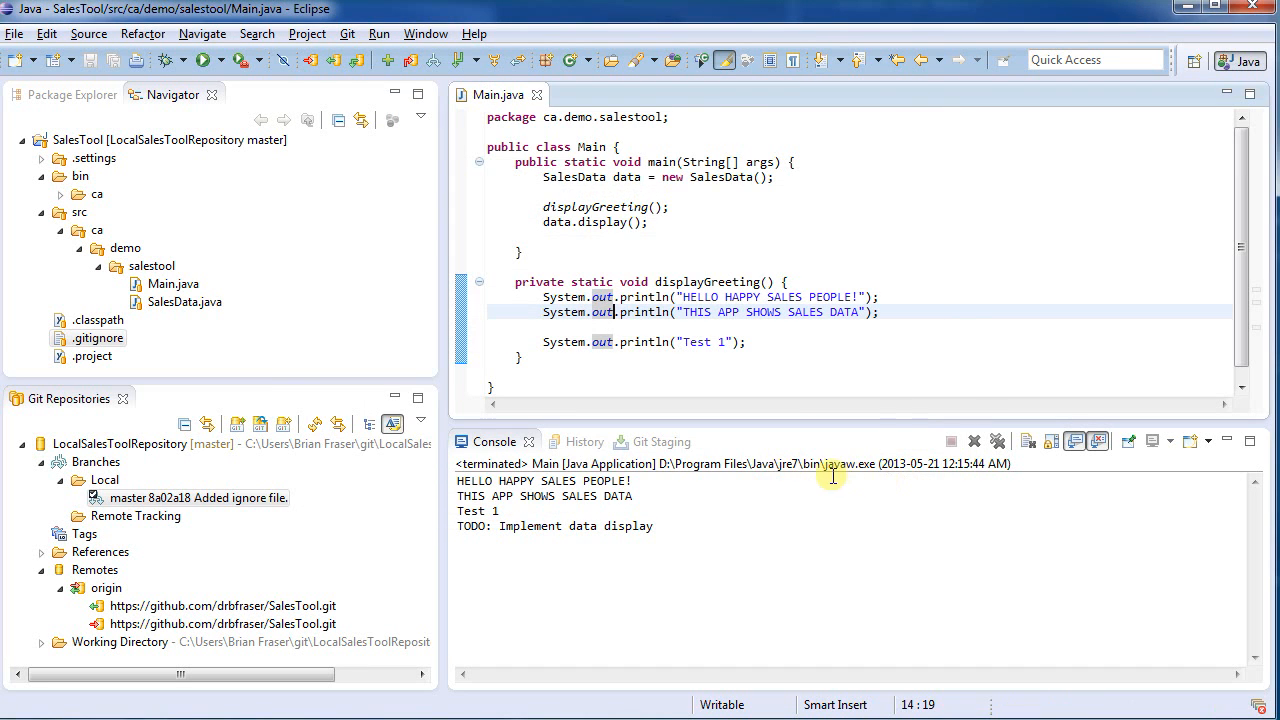
mouse_move(644, 404)
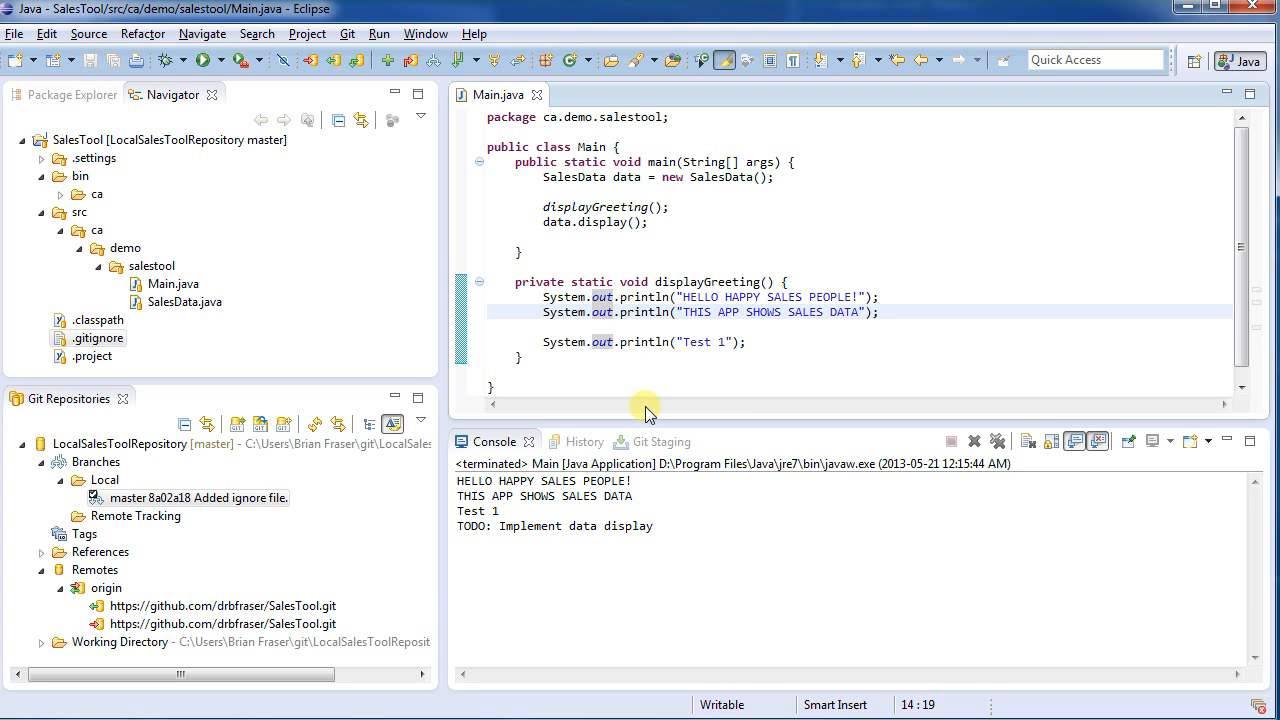
right_click(76, 140)
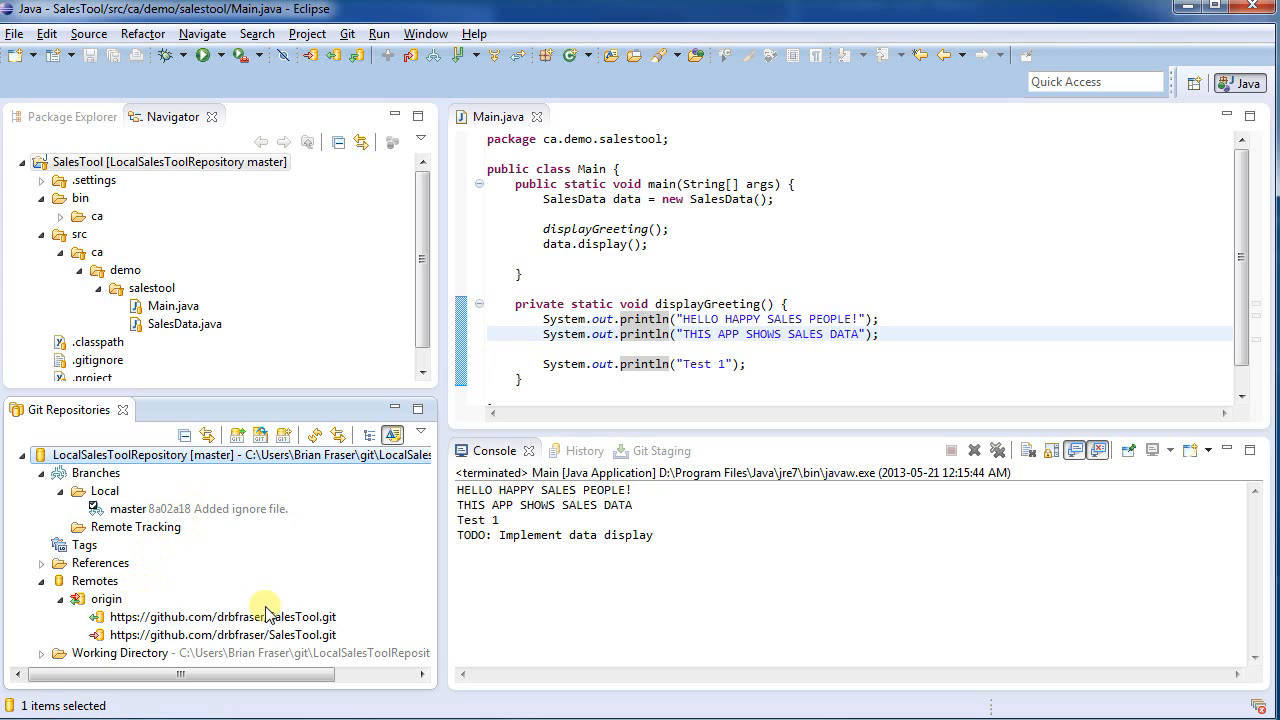
left_click(104, 492)
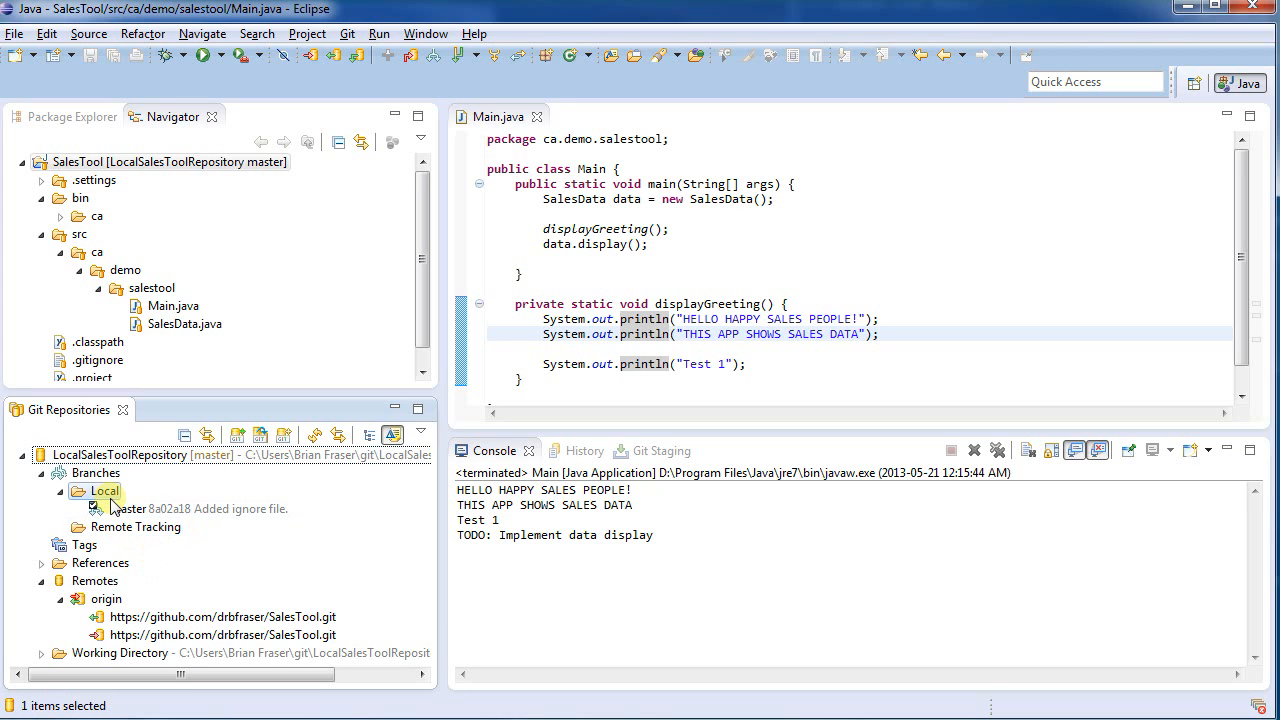